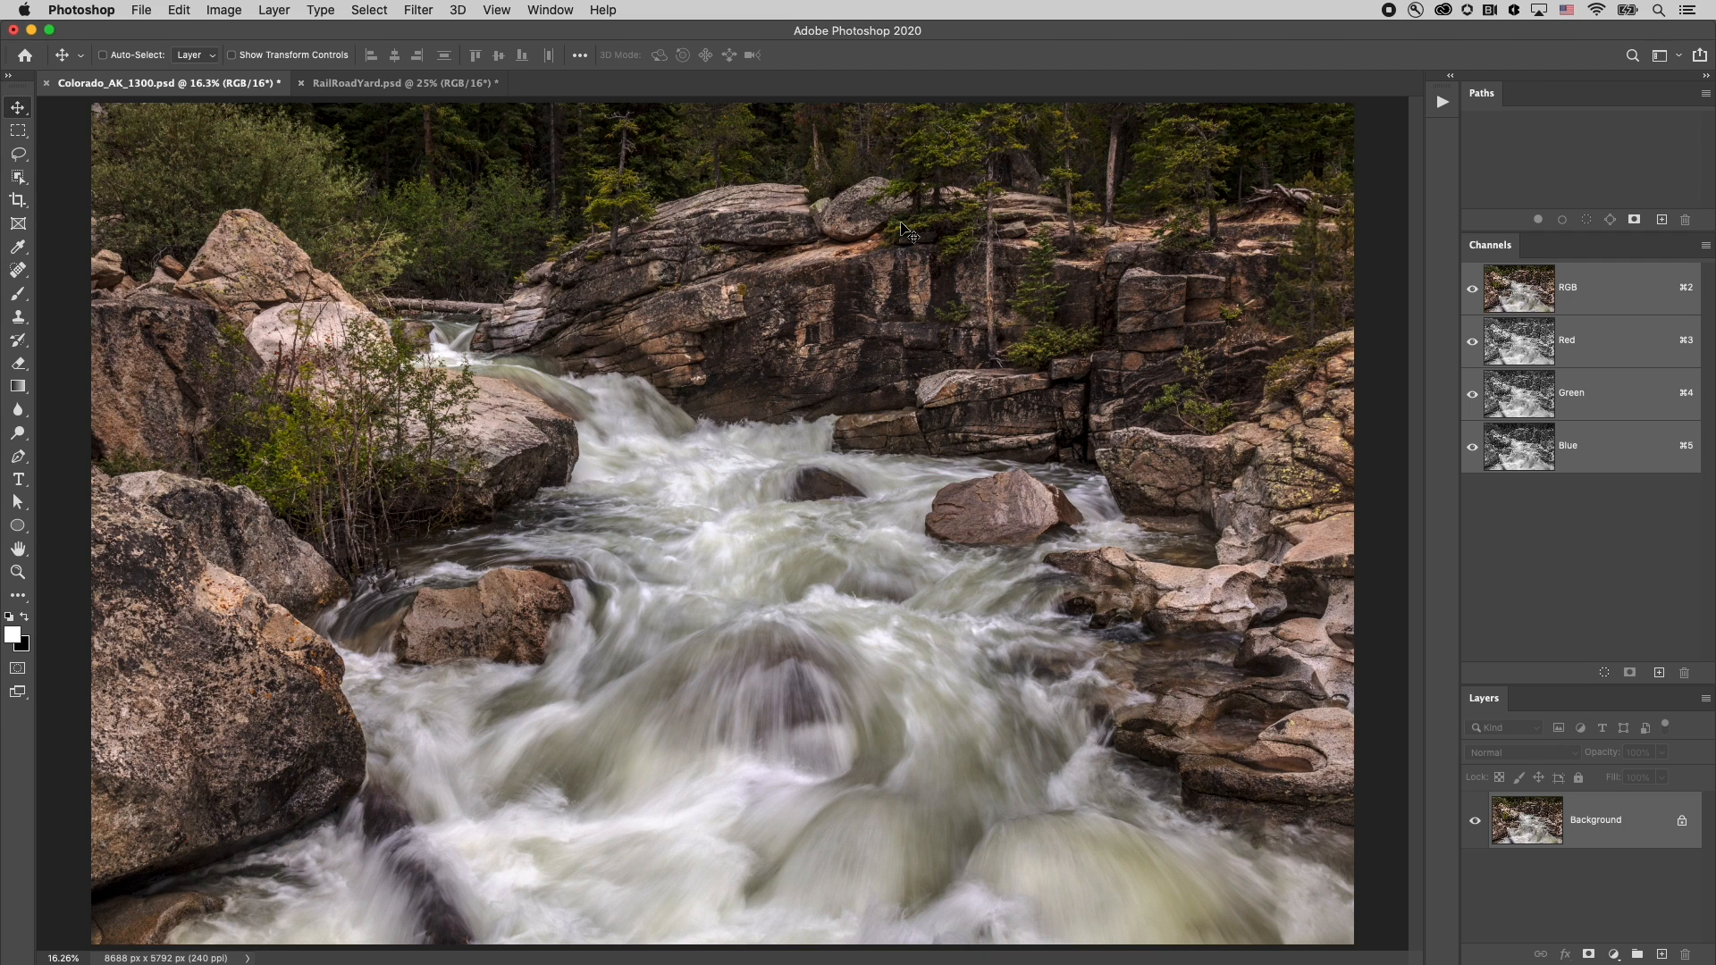
{"action": "mouse_move", "coordinate": [888, 318]}
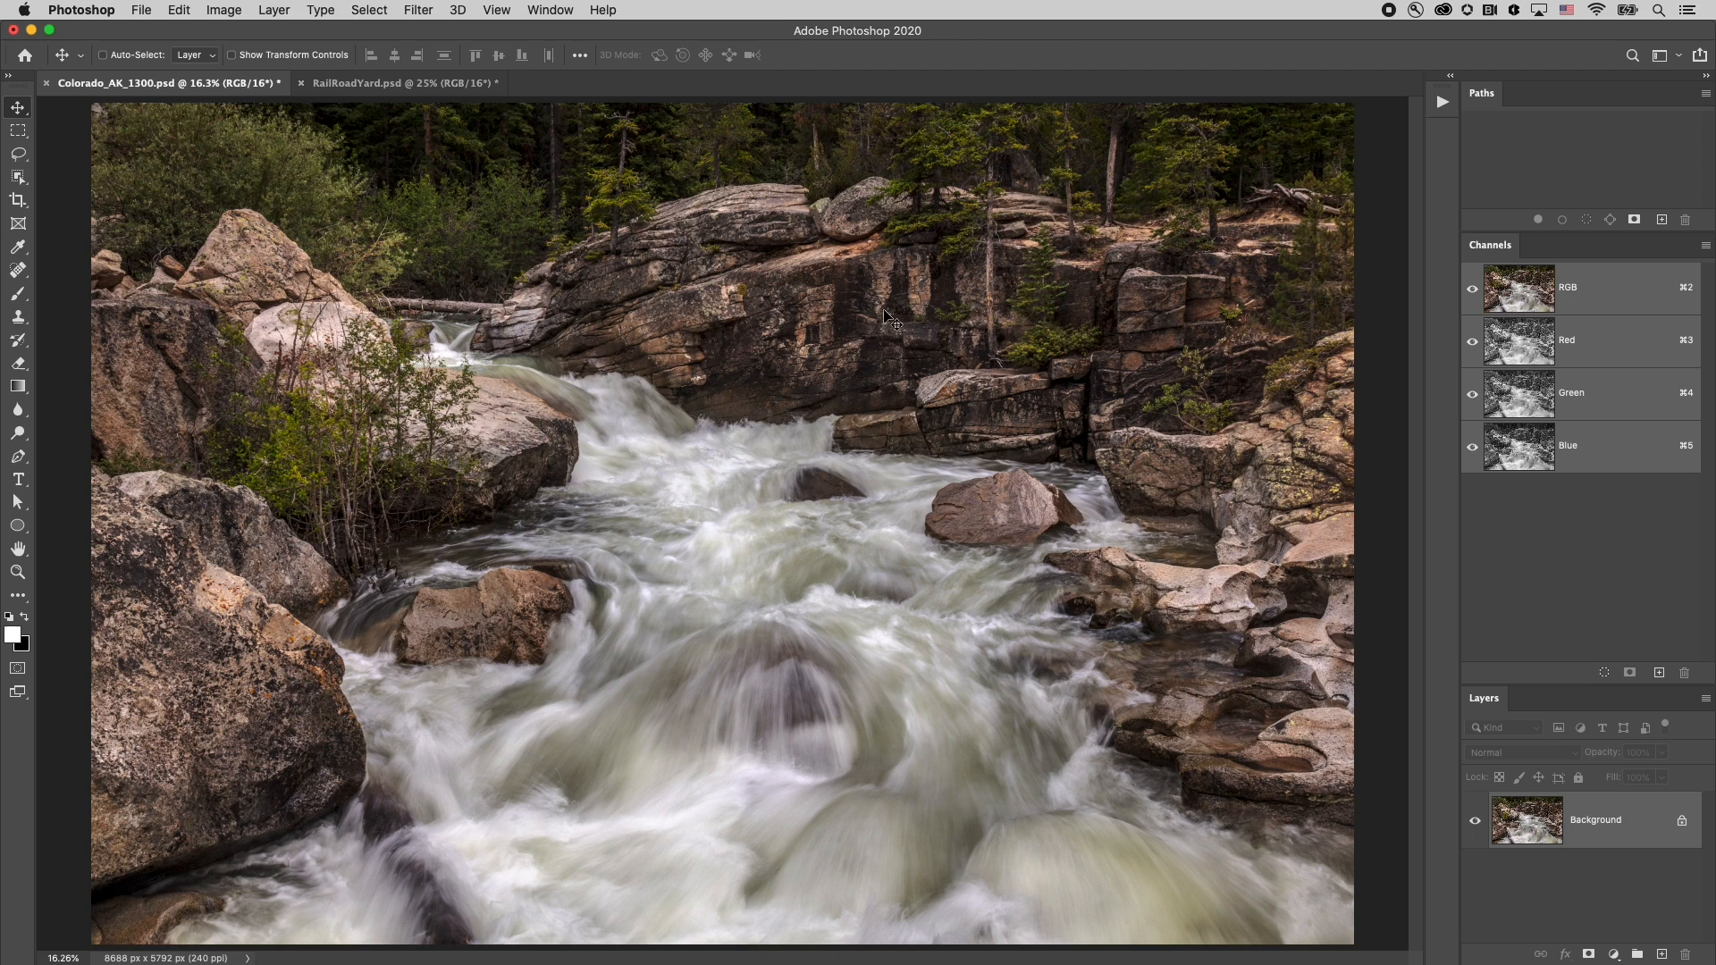
{"action": "mouse_move", "coordinate": [968, 494]}
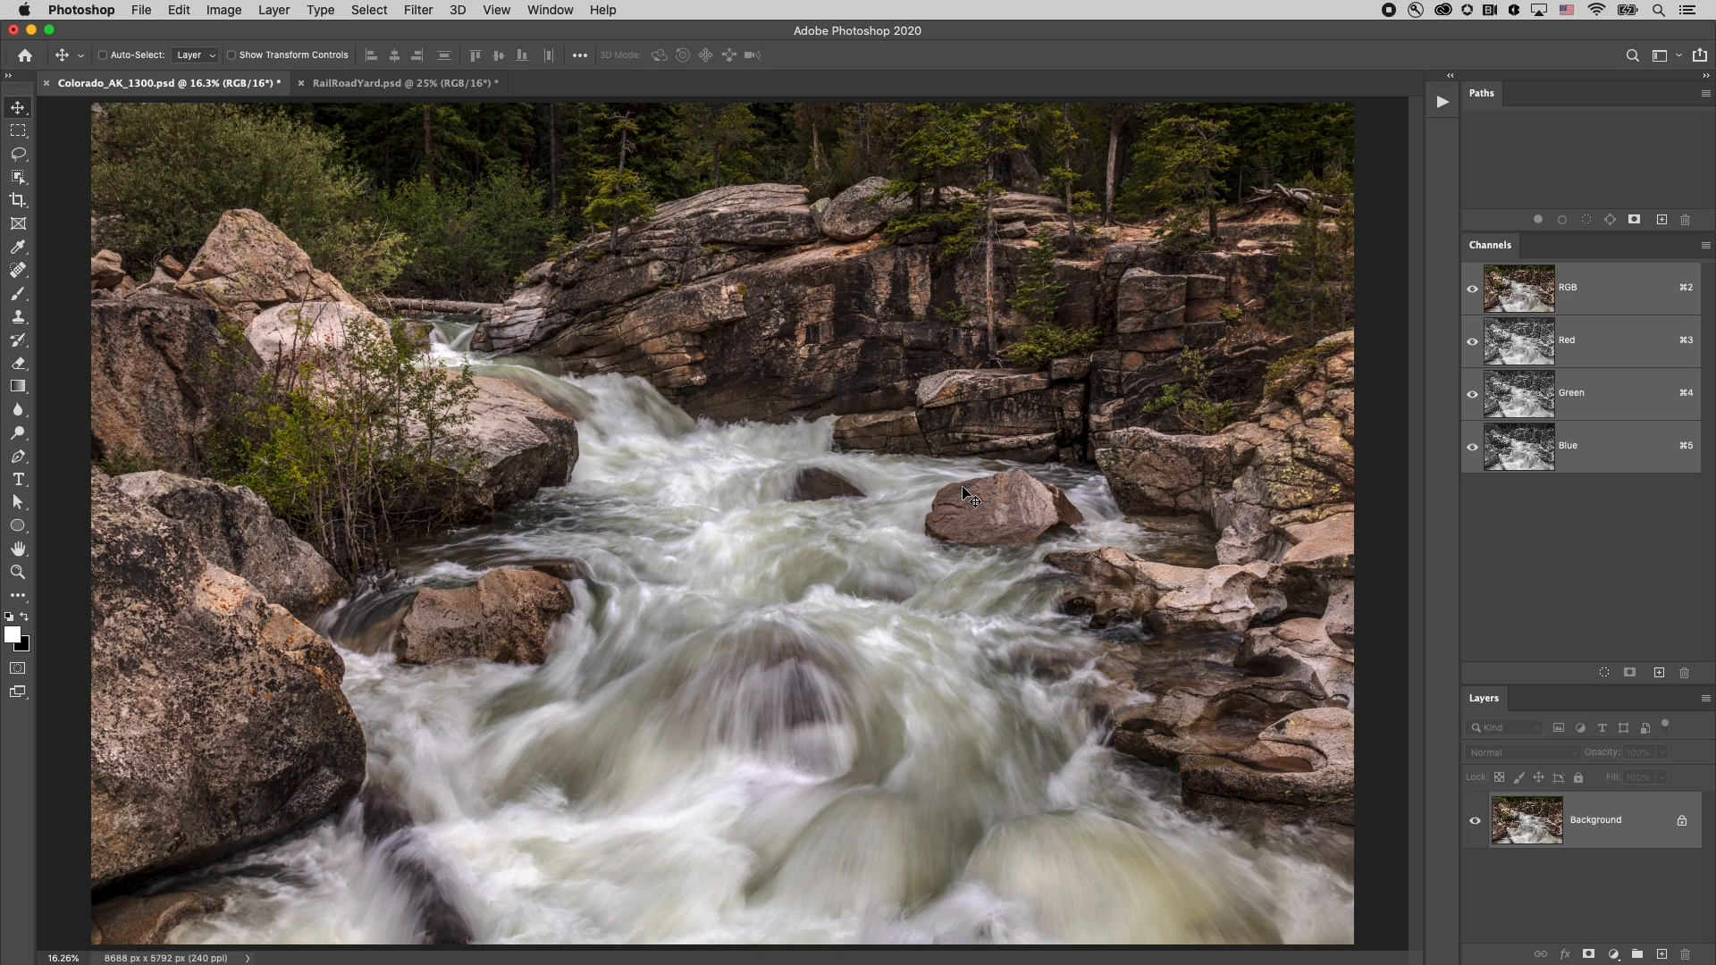
{"action": "mouse_move", "coordinate": [796, 240]}
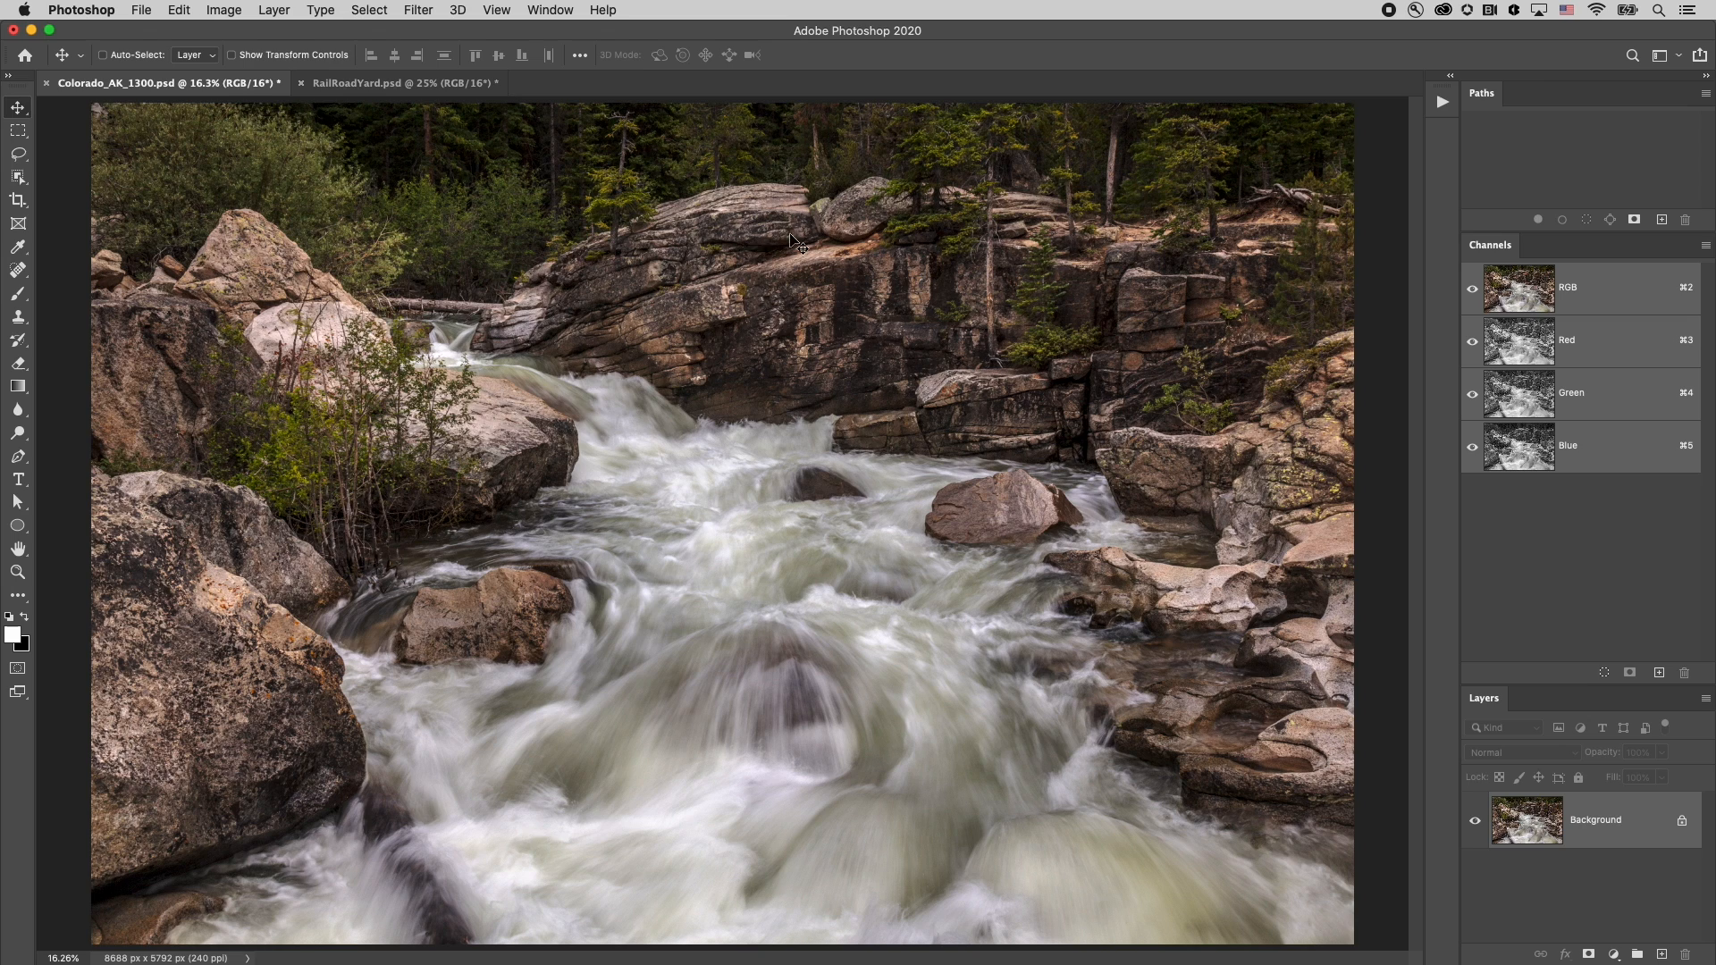
{"action": "mouse_move", "coordinate": [868, 330]}
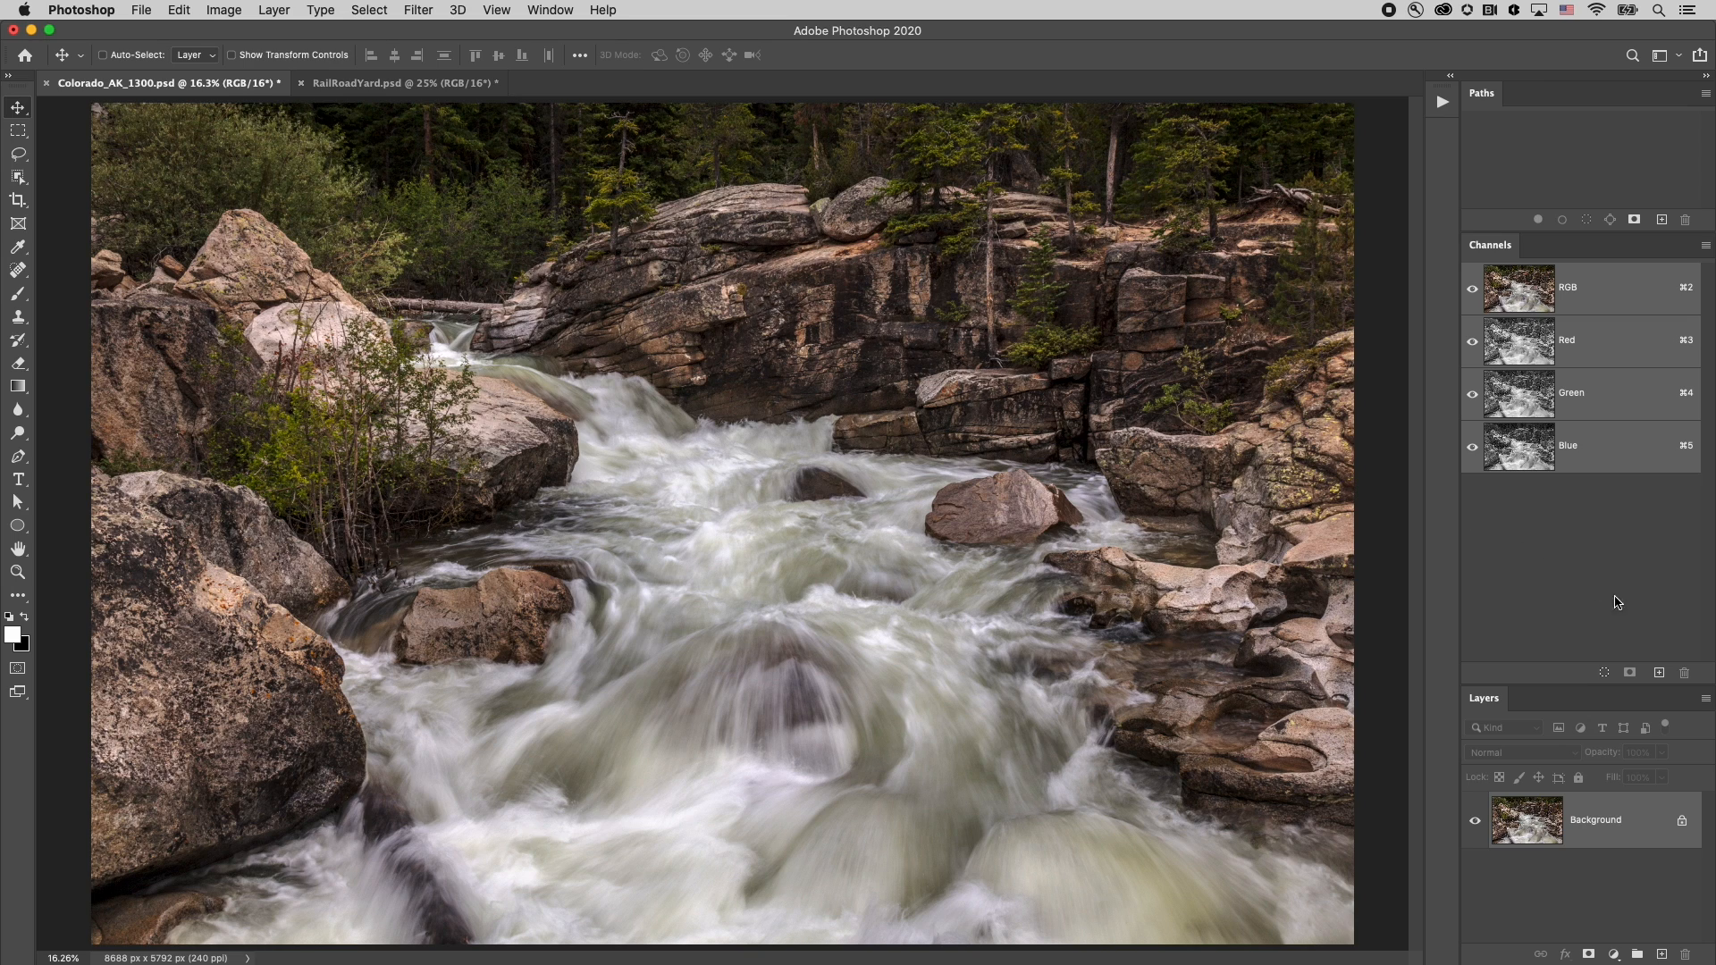
Add a new, empty all-black Alpha 1 channel to the river photo
{"action": "left_click", "coordinate": [1661, 672]}
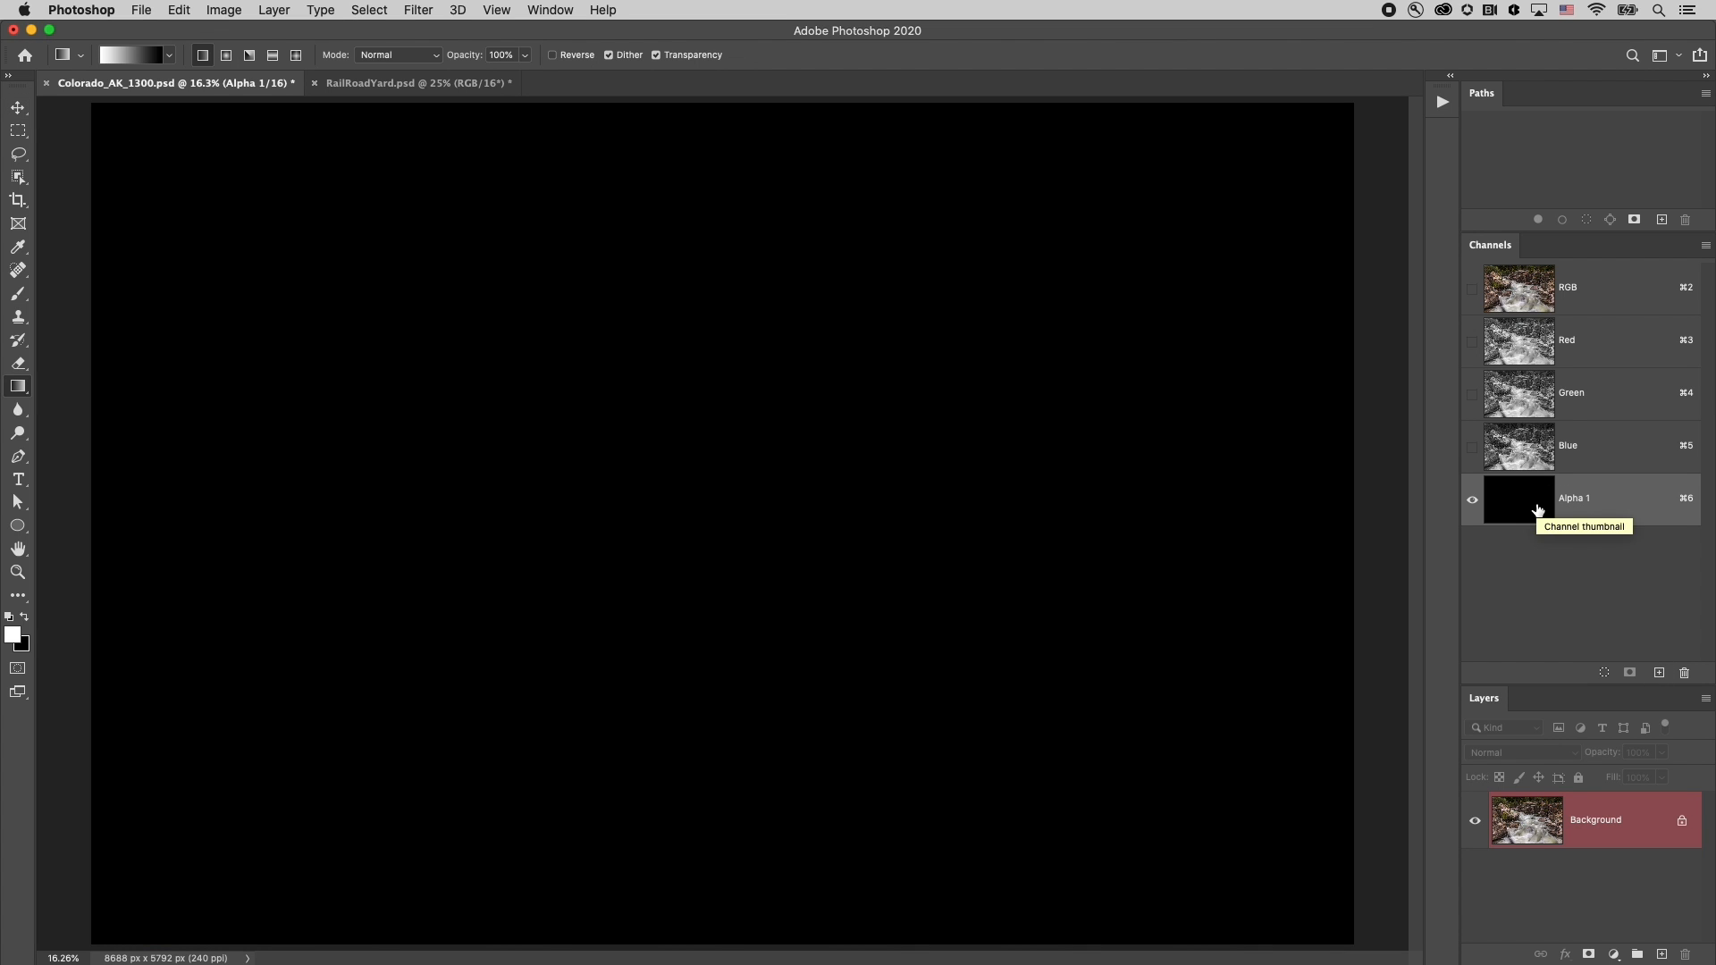
{"action": "mouse_move", "coordinate": [1267, 447]}
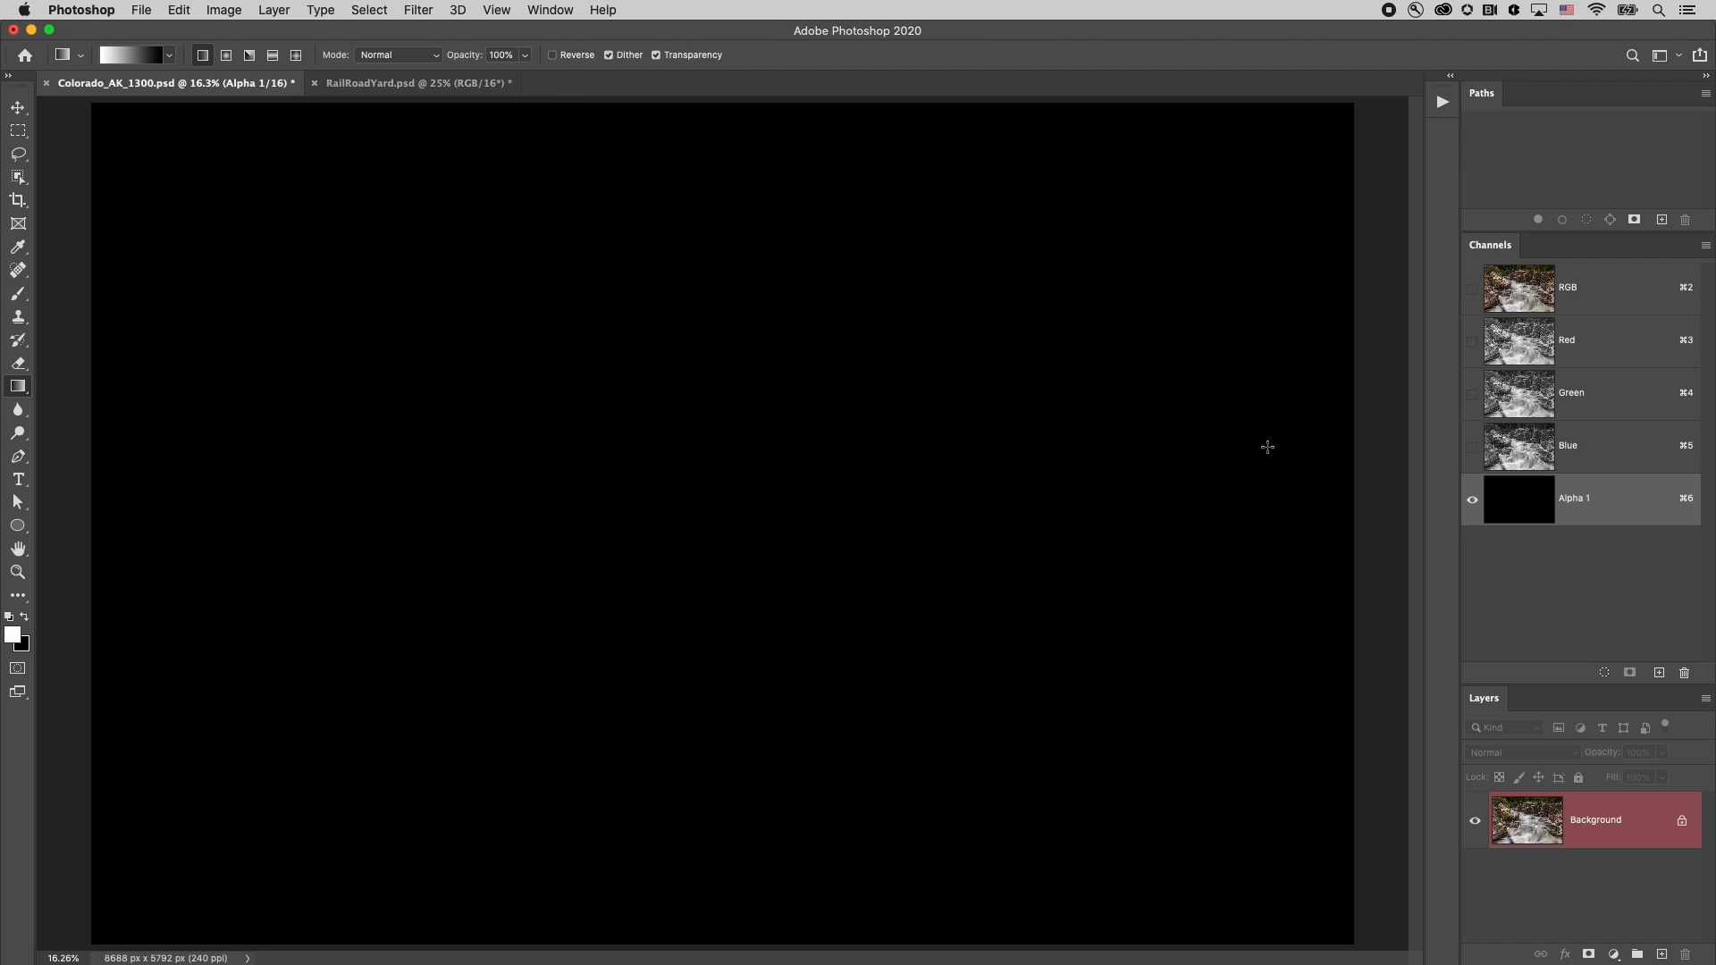
{"action": "mouse_move", "coordinate": [1168, 318]}
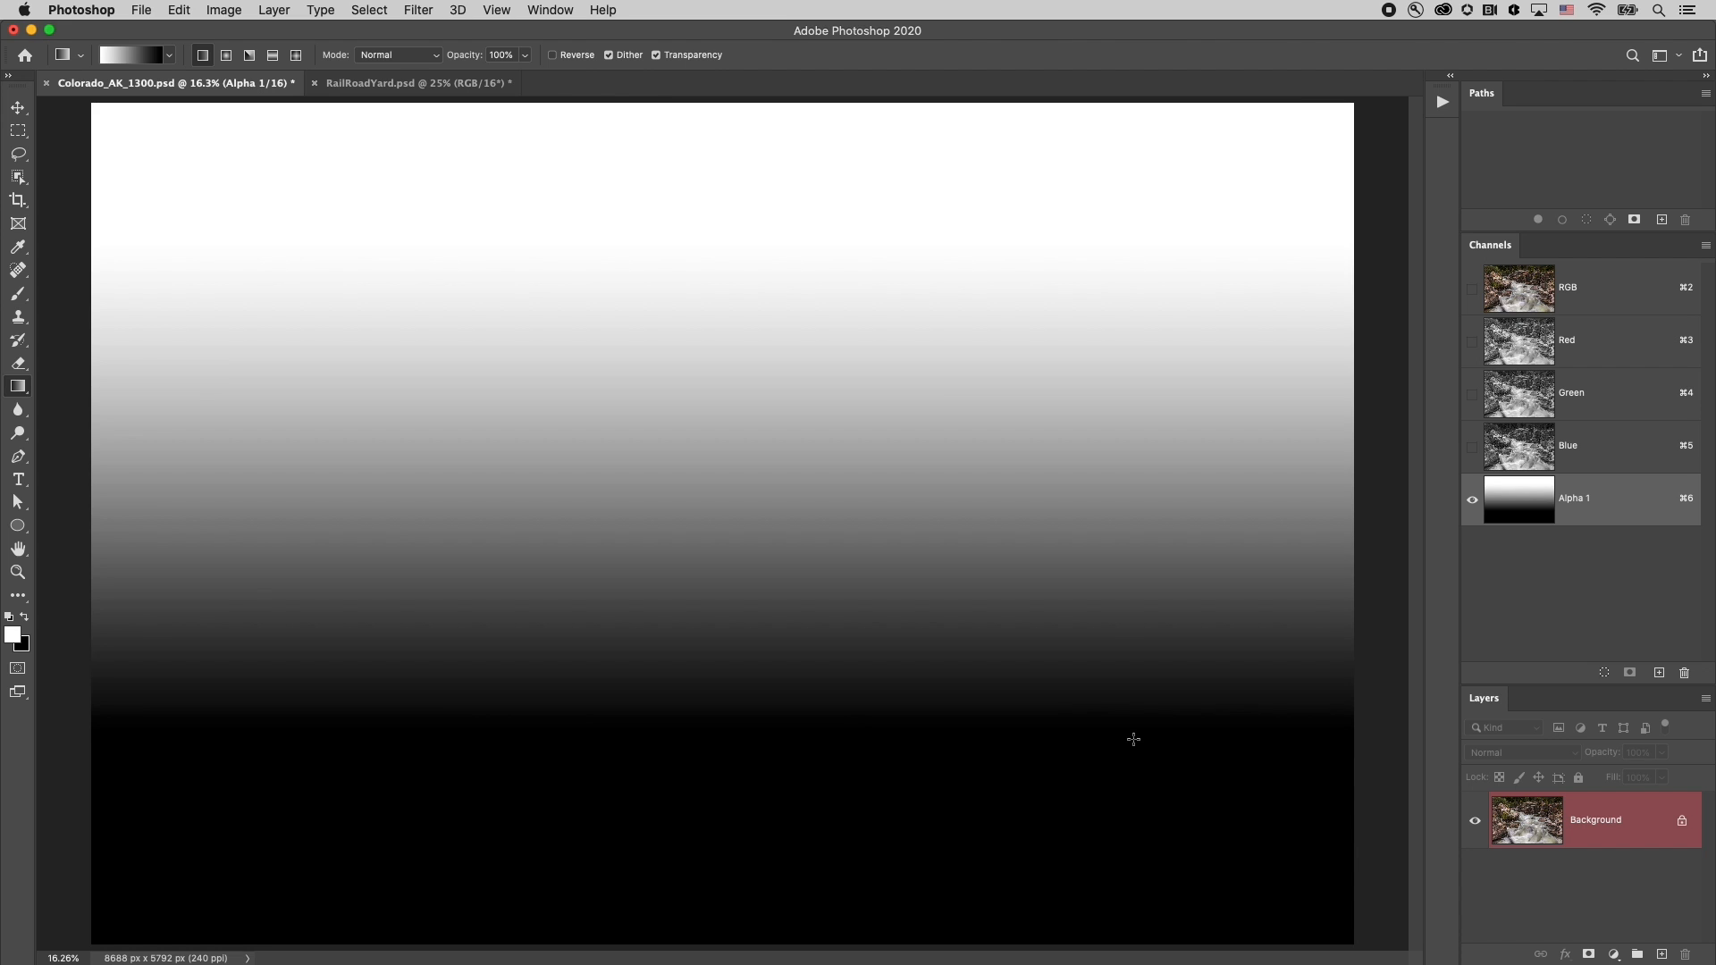
{"action": "mouse_move", "coordinate": [1513, 447]}
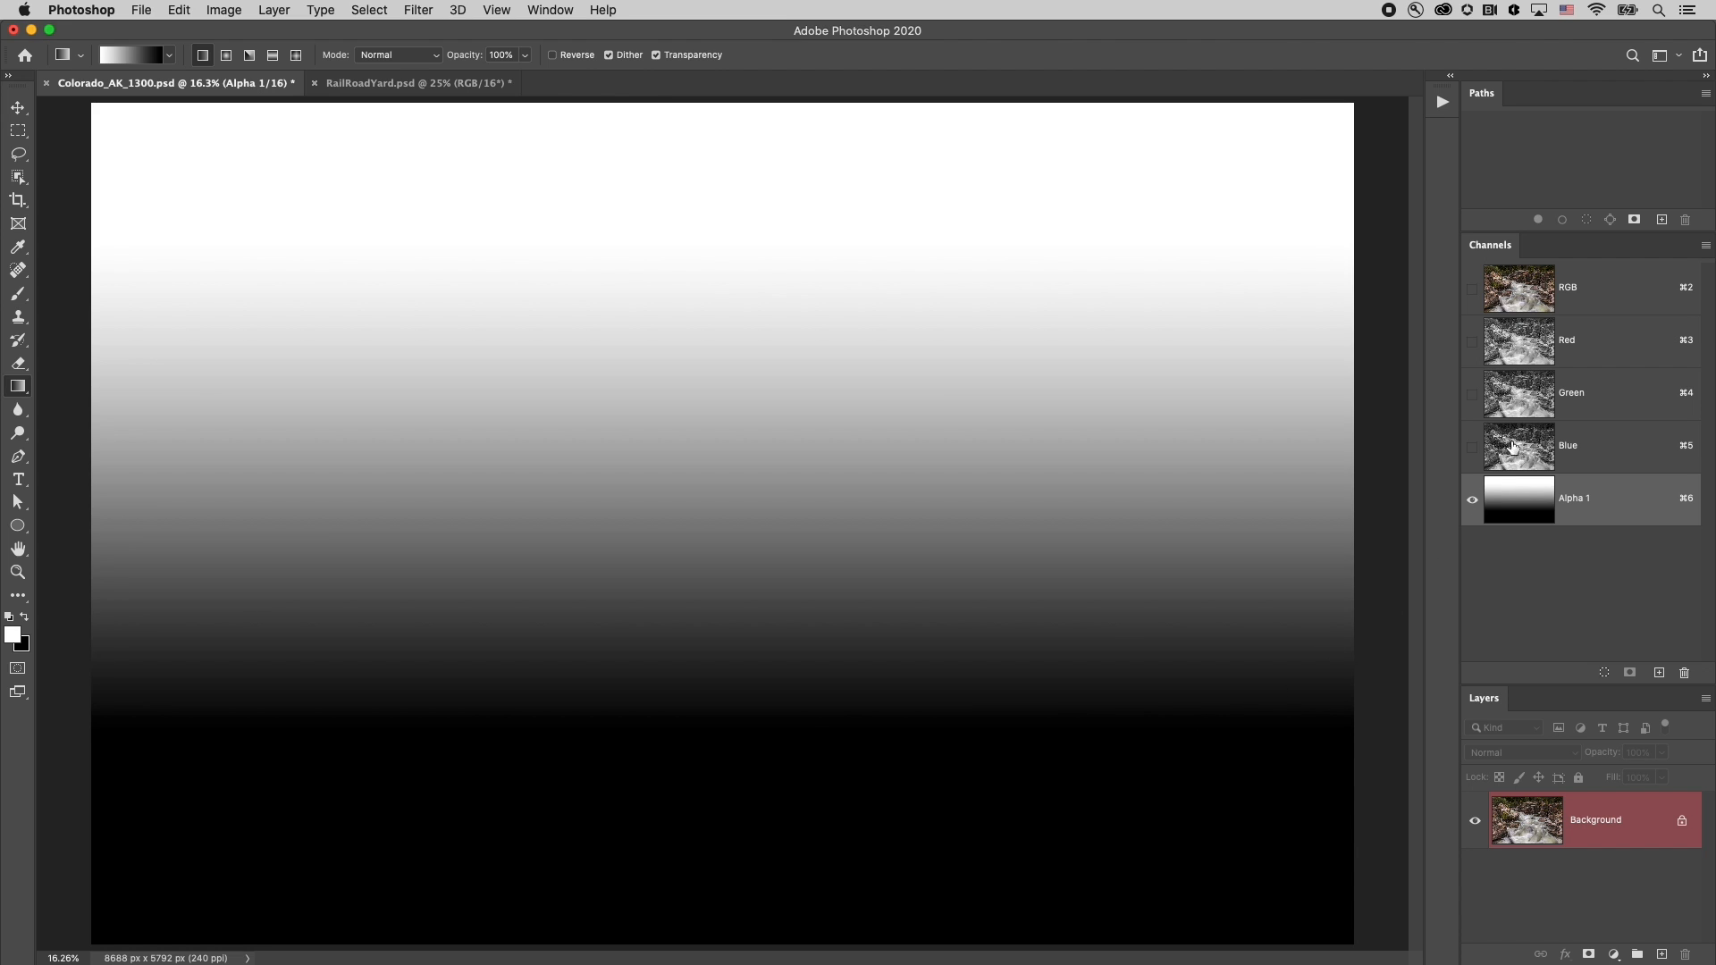
Switch back to the RGB composite and open the Filter menu
{"action": "left_click", "coordinate": [1566, 286]}
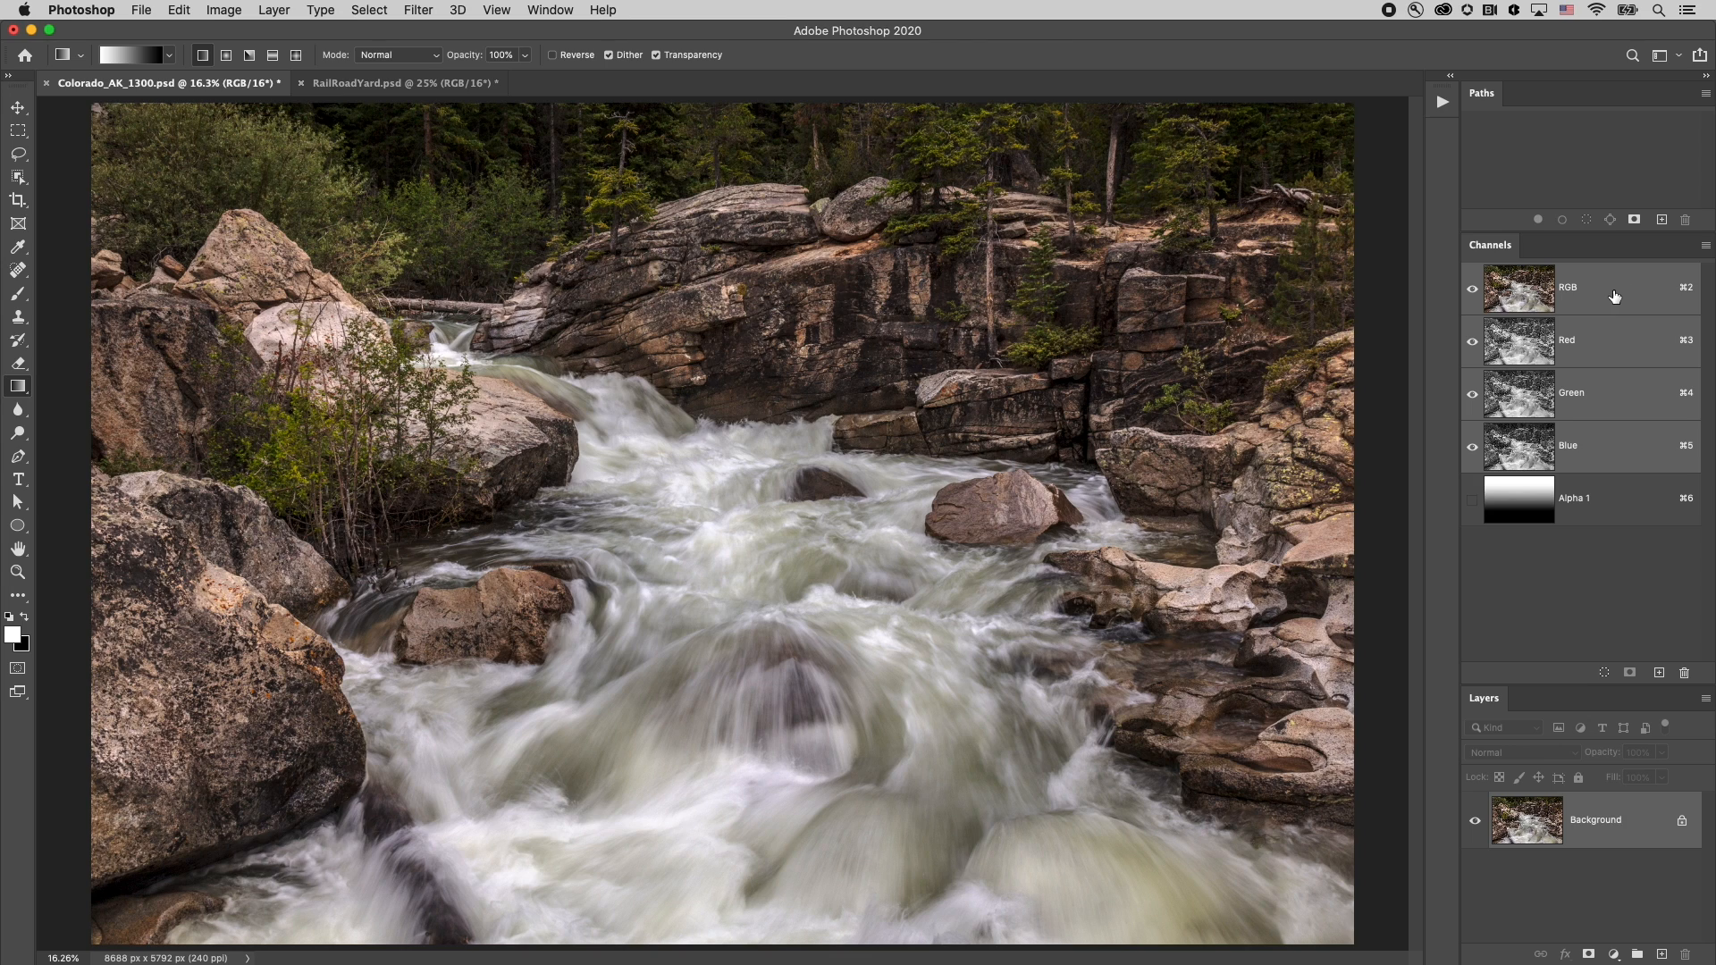
{"action": "mouse_move", "coordinate": [449, 31]}
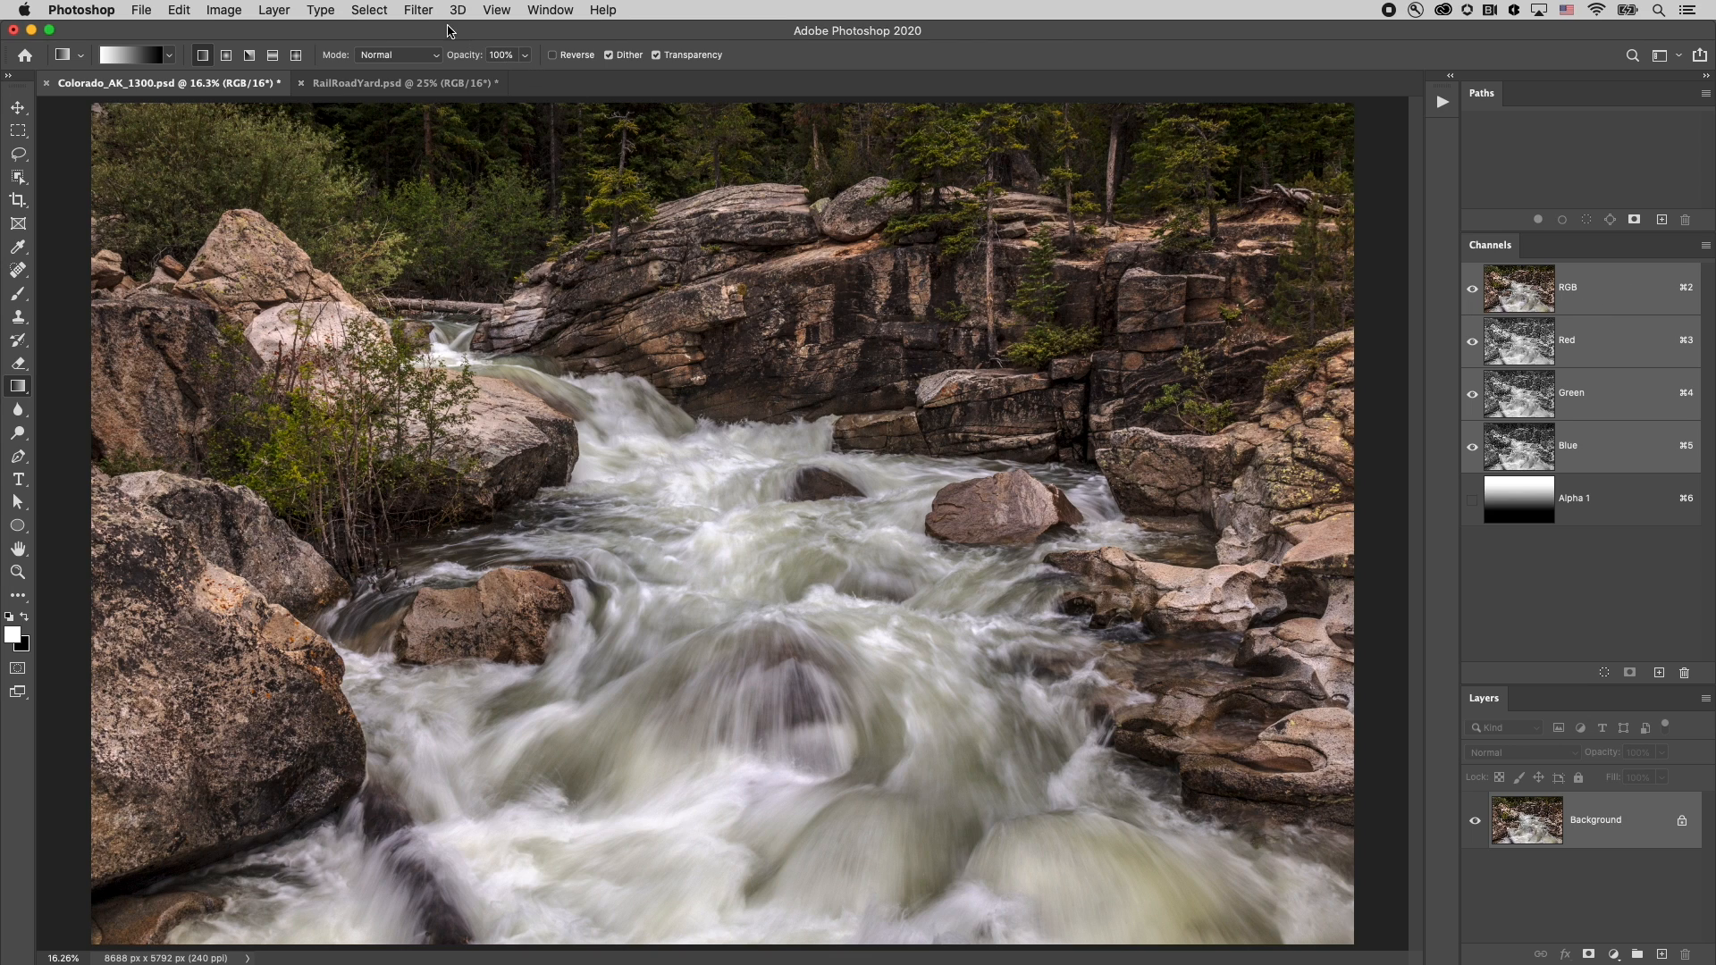
{"action": "left_click", "coordinate": [417, 10]}
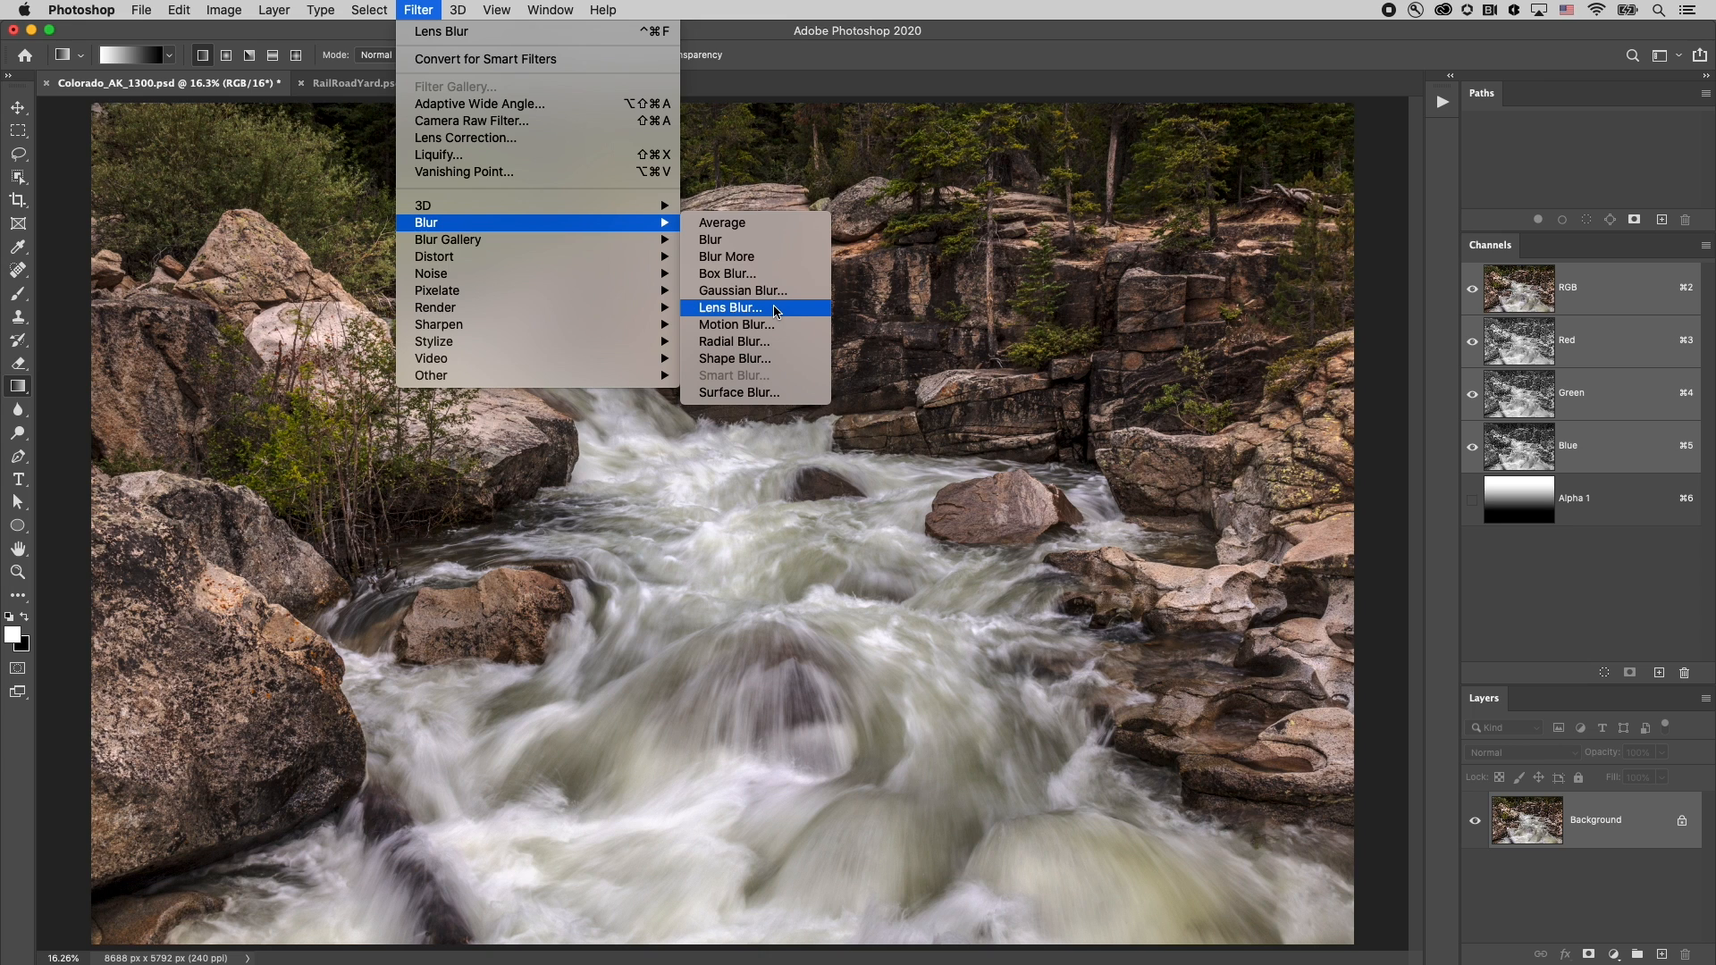
Open Lens Blur on the river photo and expand the Depth Map Source list
{"action": "left_click", "coordinate": [727, 307]}
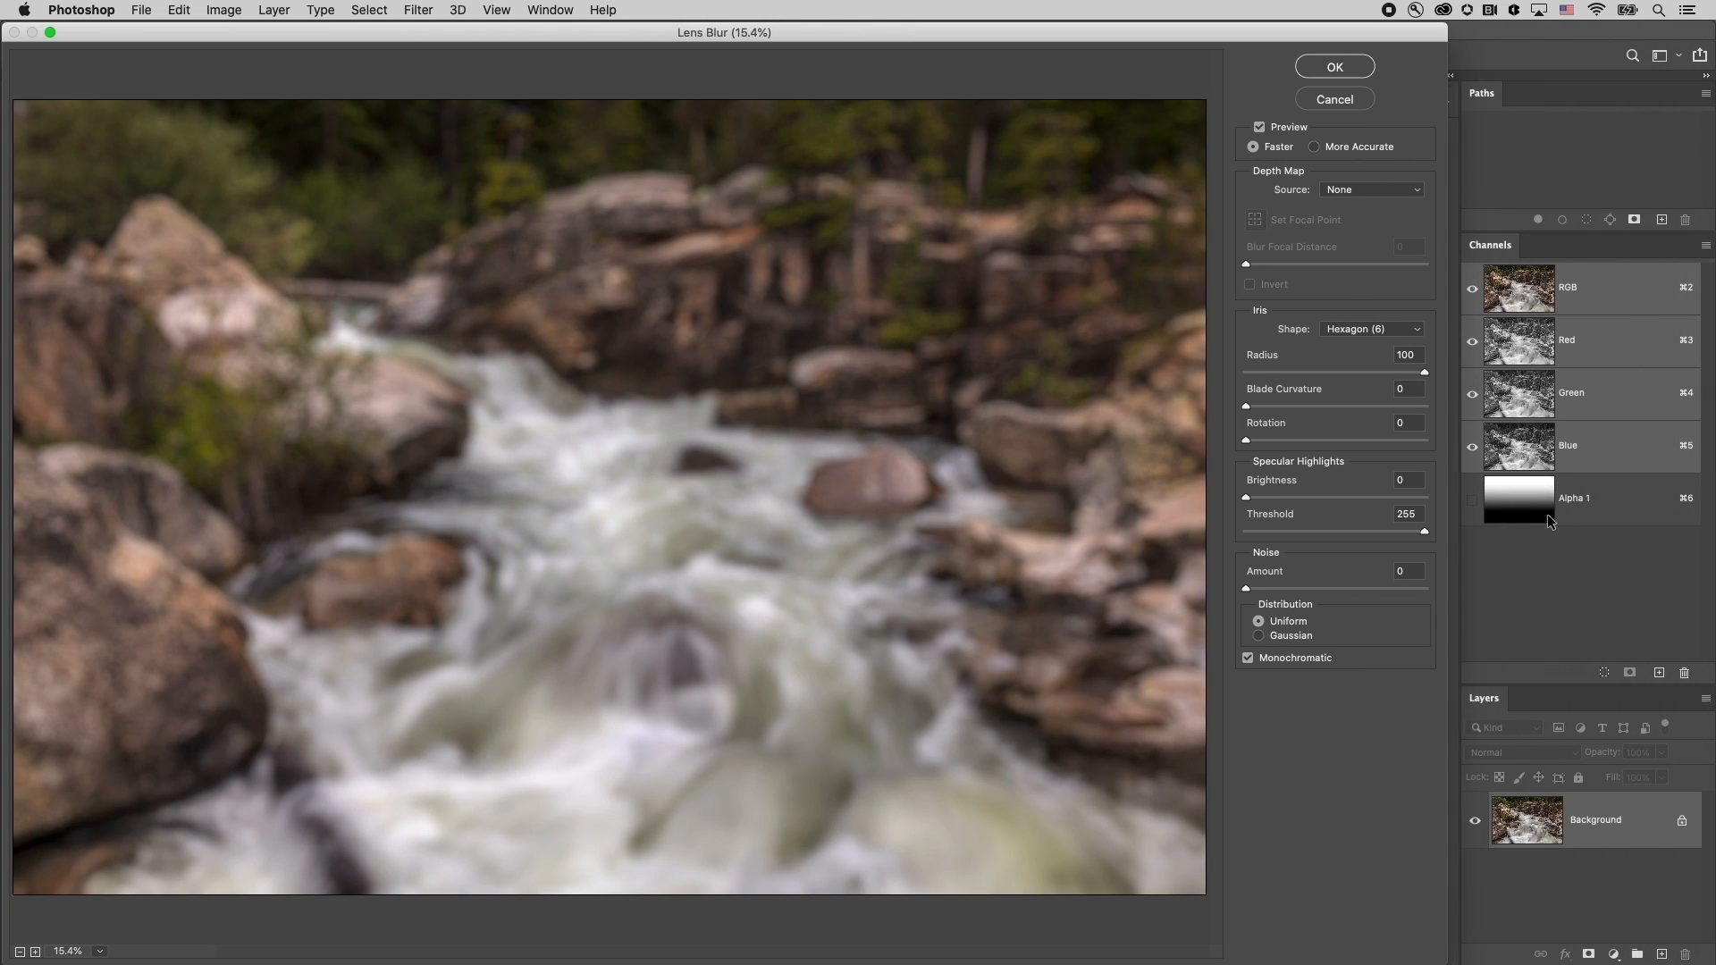
{"action": "mouse_move", "coordinate": [1557, 486]}
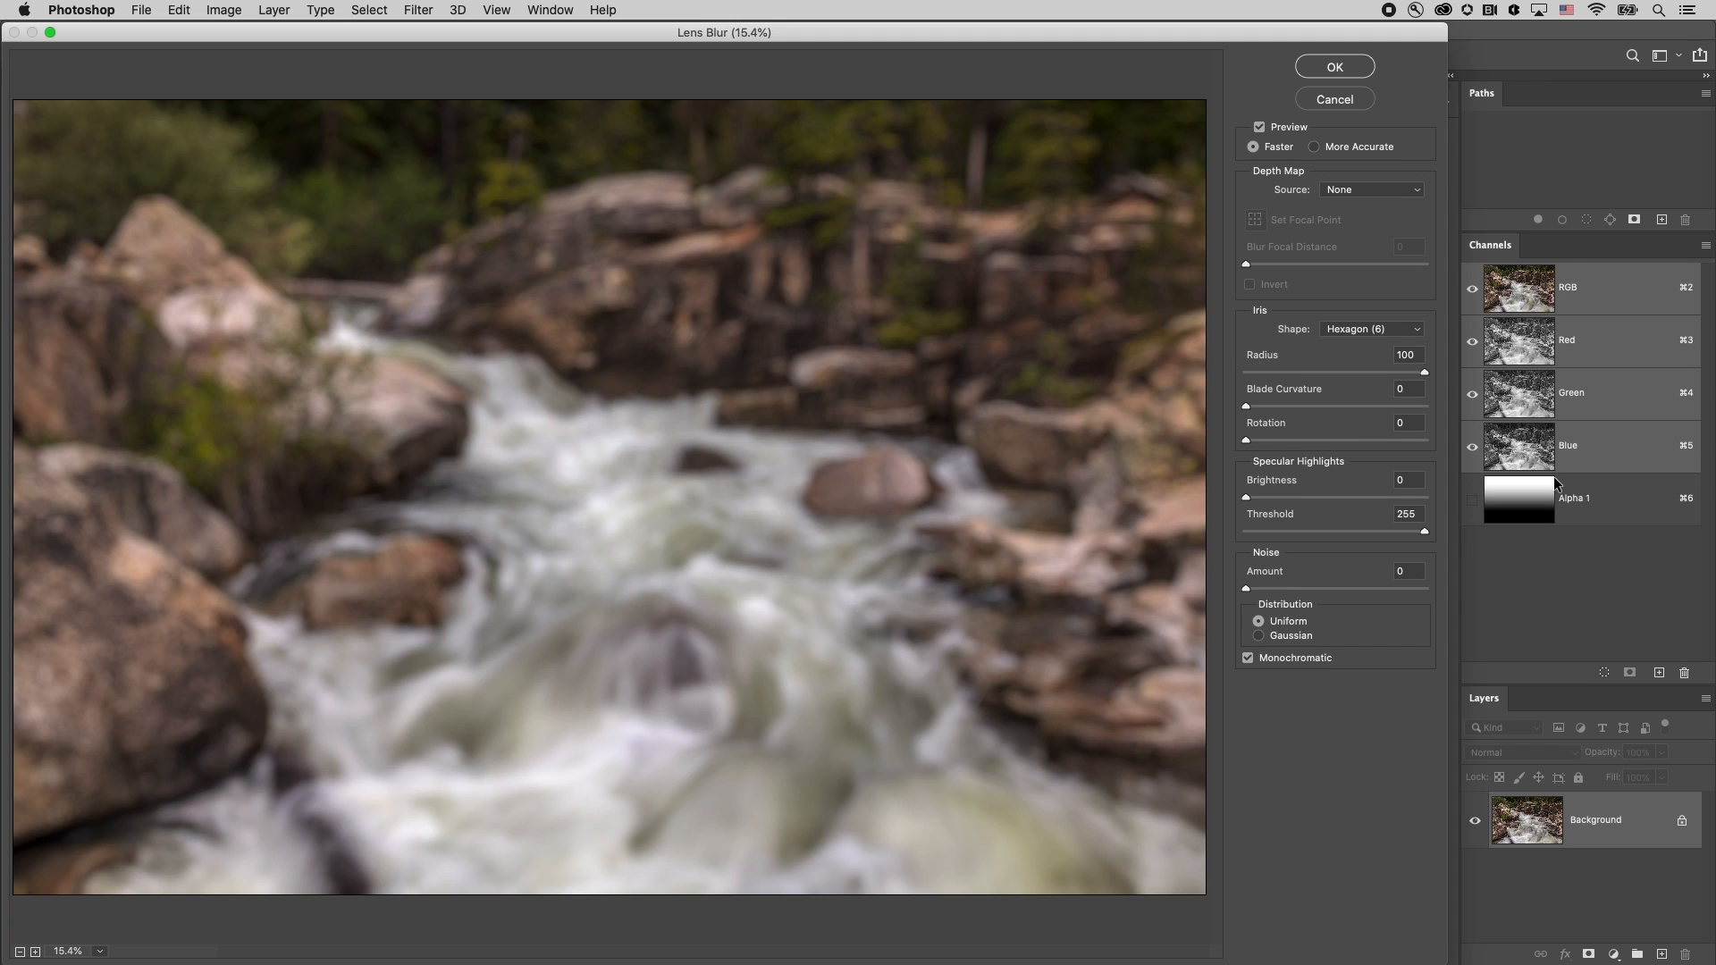
{"action": "mouse_move", "coordinate": [704, 54]}
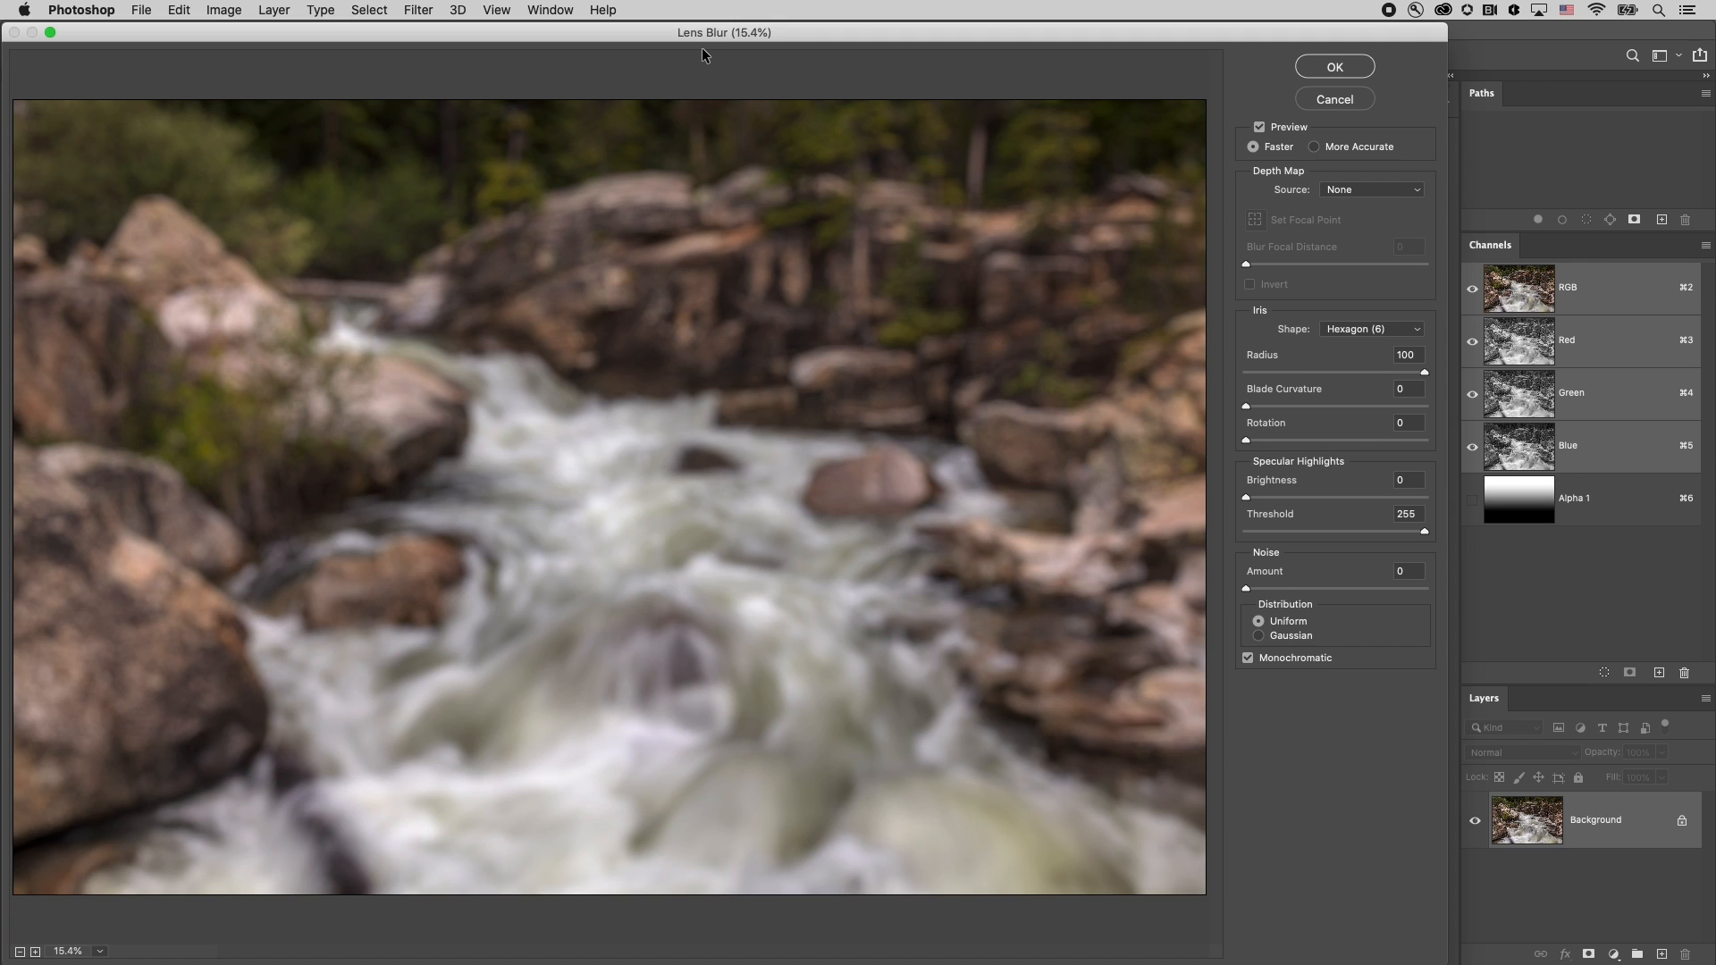
{"action": "mouse_move", "coordinate": [897, 365]}
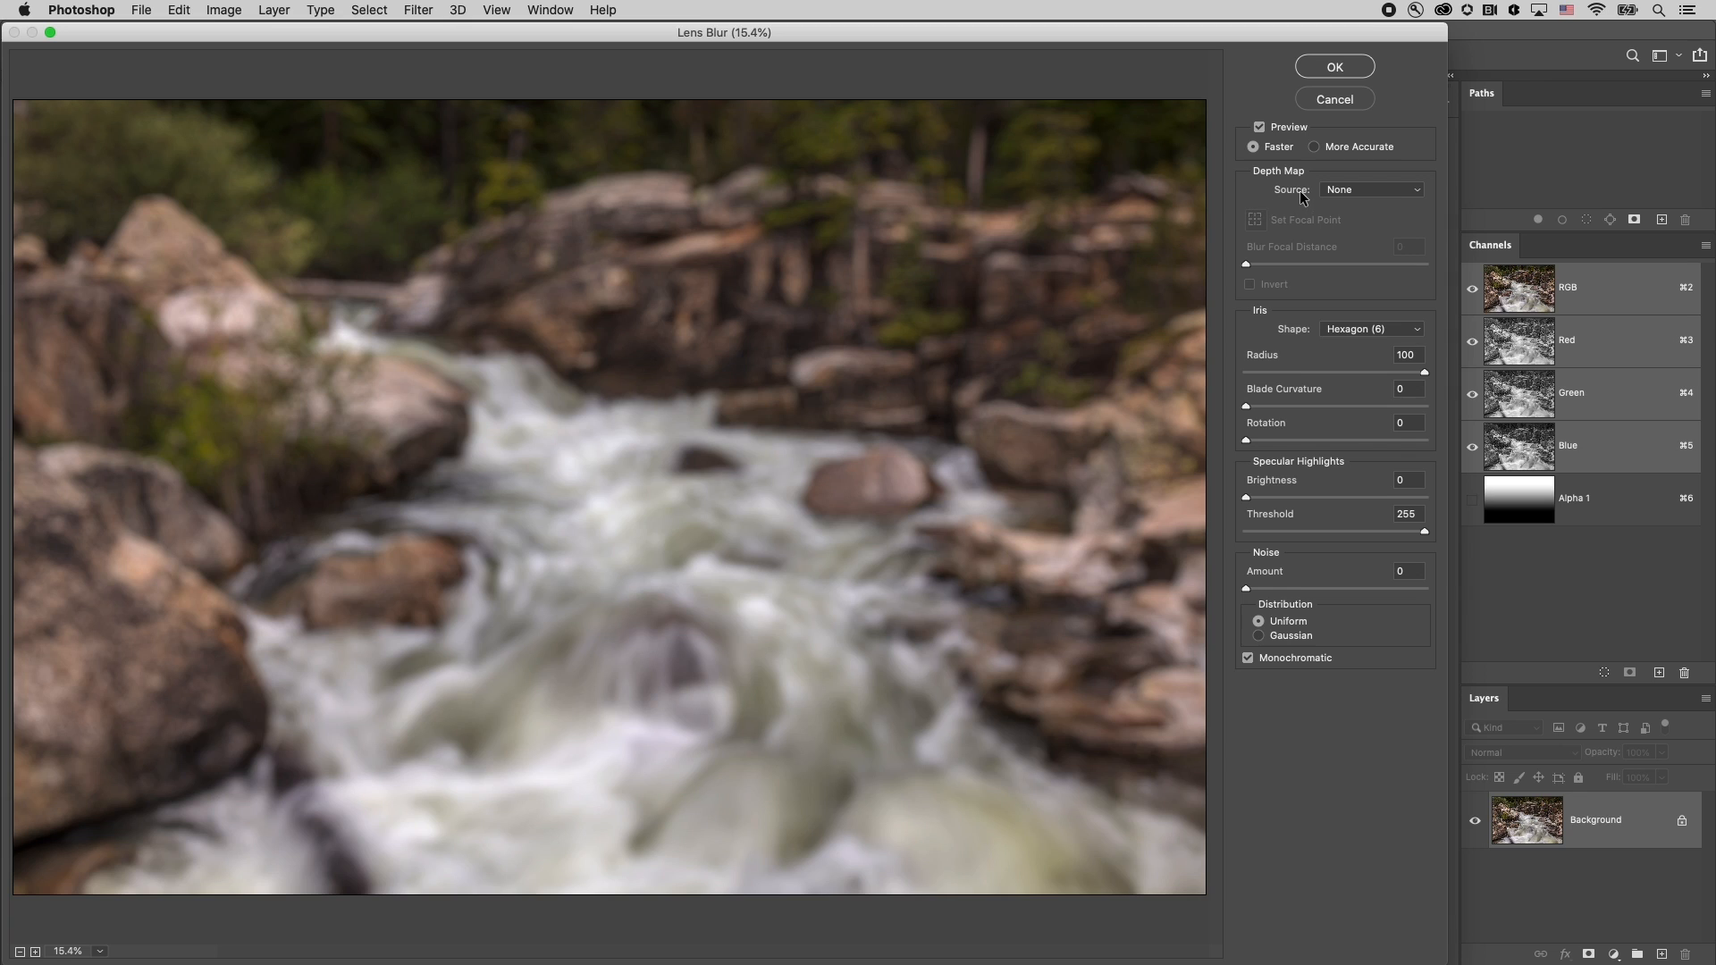
{"action": "mouse_move", "coordinate": [1267, 189]}
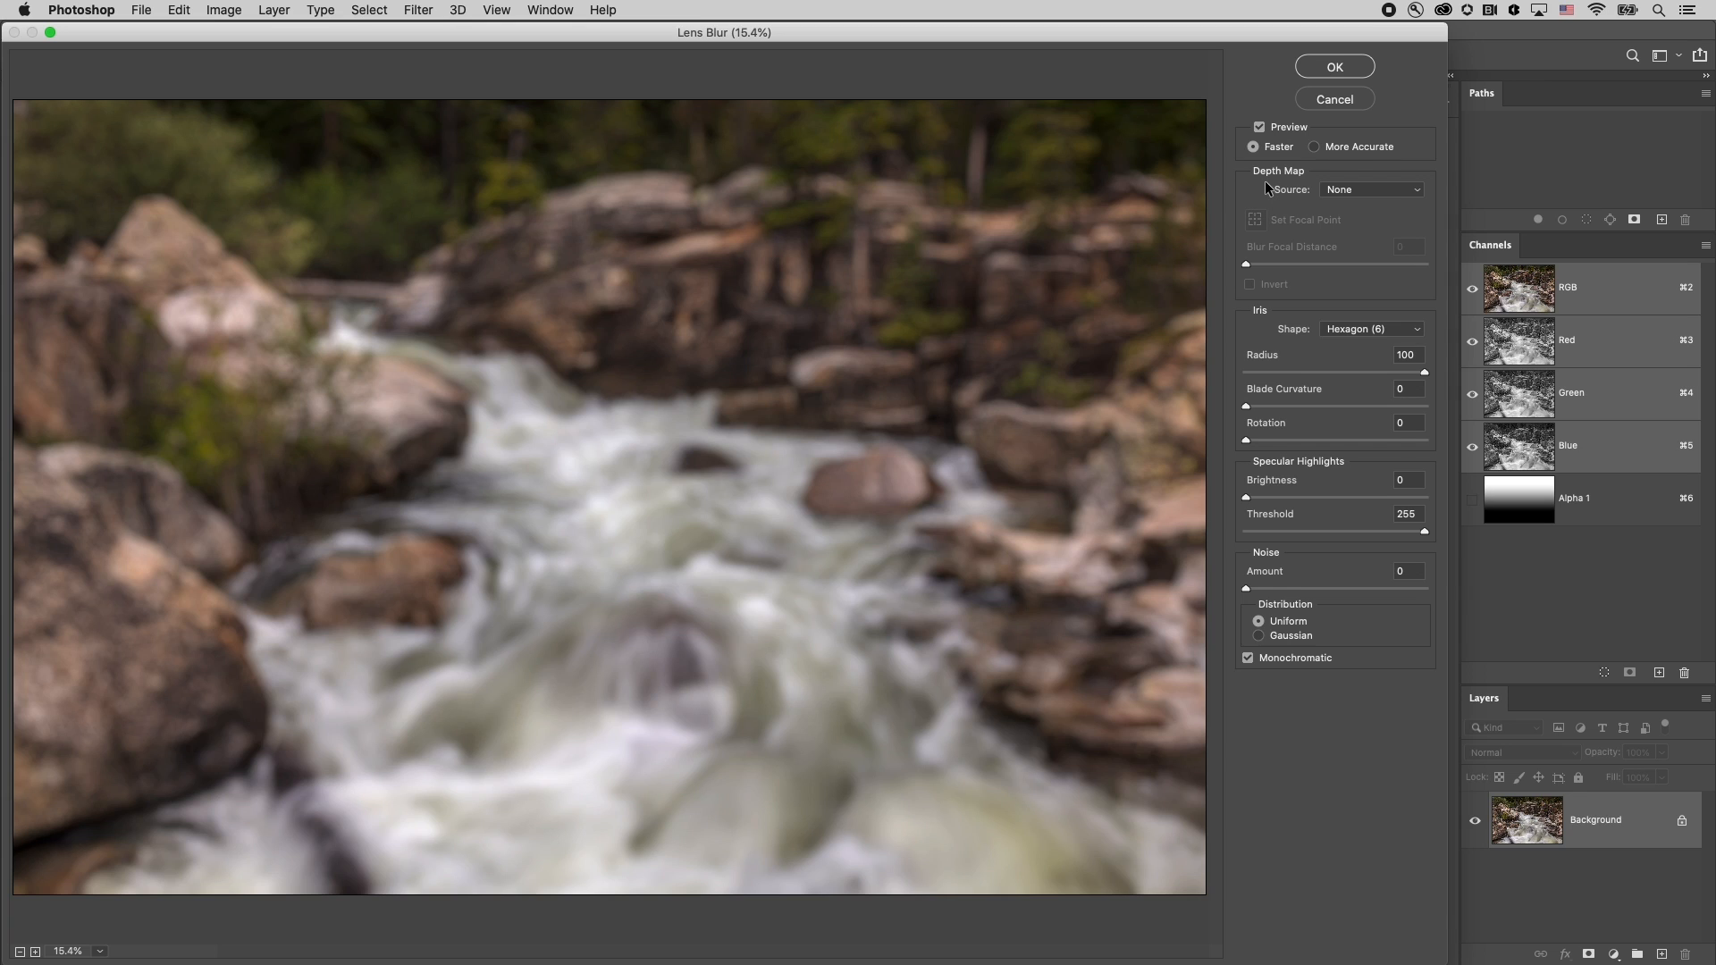
{"action": "left_click", "coordinate": [1370, 189]}
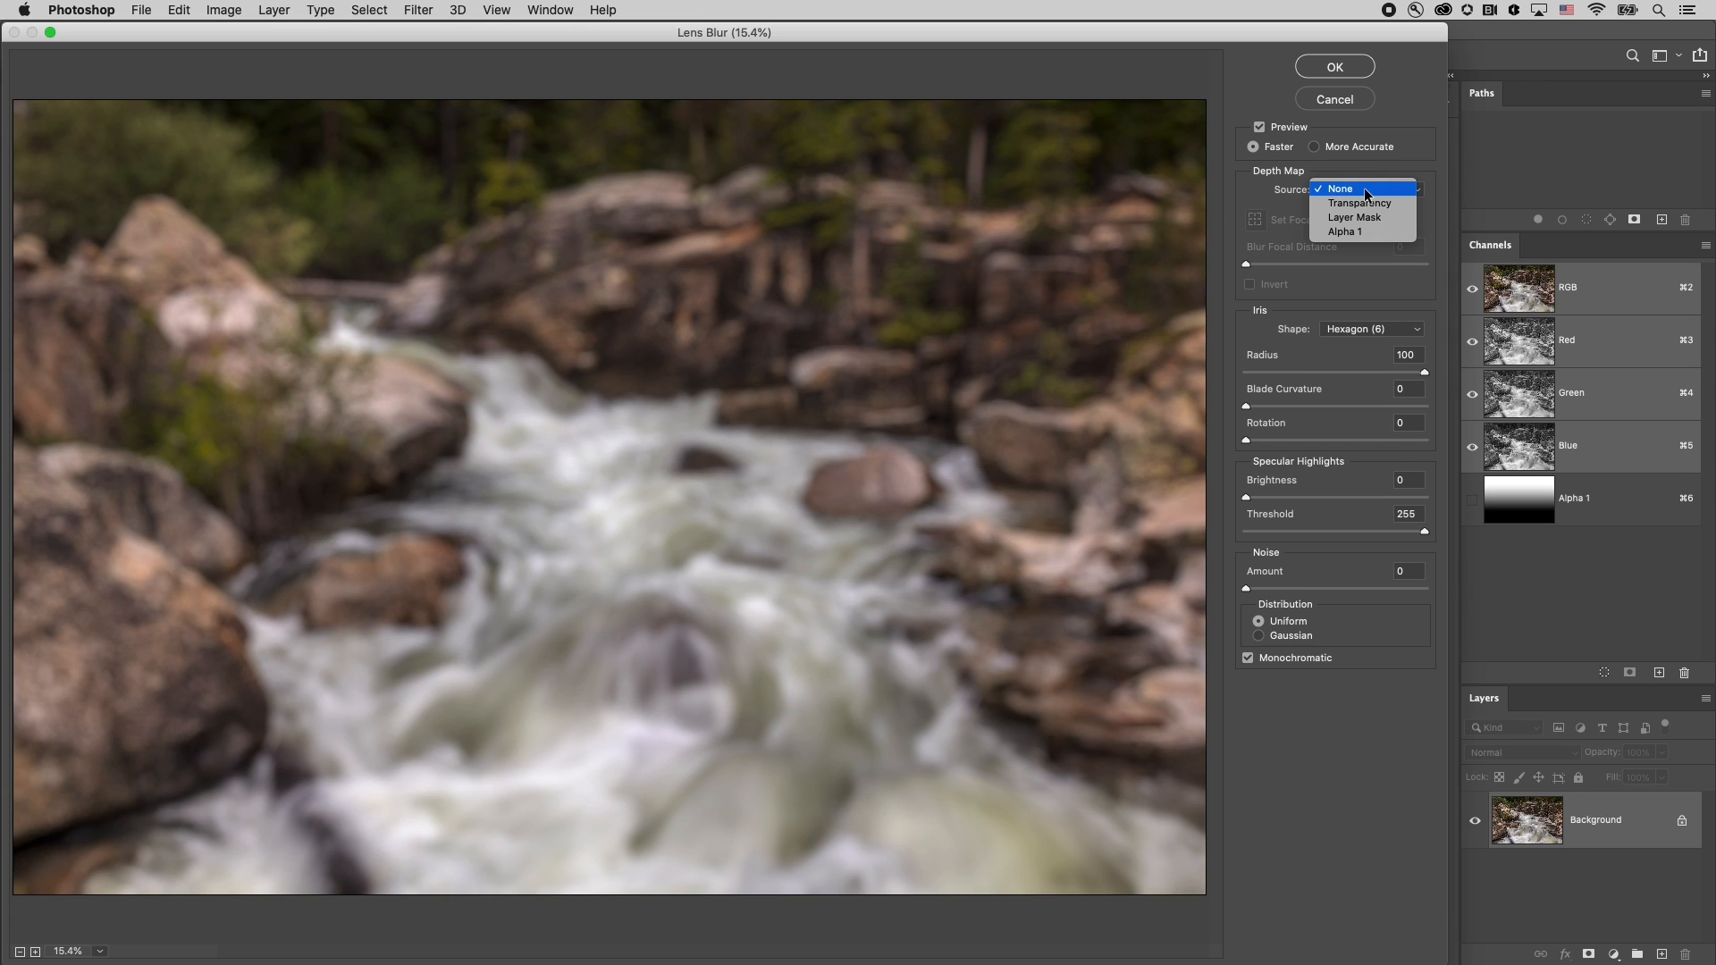
Choose Alpha 1 as the Lens Blur depth map source
{"action": "left_click", "coordinate": [1345, 231]}
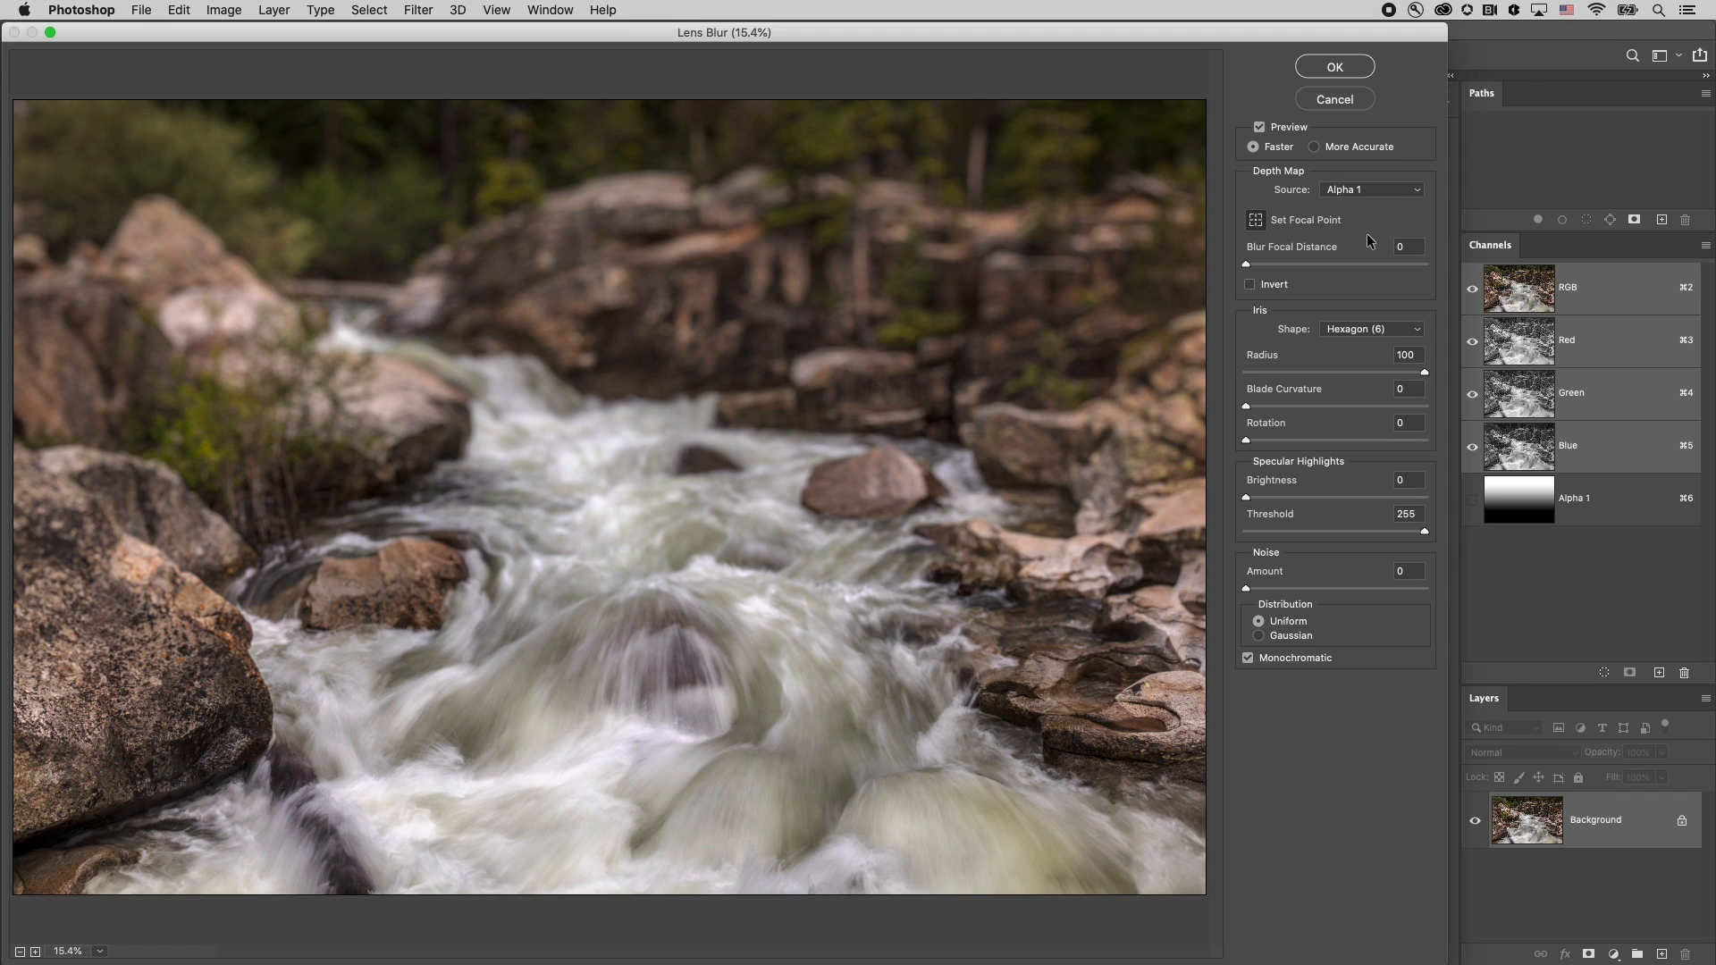
{"action": "mouse_move", "coordinate": [1037, 146]}
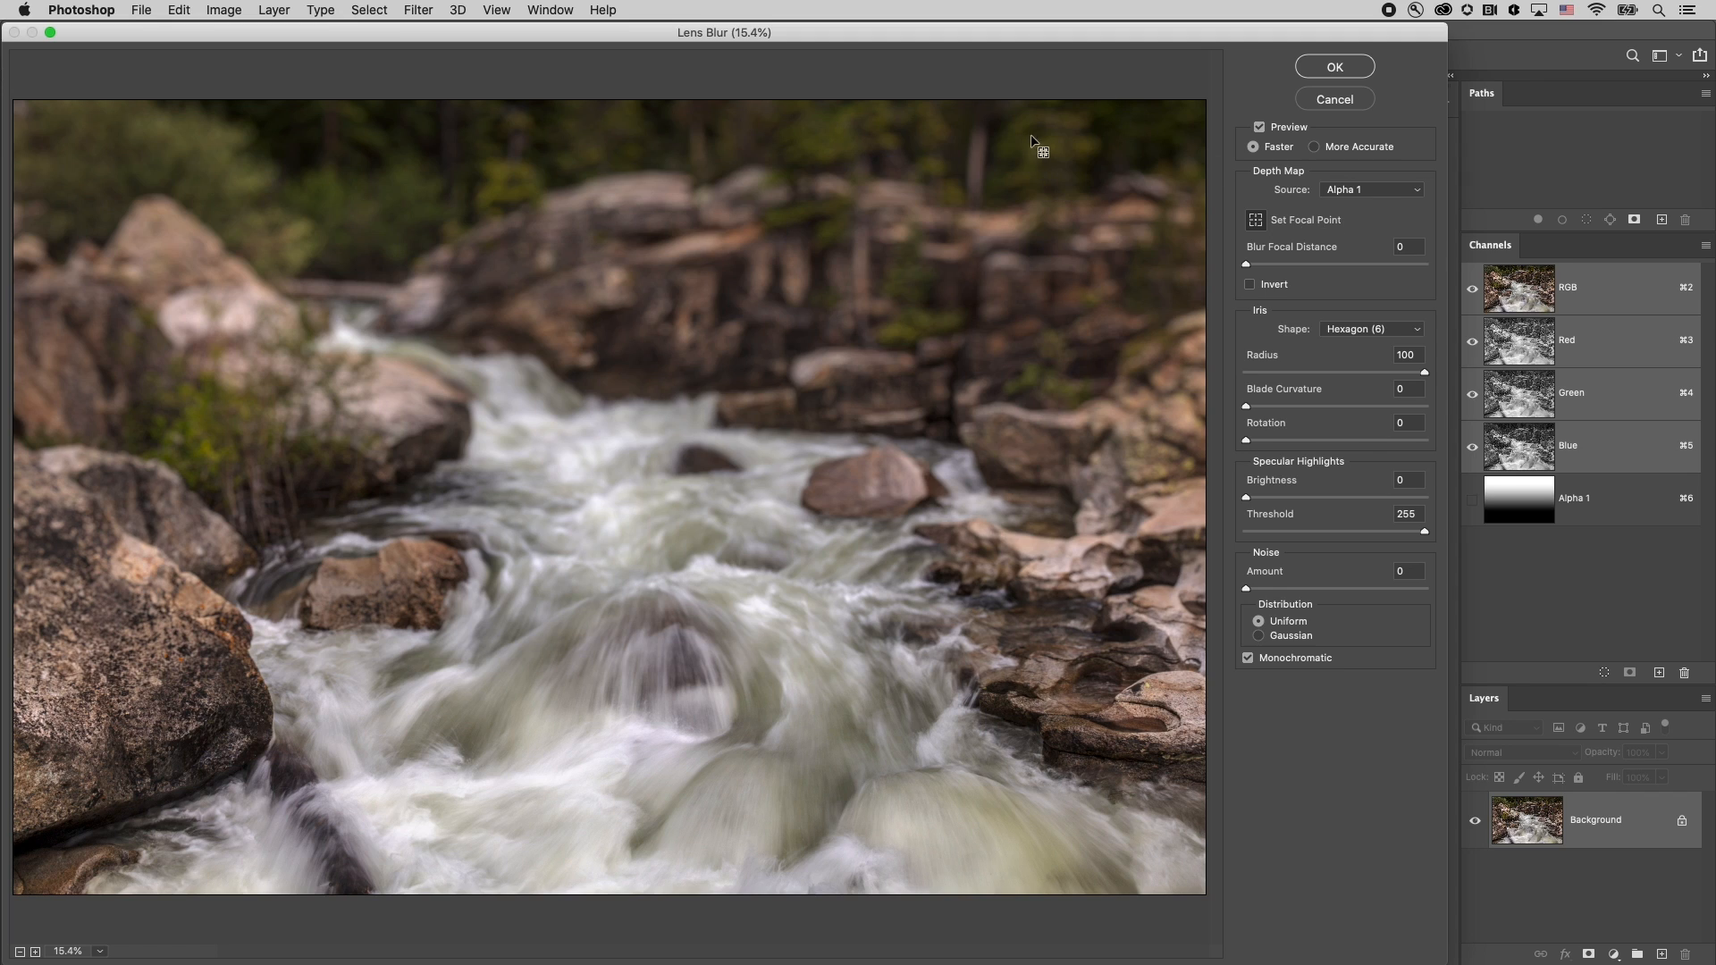
{"action": "mouse_move", "coordinate": [1083, 270]}
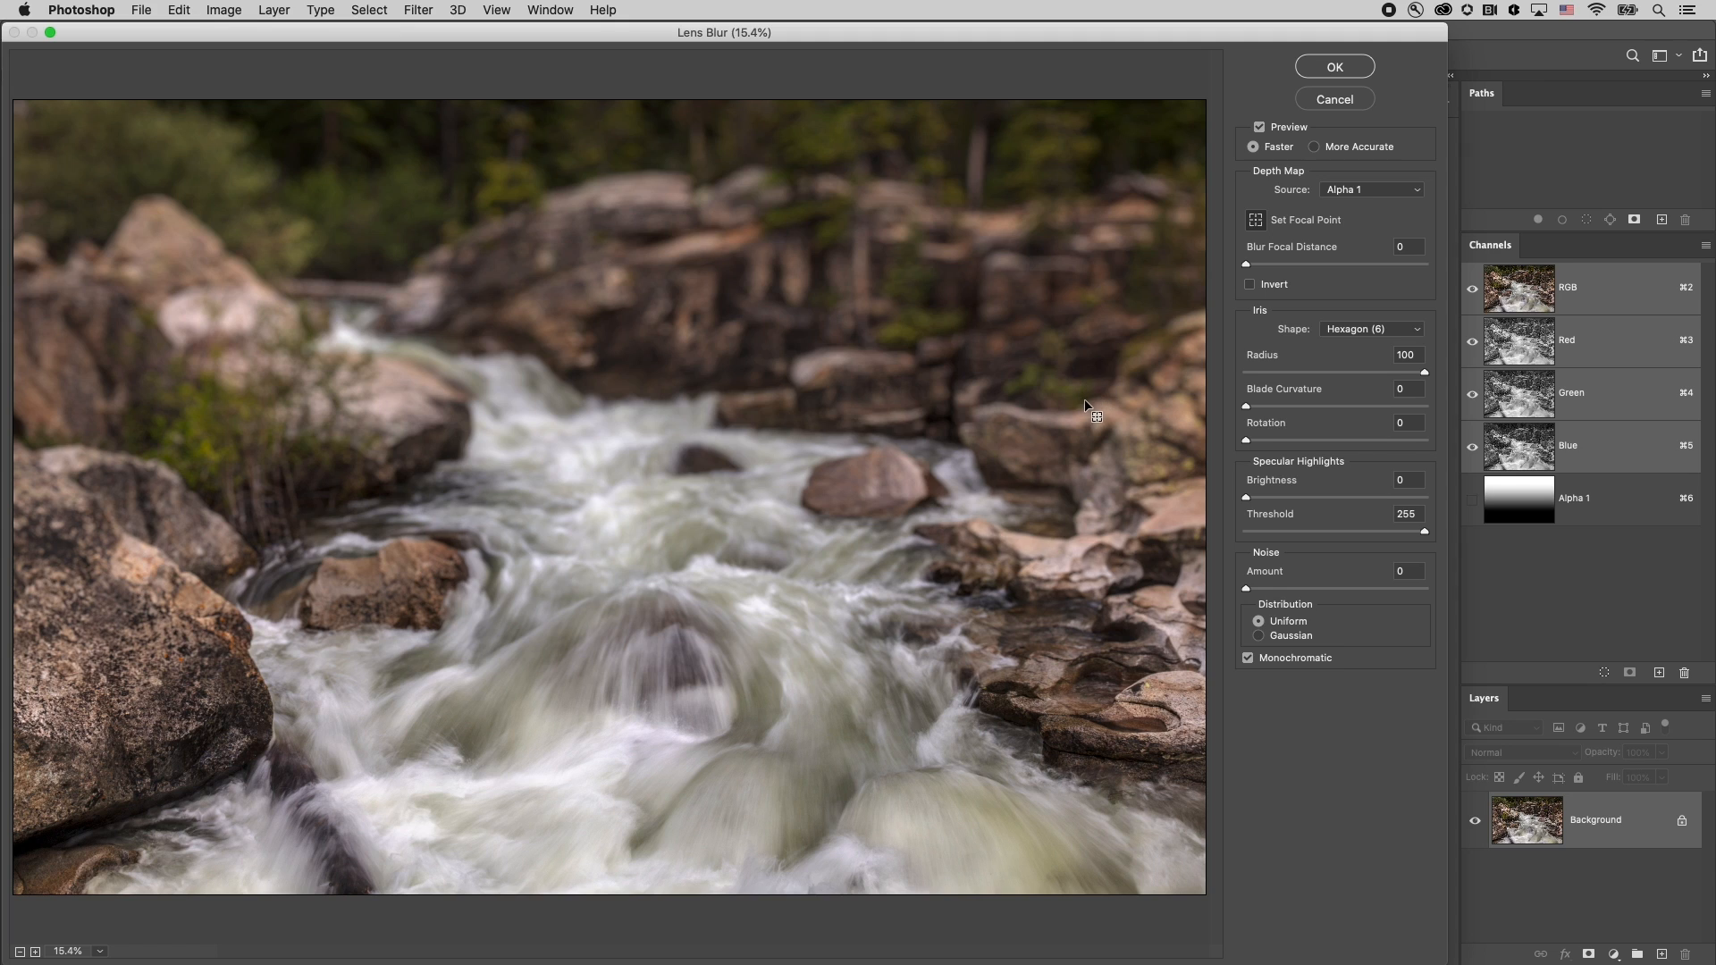
{"action": "mouse_move", "coordinate": [1083, 547]}
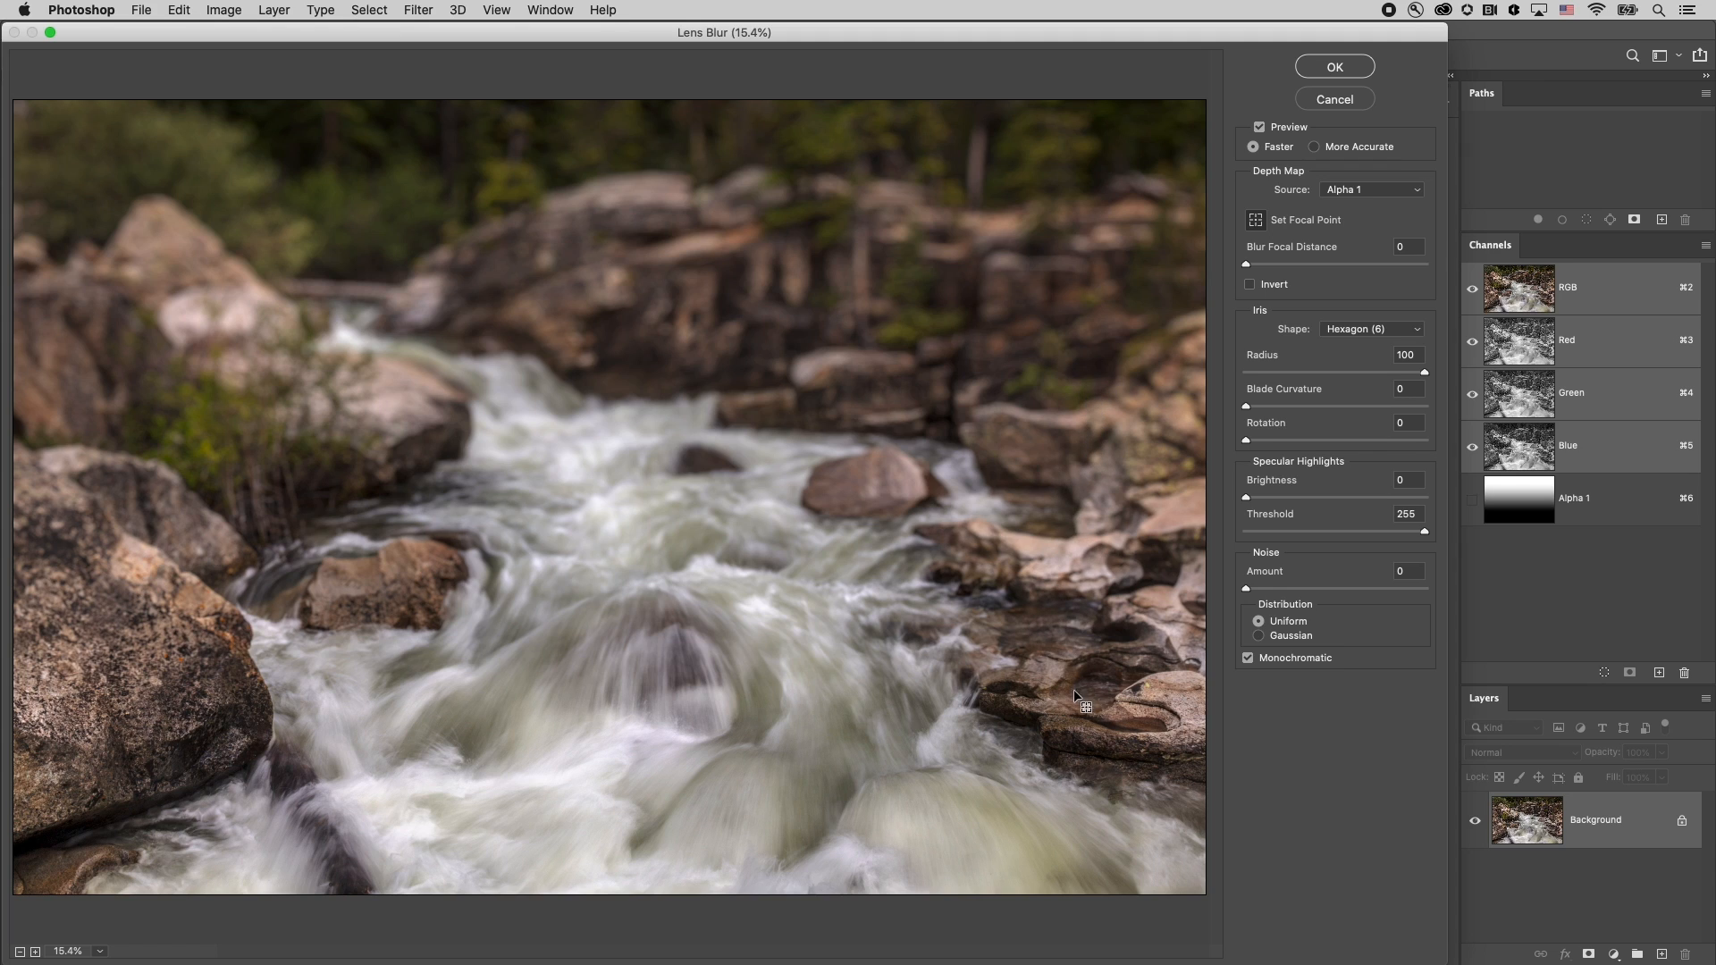
{"action": "mouse_move", "coordinate": [1100, 698]}
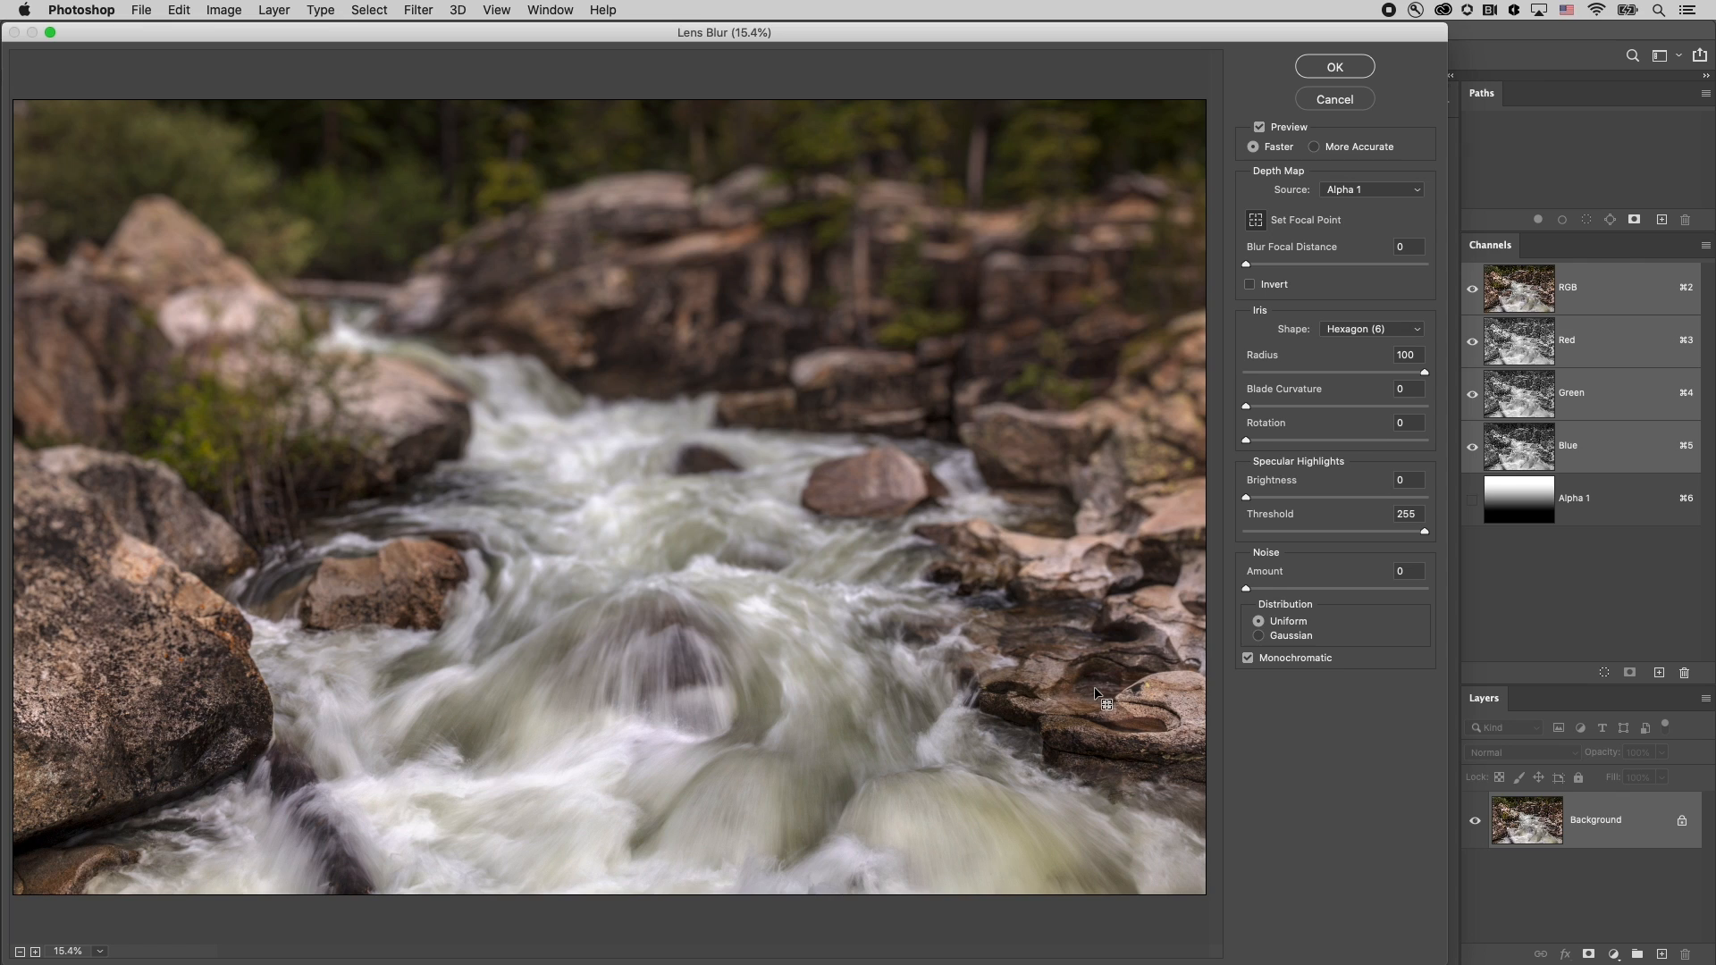
{"action": "mouse_move", "coordinate": [1112, 668]}
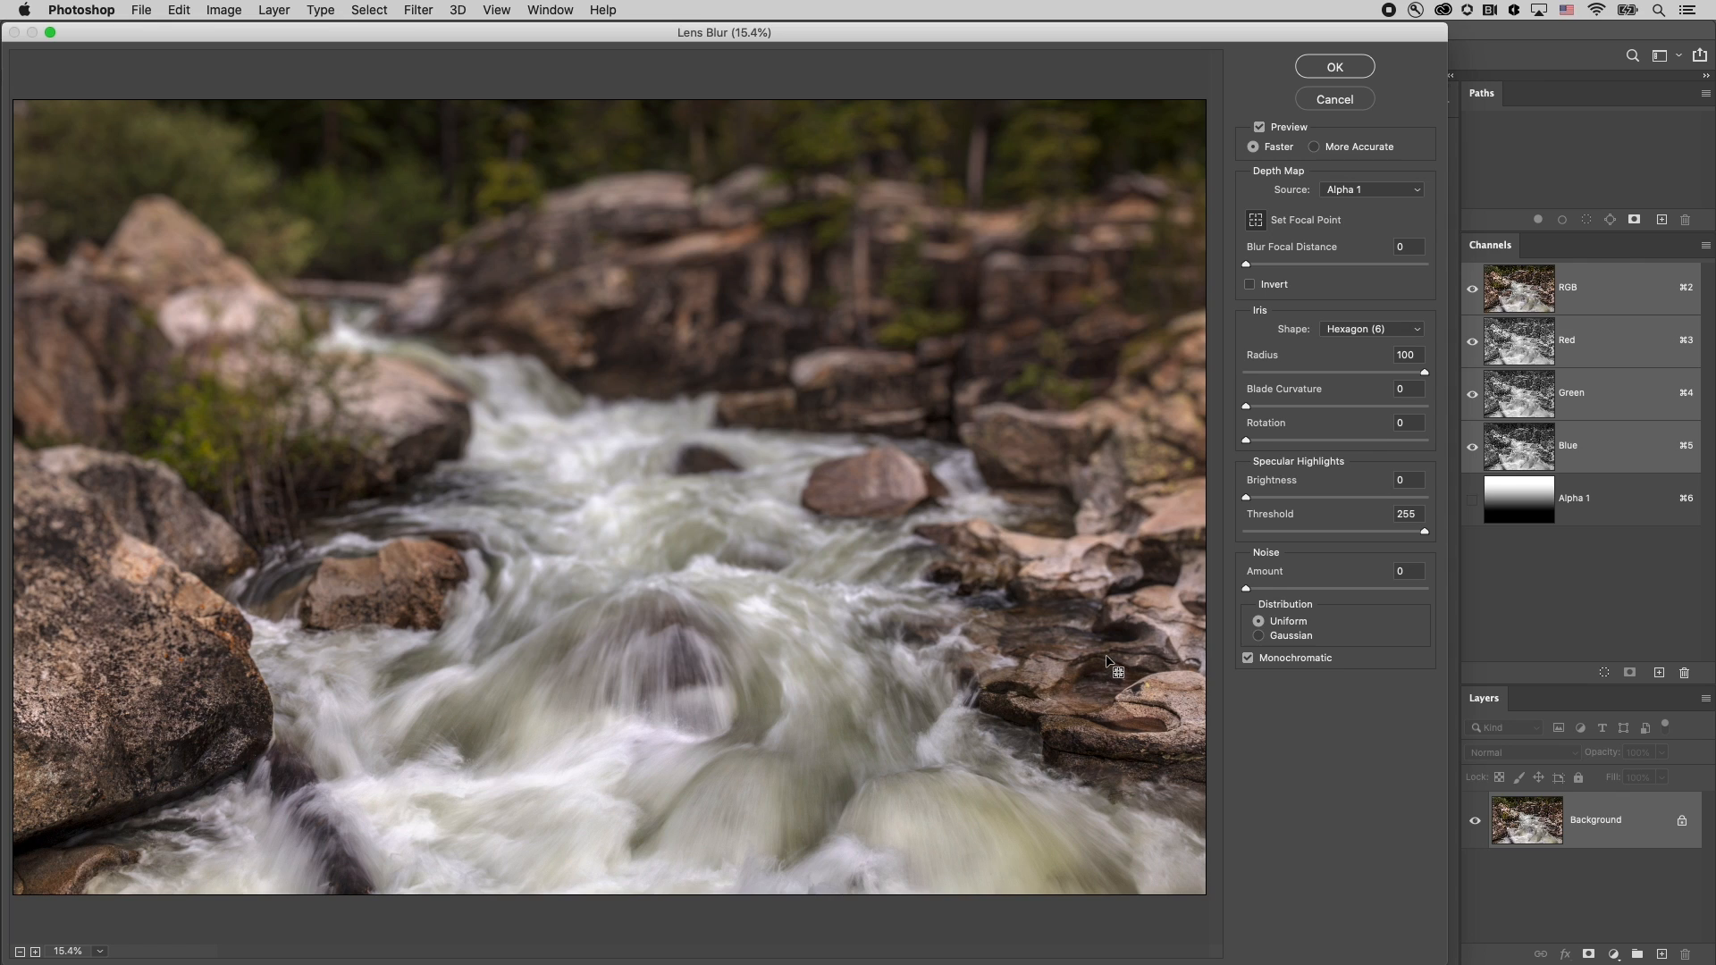
{"action": "mouse_move", "coordinate": [1530, 514]}
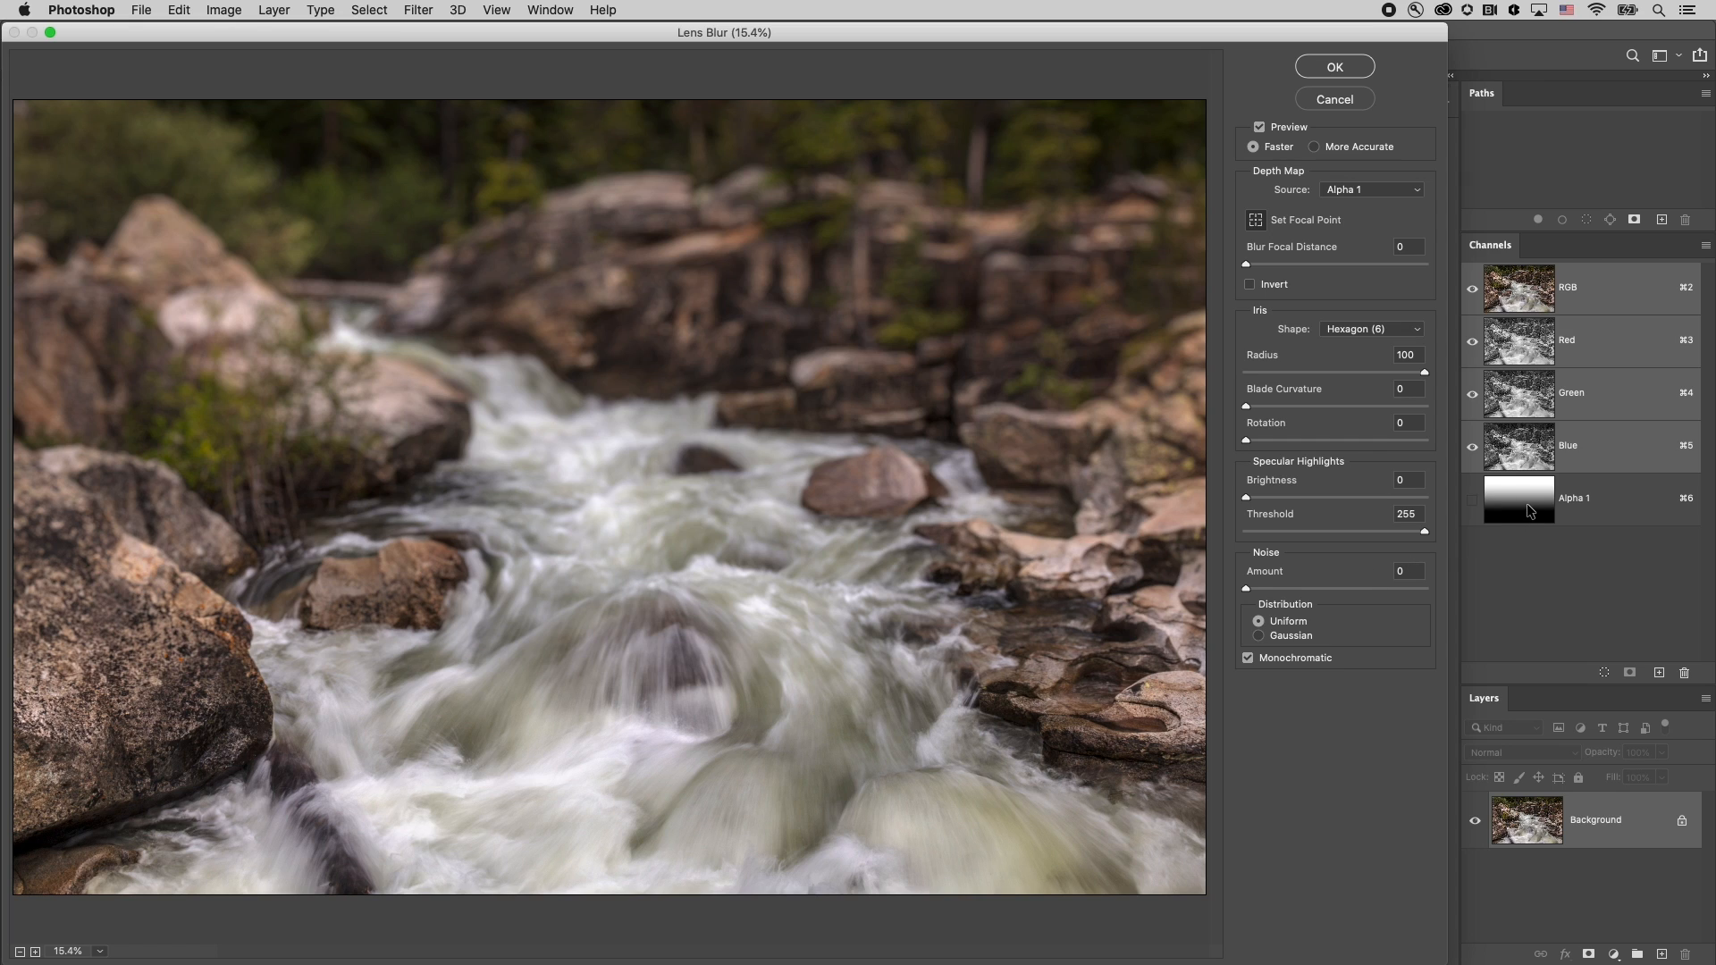
{"action": "mouse_move", "coordinate": [1529, 491]}
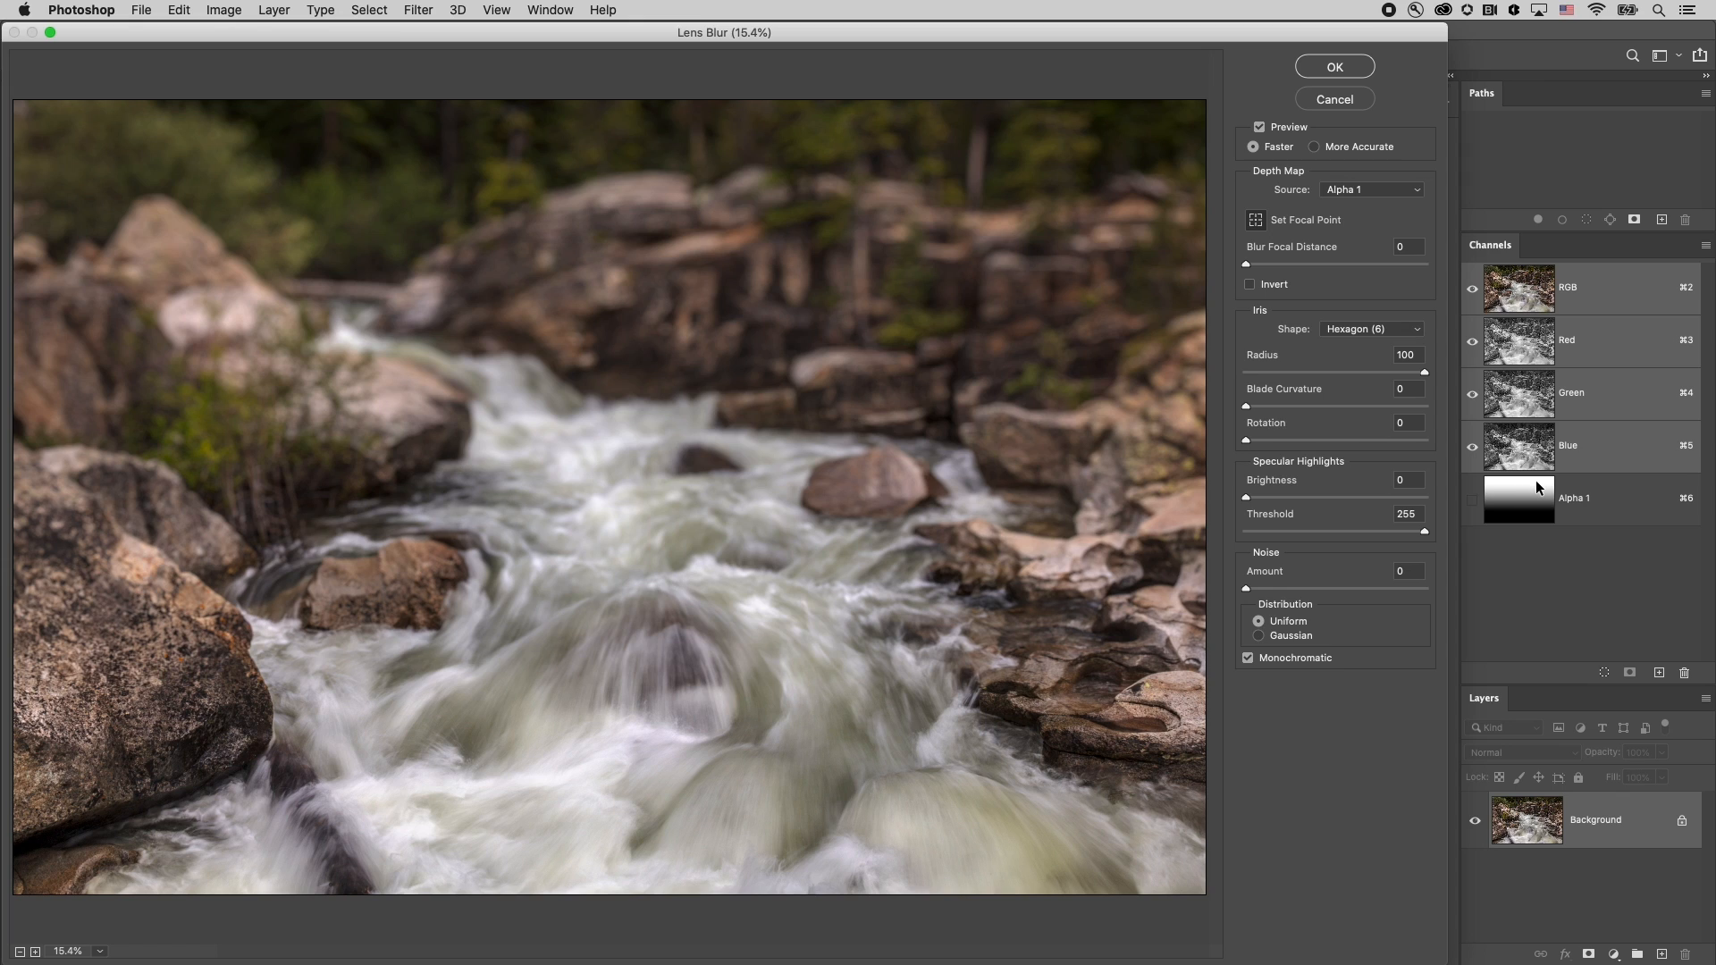
{"action": "mouse_move", "coordinate": [1045, 279]}
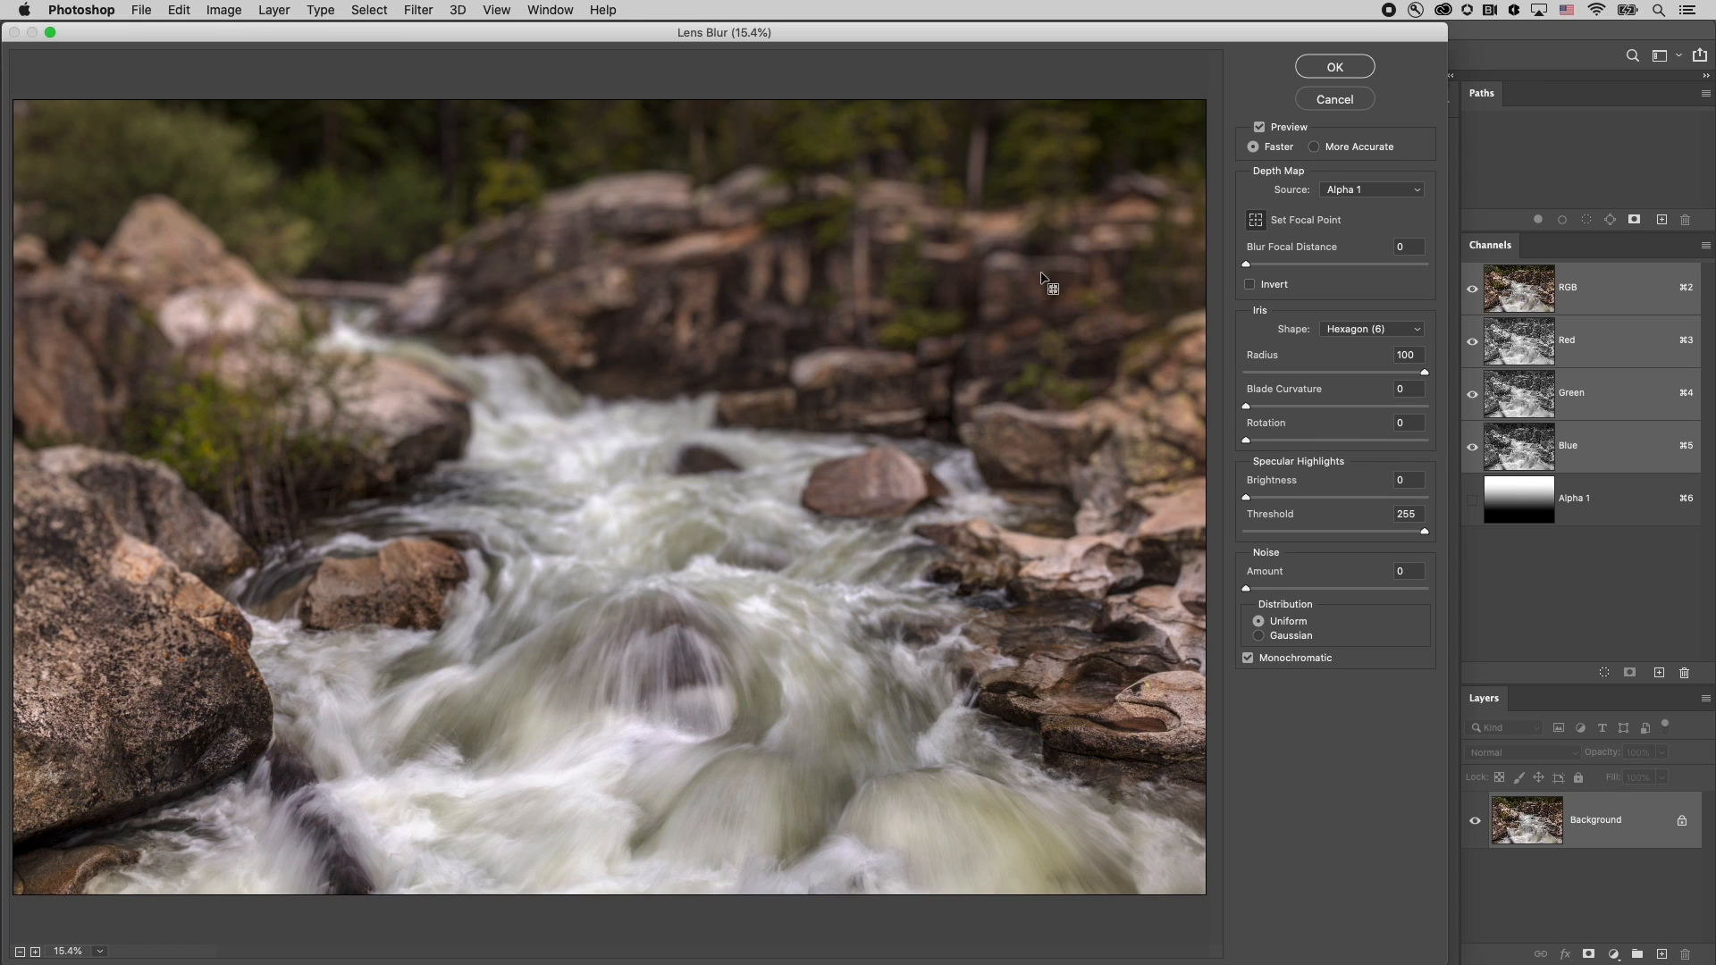
{"action": "mouse_move", "coordinate": [1063, 314]}
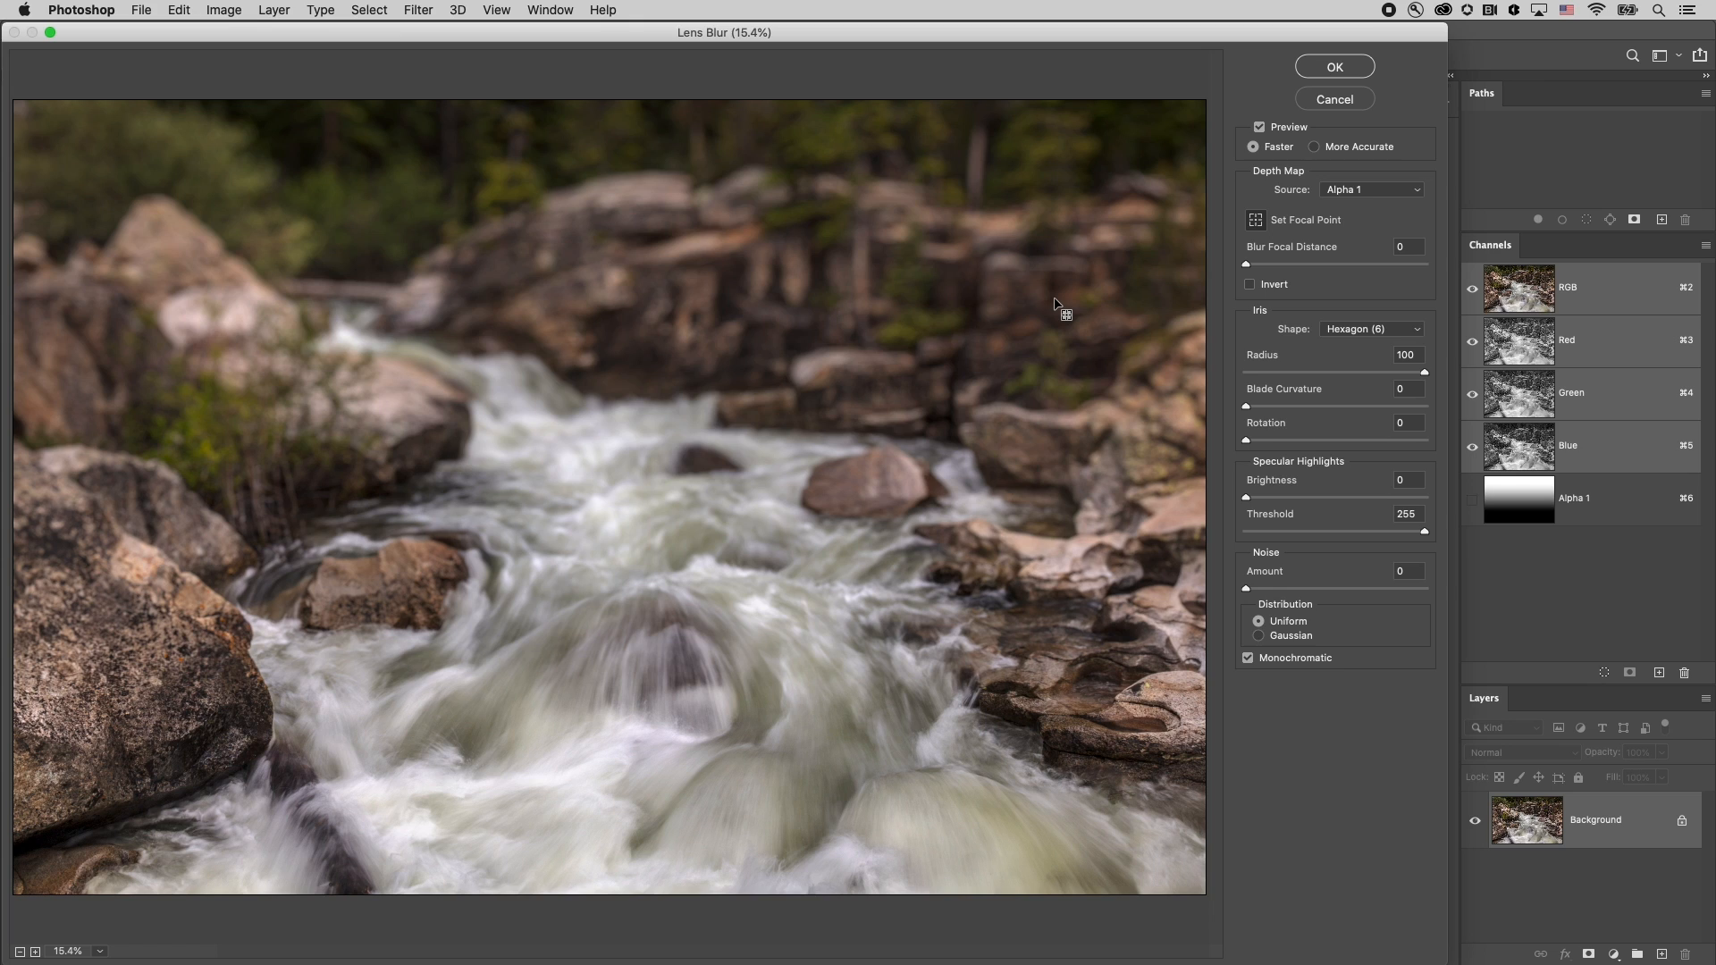
{"action": "mouse_move", "coordinate": [1034, 755]}
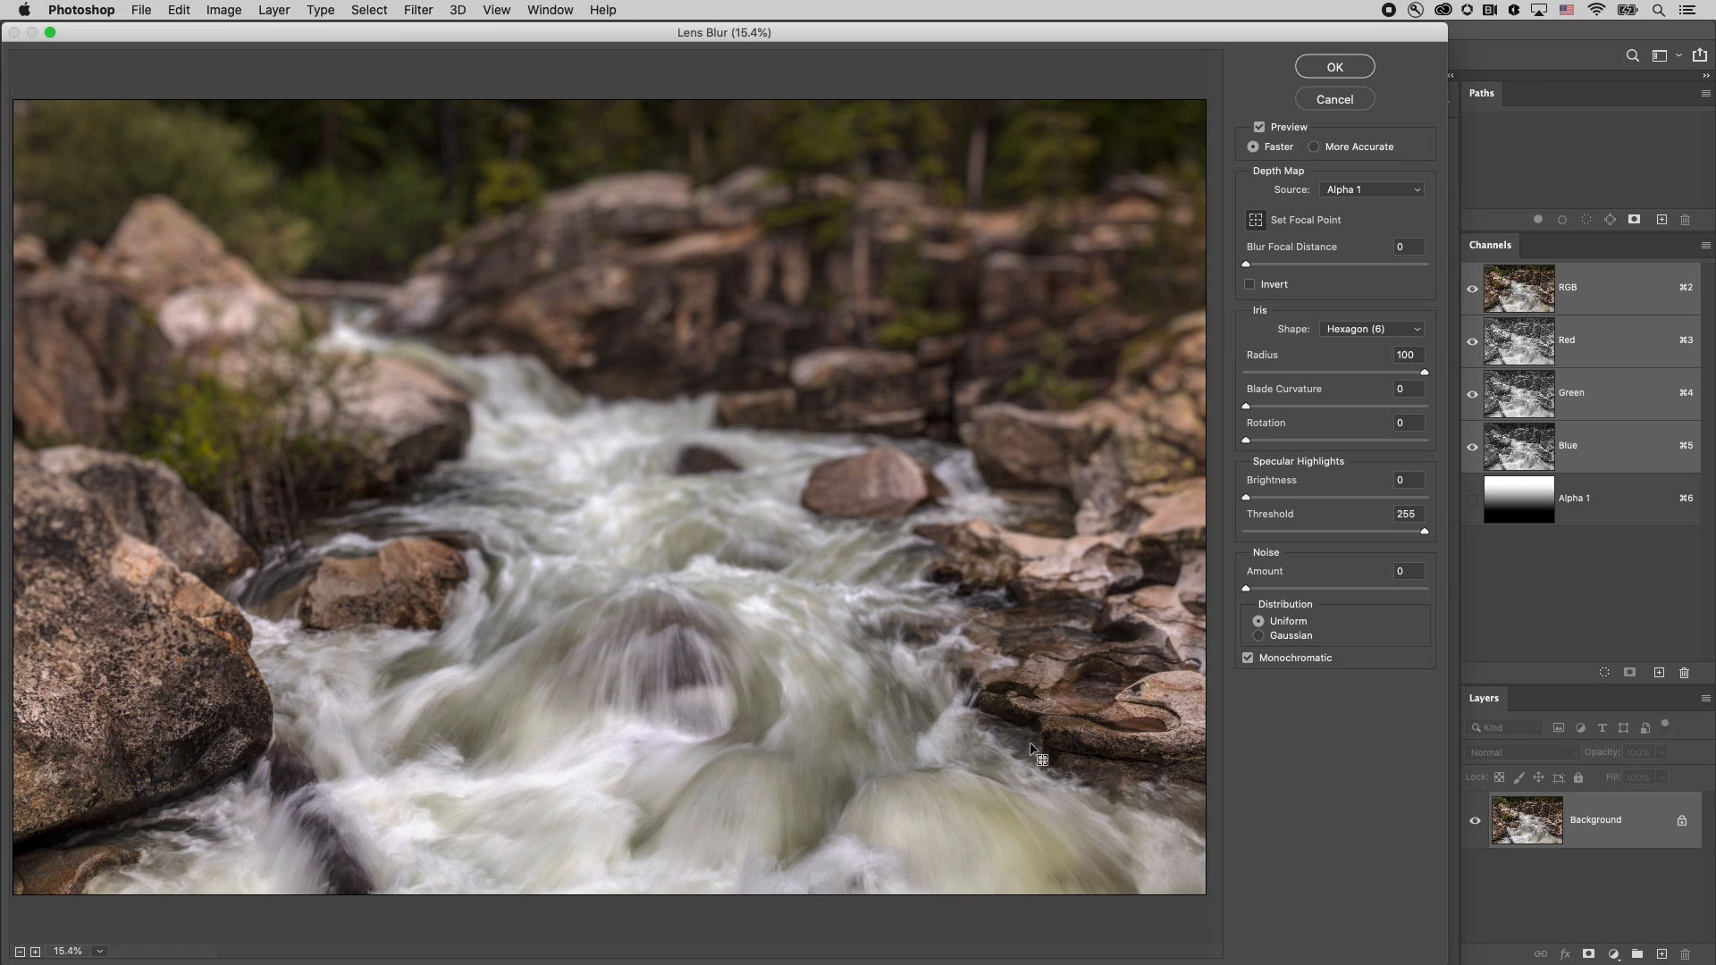
{"action": "mouse_move", "coordinate": [1082, 736]}
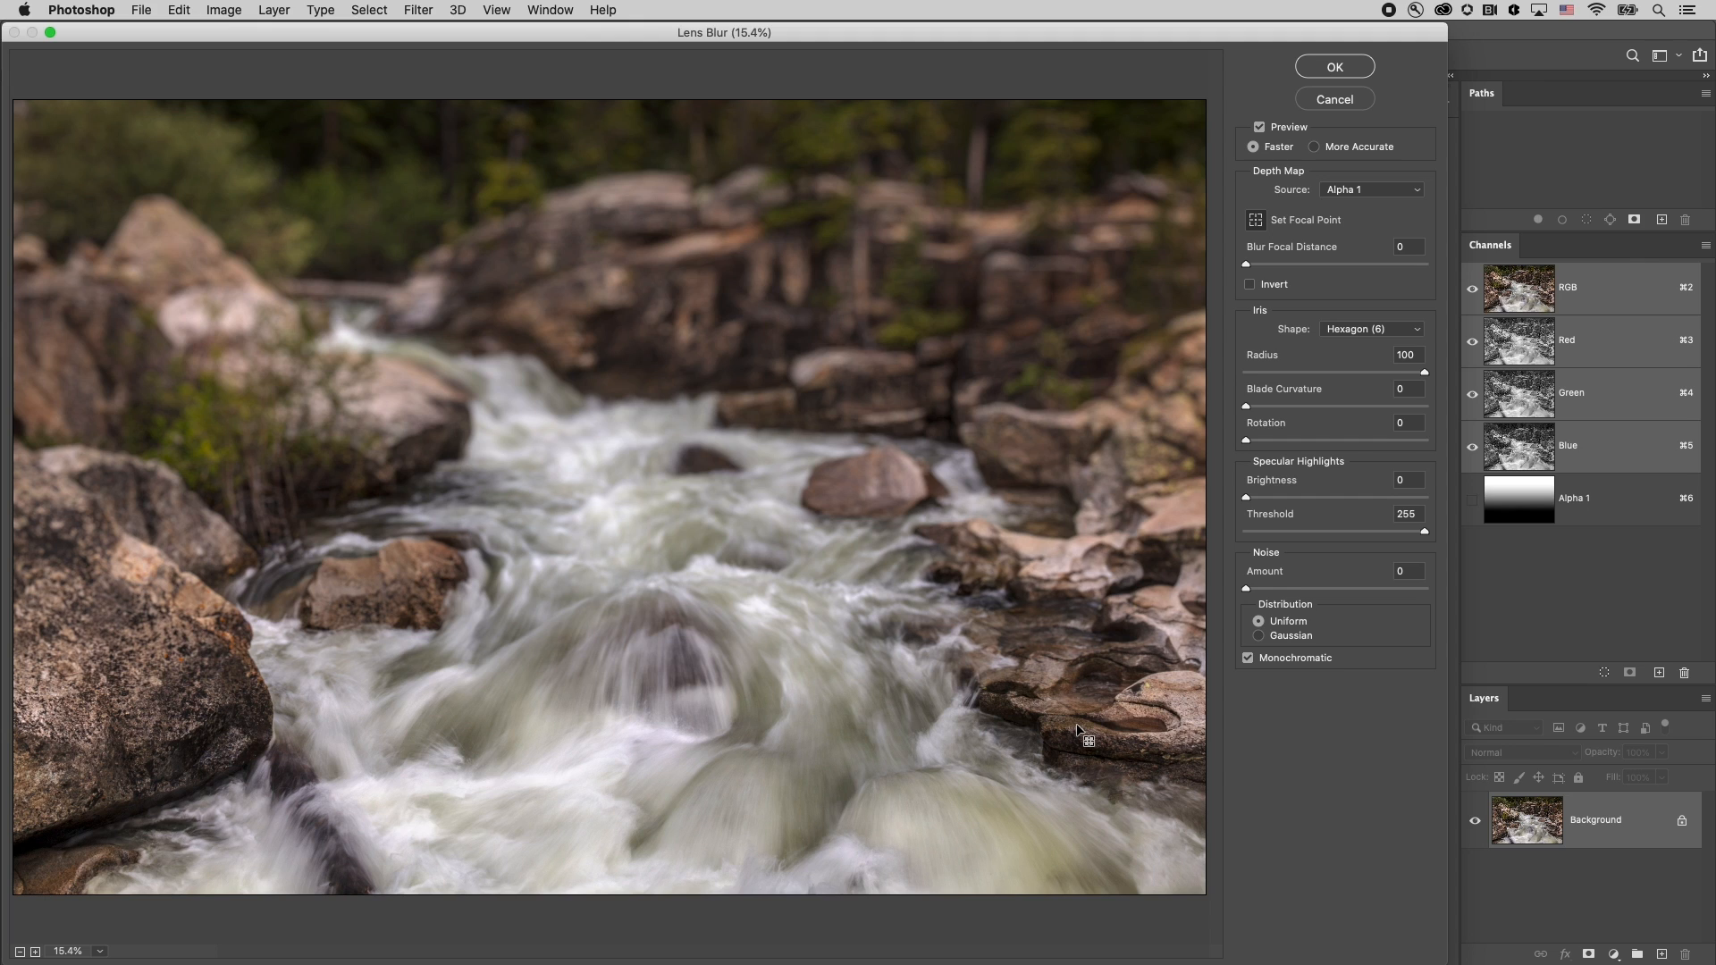
{"action": "mouse_move", "coordinate": [1116, 727]}
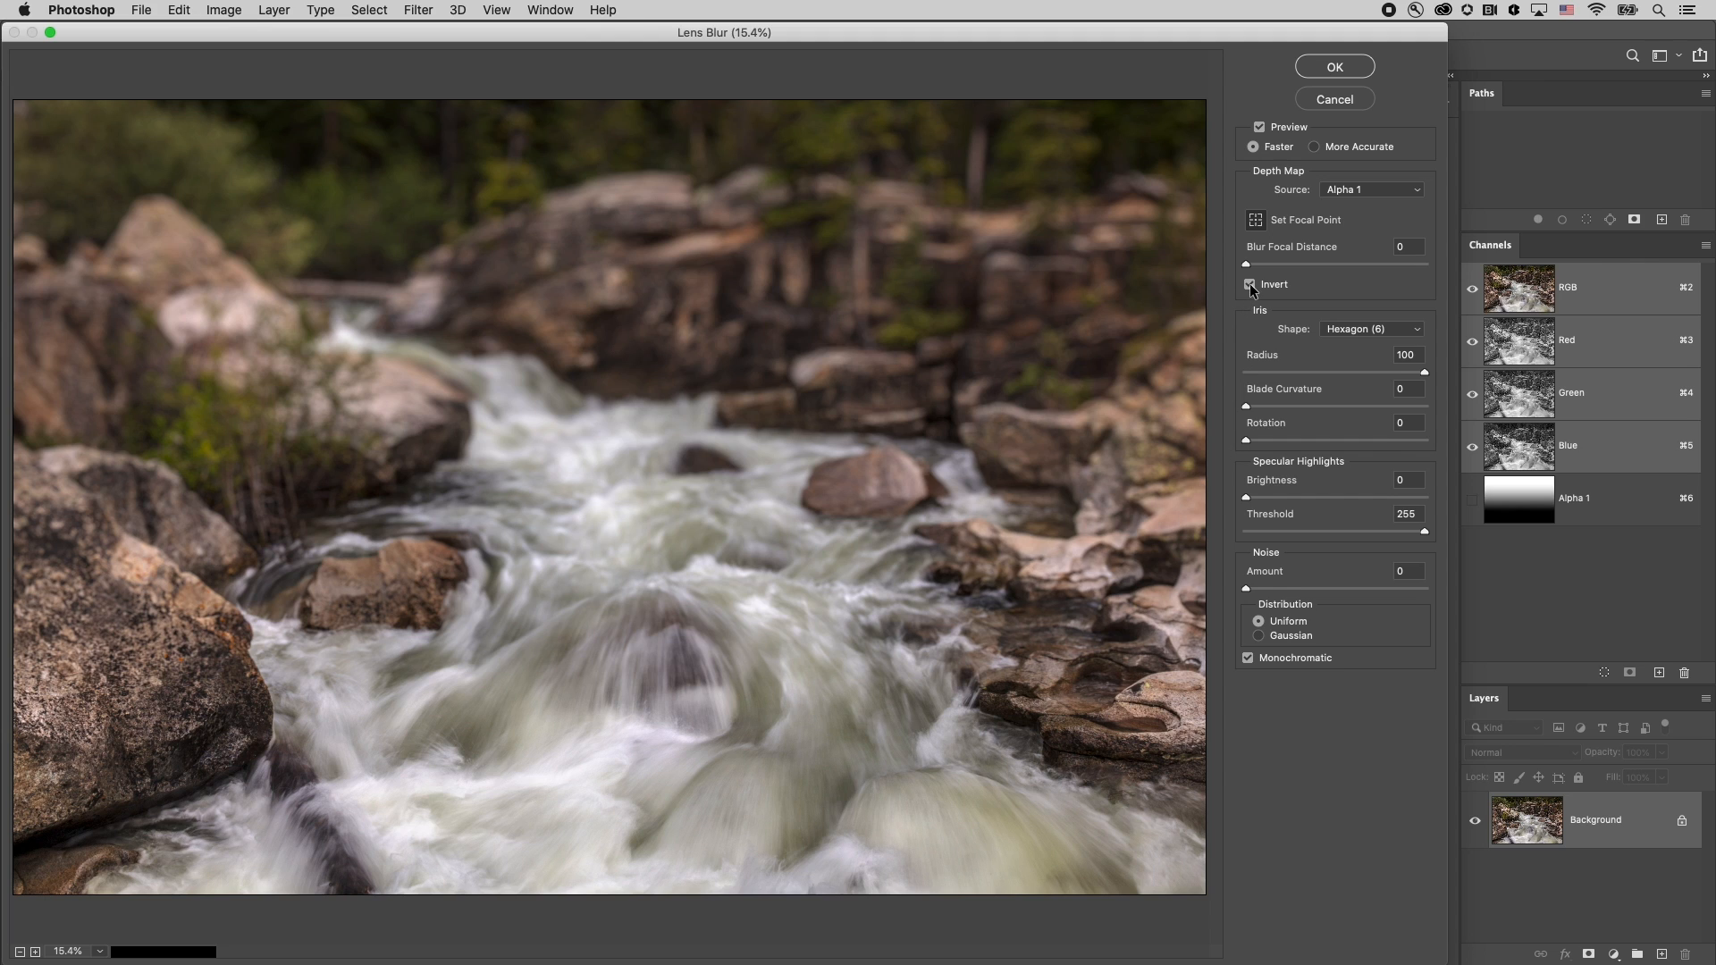
Toggle the depth map Invert option so distant rocks stay sharp
{"action": "left_click", "coordinate": [1249, 284]}
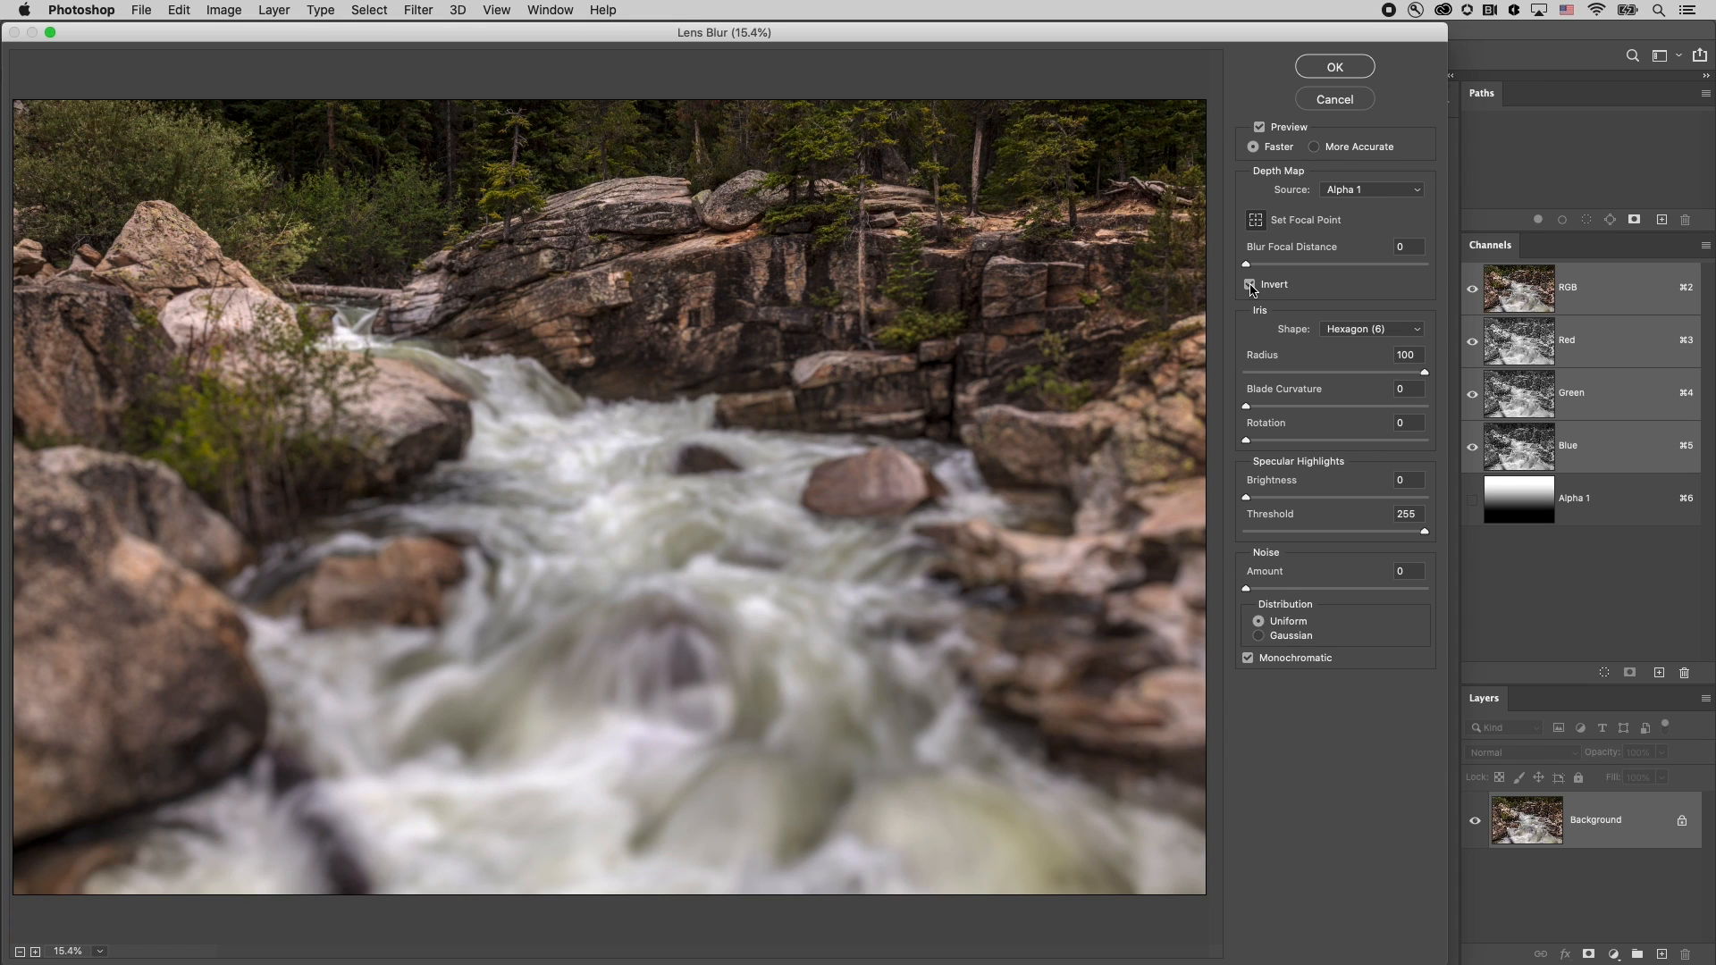
{"action": "left_click", "coordinate": [1249, 285]}
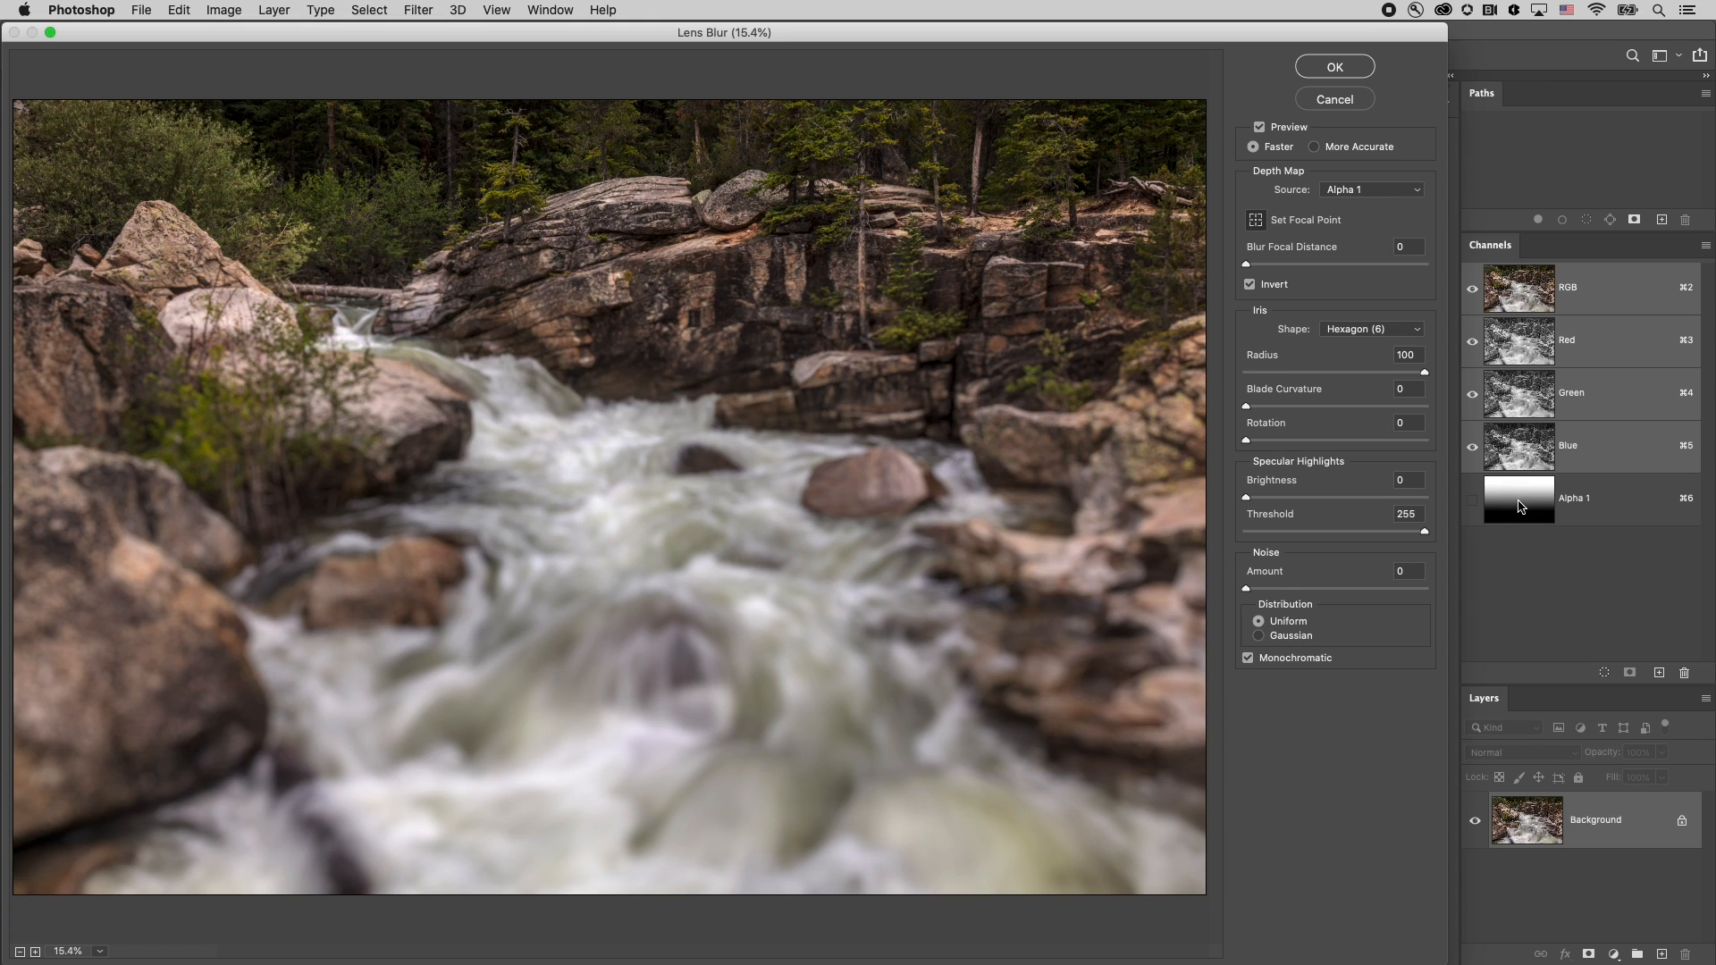
{"action": "mouse_move", "coordinate": [1507, 488]}
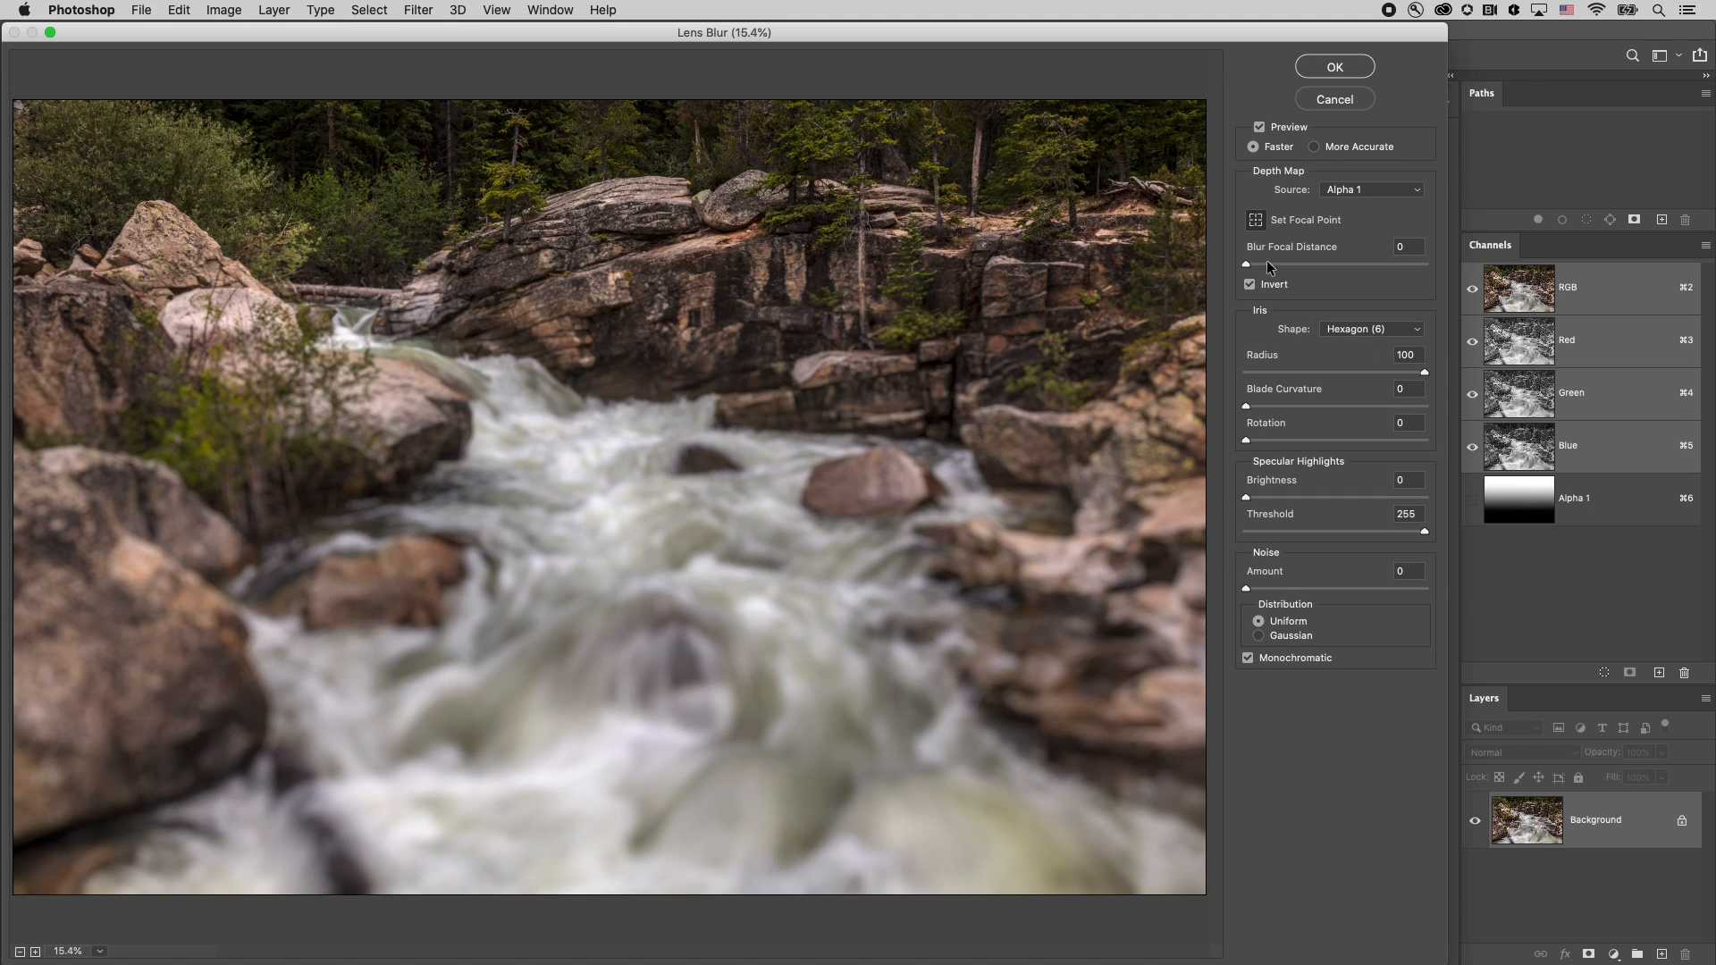
{"action": "mouse_move", "coordinate": [1244, 263]}
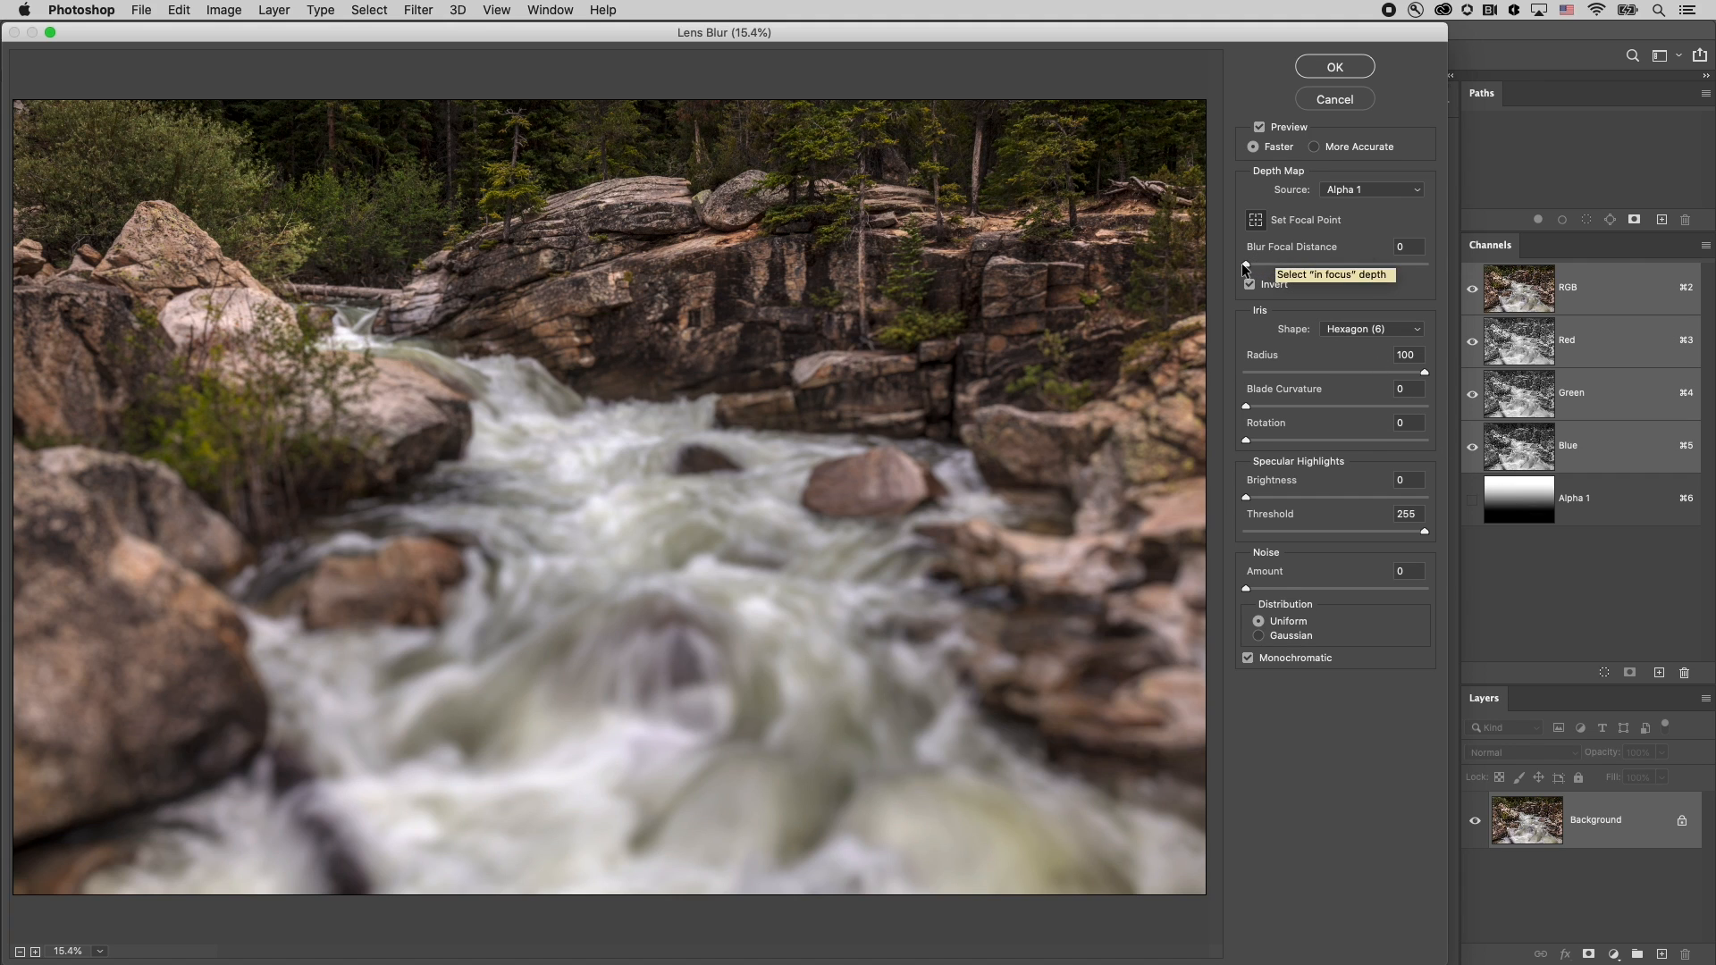
Adjust the Blur Focal Distance so the mid-stream rocks stay in focus
{"action": "left_click", "coordinate": [1322, 262]}
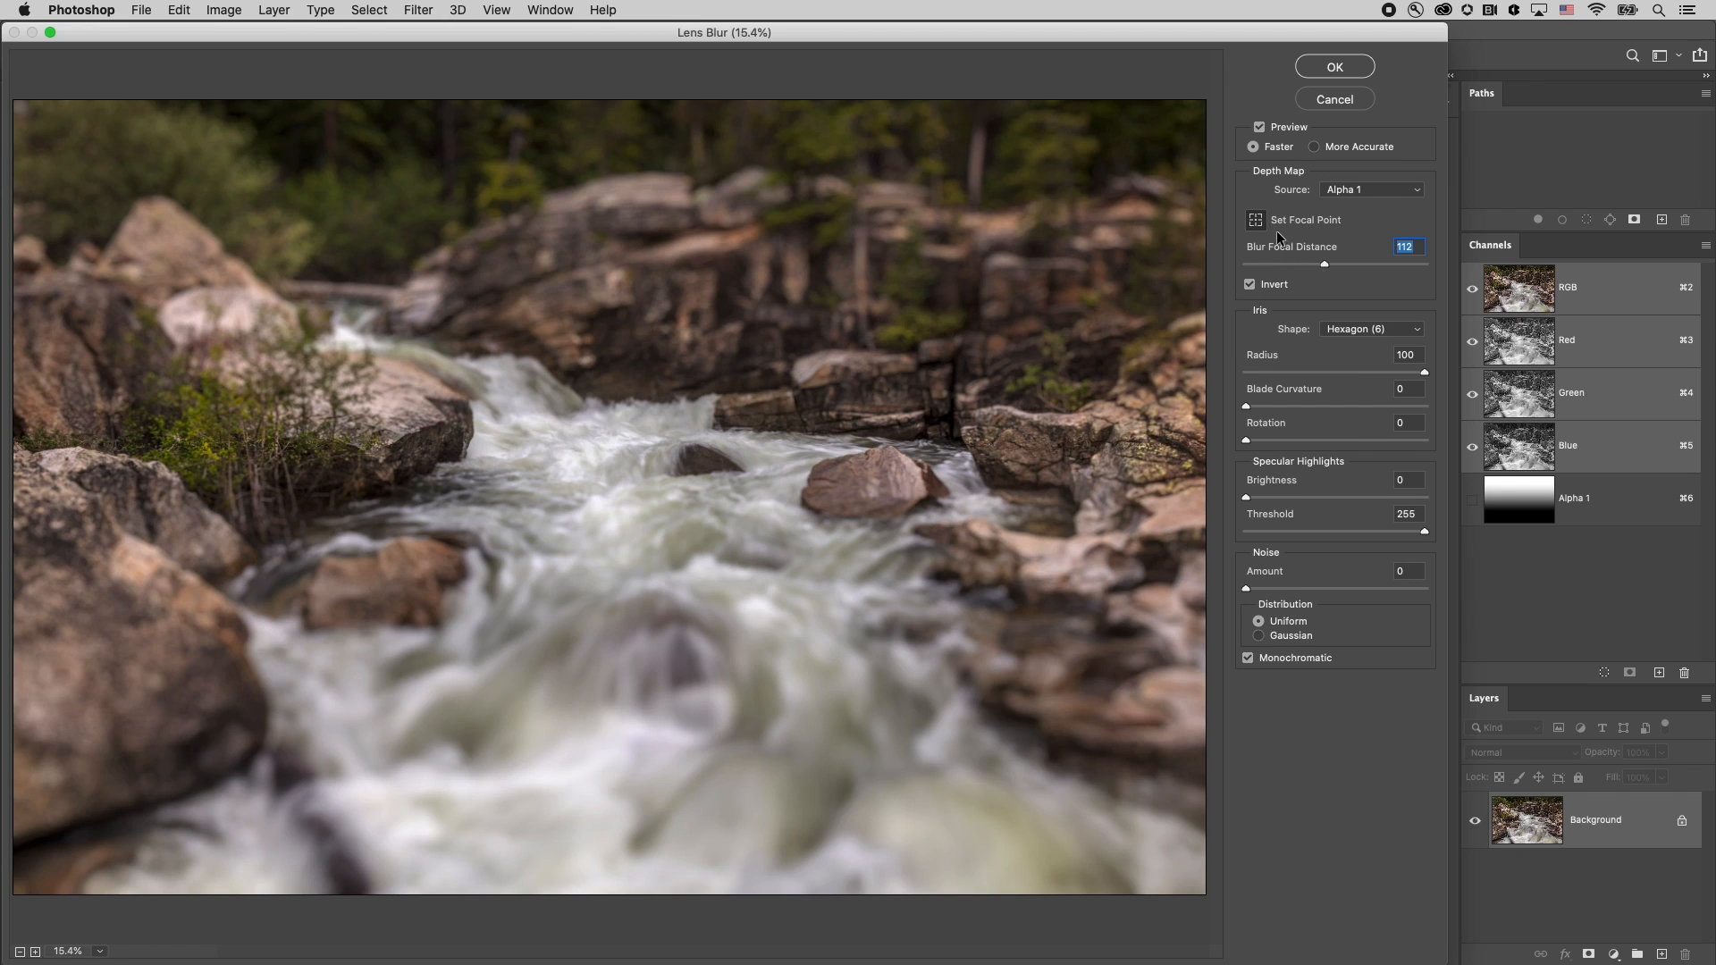
{"action": "mouse_move", "coordinate": [1254, 220]}
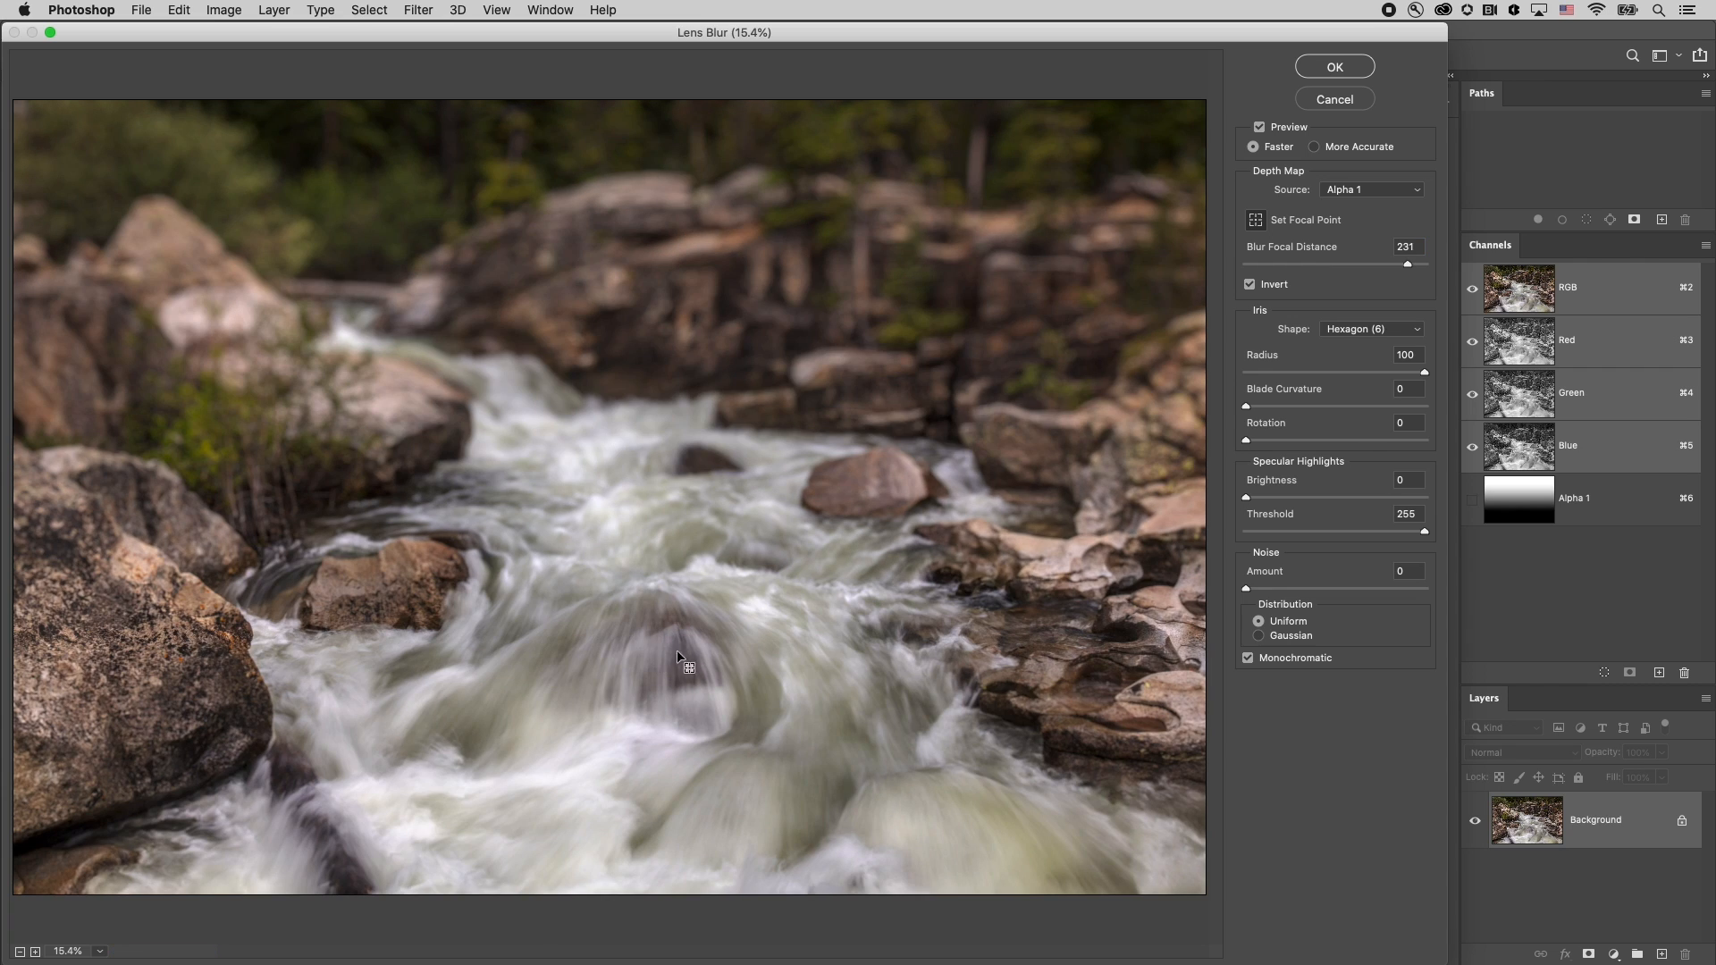
{"action": "mouse_move", "coordinate": [670, 642]}
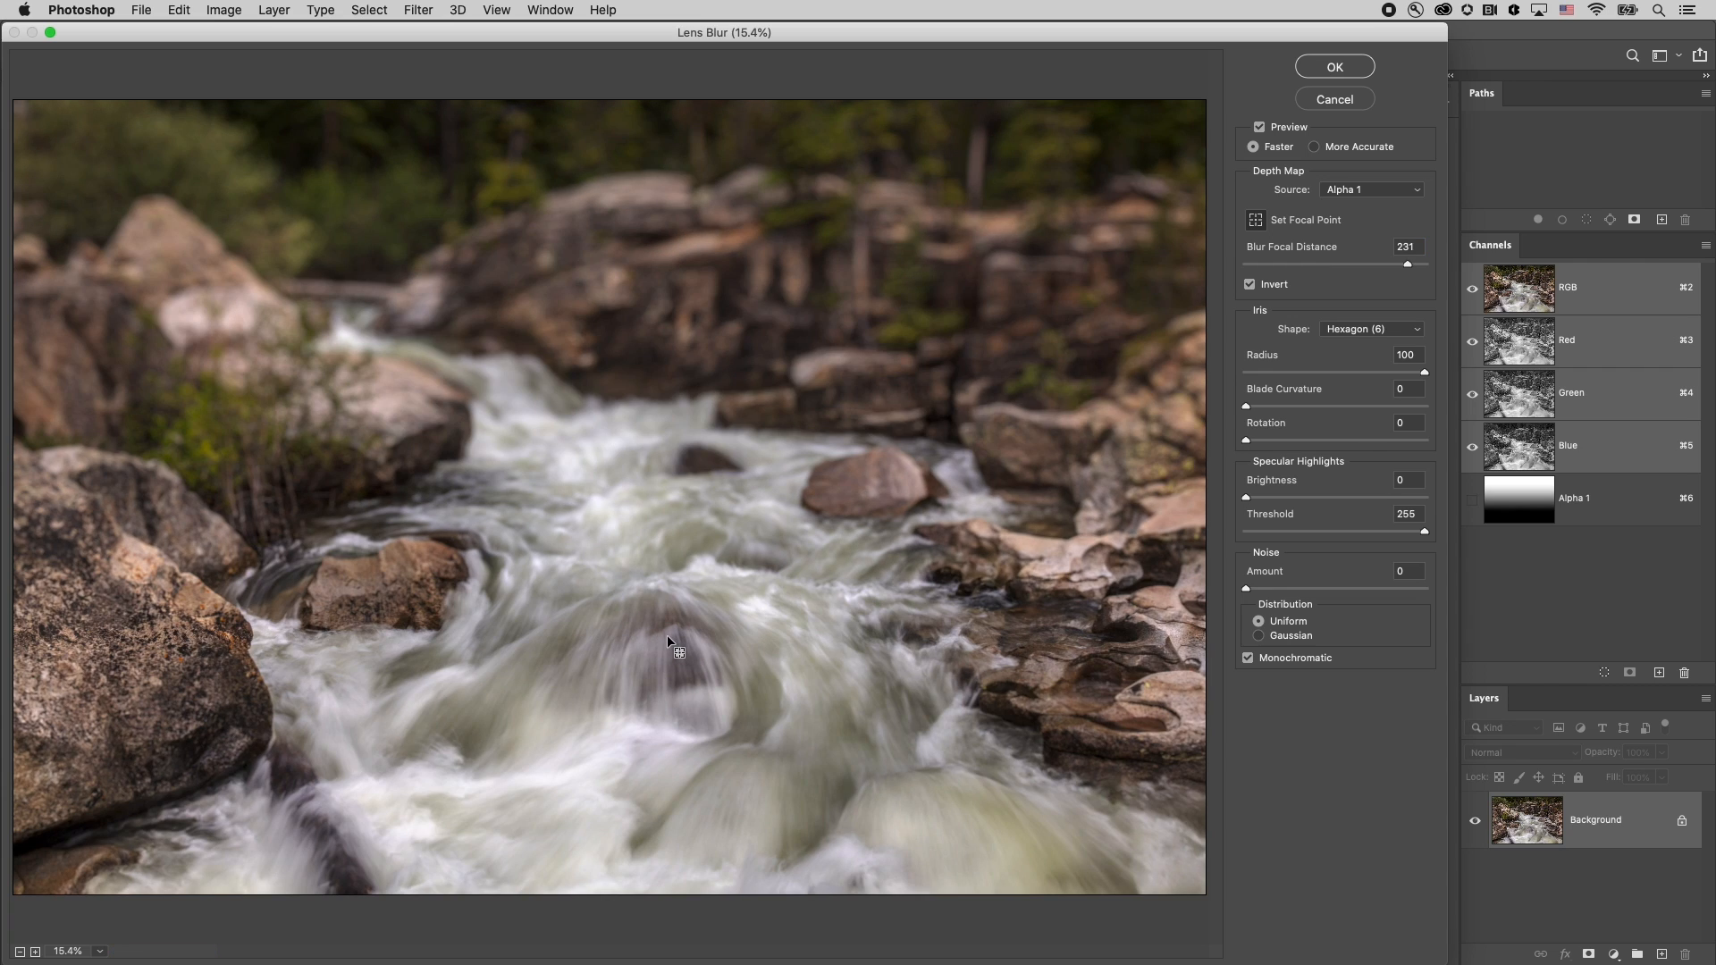
{"action": "mouse_move", "coordinate": [673, 602]}
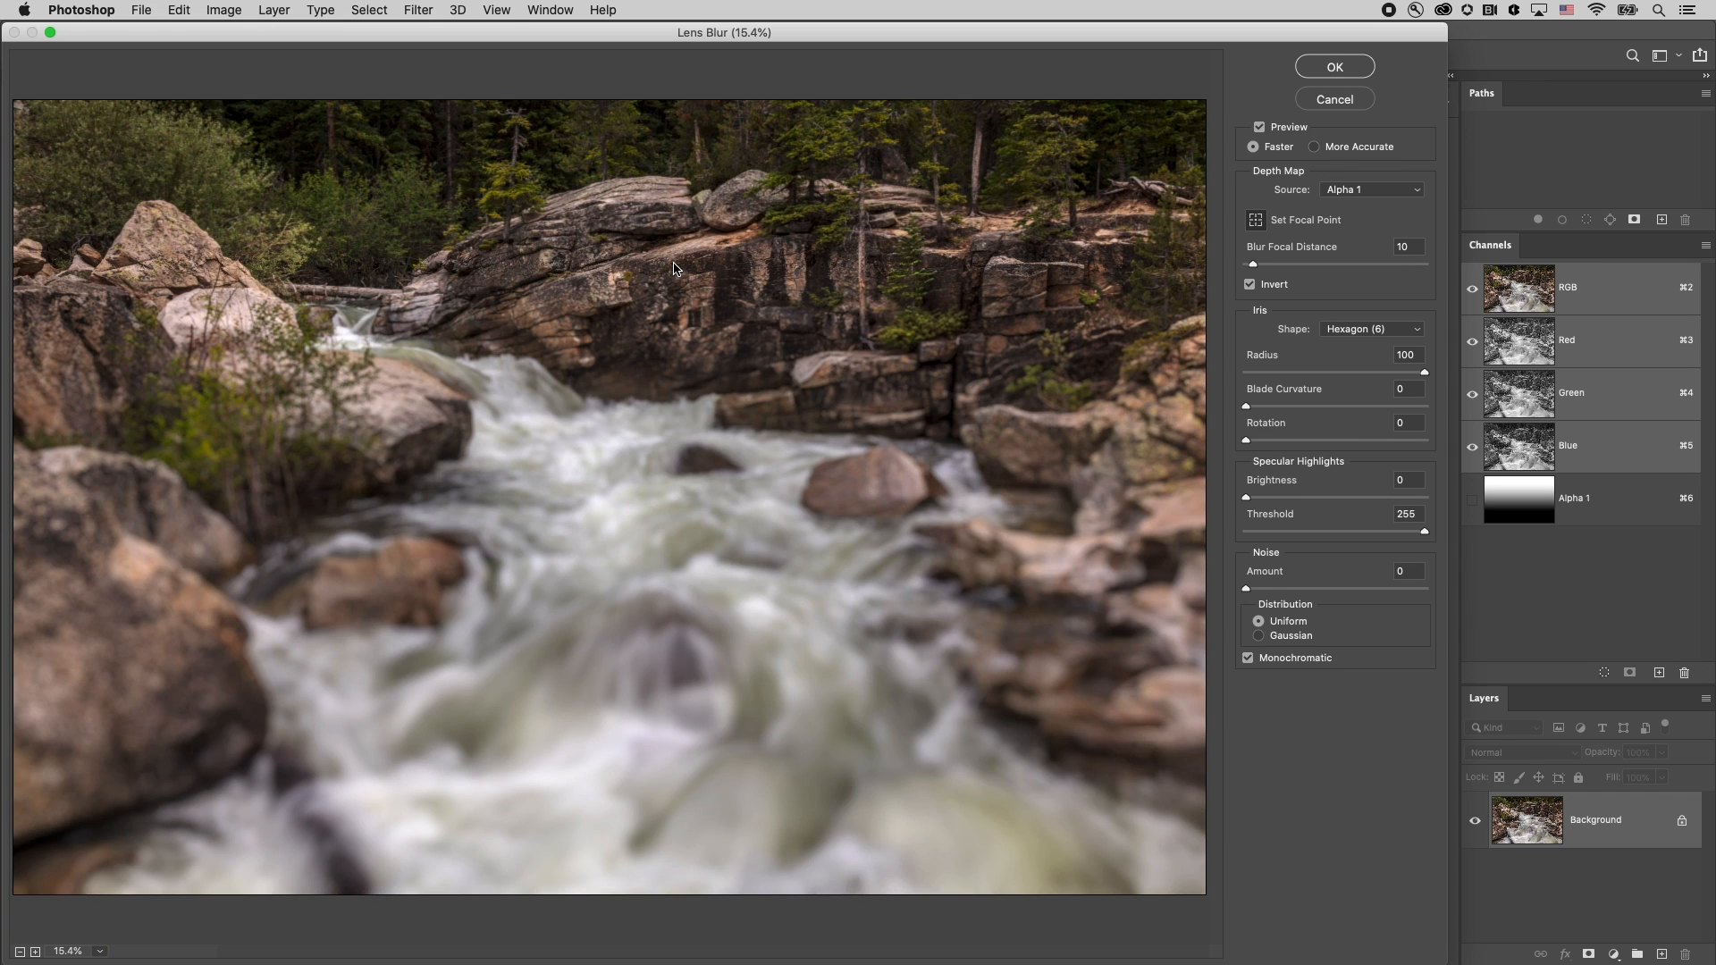
{"action": "mouse_move", "coordinate": [678, 274]}
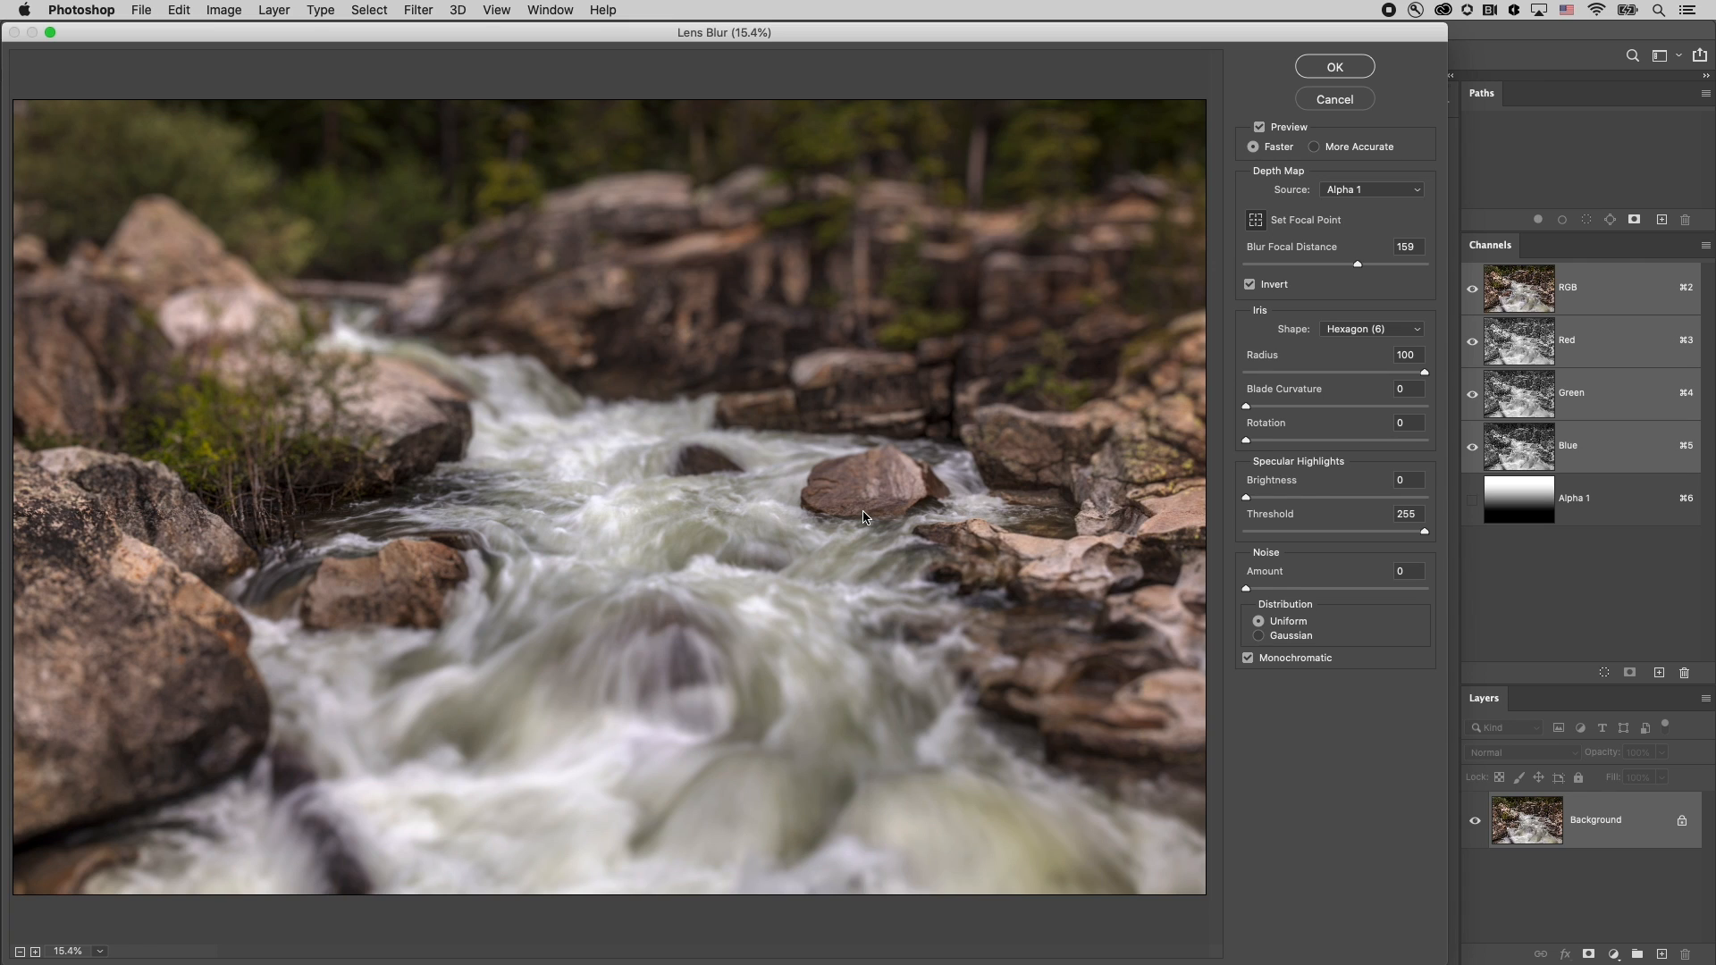
{"action": "mouse_move", "coordinate": [1518, 503]}
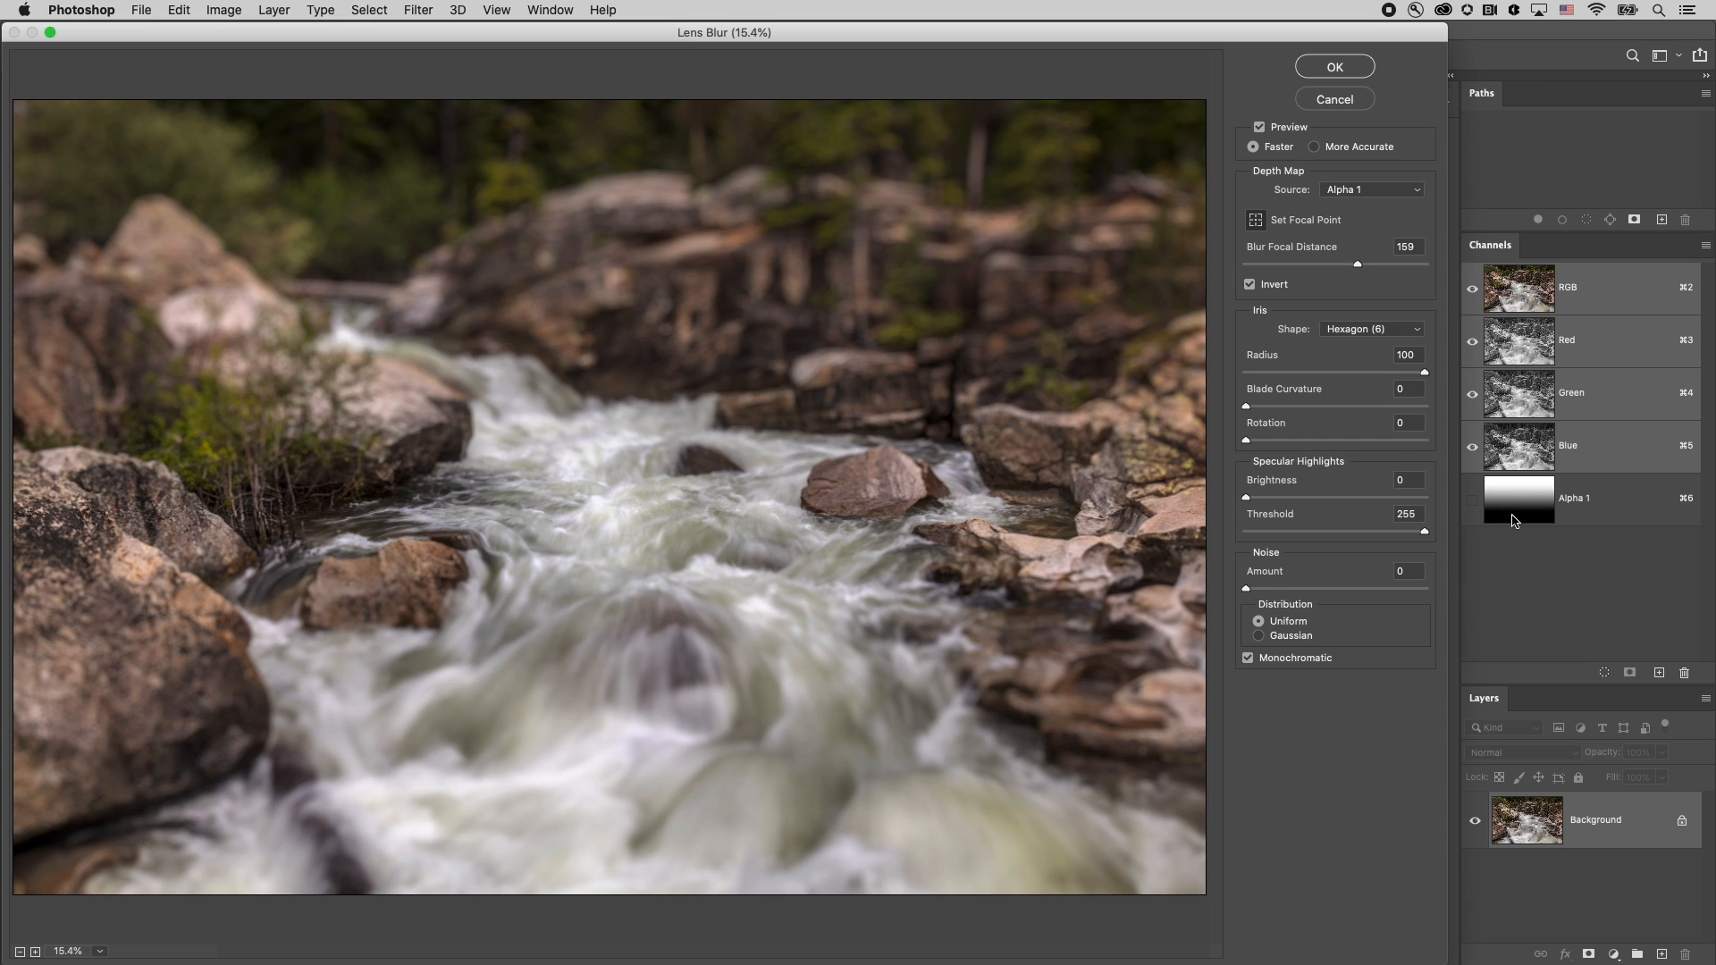
{"action": "mouse_move", "coordinate": [1515, 523]}
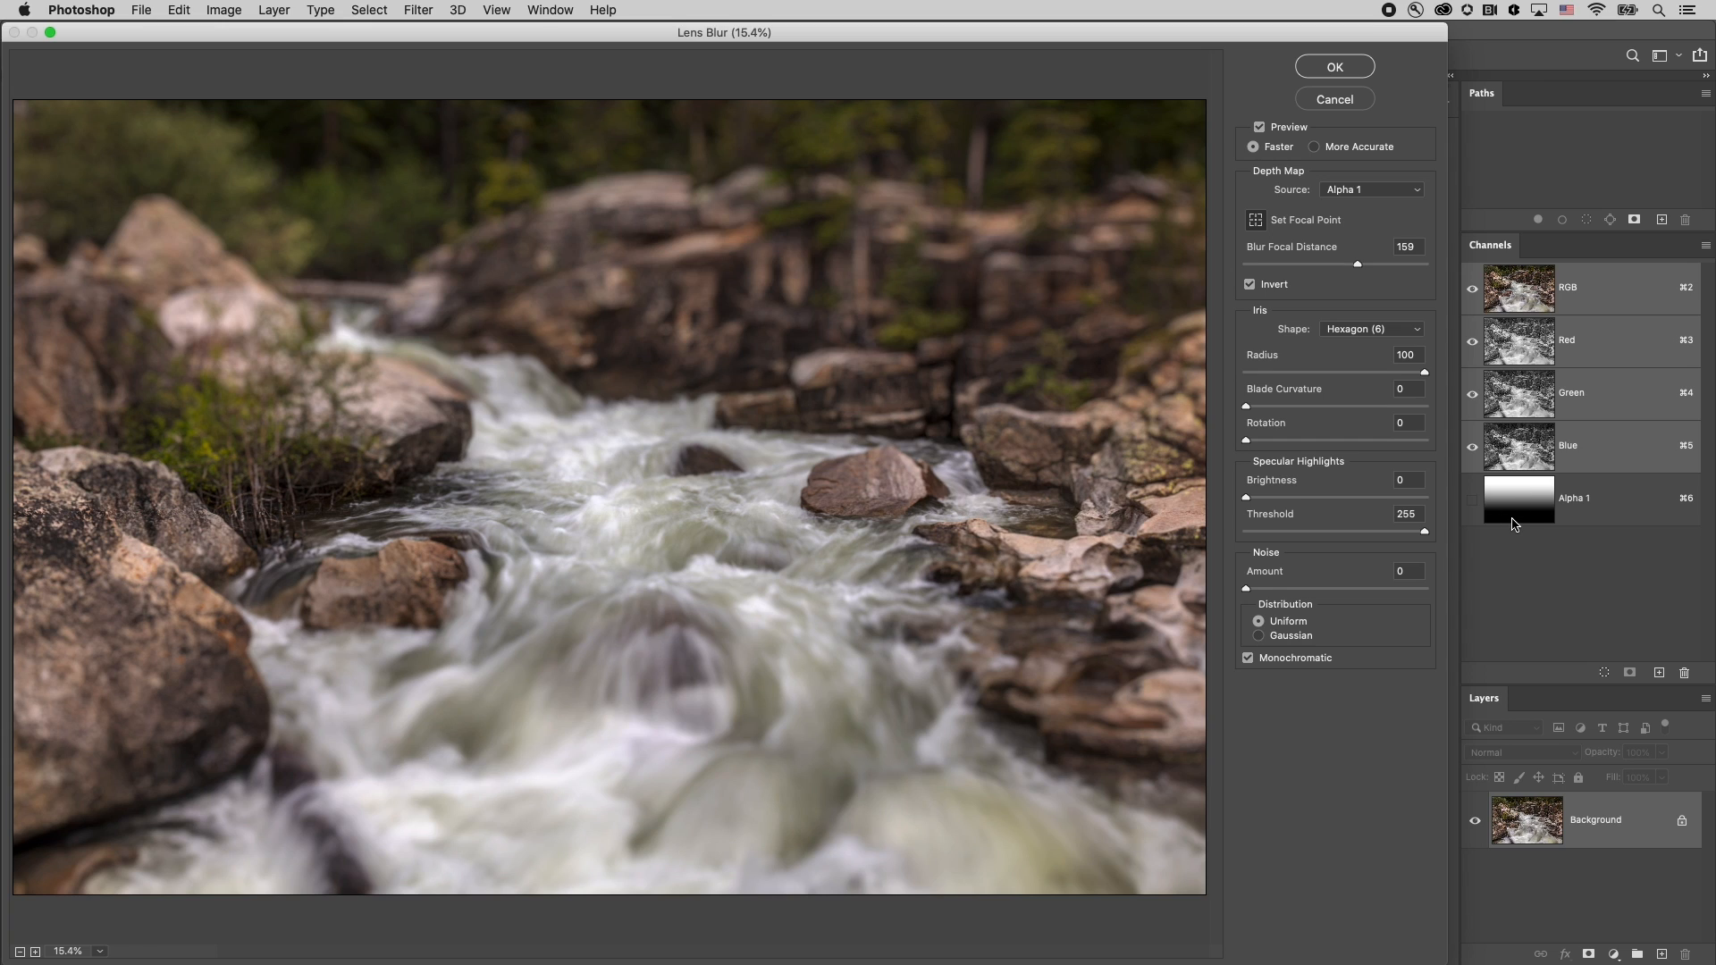
{"action": "mouse_move", "coordinate": [1383, 380]}
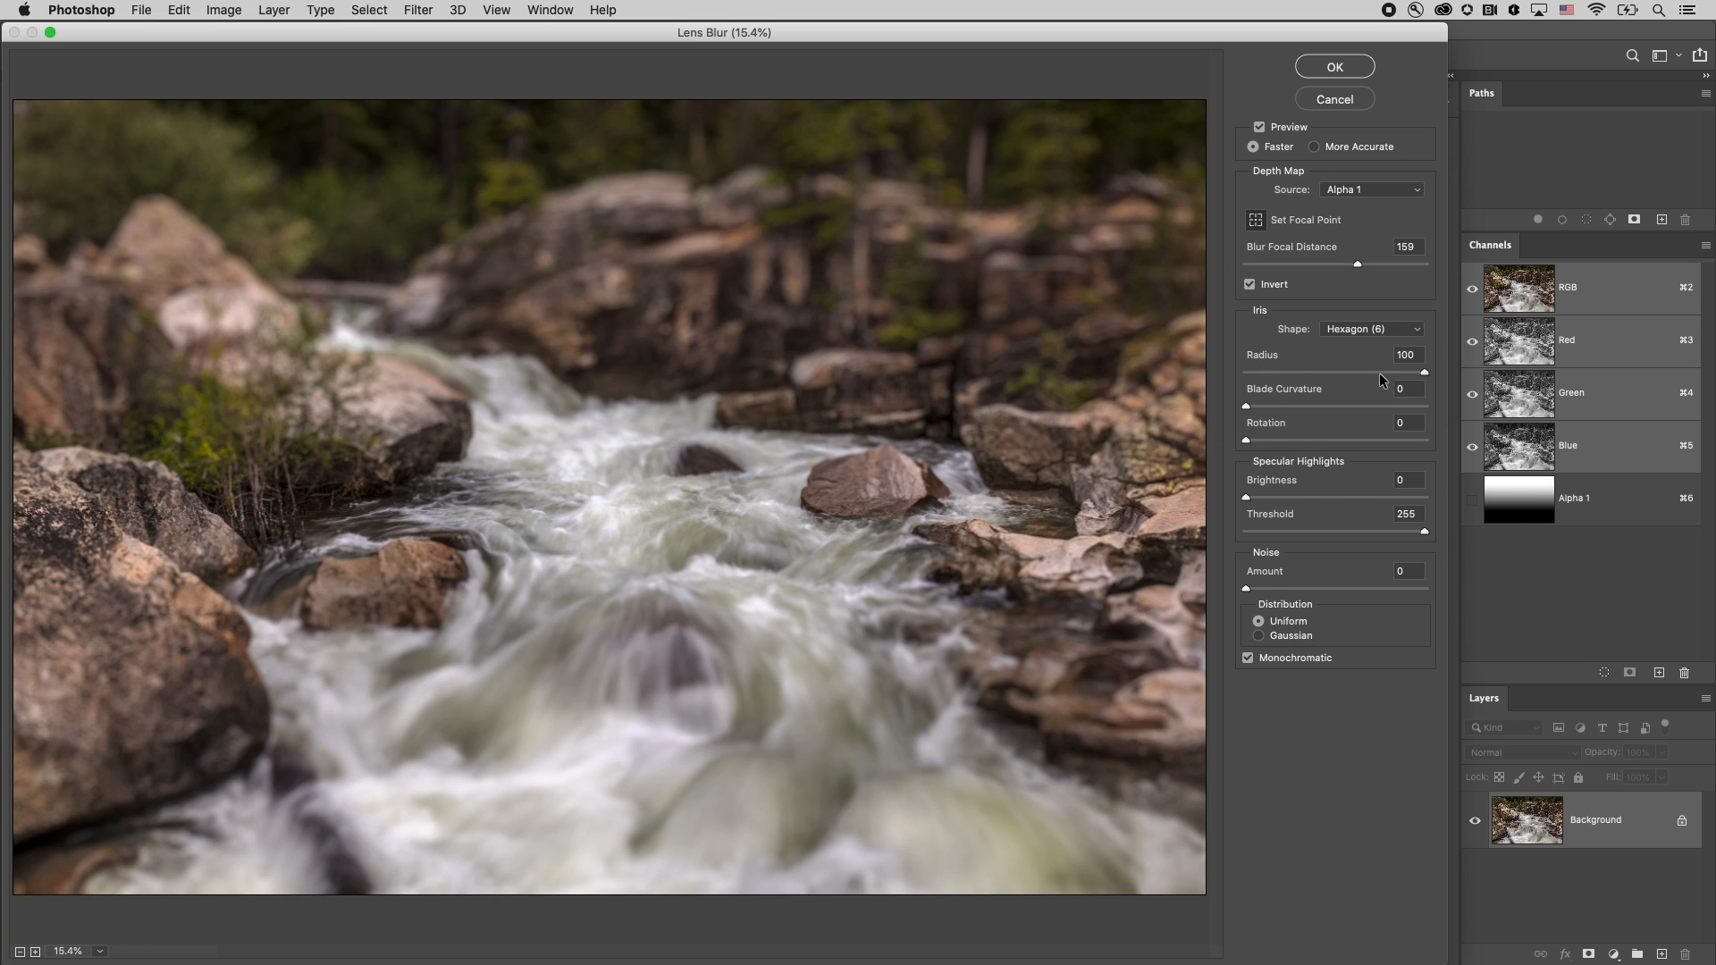
Set the Lens Blur radius to 68 and apply the filter
{"action": "triple_click", "coordinate": [1408, 355]}
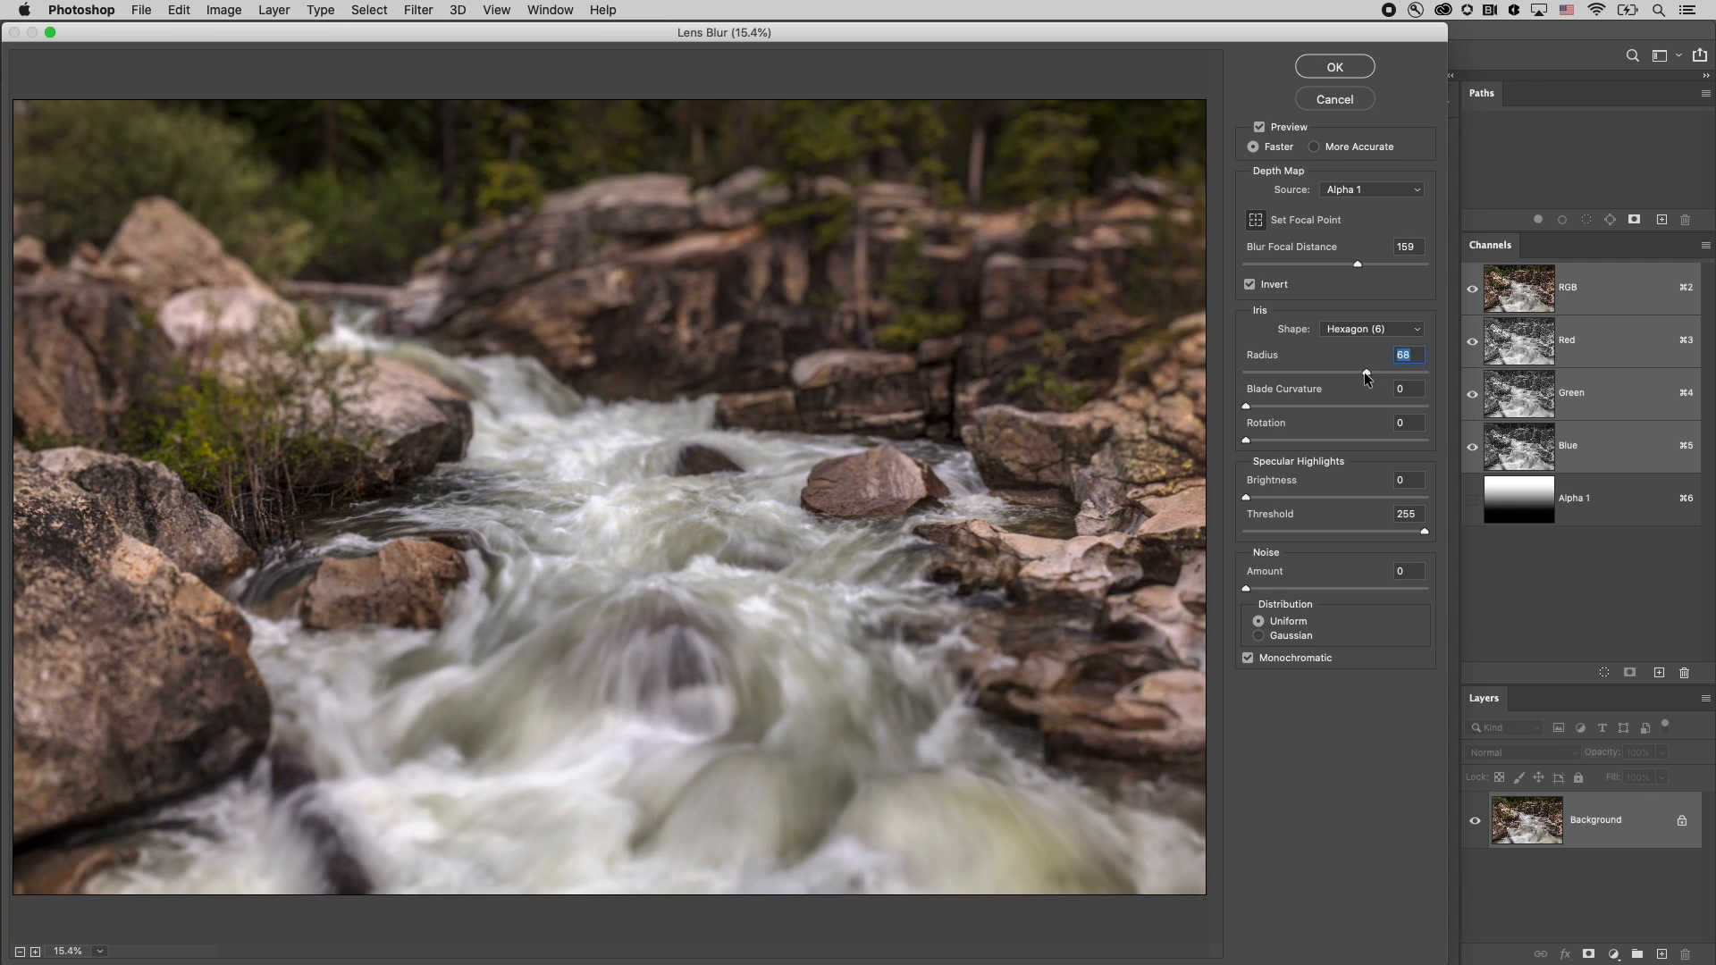
{"action": "mouse_move", "coordinate": [1313, 394]}
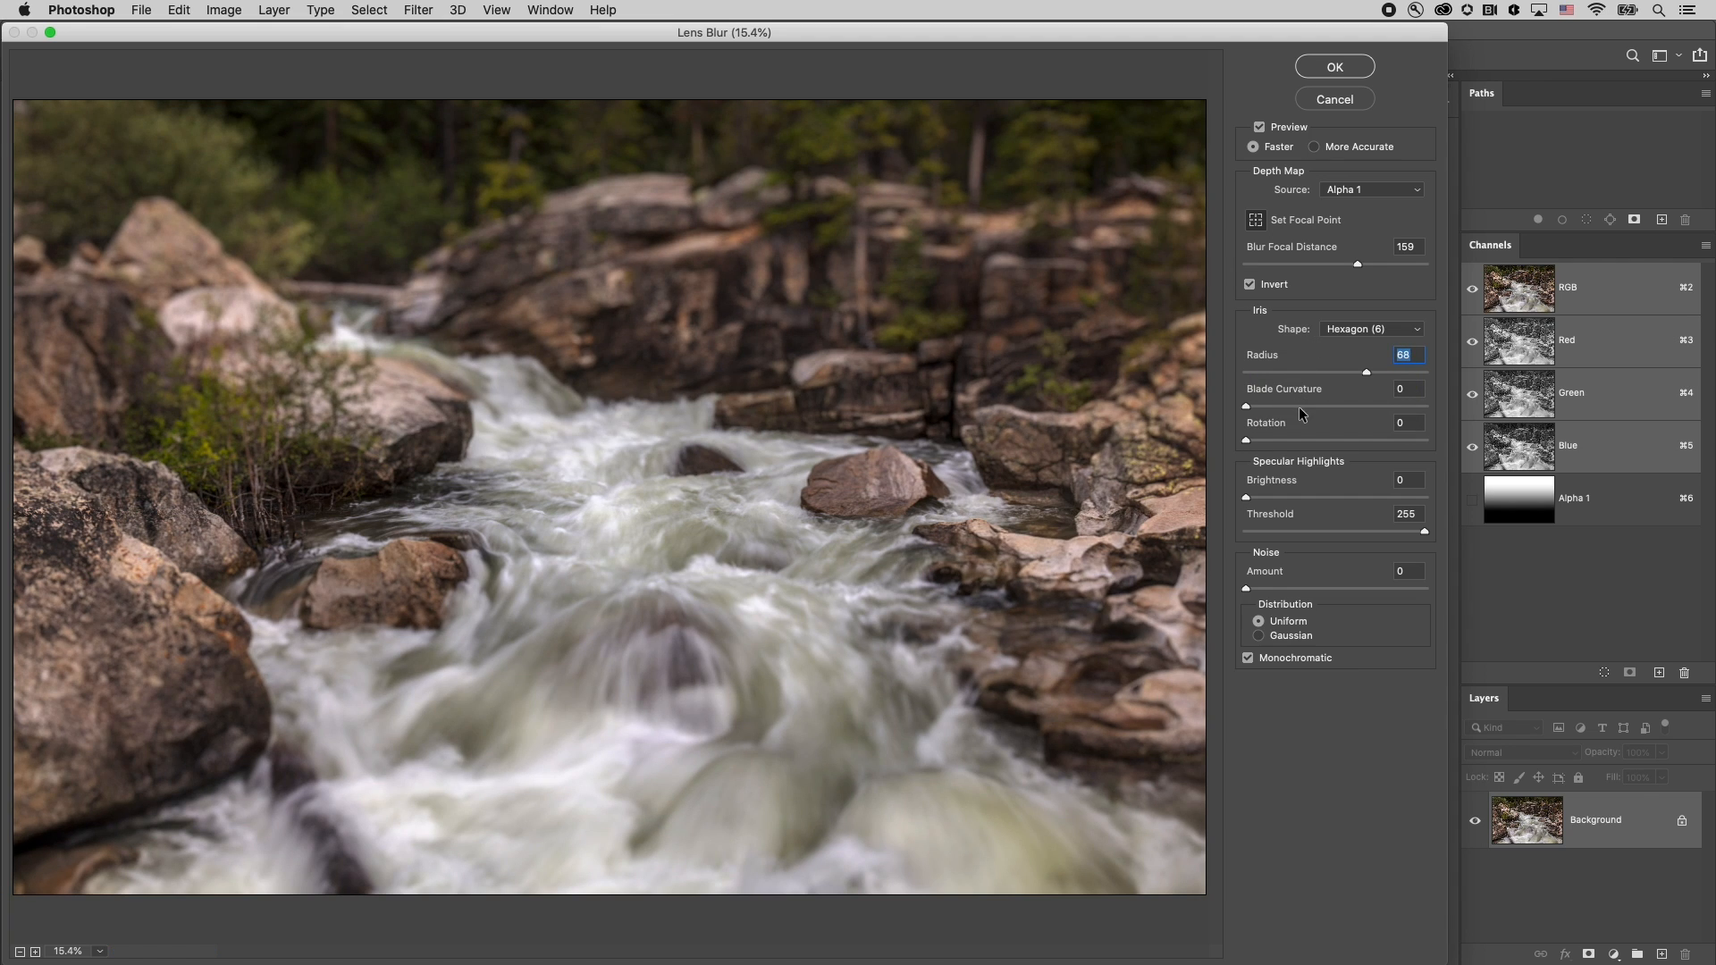
{"action": "mouse_move", "coordinate": [1218, 475]}
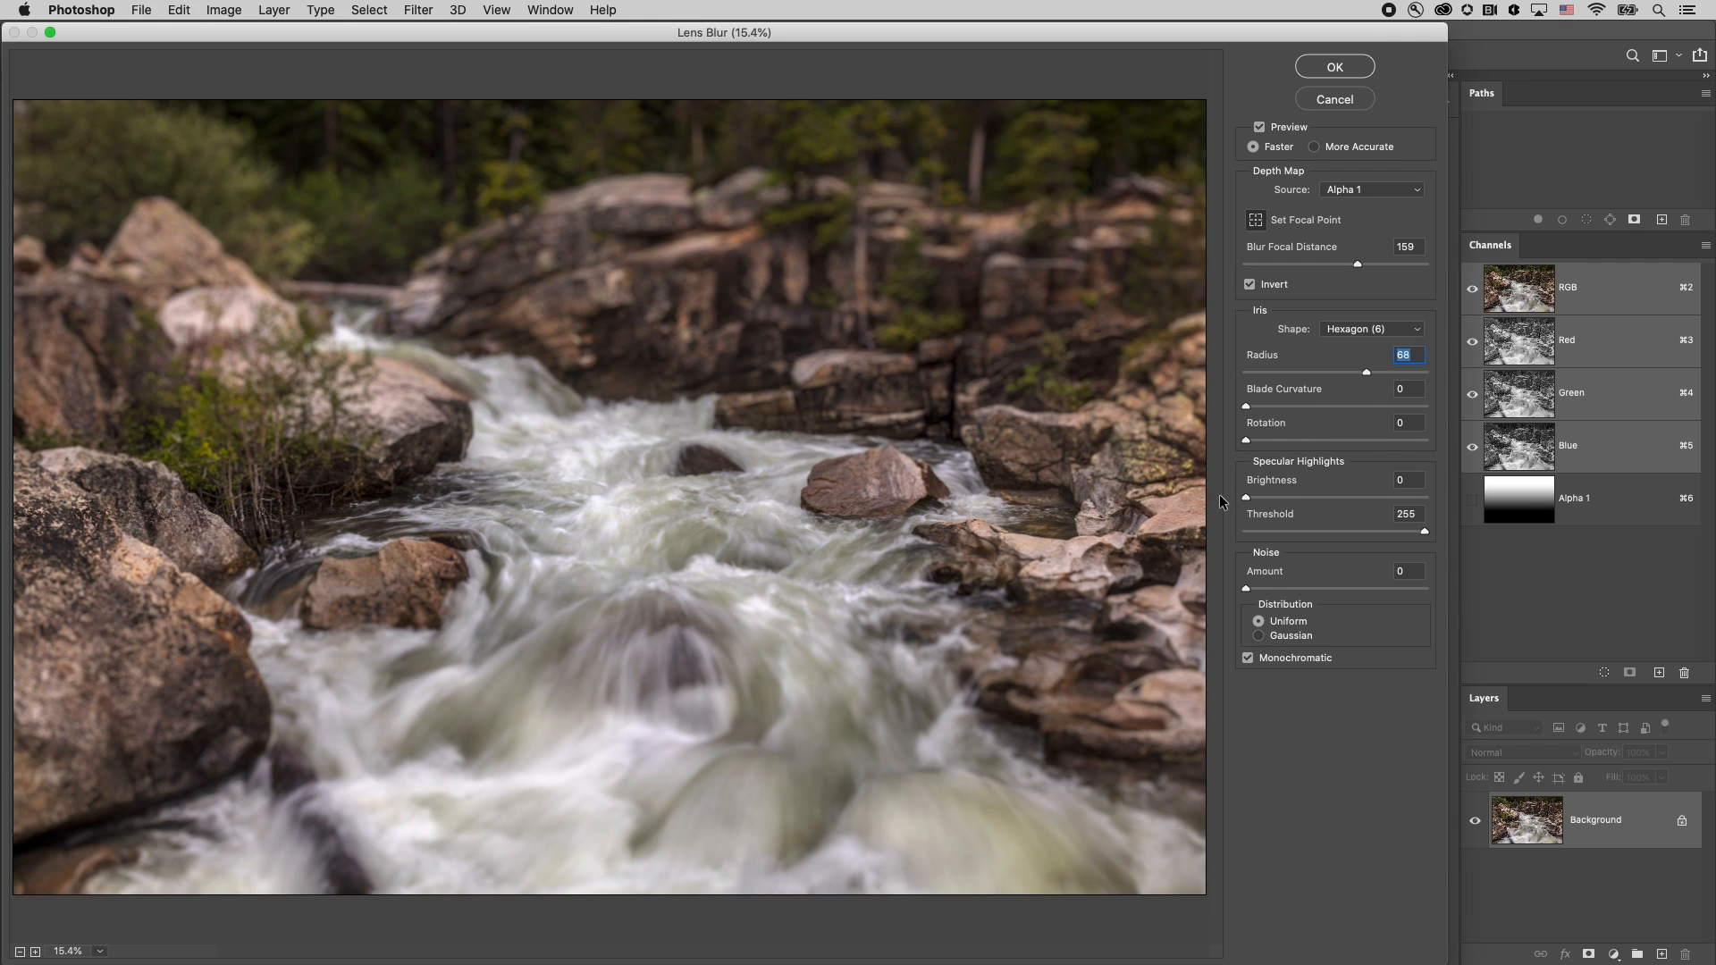
{"action": "mouse_move", "coordinate": [1219, 569]}
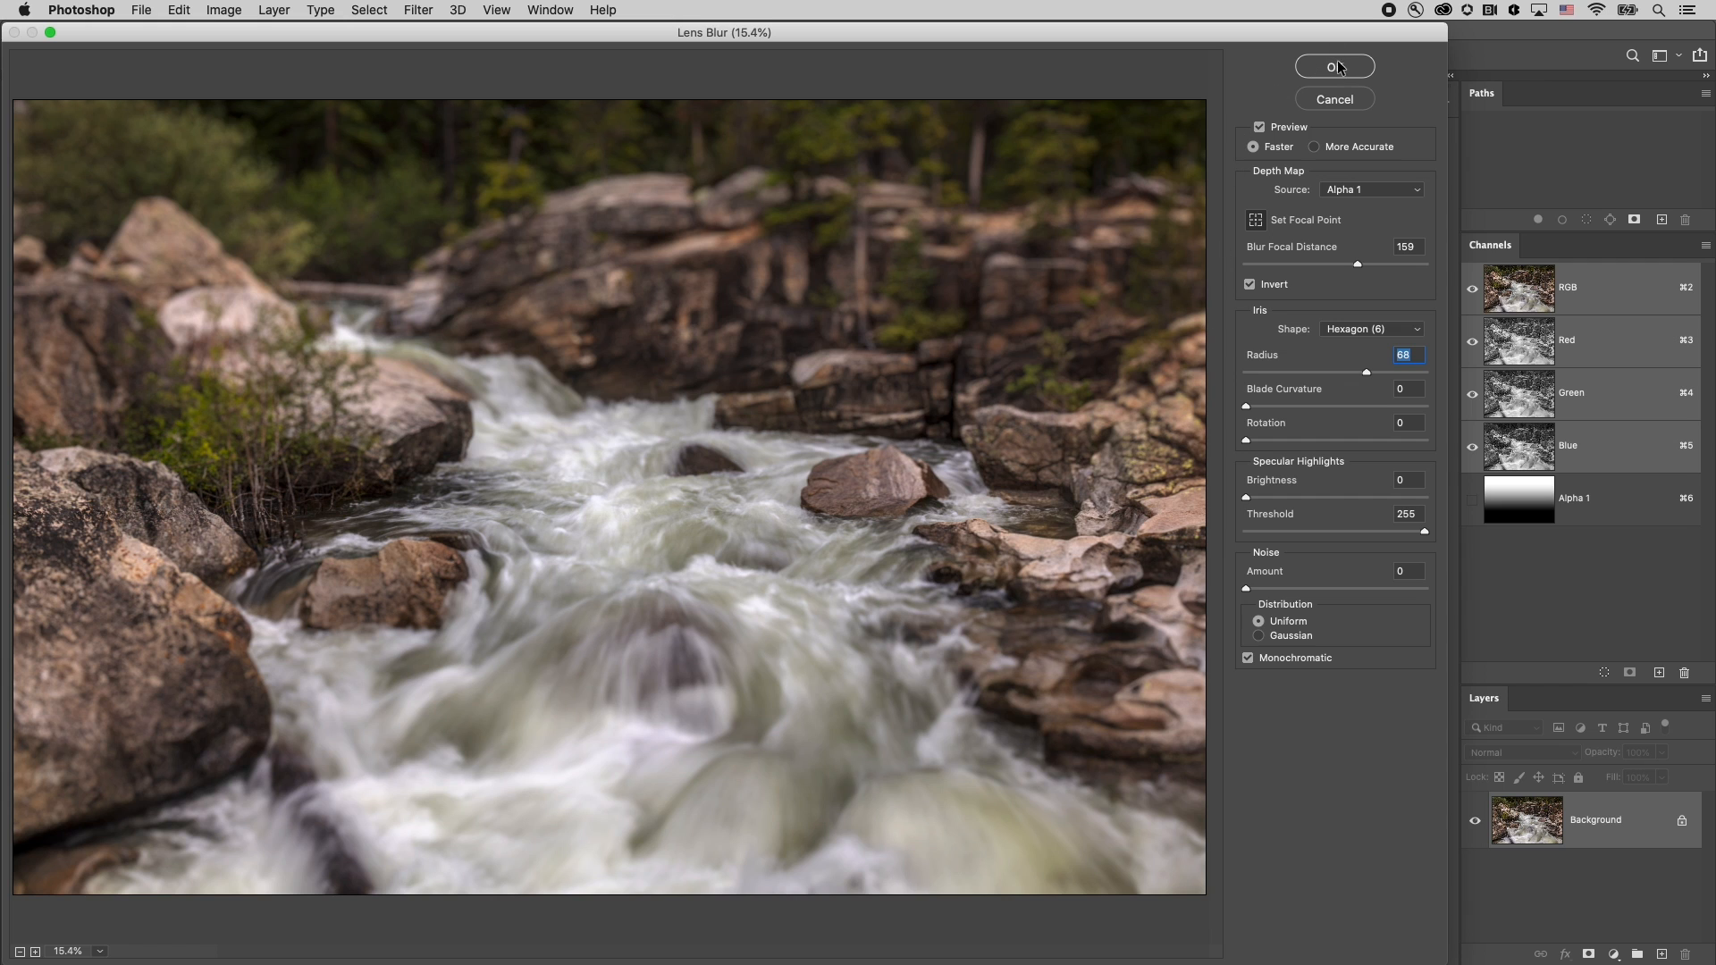
{"action": "left_click", "coordinate": [1334, 65]}
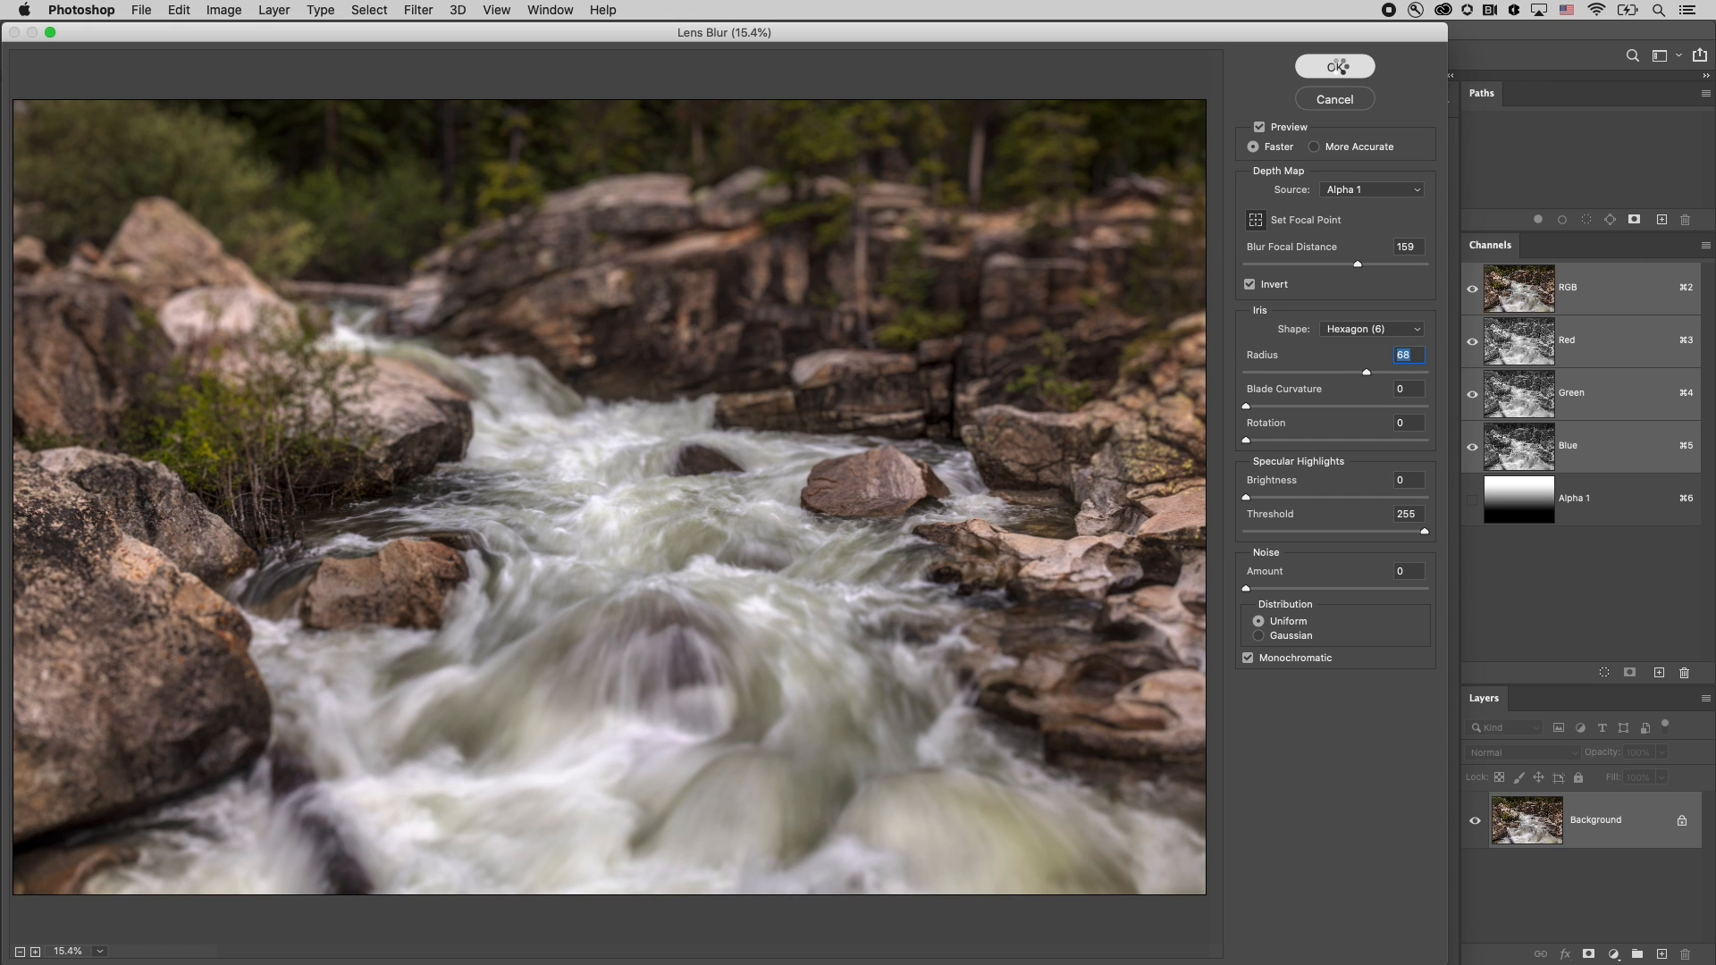
{"action": "left_click", "coordinate": [1332, 65]}
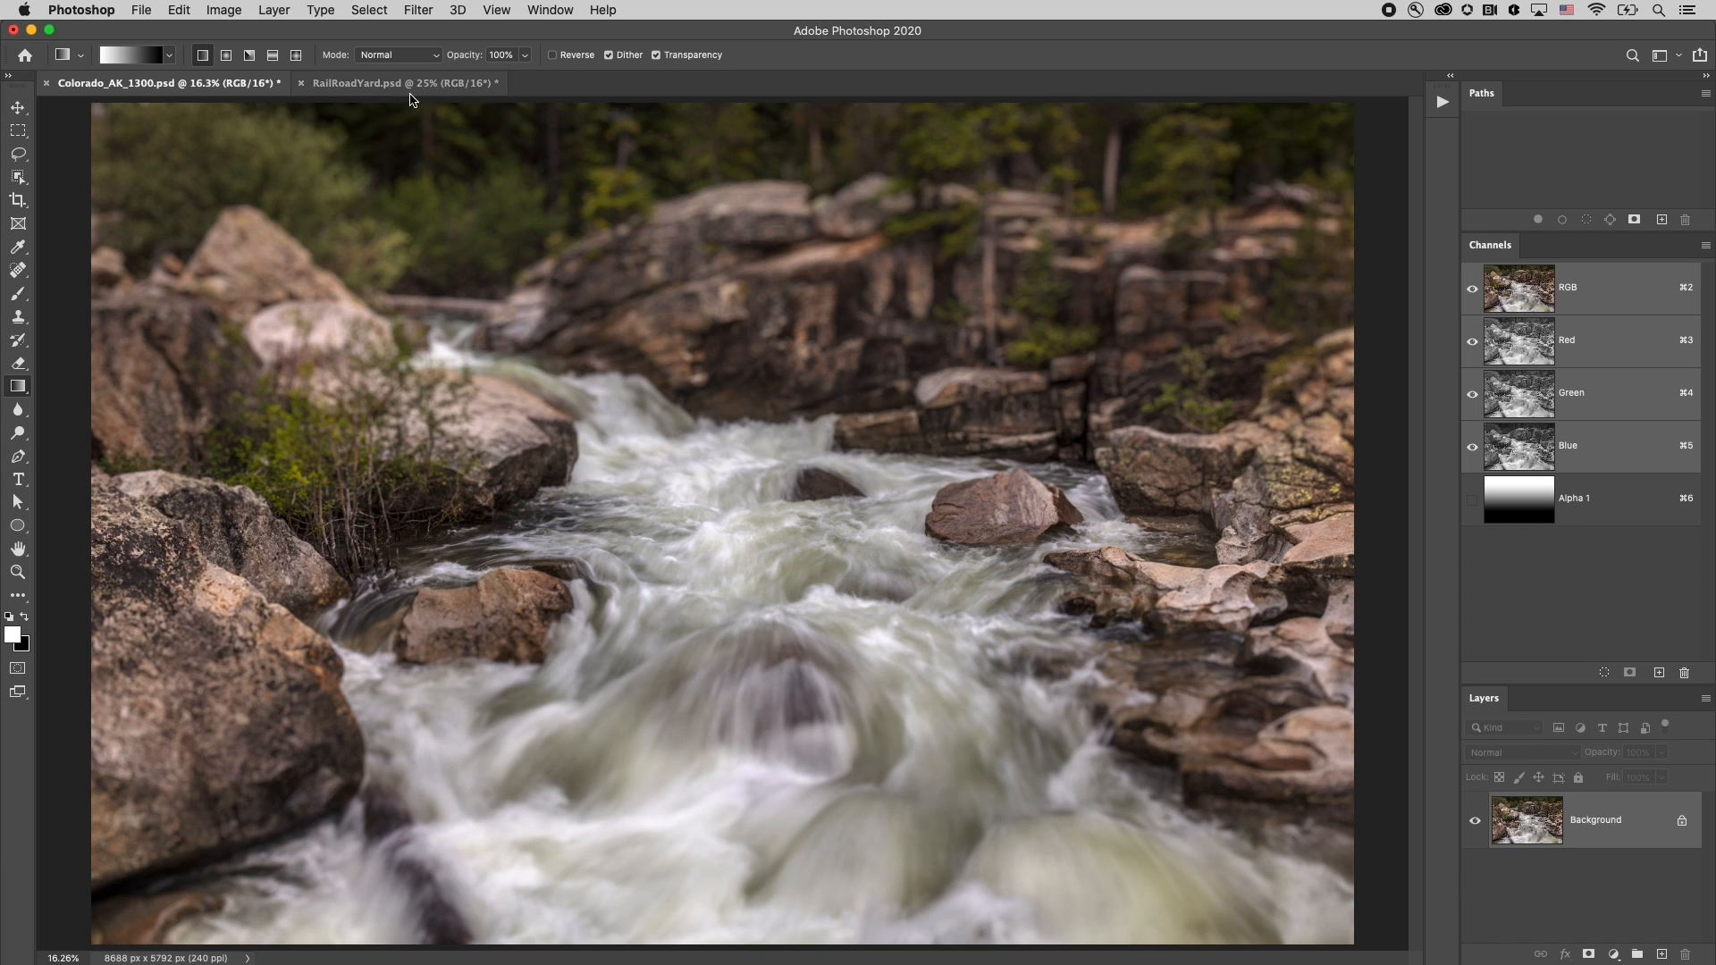
Switch to RailRoadYard.psd and load Path 1 as a selection around the wheels
{"action": "left_click", "coordinate": [355, 83]}
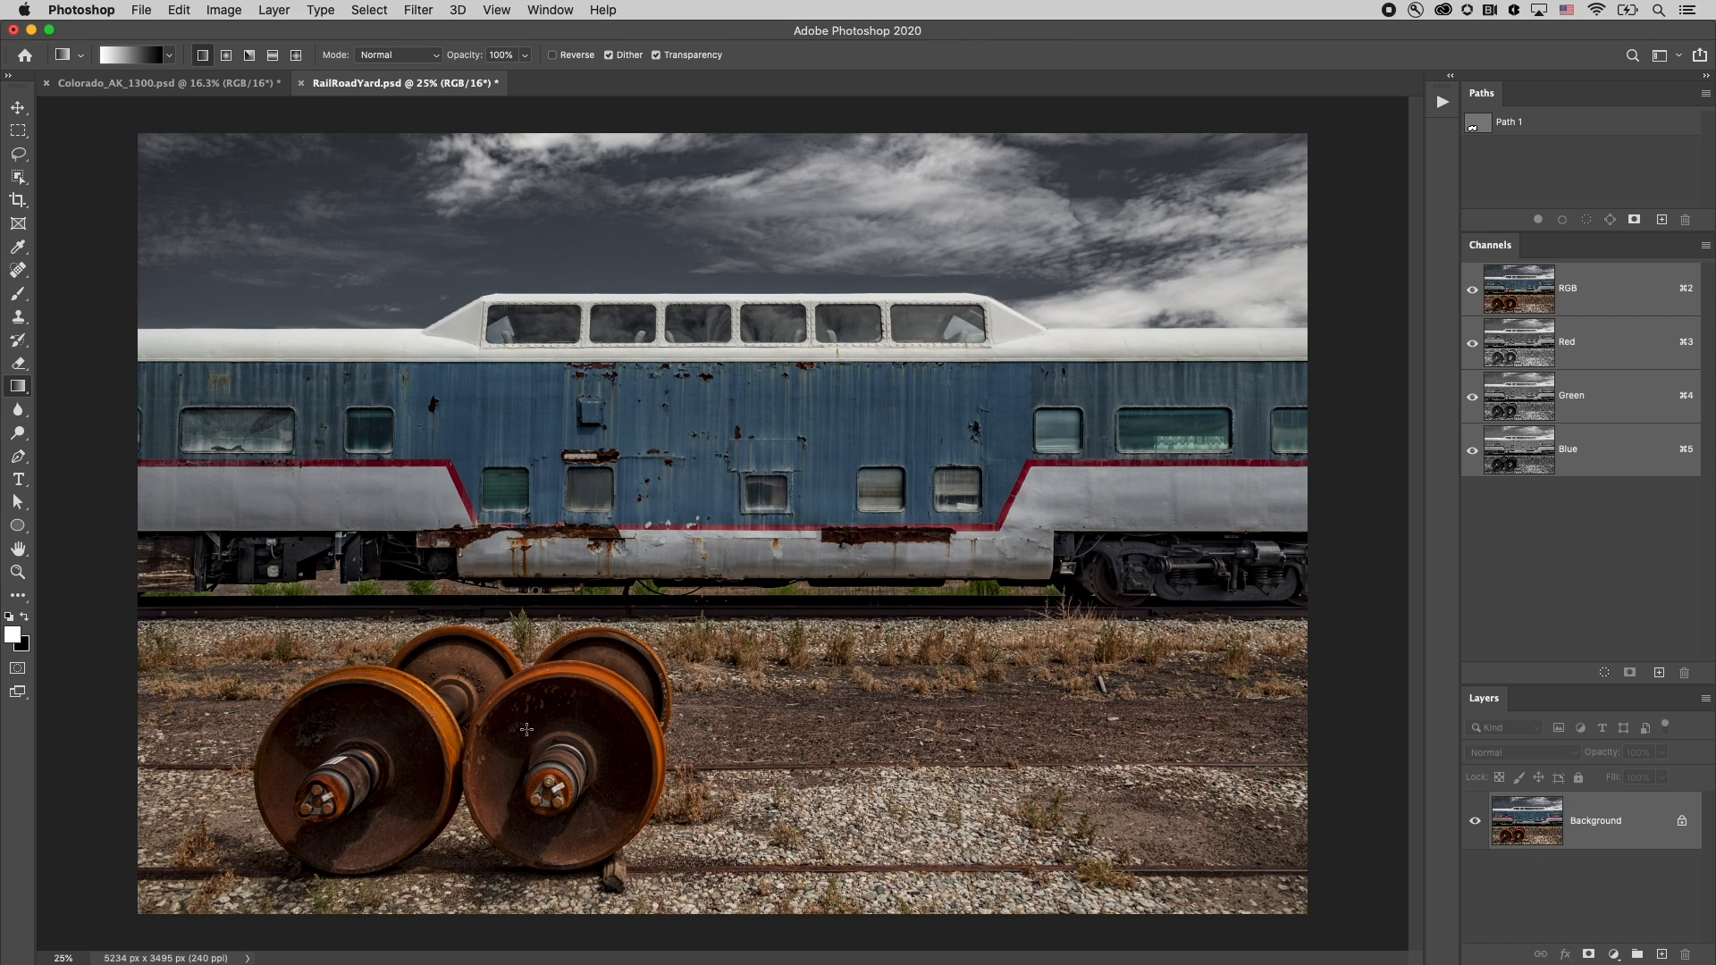
{"action": "mouse_move", "coordinate": [544, 743]}
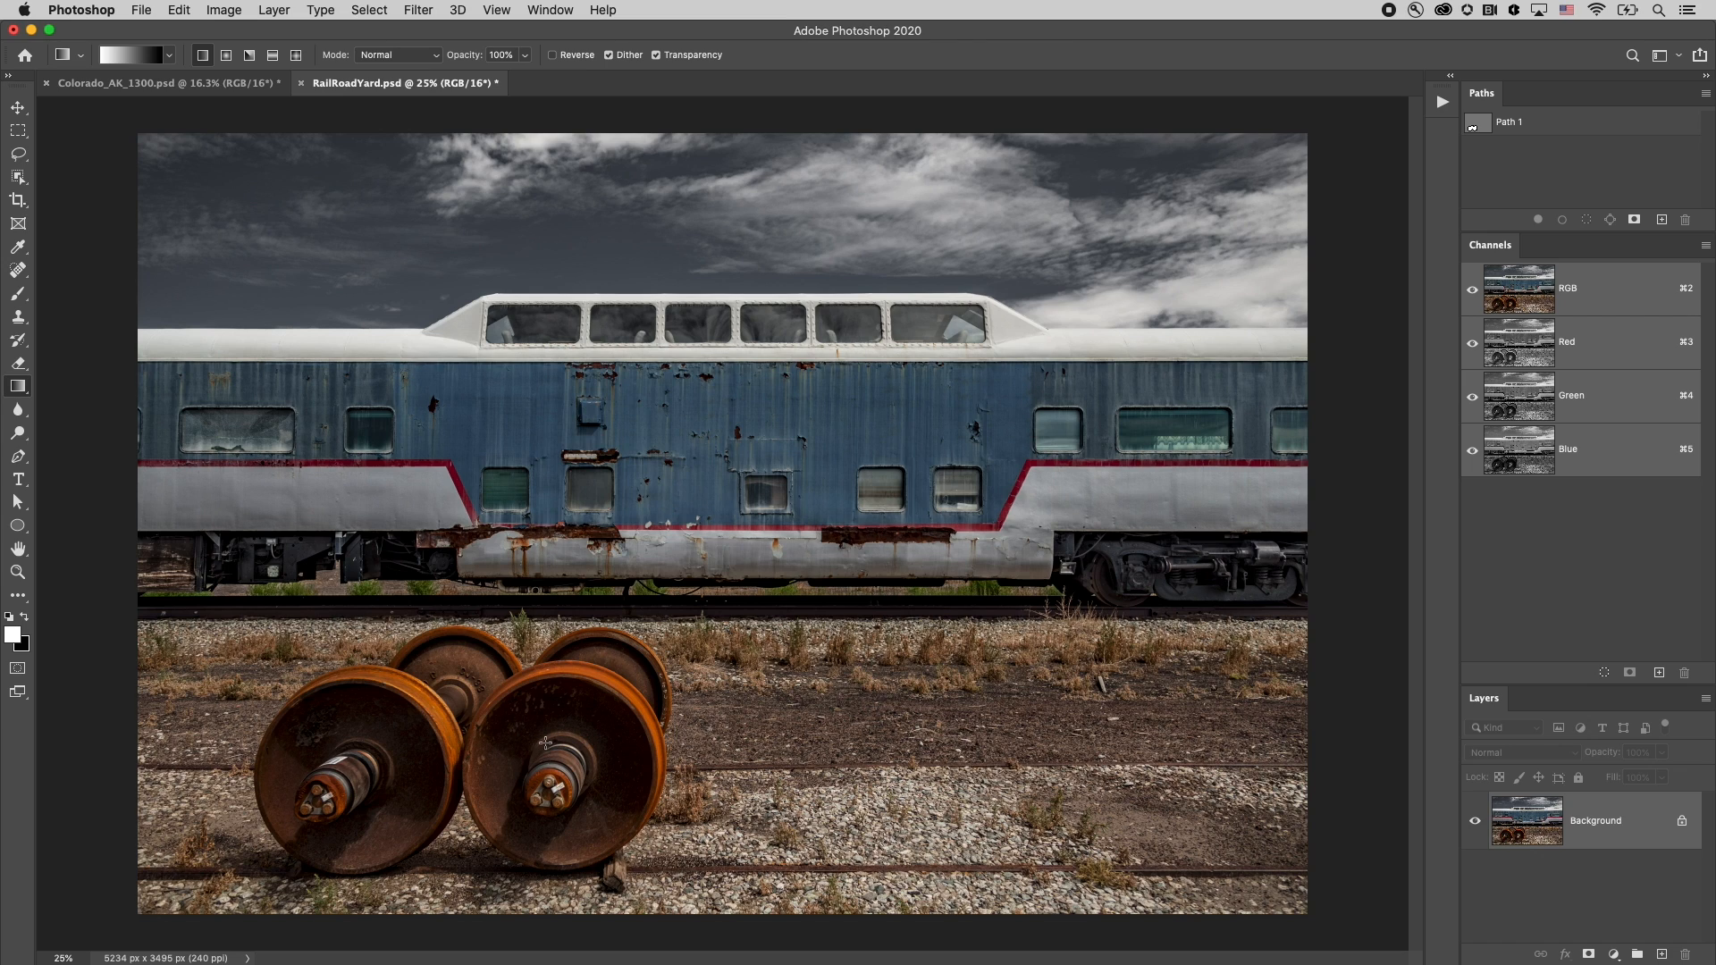
{"action": "mouse_move", "coordinate": [600, 663]}
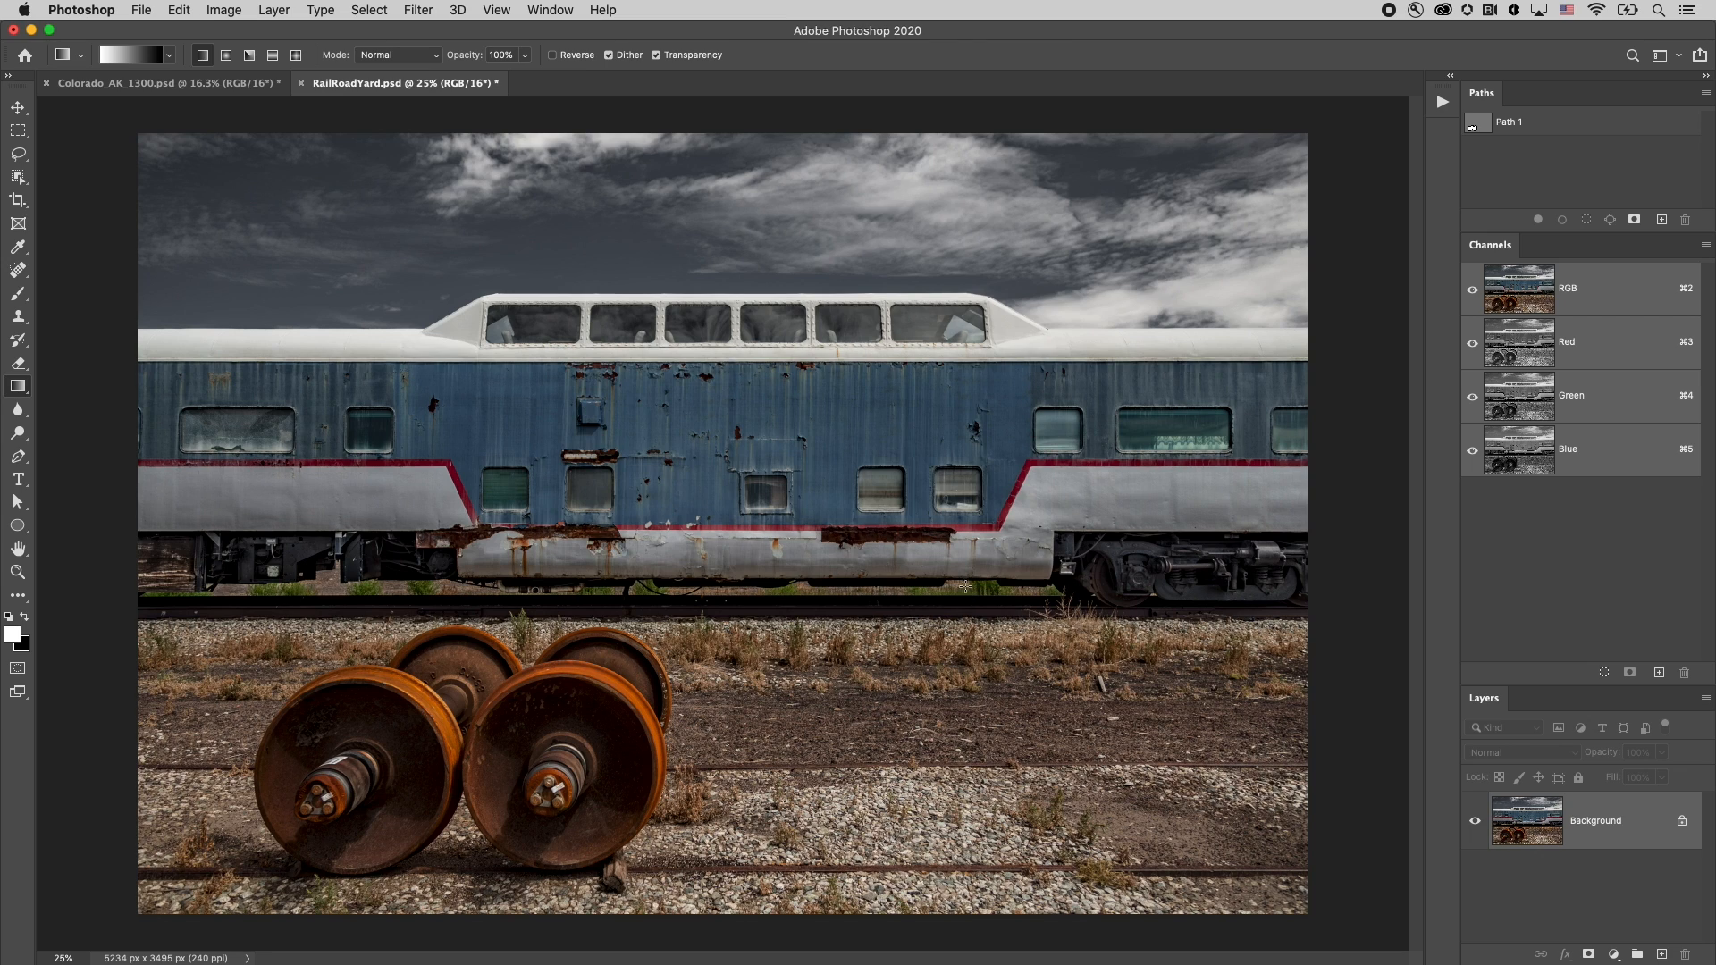
{"action": "mouse_move", "coordinate": [927, 497]}
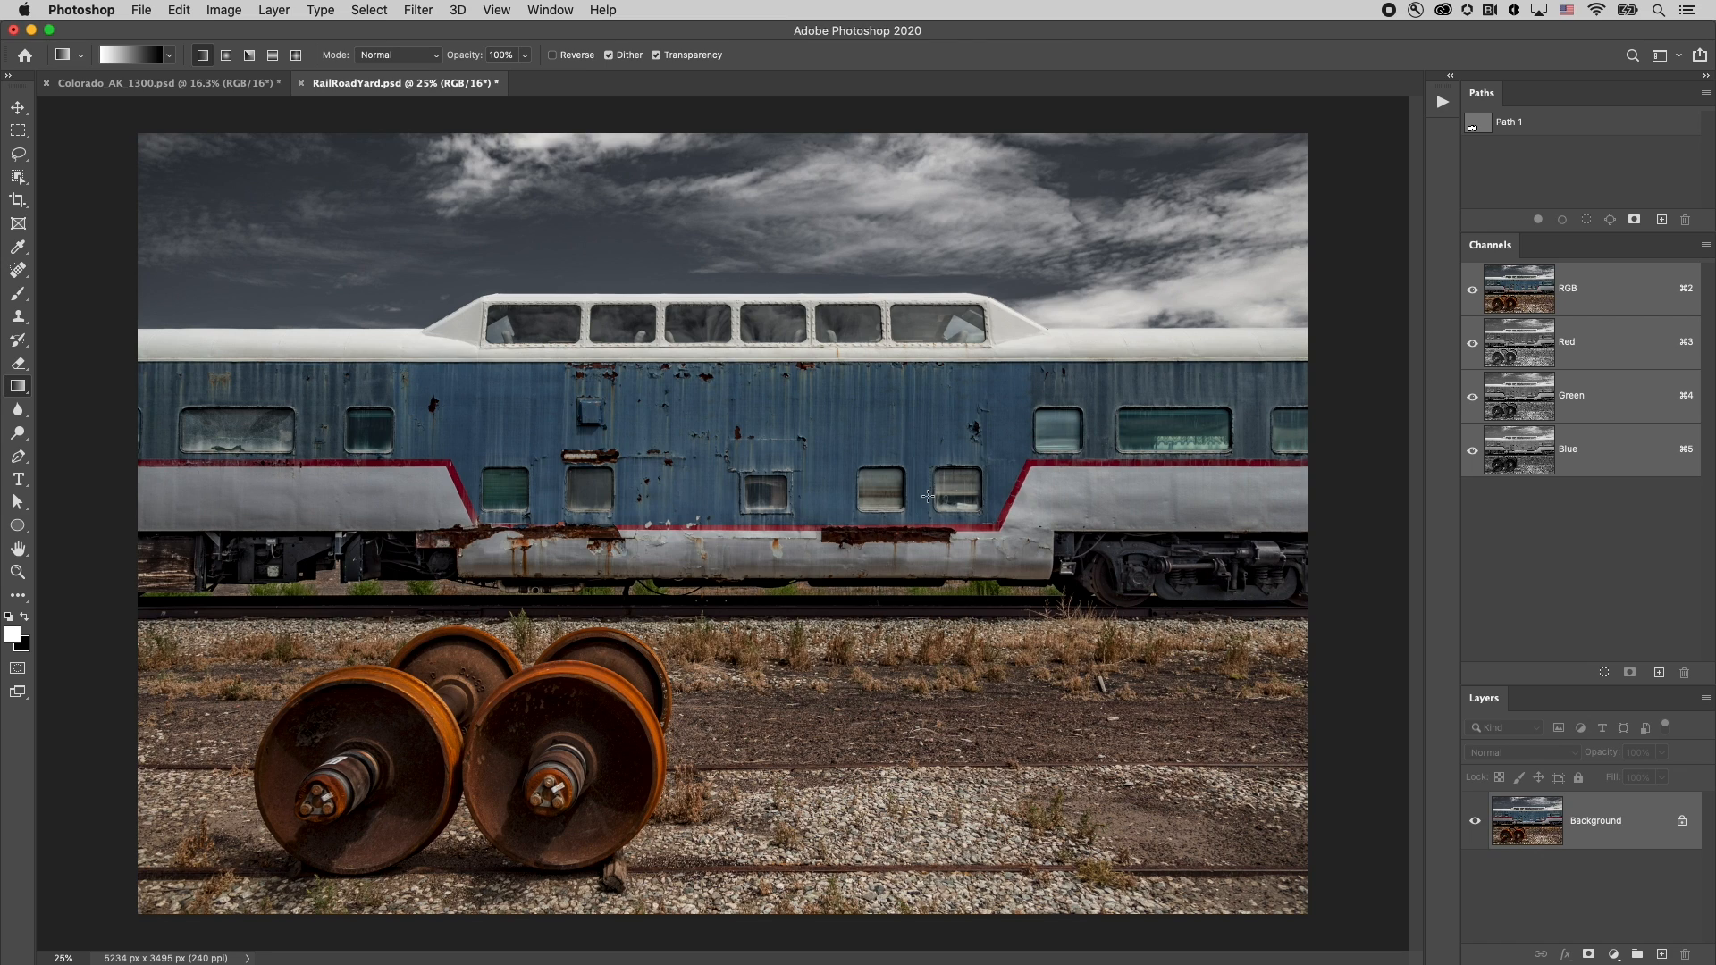
{"action": "left_click", "coordinate": [1510, 121]}
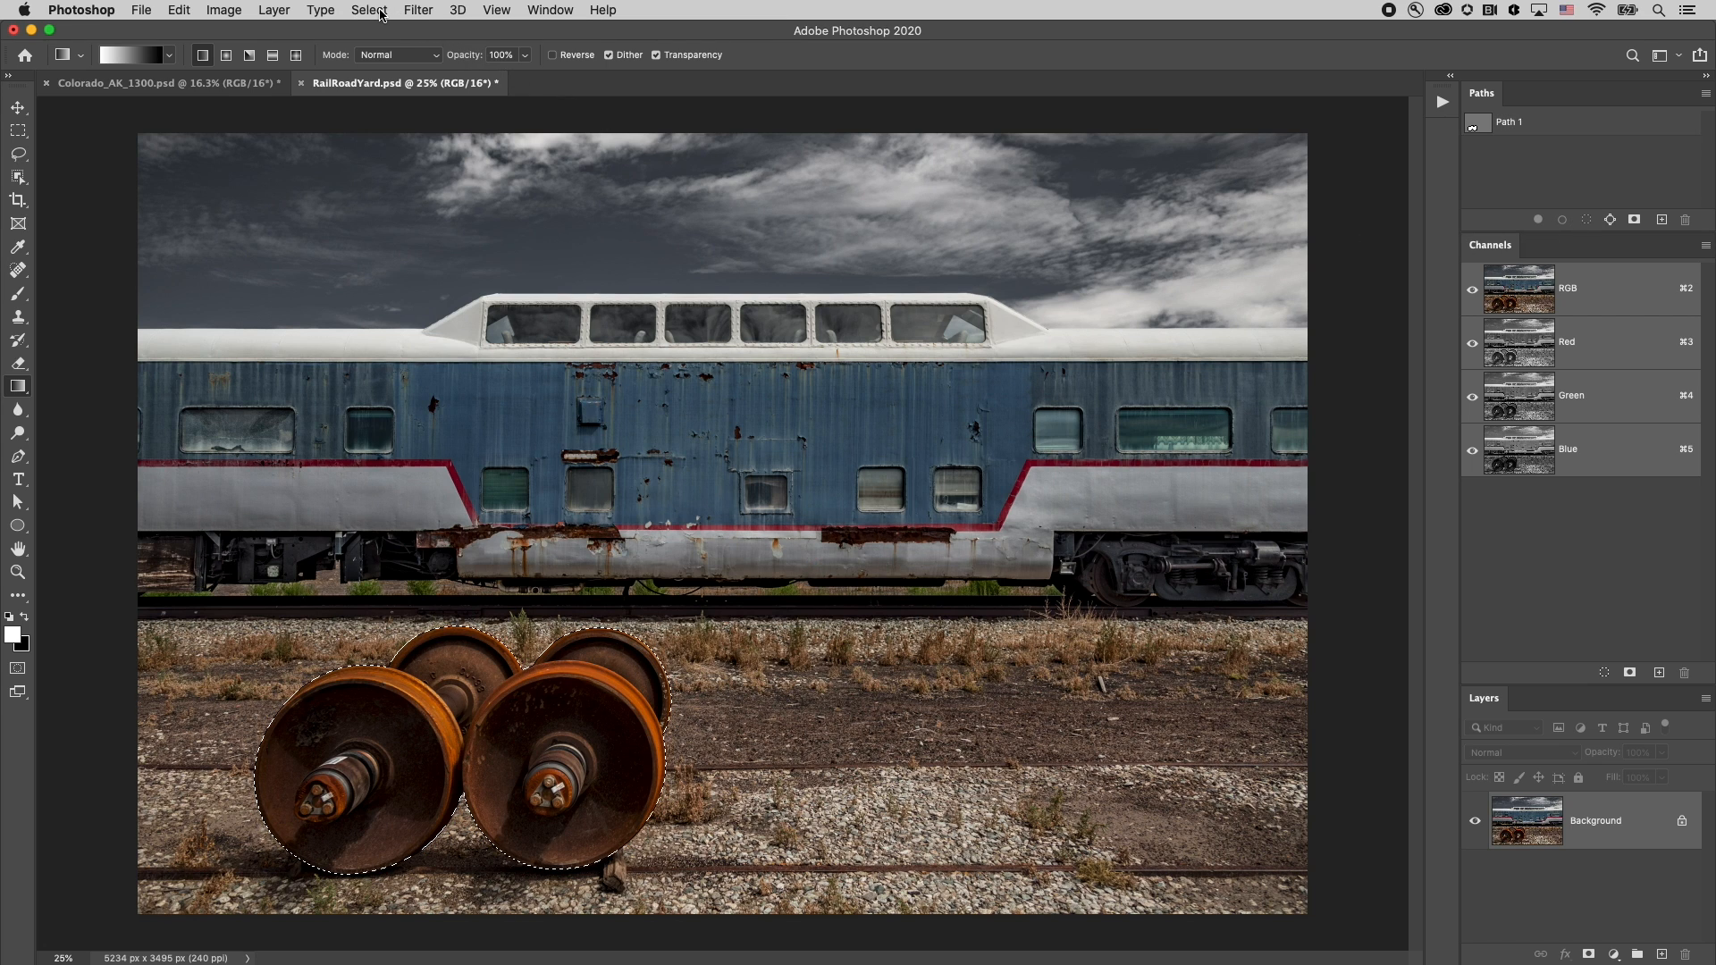
Feather the wheel selection, save it as Alpha 1, and add an empty Alpha 2 channel
{"action": "left_click", "coordinate": [369, 9]}
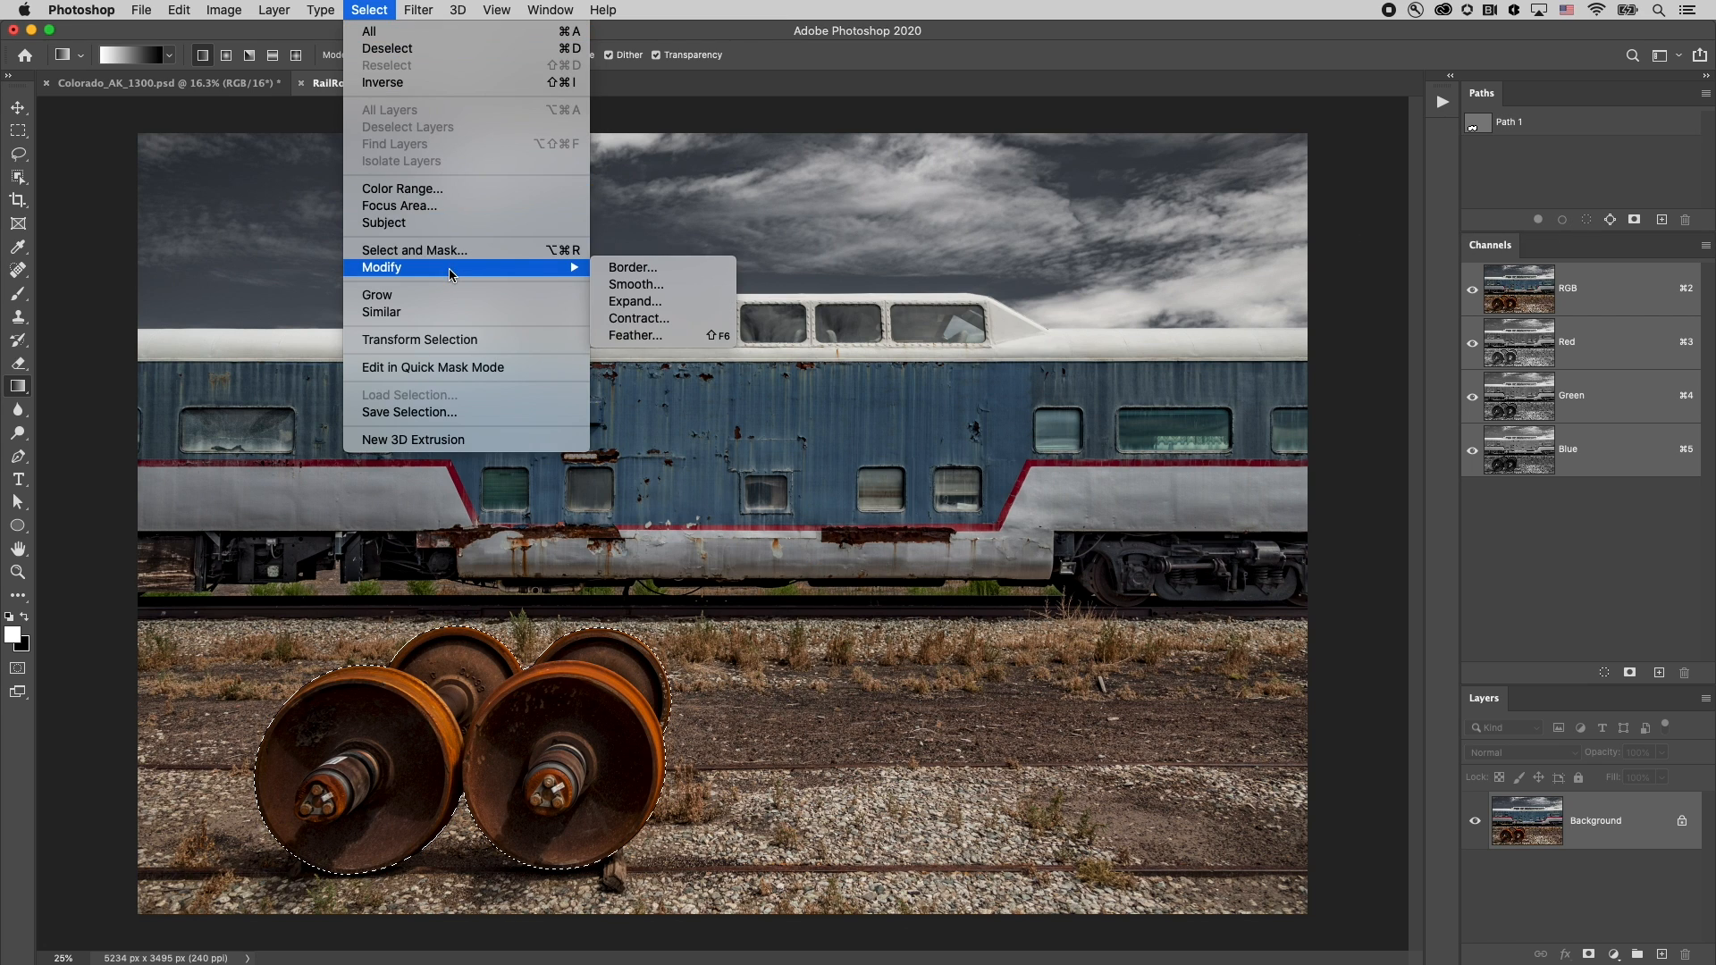
{"action": "mouse_move", "coordinate": [563, 274]}
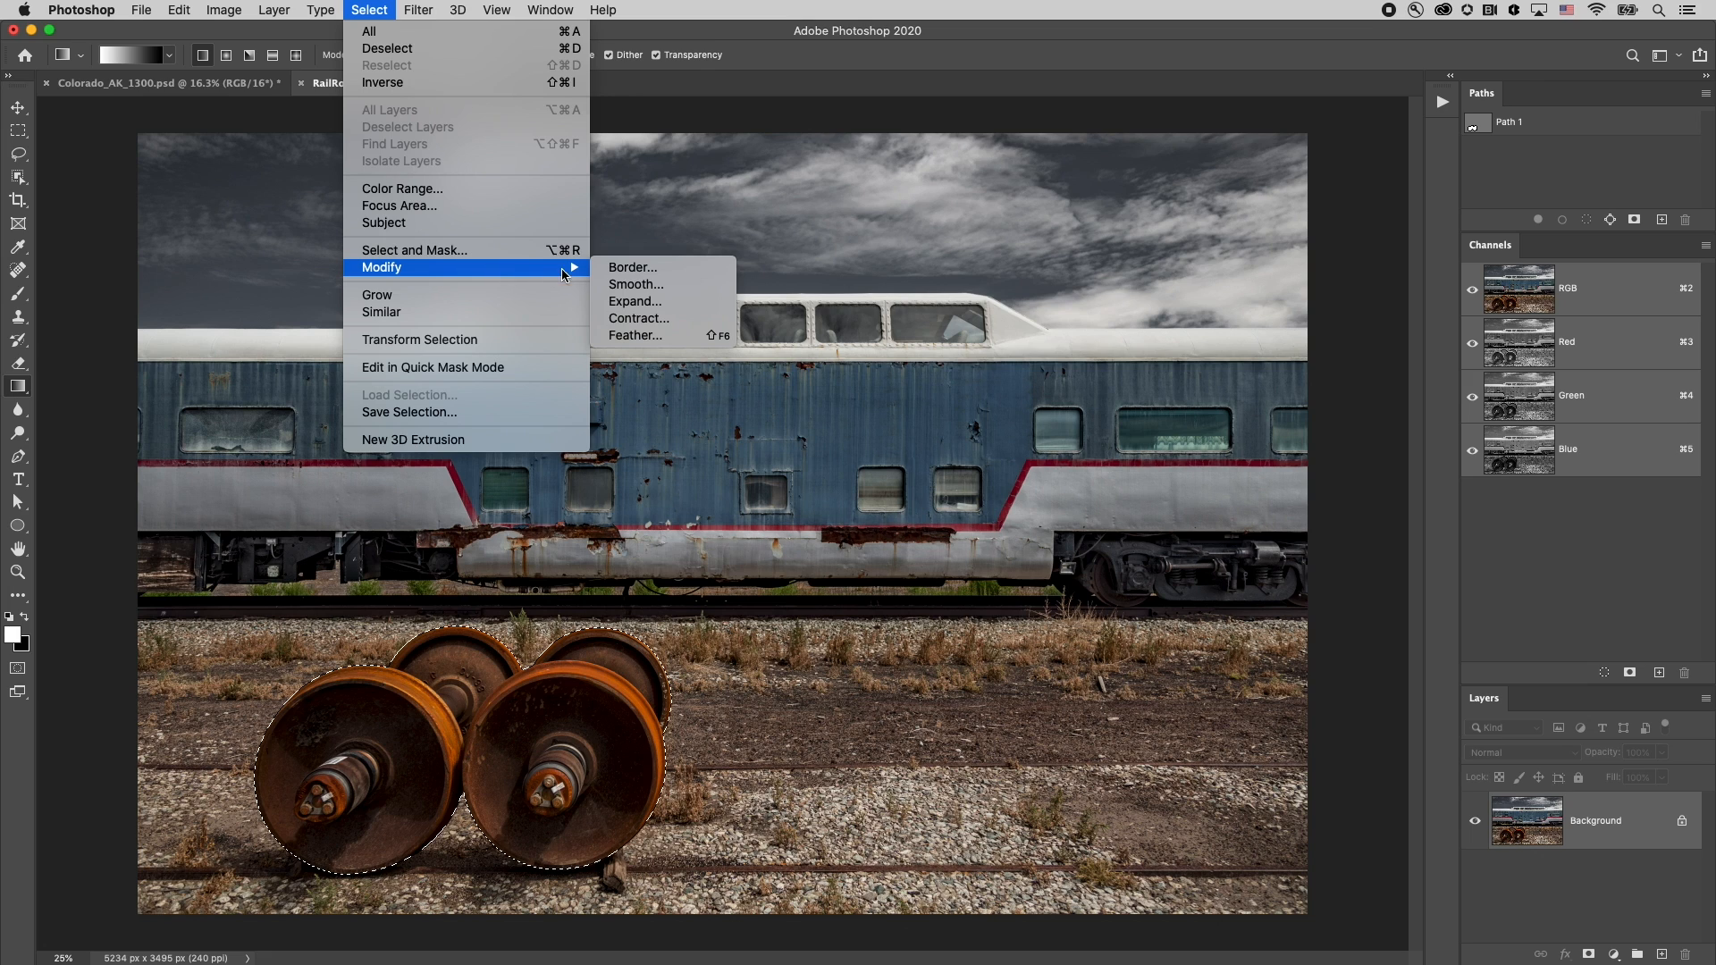
{"action": "left_click", "coordinate": [635, 335]}
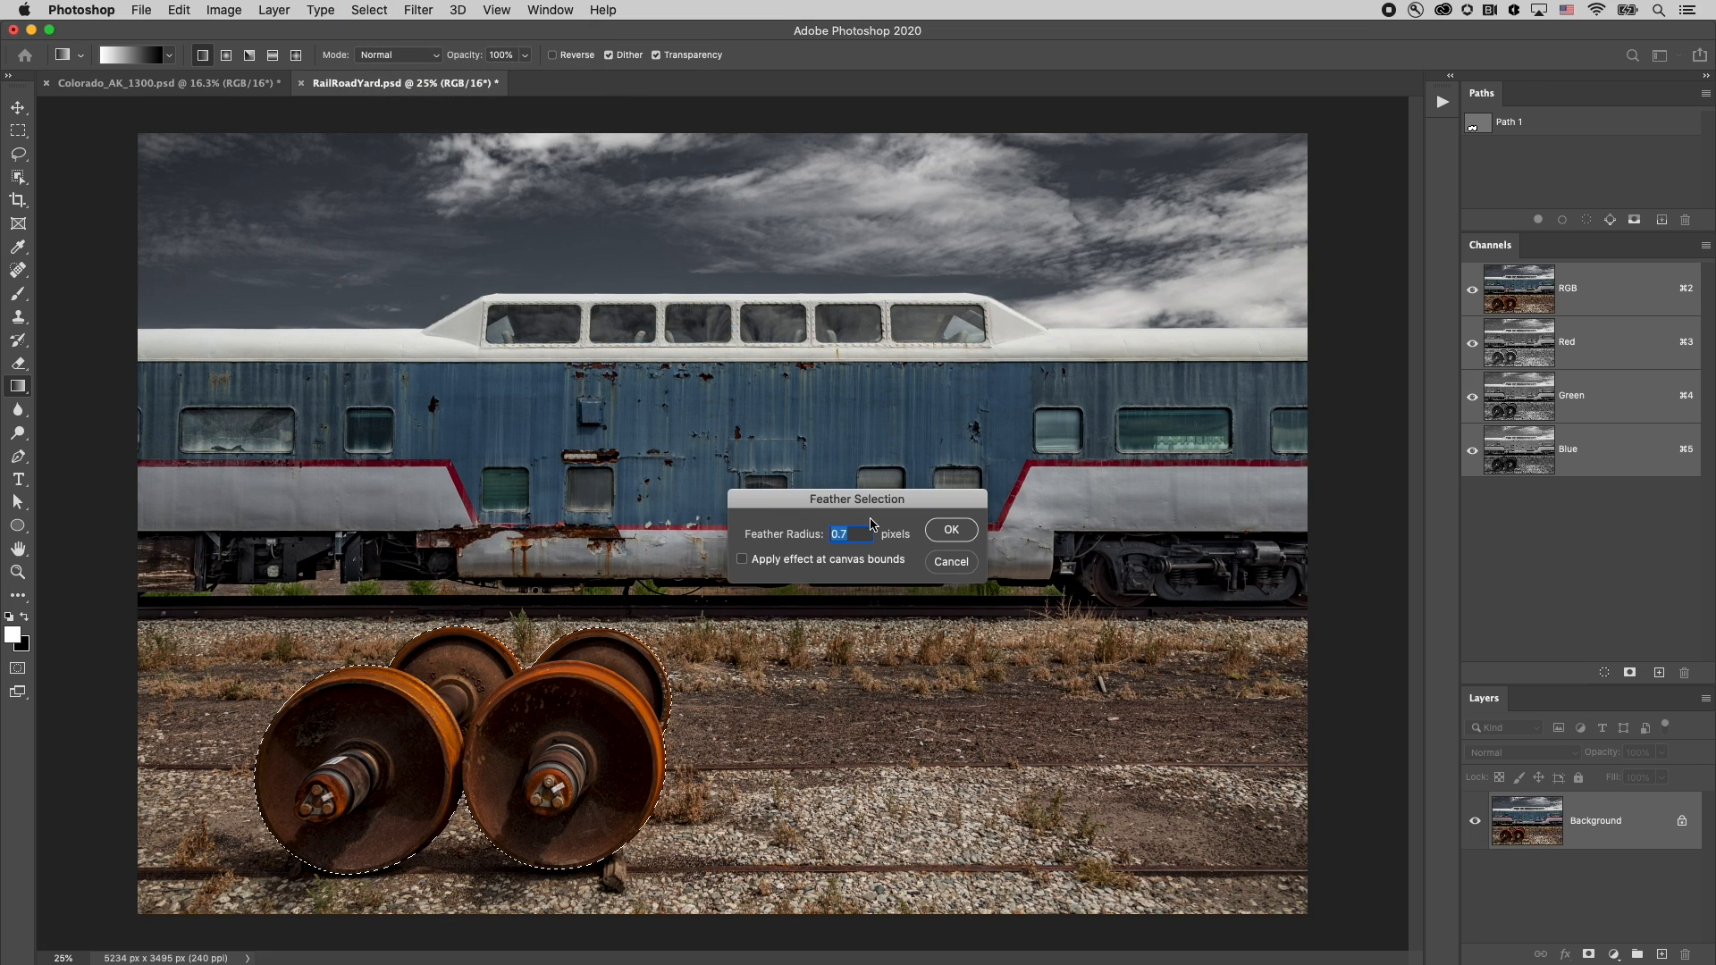
{"action": "left_click", "coordinate": [949, 530]}
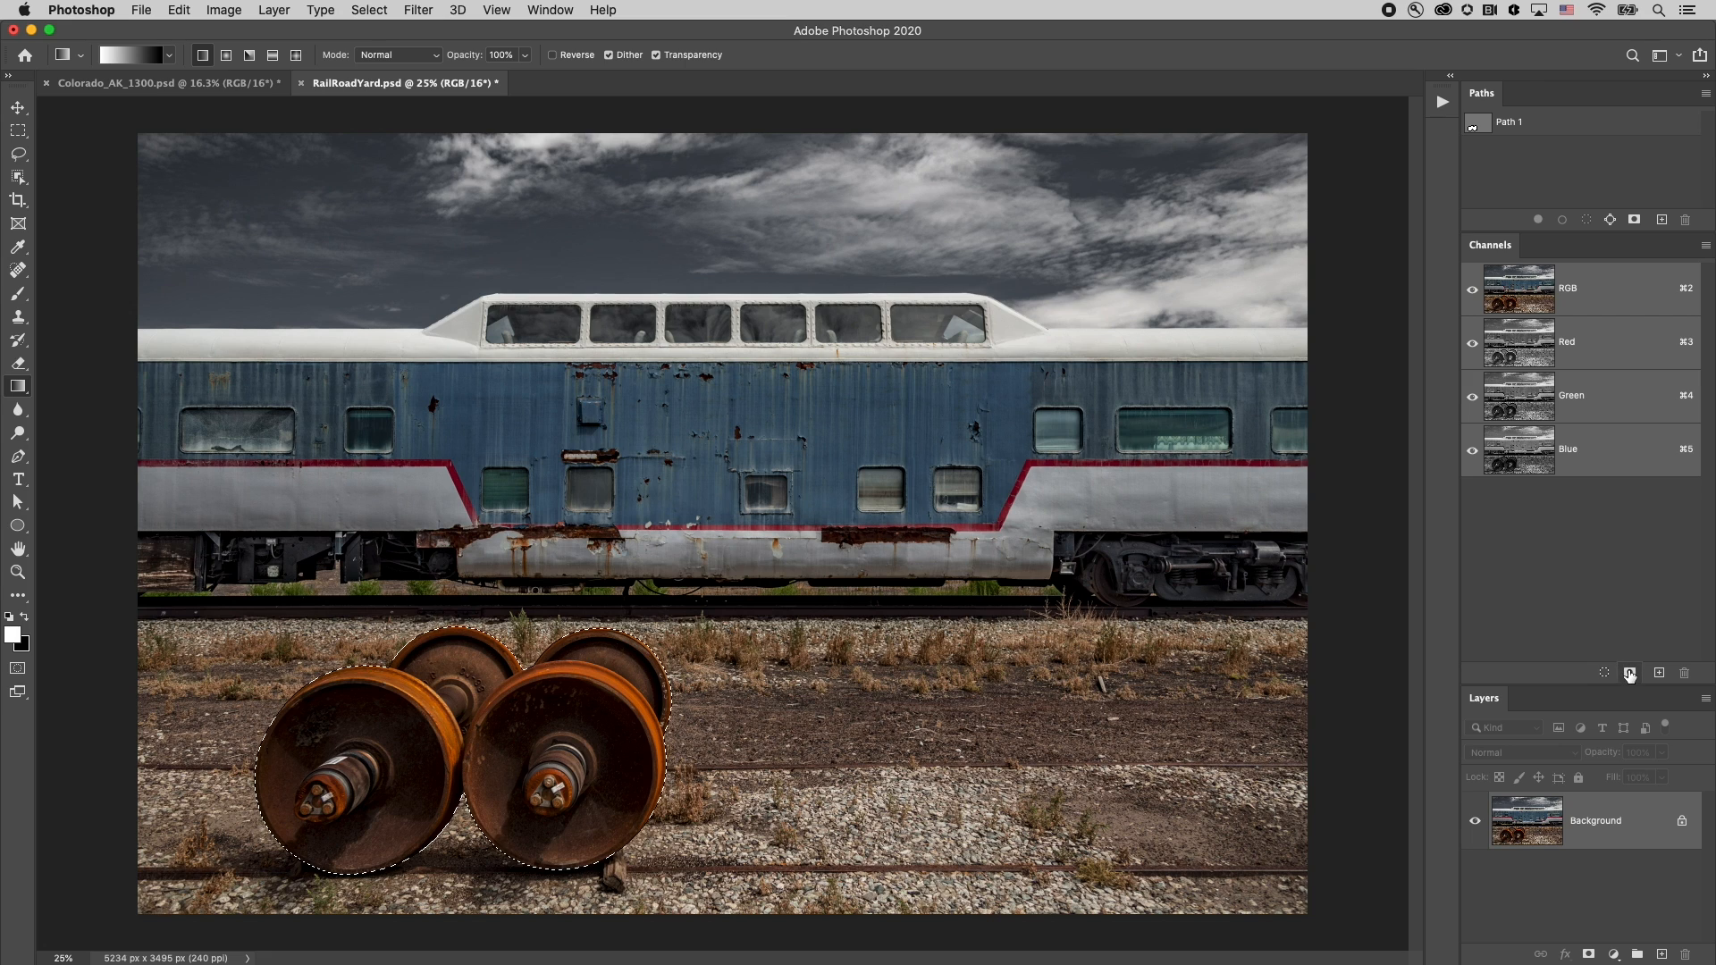
{"action": "left_click", "coordinate": [1629, 672]}
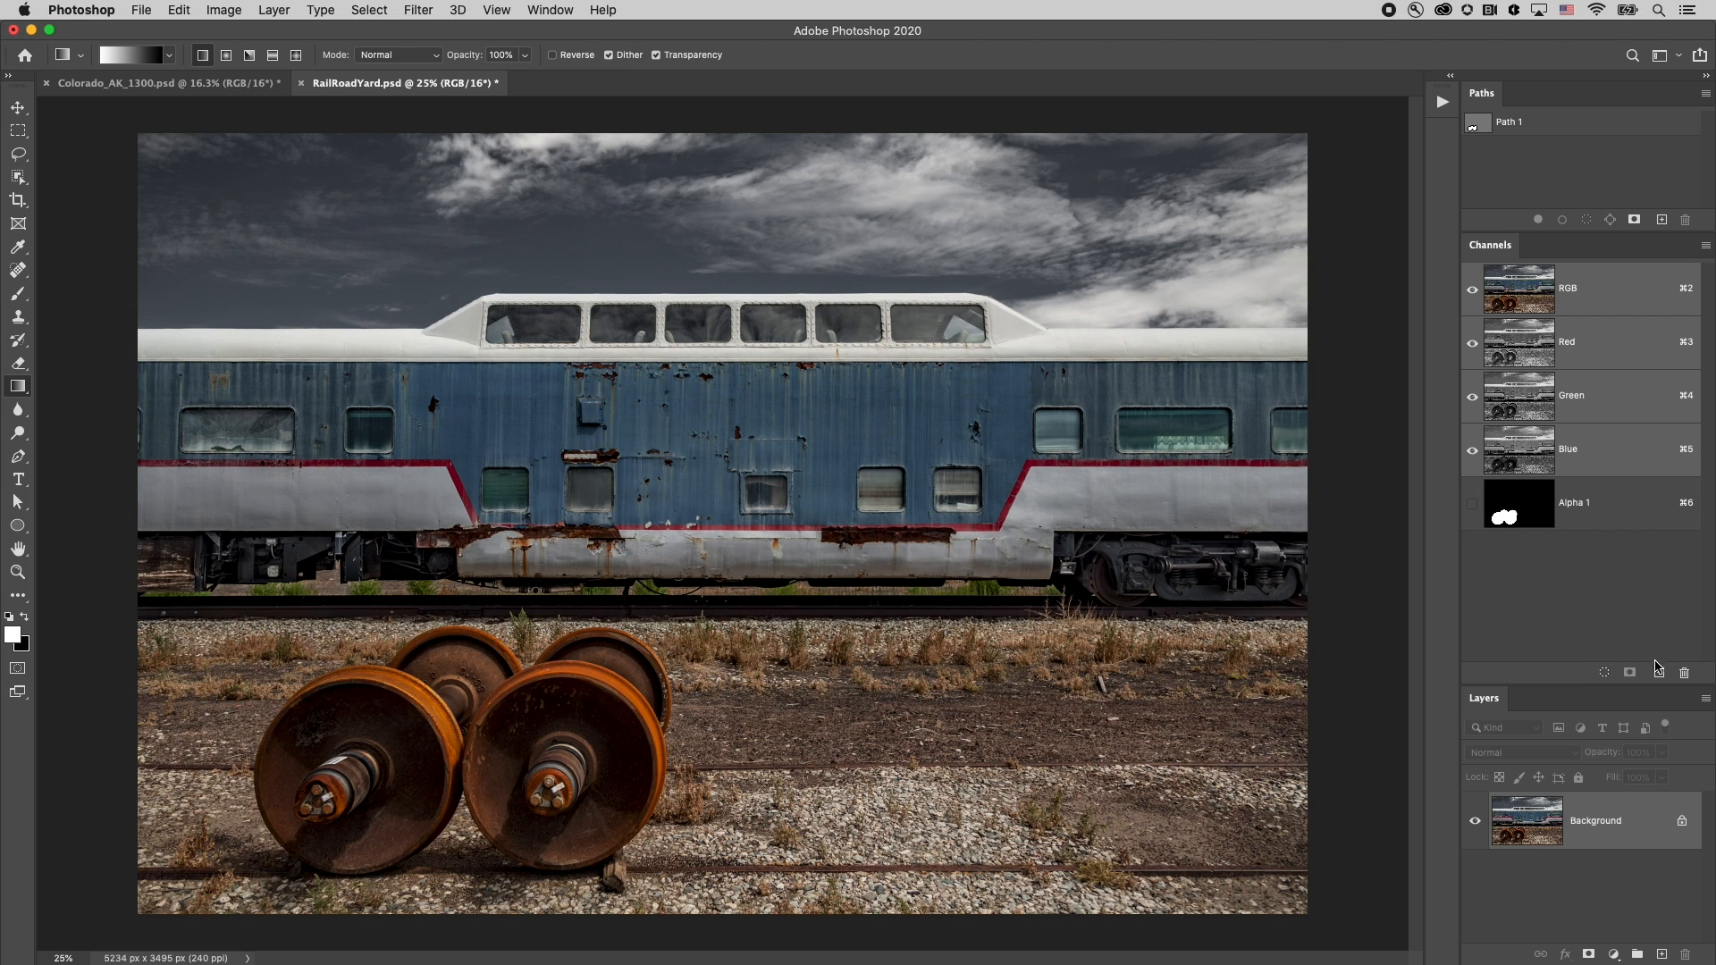
{"action": "left_click", "coordinate": [1658, 672]}
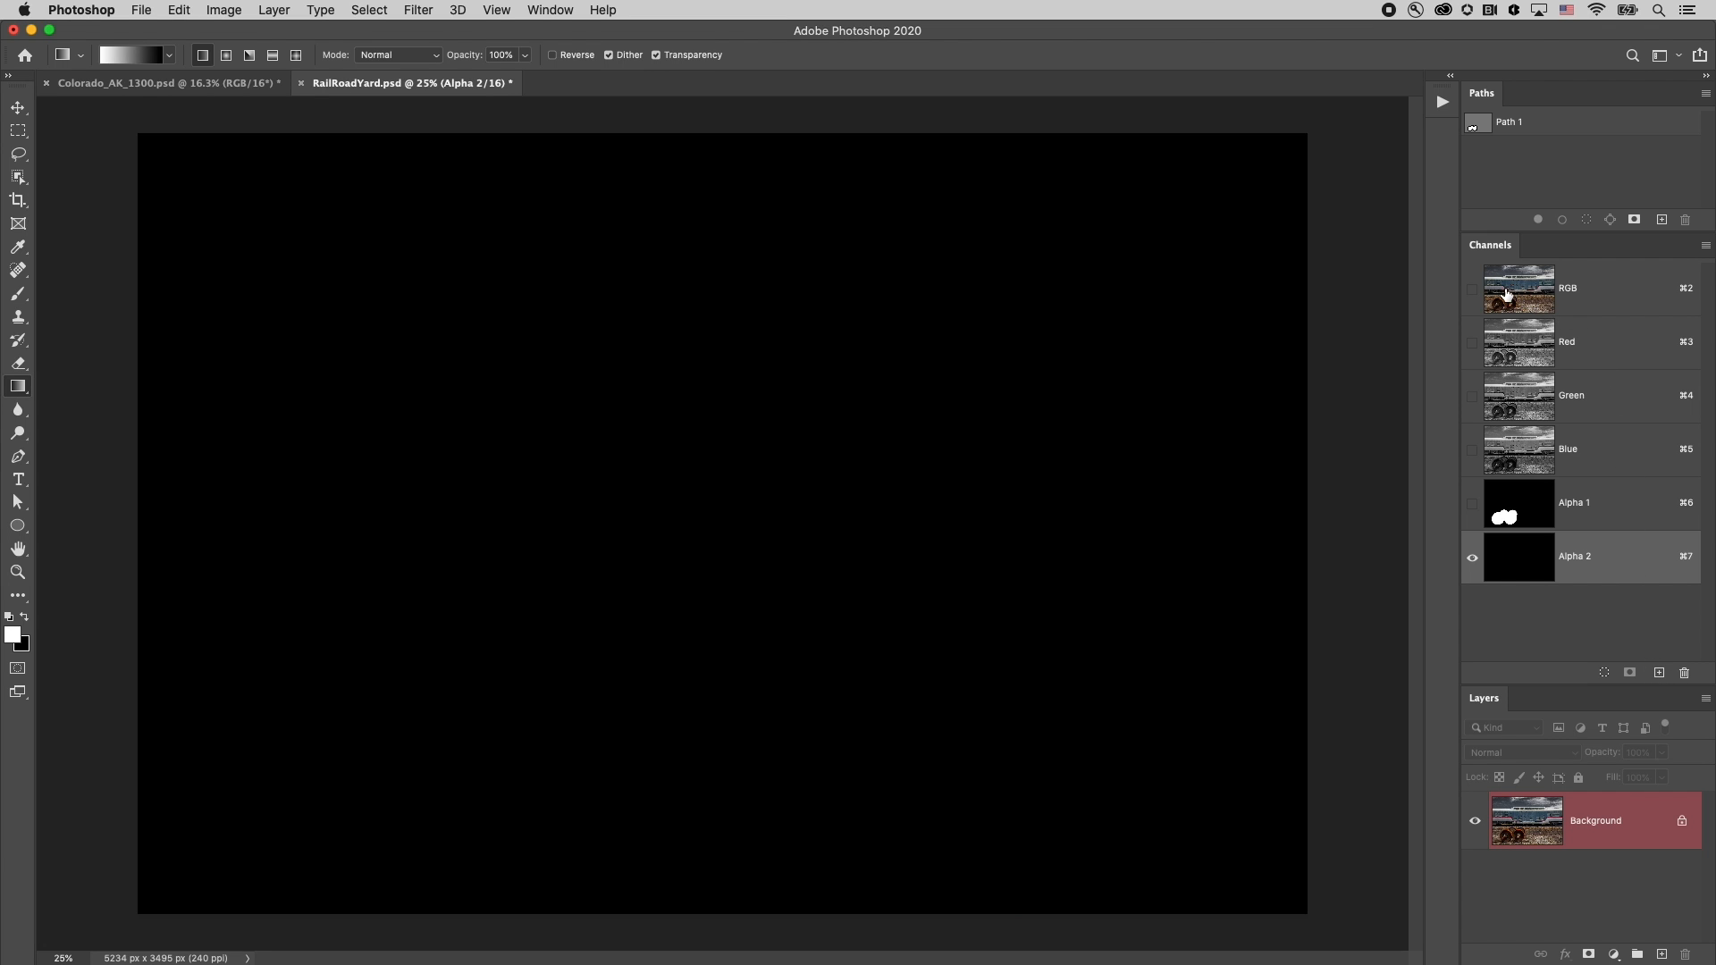
Make the RGB channels visible alongside Alpha 2, showing the photo under a red overlay
{"action": "left_click", "coordinate": [1472, 289]}
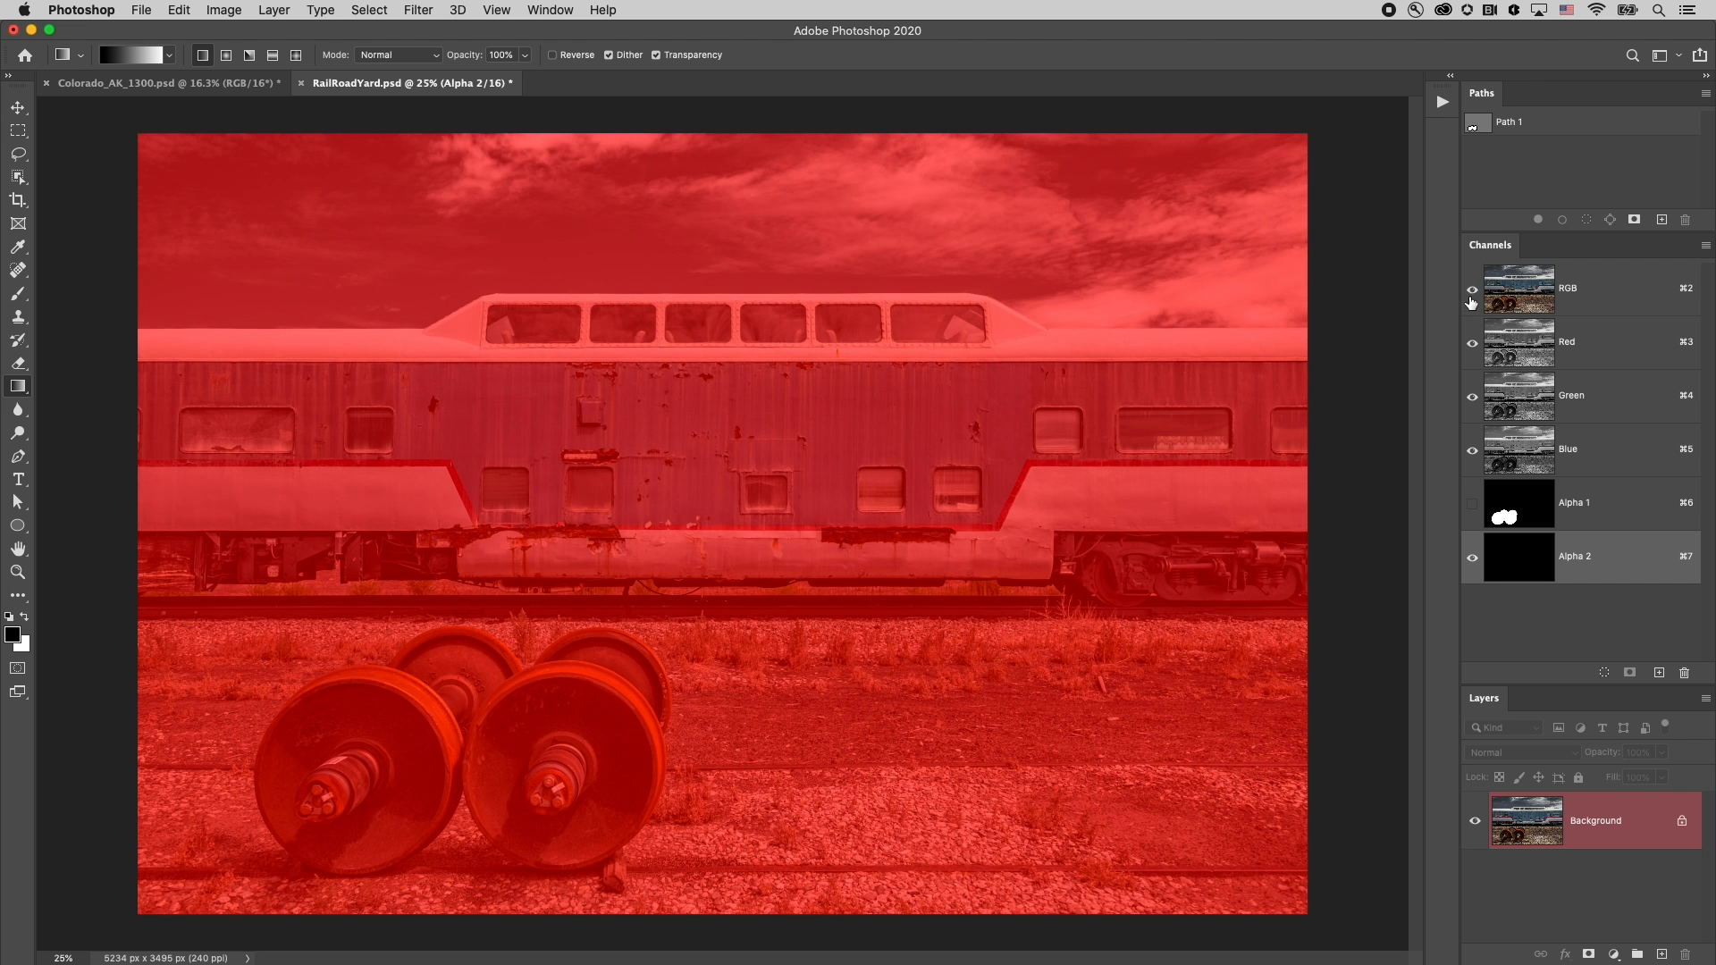
{"action": "mouse_move", "coordinate": [1467, 306]}
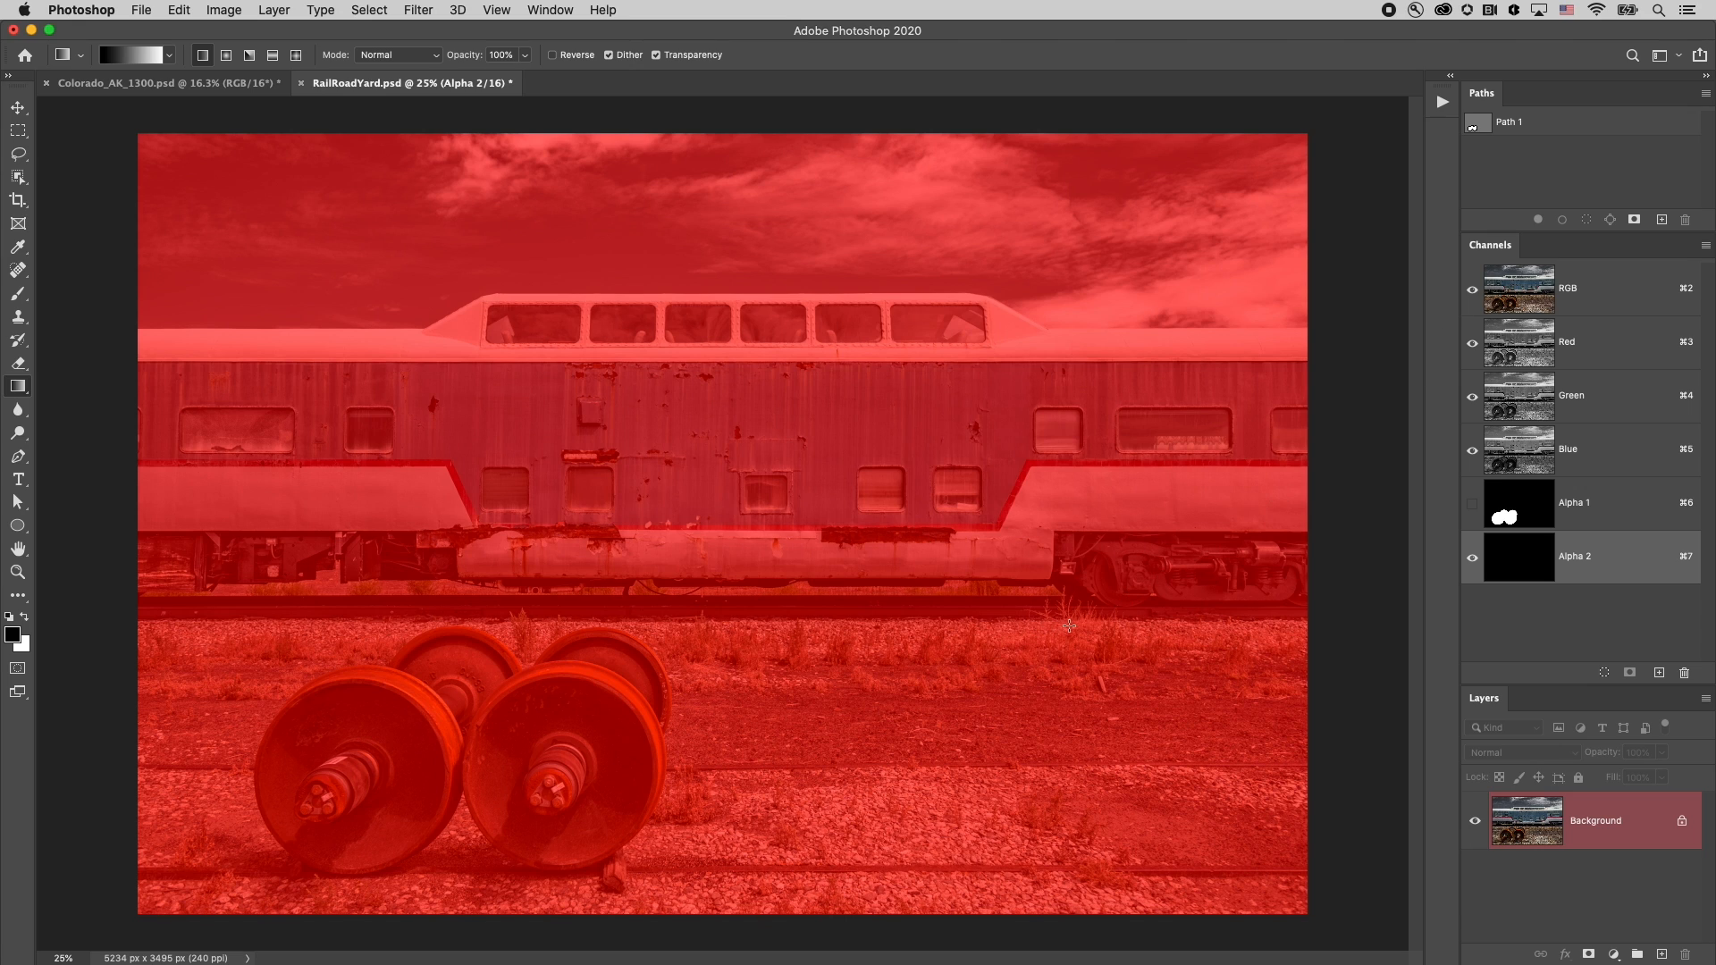
{"action": "mouse_move", "coordinate": [981, 625]}
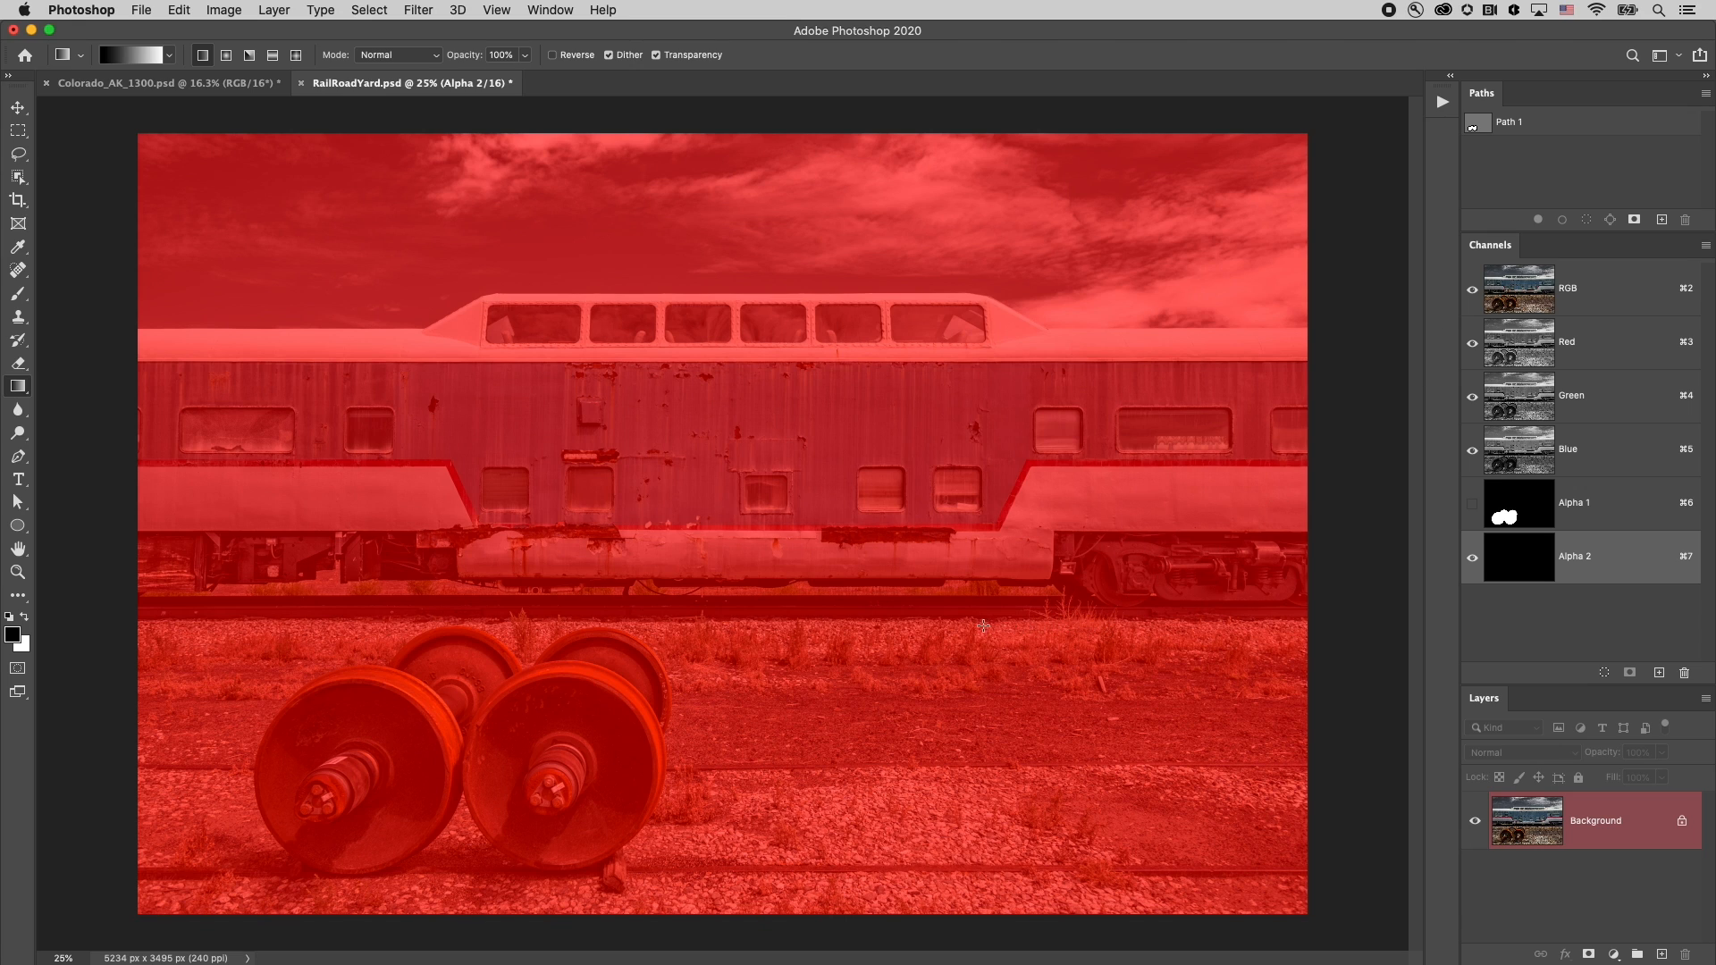
{"action": "mouse_move", "coordinate": [1054, 622]}
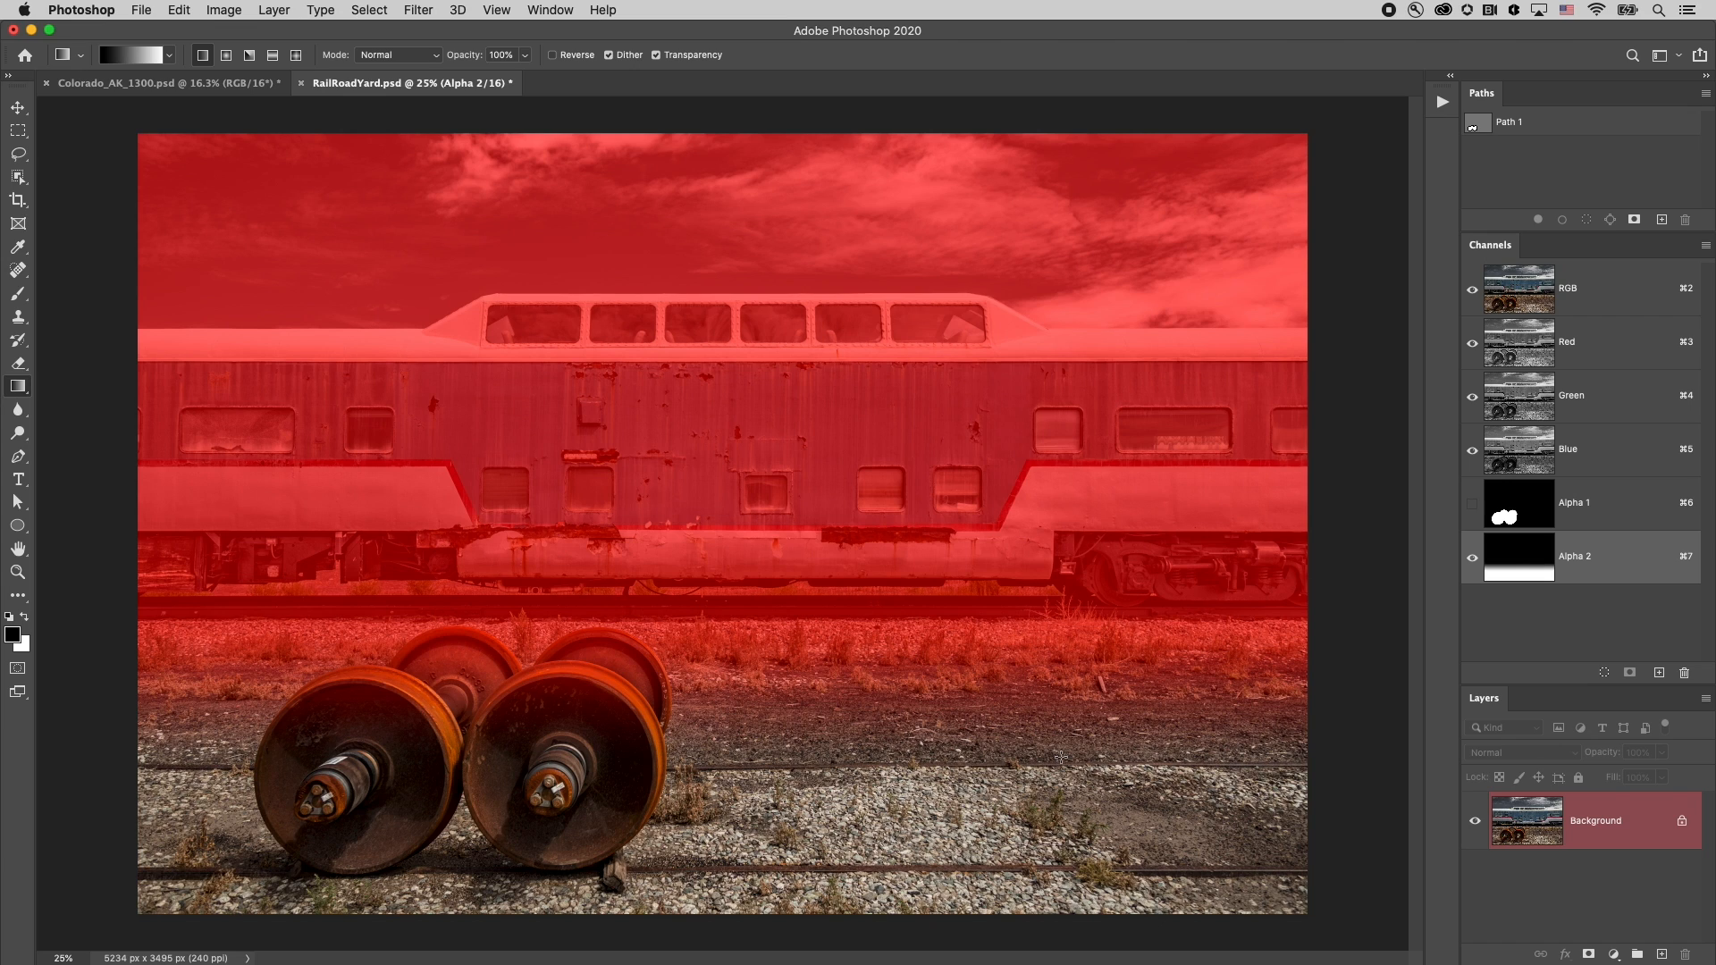
Select the soft Brush tool for darkening the Alpha 2 bottom edge
{"action": "left_click", "coordinate": [19, 293]}
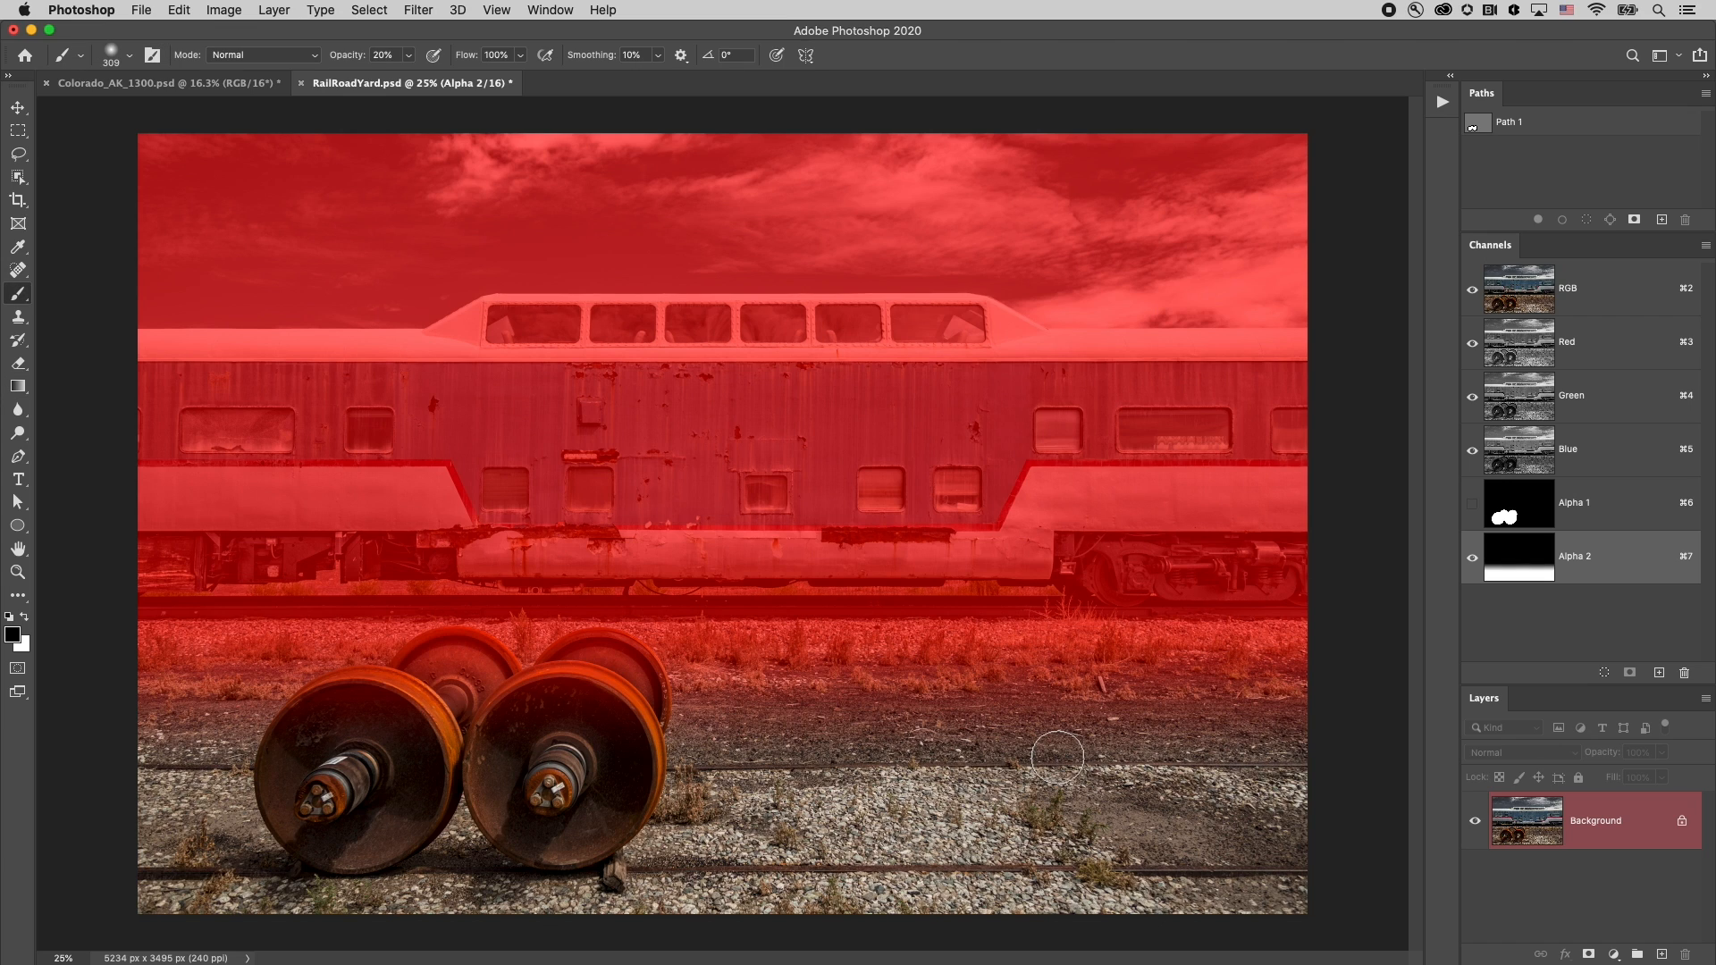
{"action": "mouse_move", "coordinate": [859, 657]}
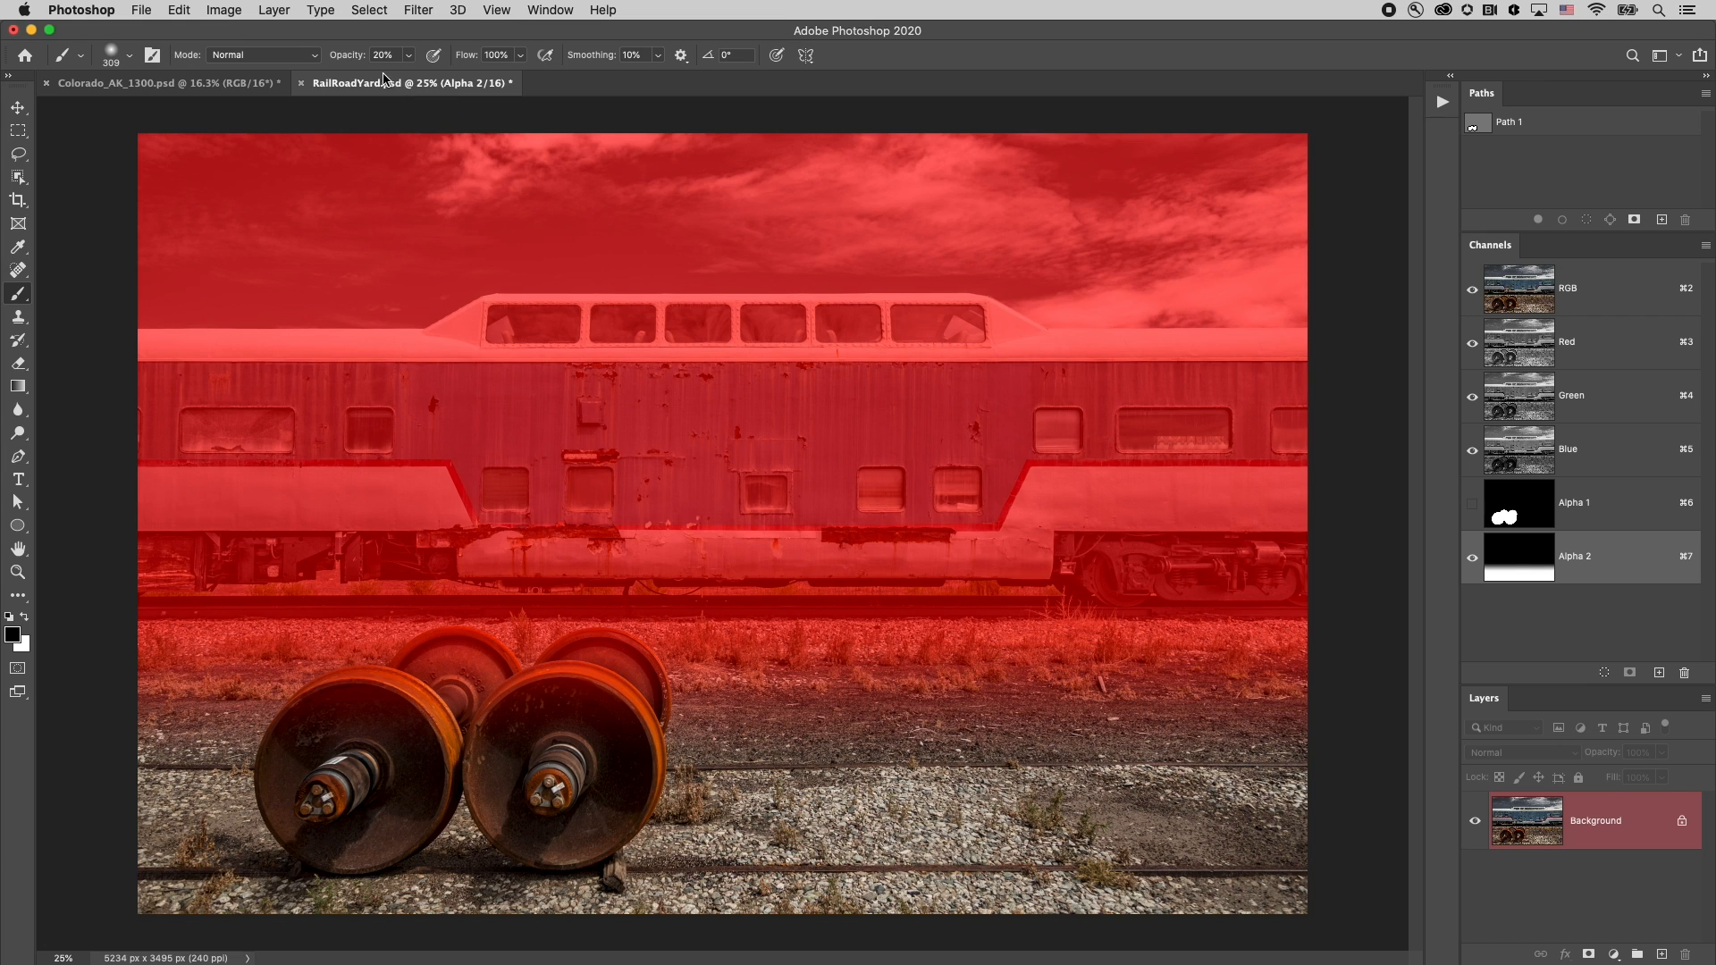
{"action": "mouse_move", "coordinate": [369, 109]}
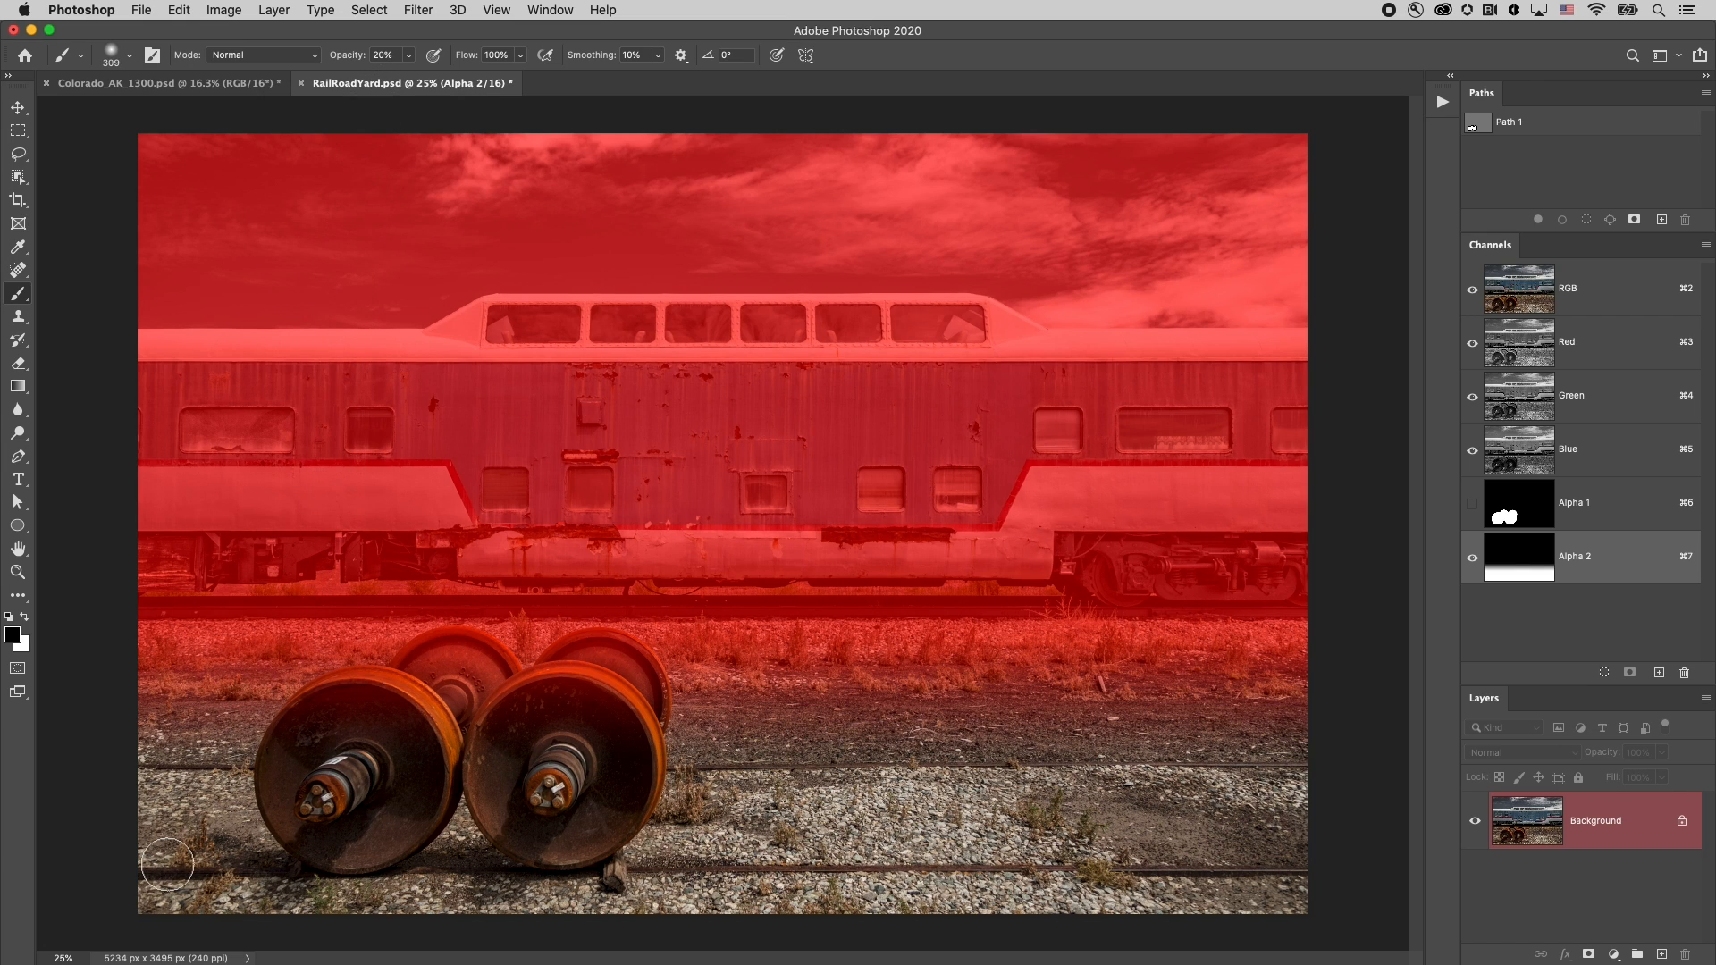
{"action": "mouse_move", "coordinate": [135, 928]}
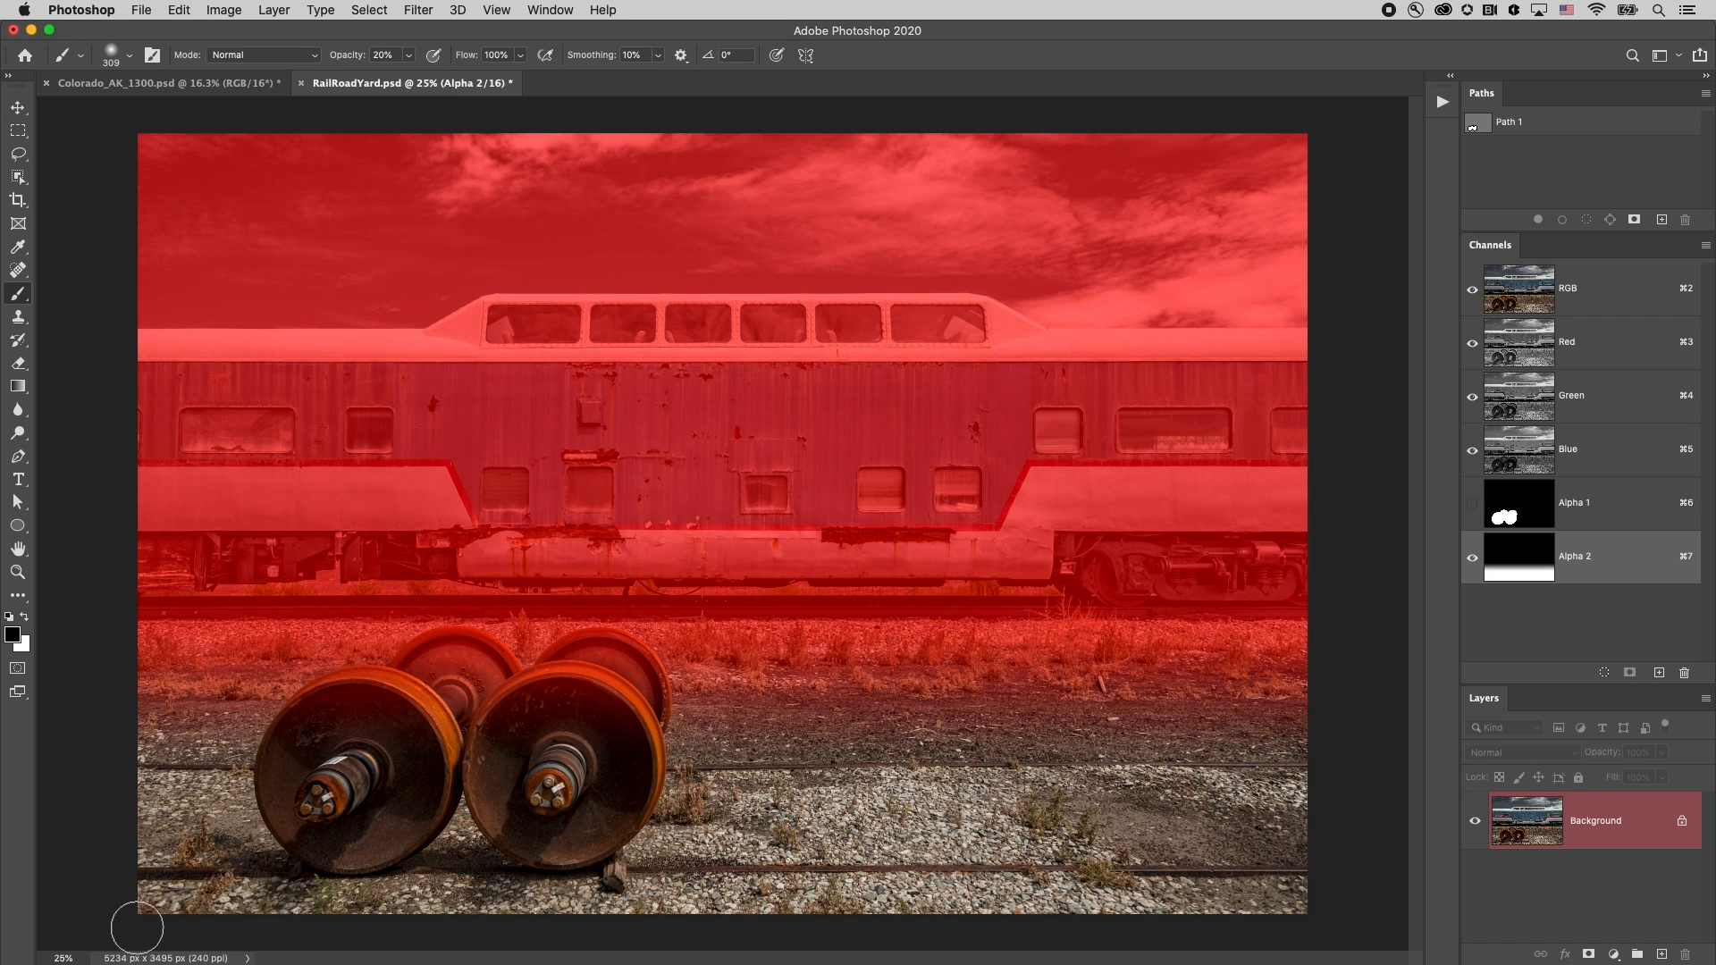
{"action": "mouse_move", "coordinate": [1095, 928]}
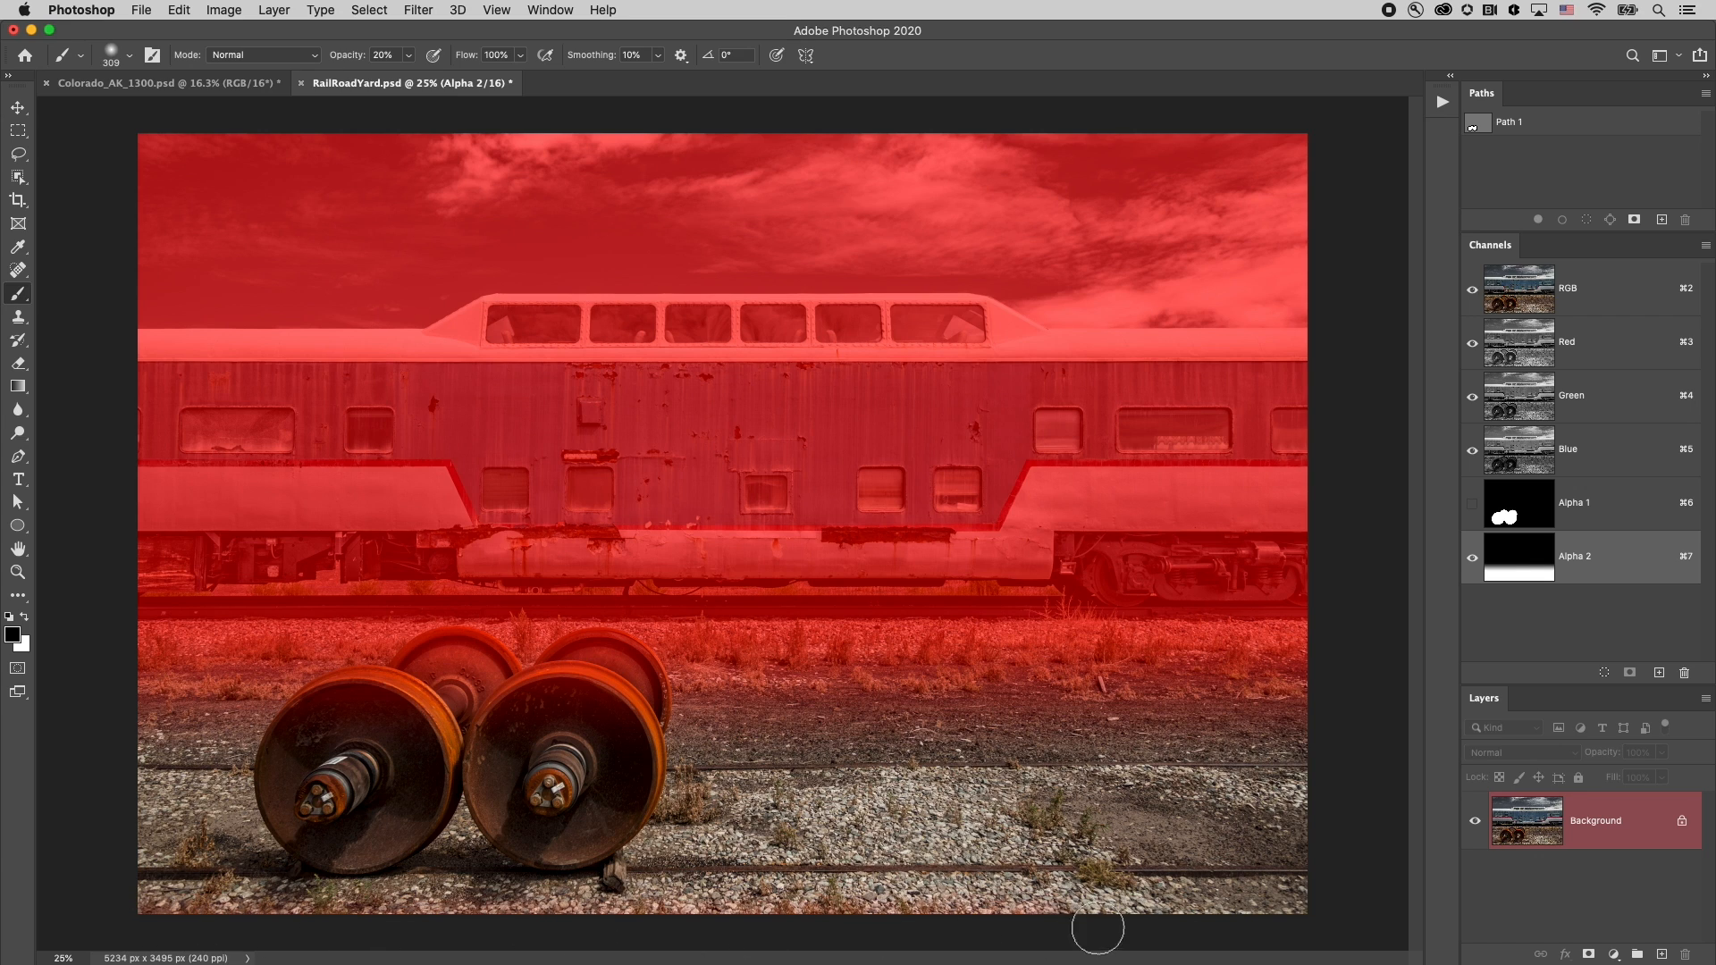
{"action": "mouse_move", "coordinate": [1354, 930]}
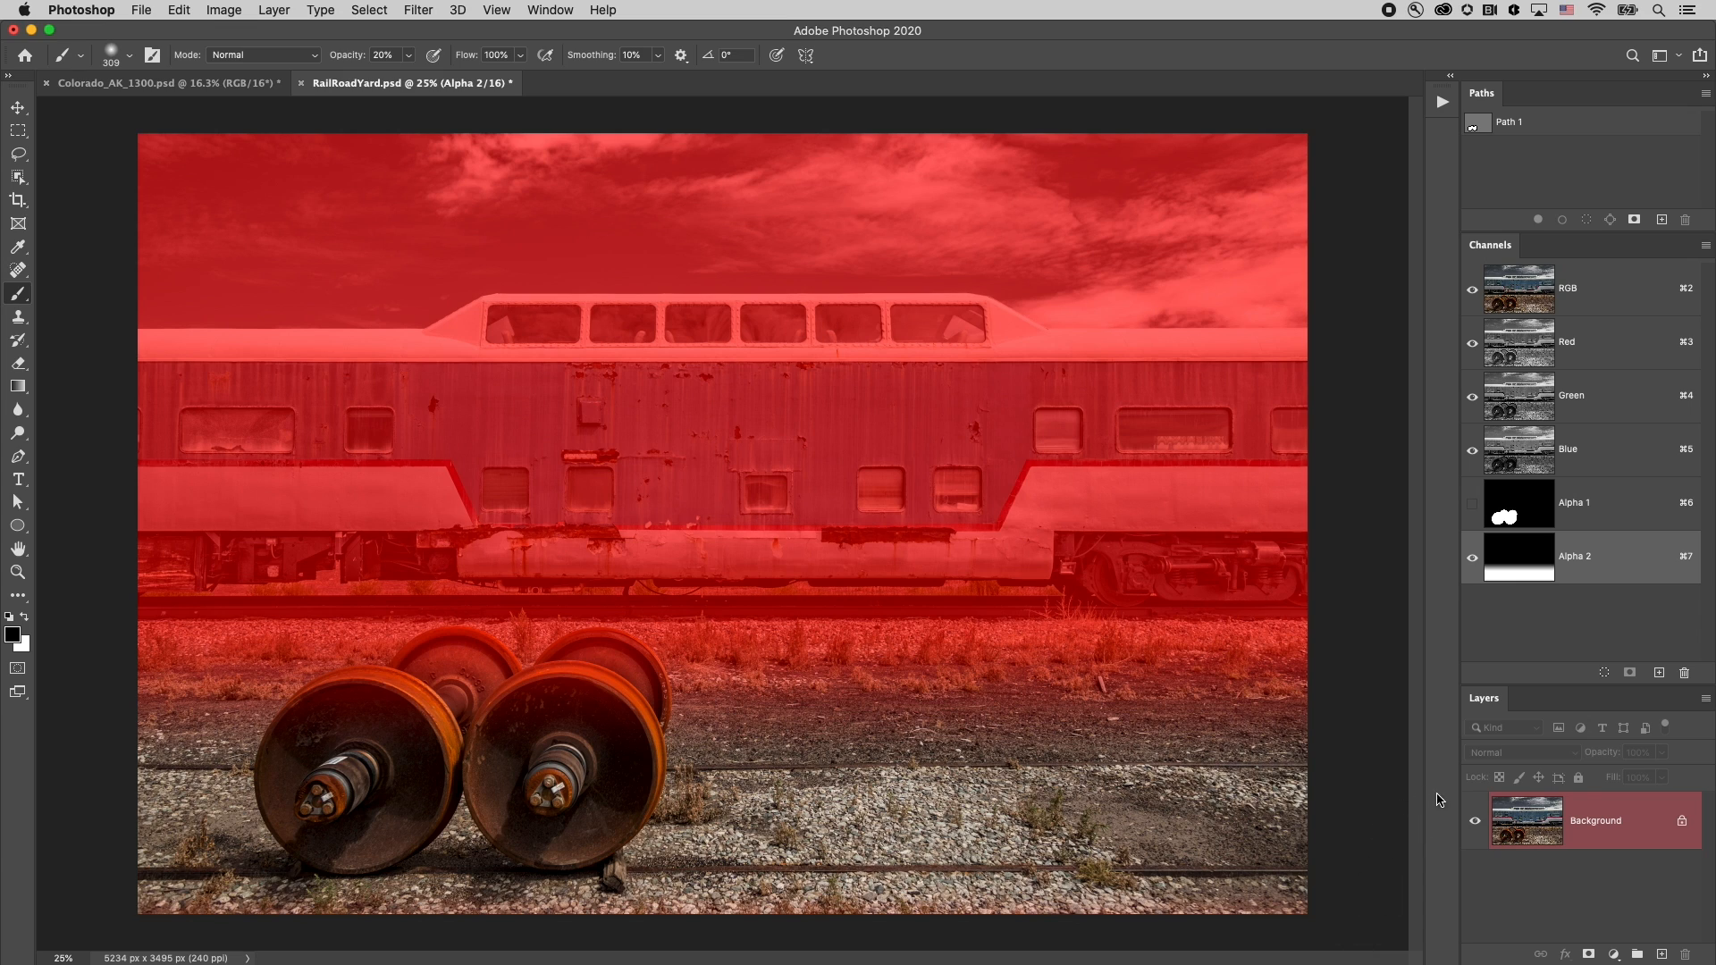
{"action": "mouse_move", "coordinate": [1546, 643]}
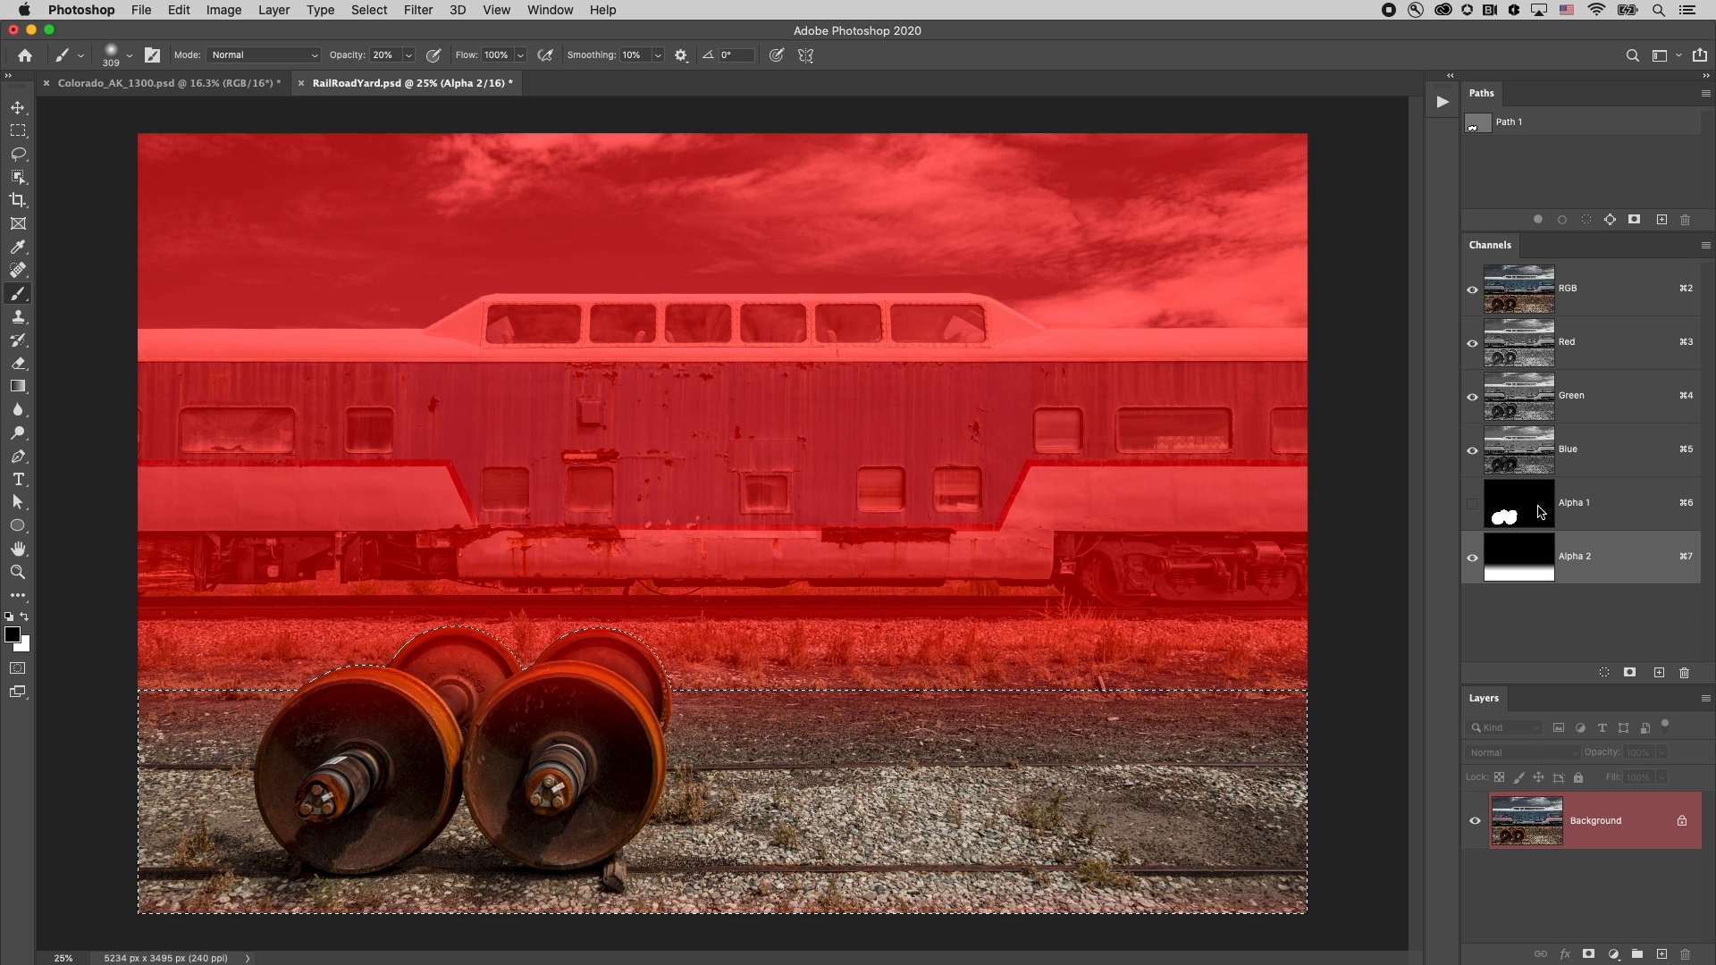
{"action": "mouse_move", "coordinate": [1517, 503]}
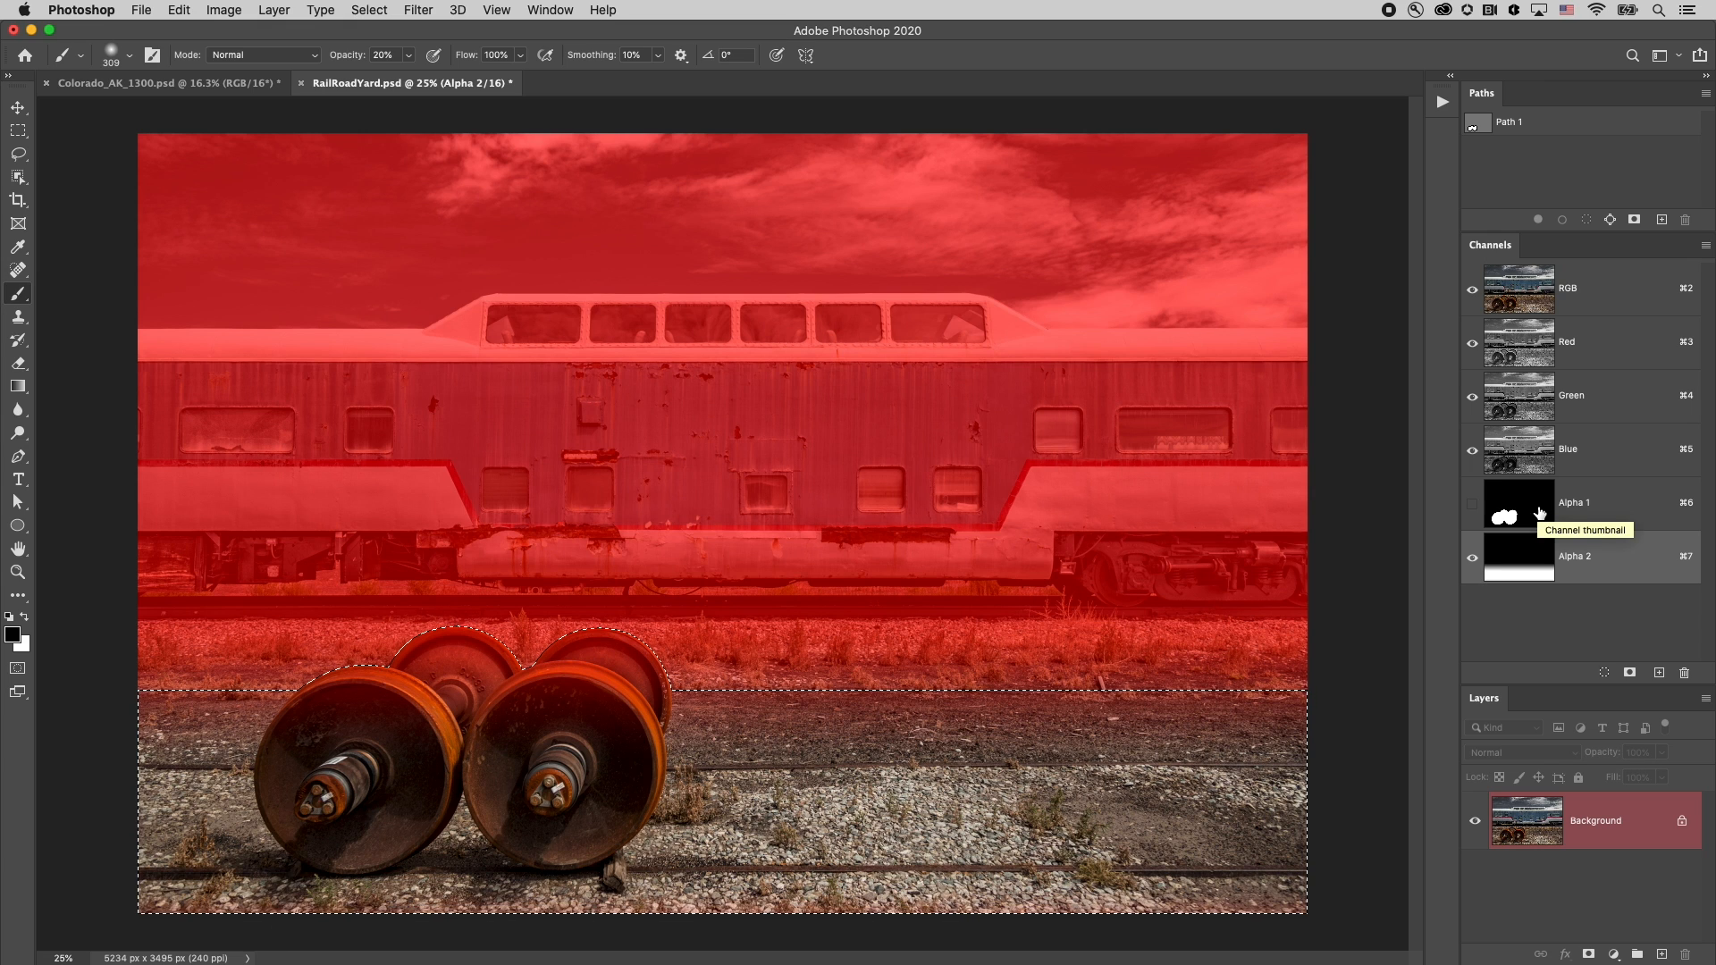
{"action": "mouse_move", "coordinate": [1630, 664]}
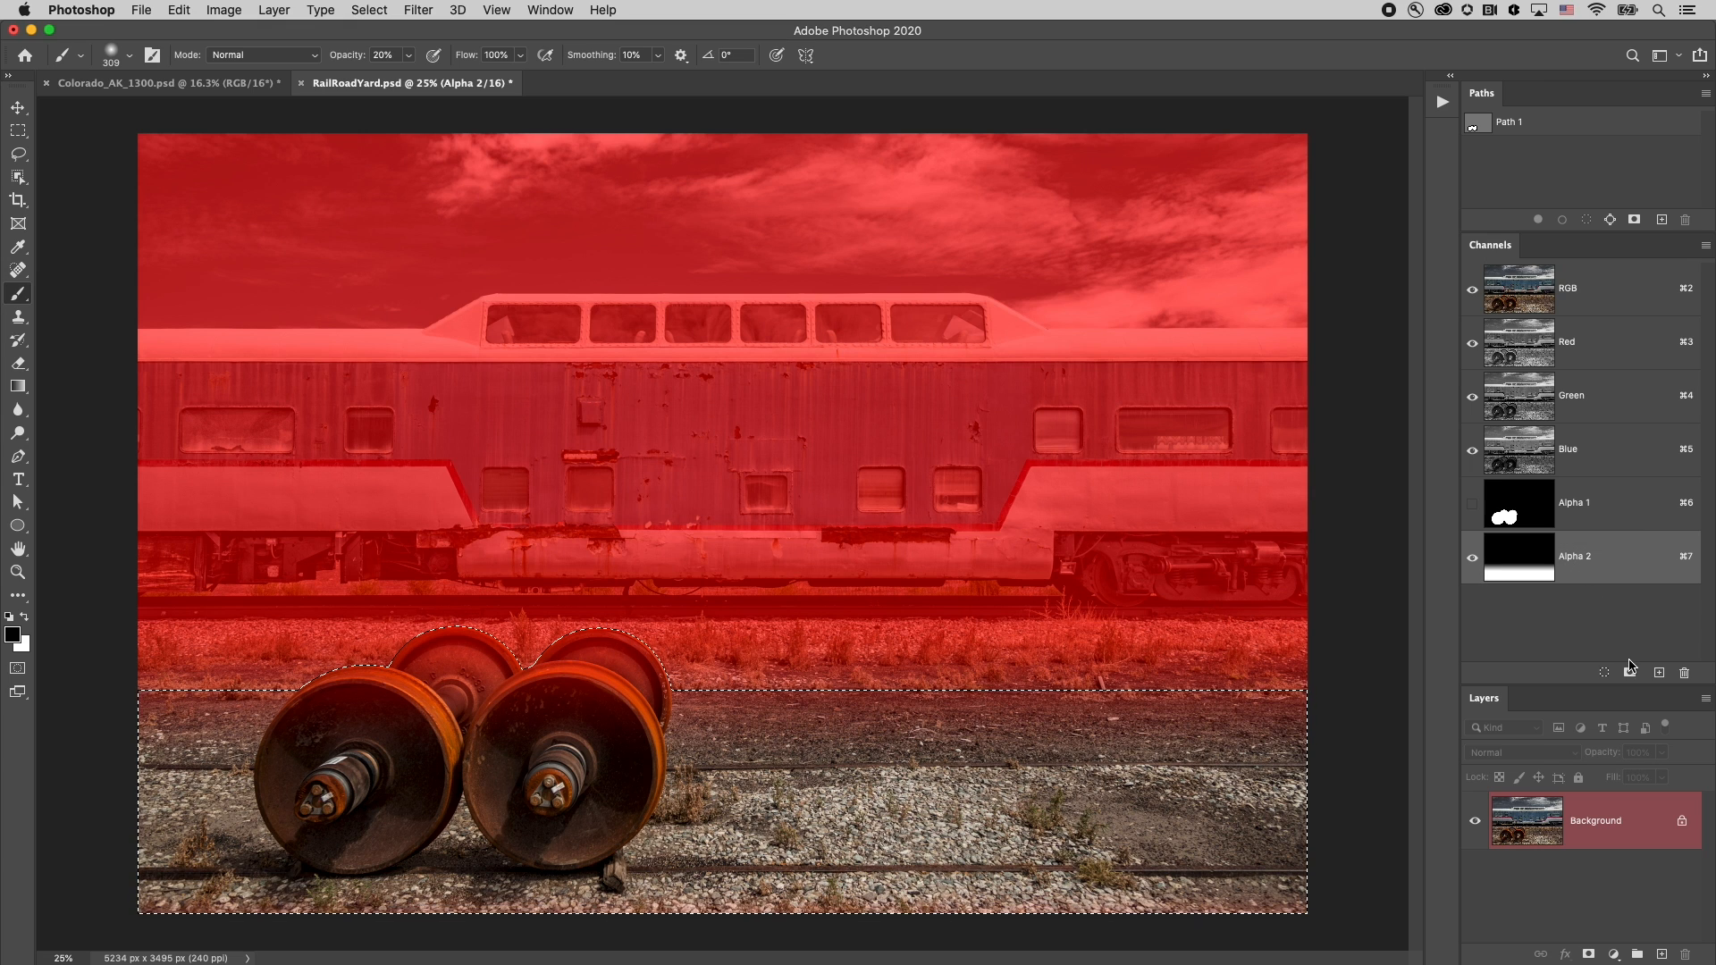
Save the combined selection as channel Alpha 3, view it, then return to the RGB composite
{"action": "left_click", "coordinate": [1629, 672]}
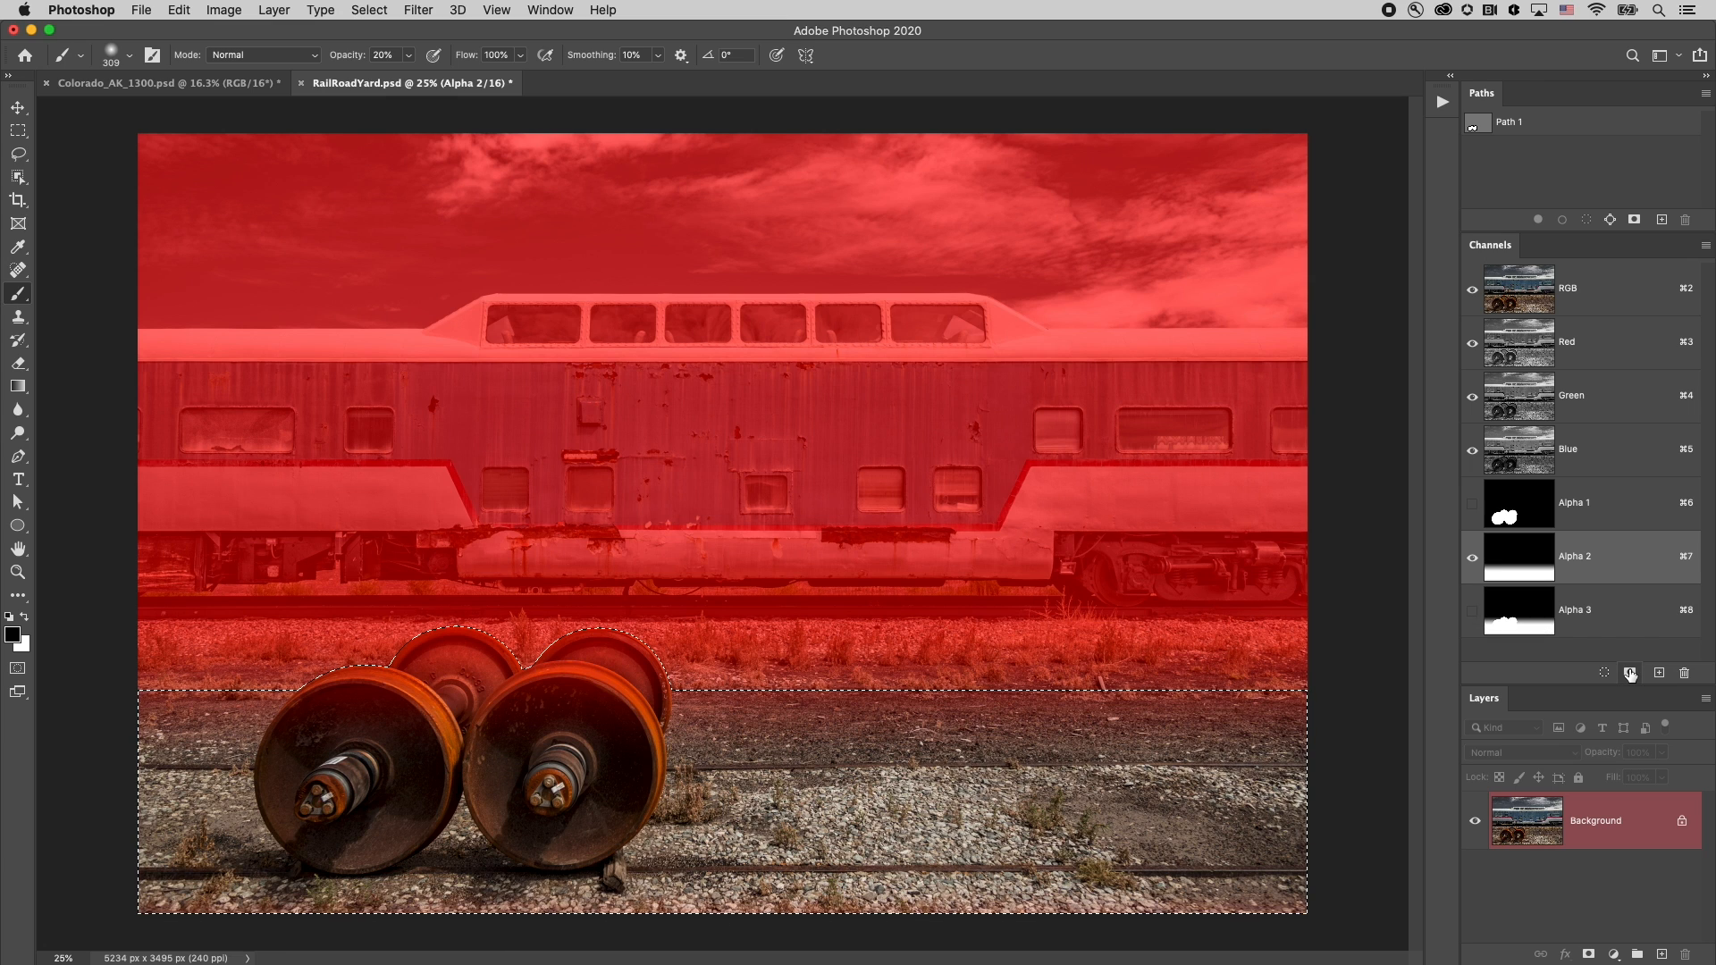
{"action": "left_click", "coordinate": [1573, 609]}
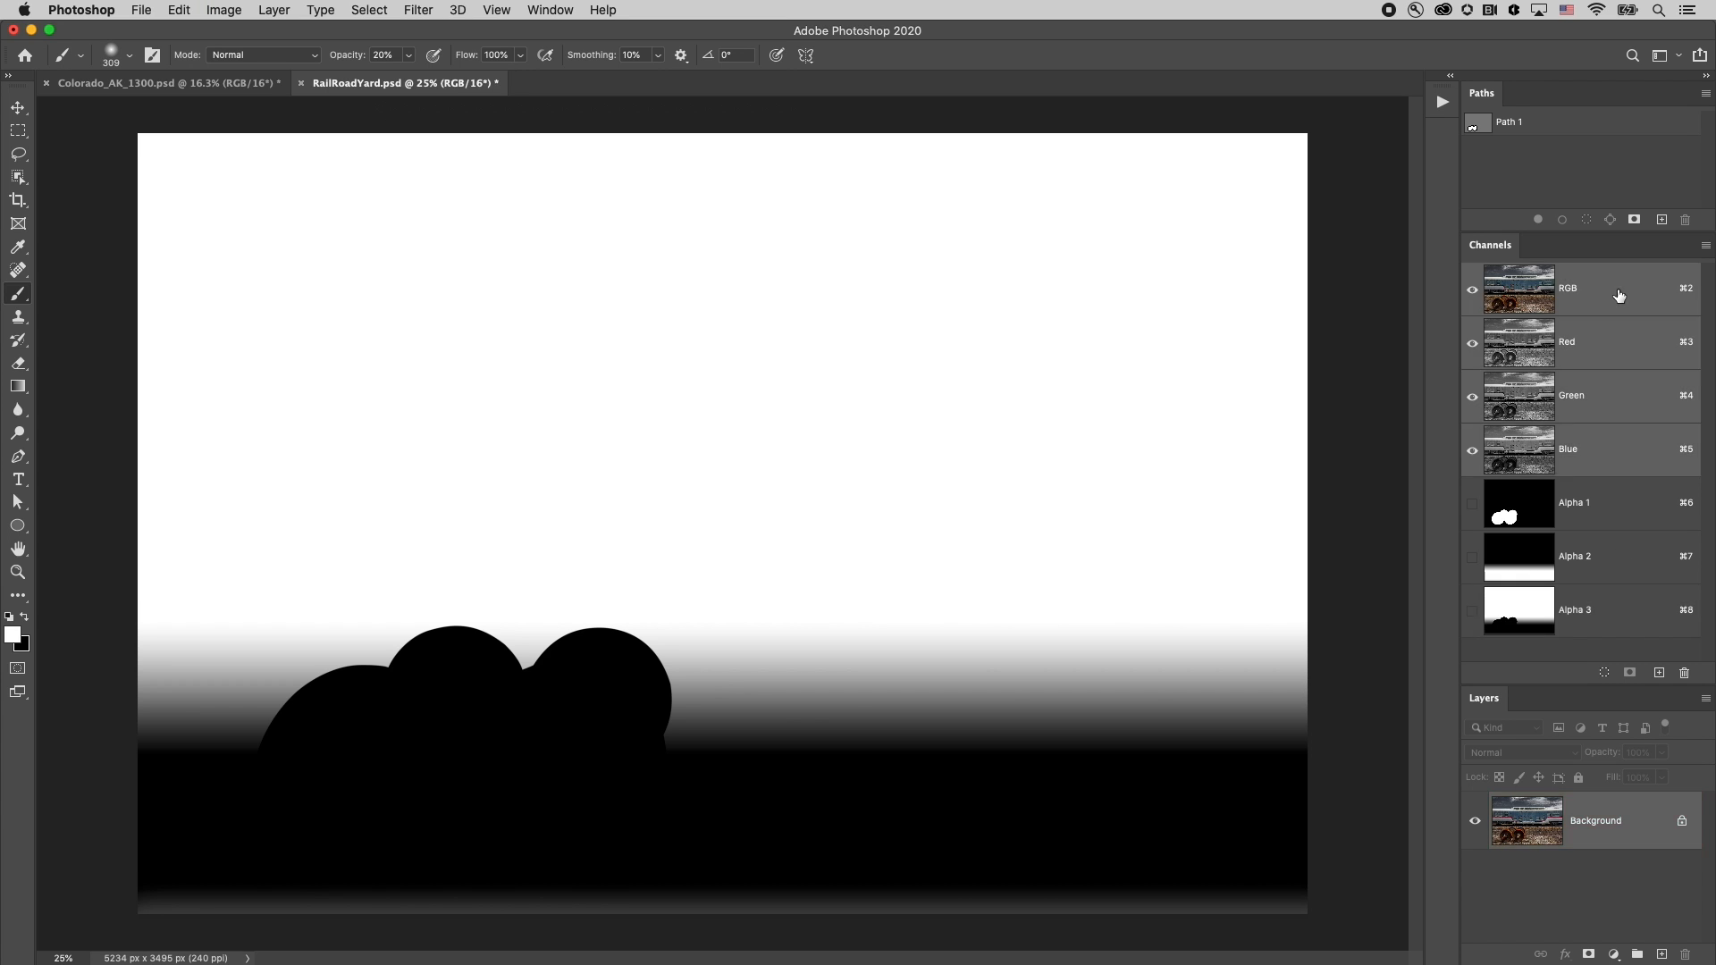
{"action": "left_click", "coordinate": [1566, 288]}
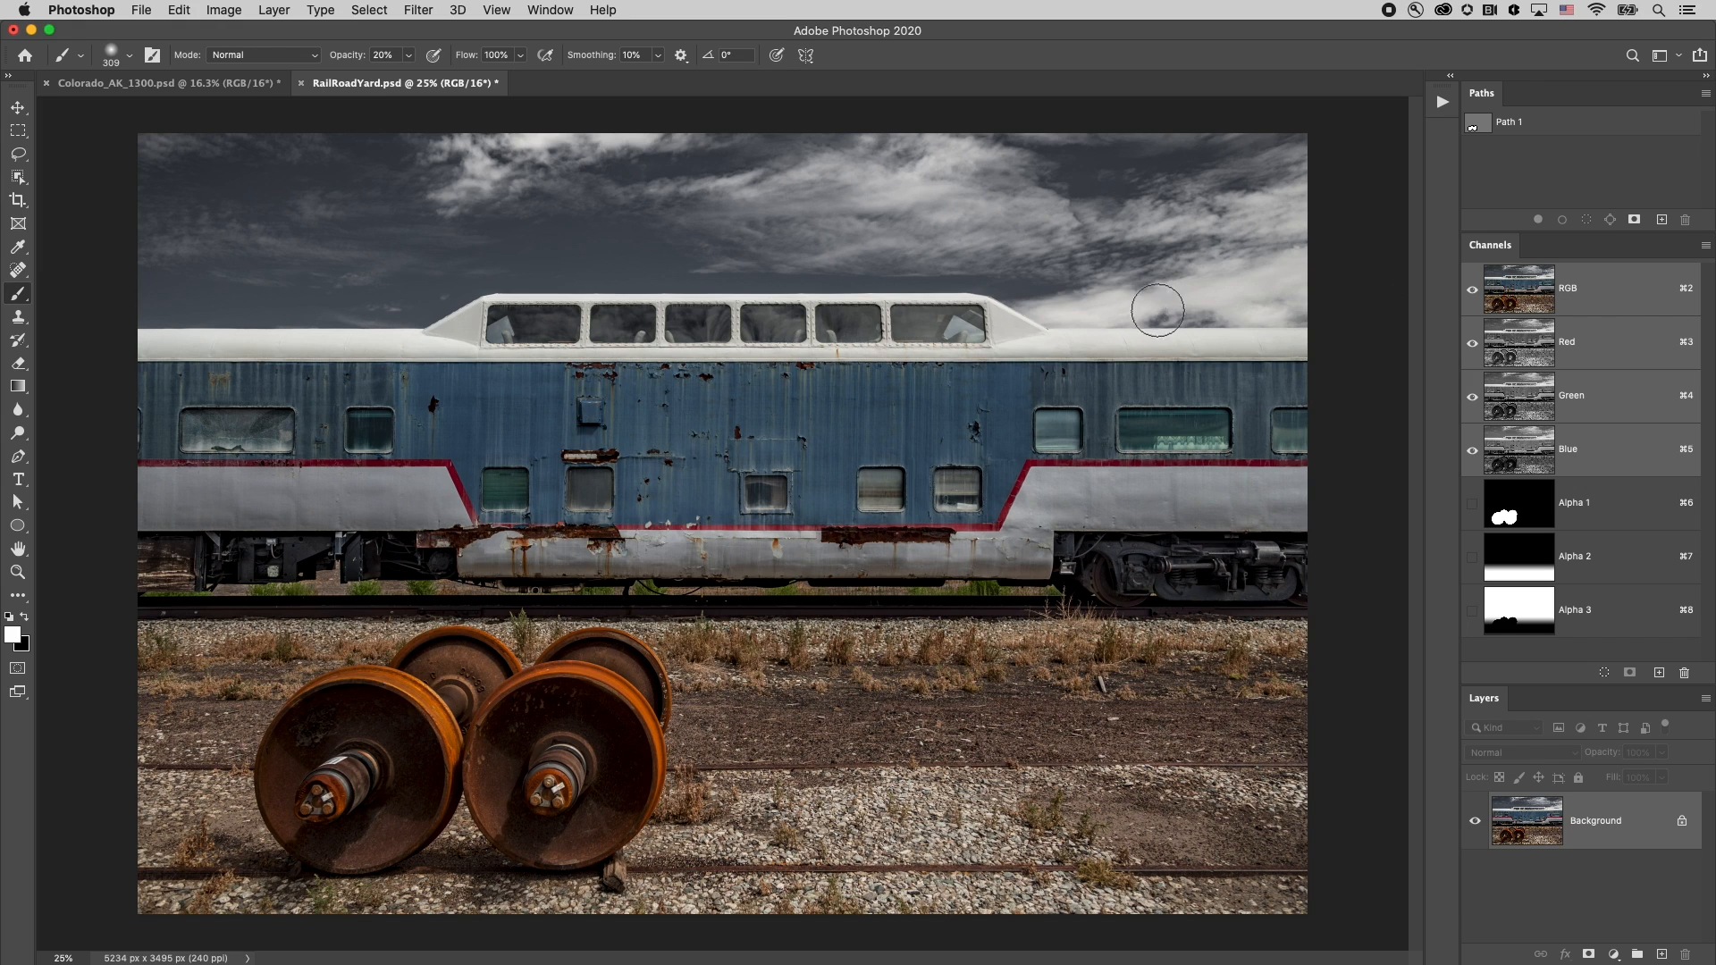
{"action": "left_click", "coordinate": [417, 10]}
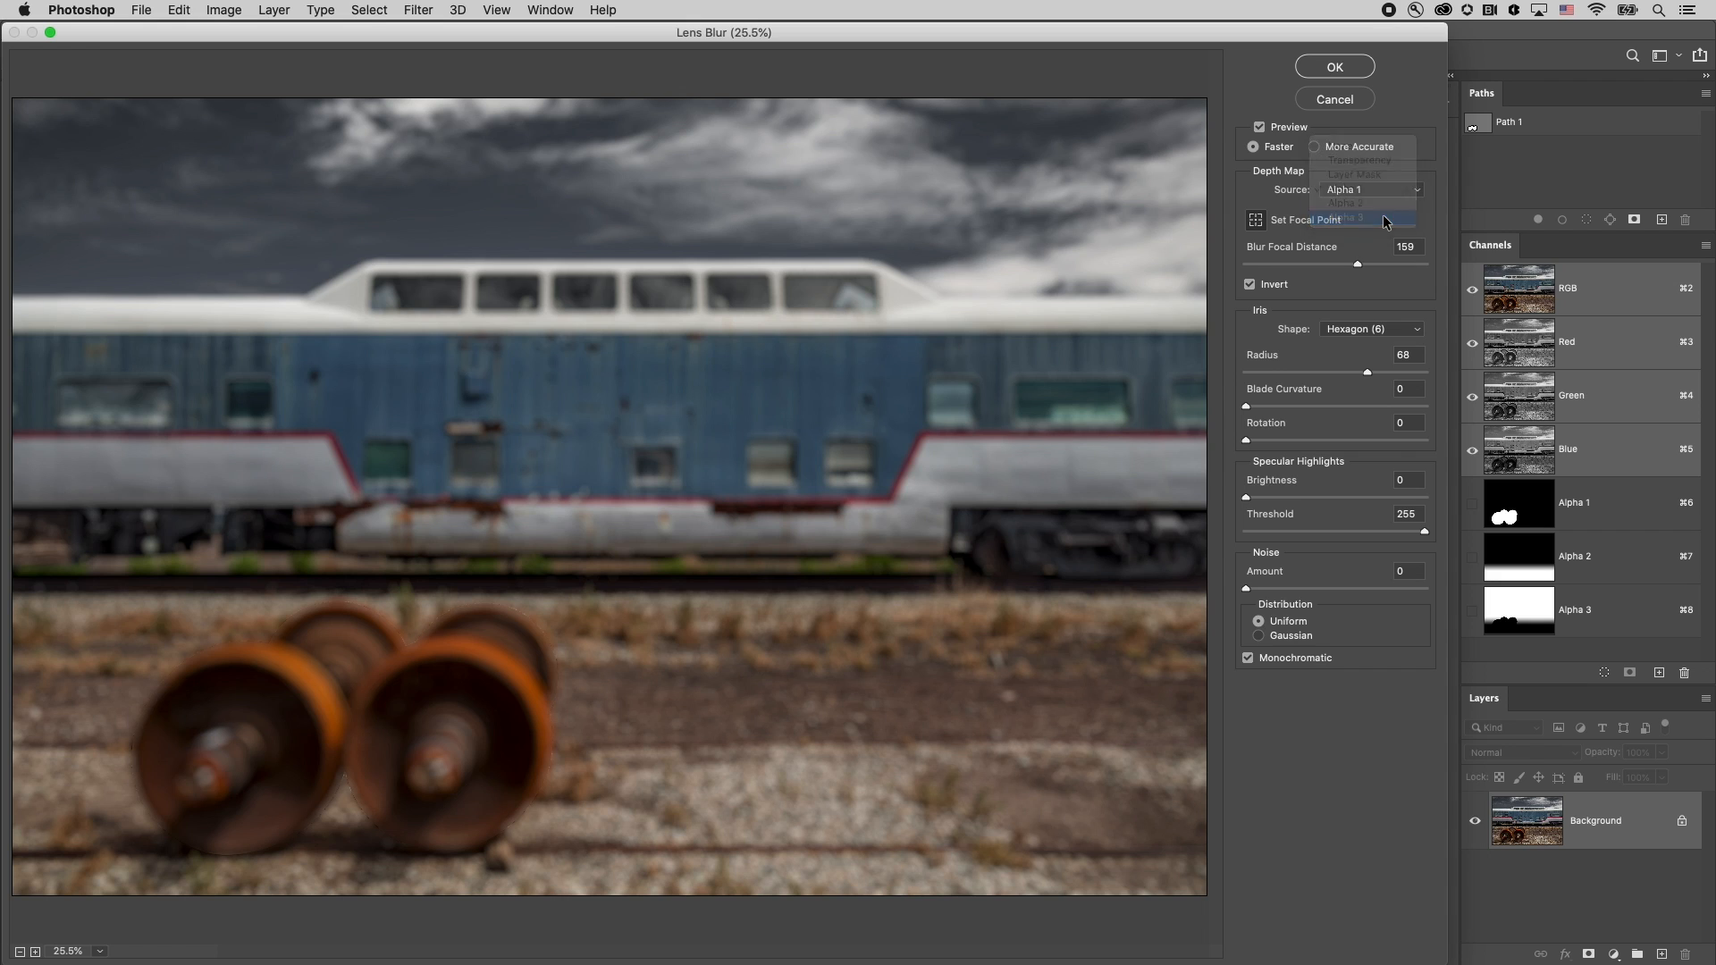
Apply Lens Blur with Alpha 3 as depth source, Invert unchecked, radius 37
{"action": "left_click", "coordinate": [1344, 219]}
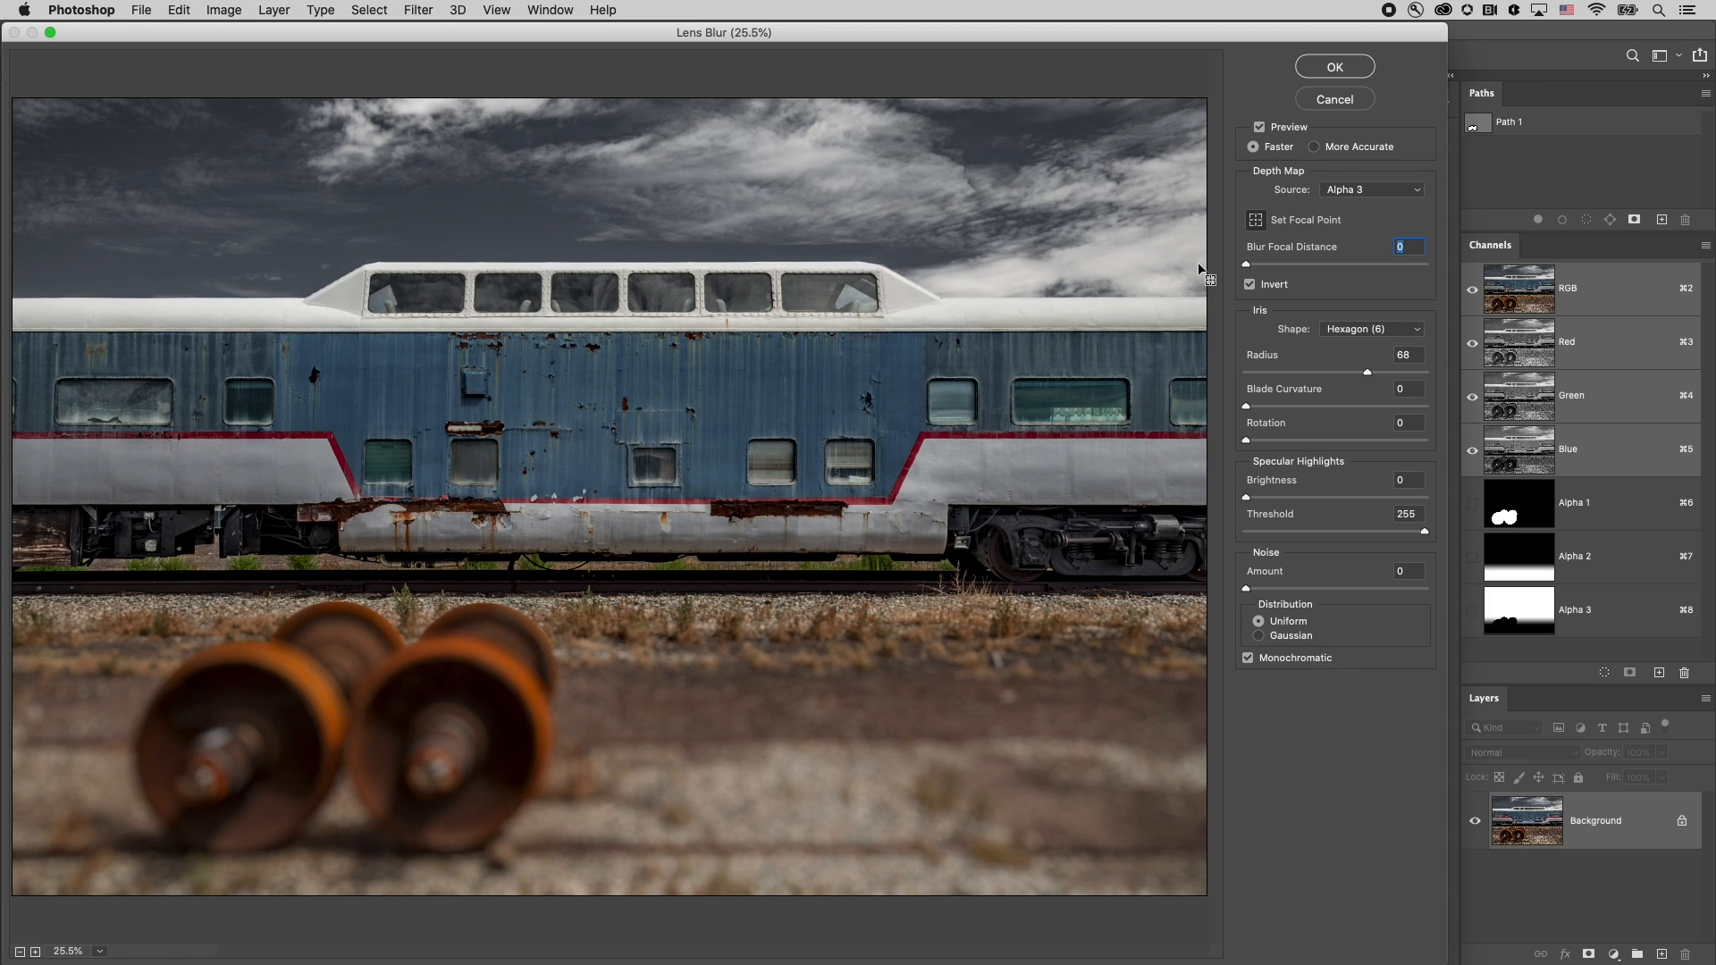
{"action": "left_click", "coordinate": [1247, 284]}
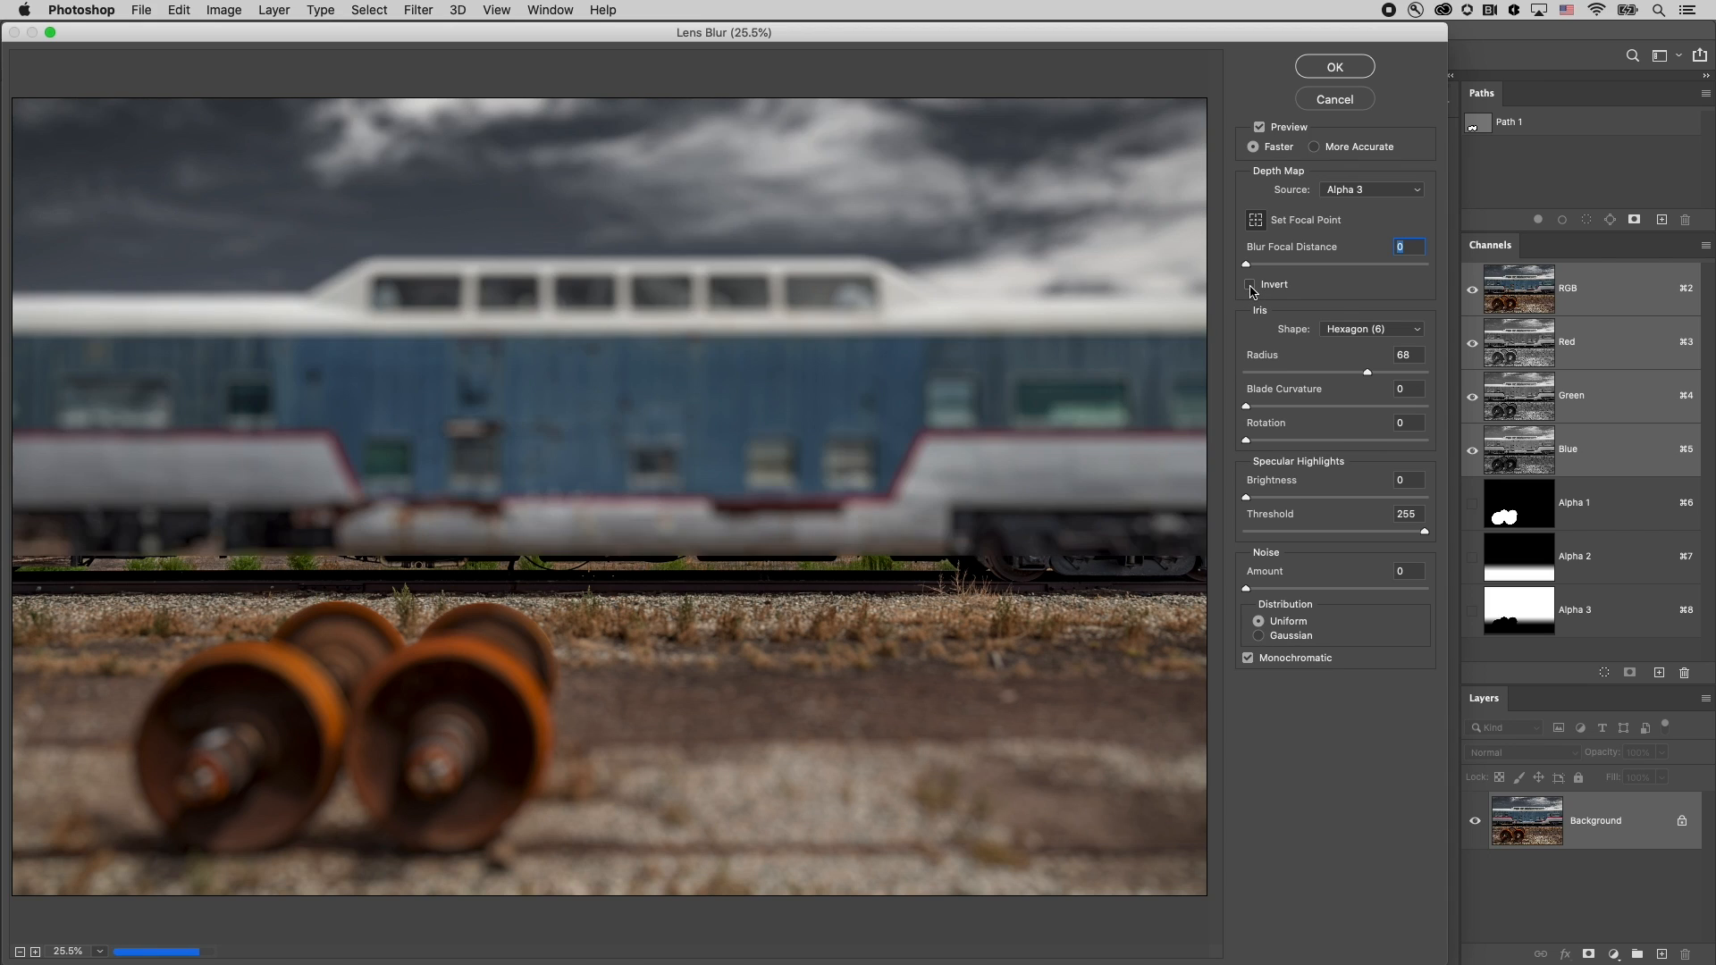
{"action": "left_click", "coordinate": [1248, 284]}
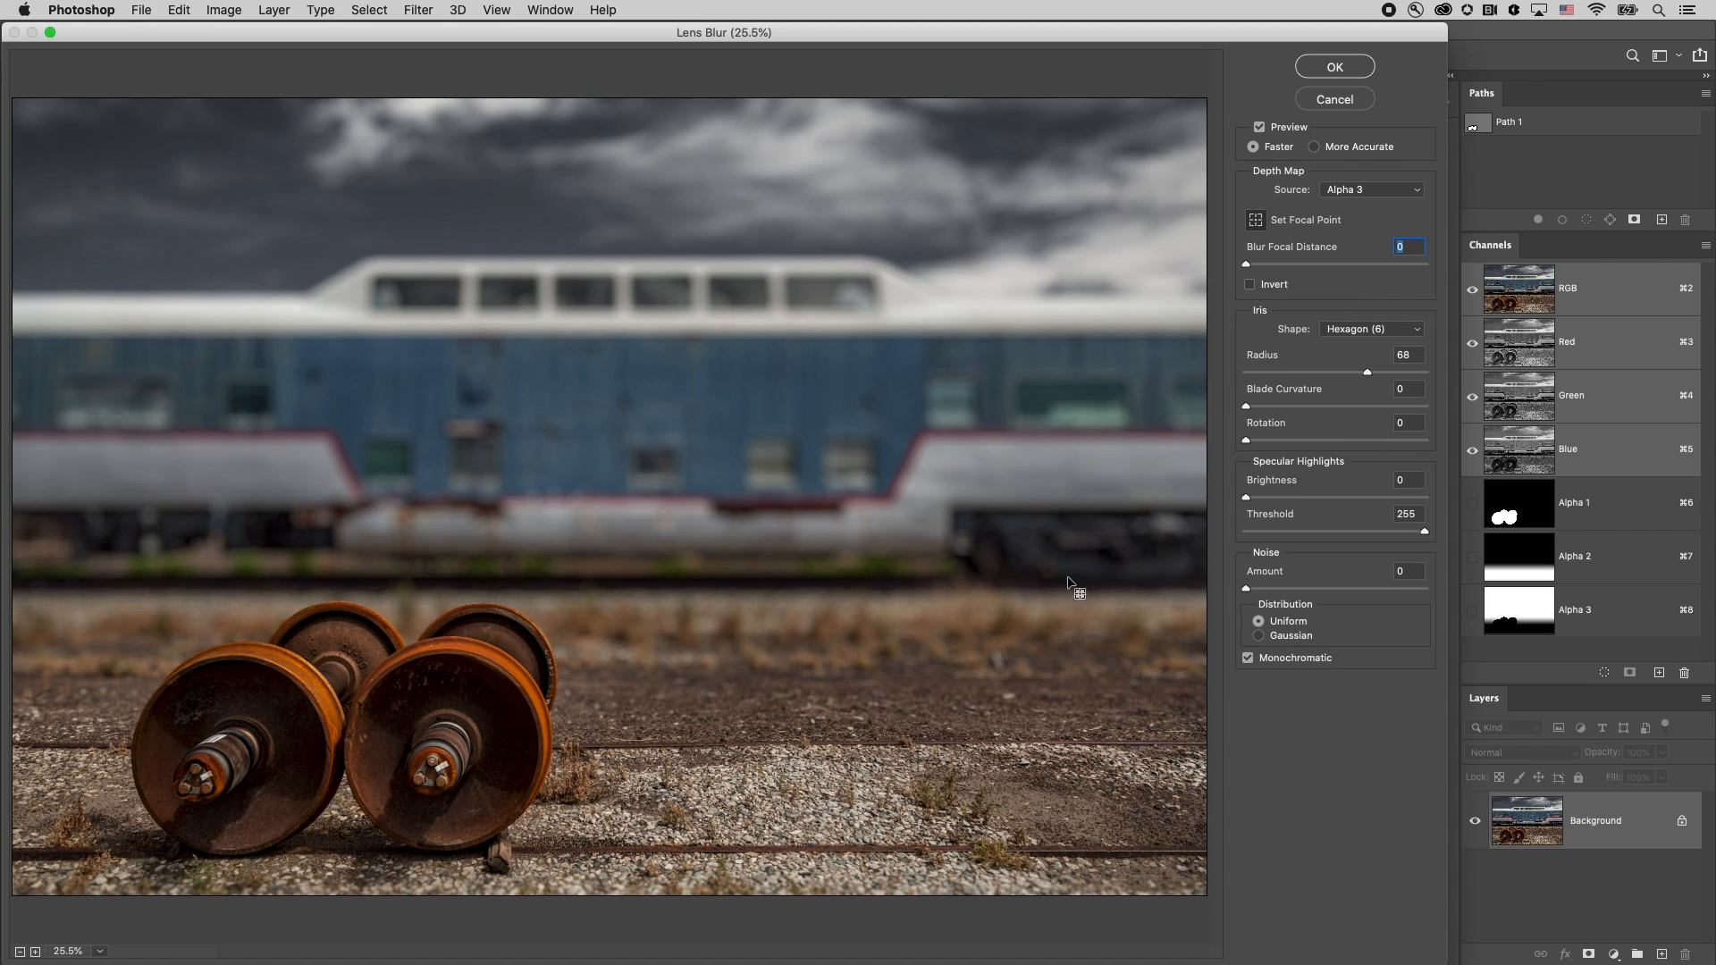
{"action": "mouse_move", "coordinate": [766, 898]}
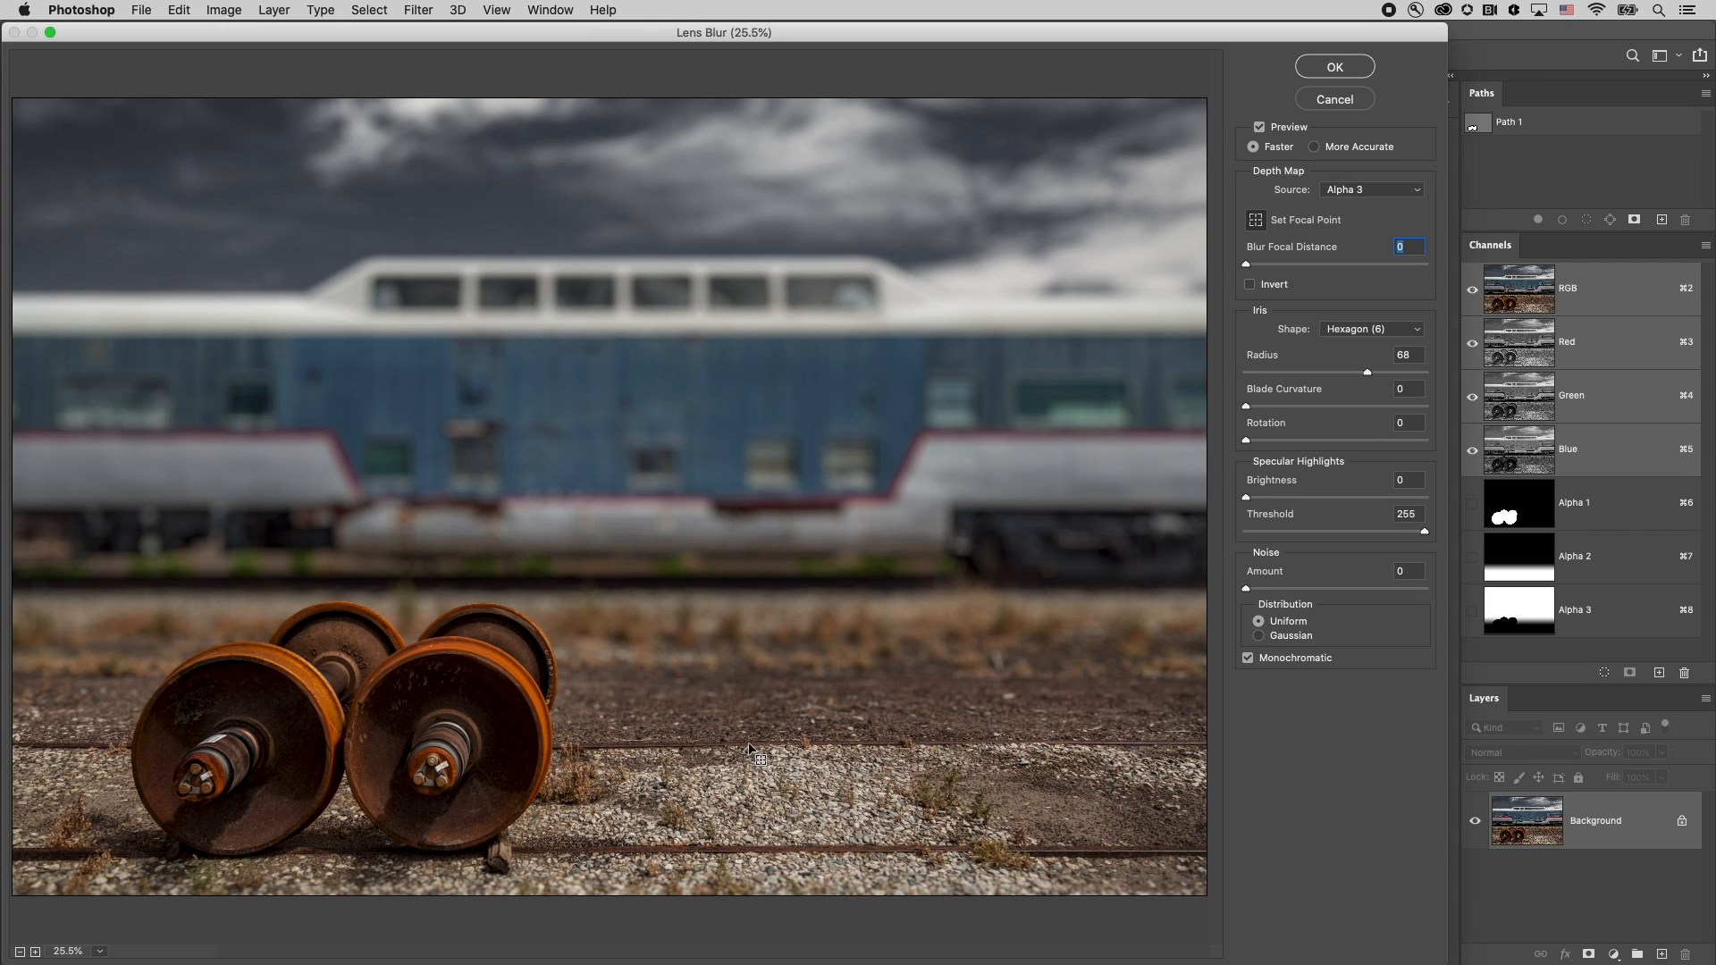
{"action": "mouse_move", "coordinate": [568, 742]}
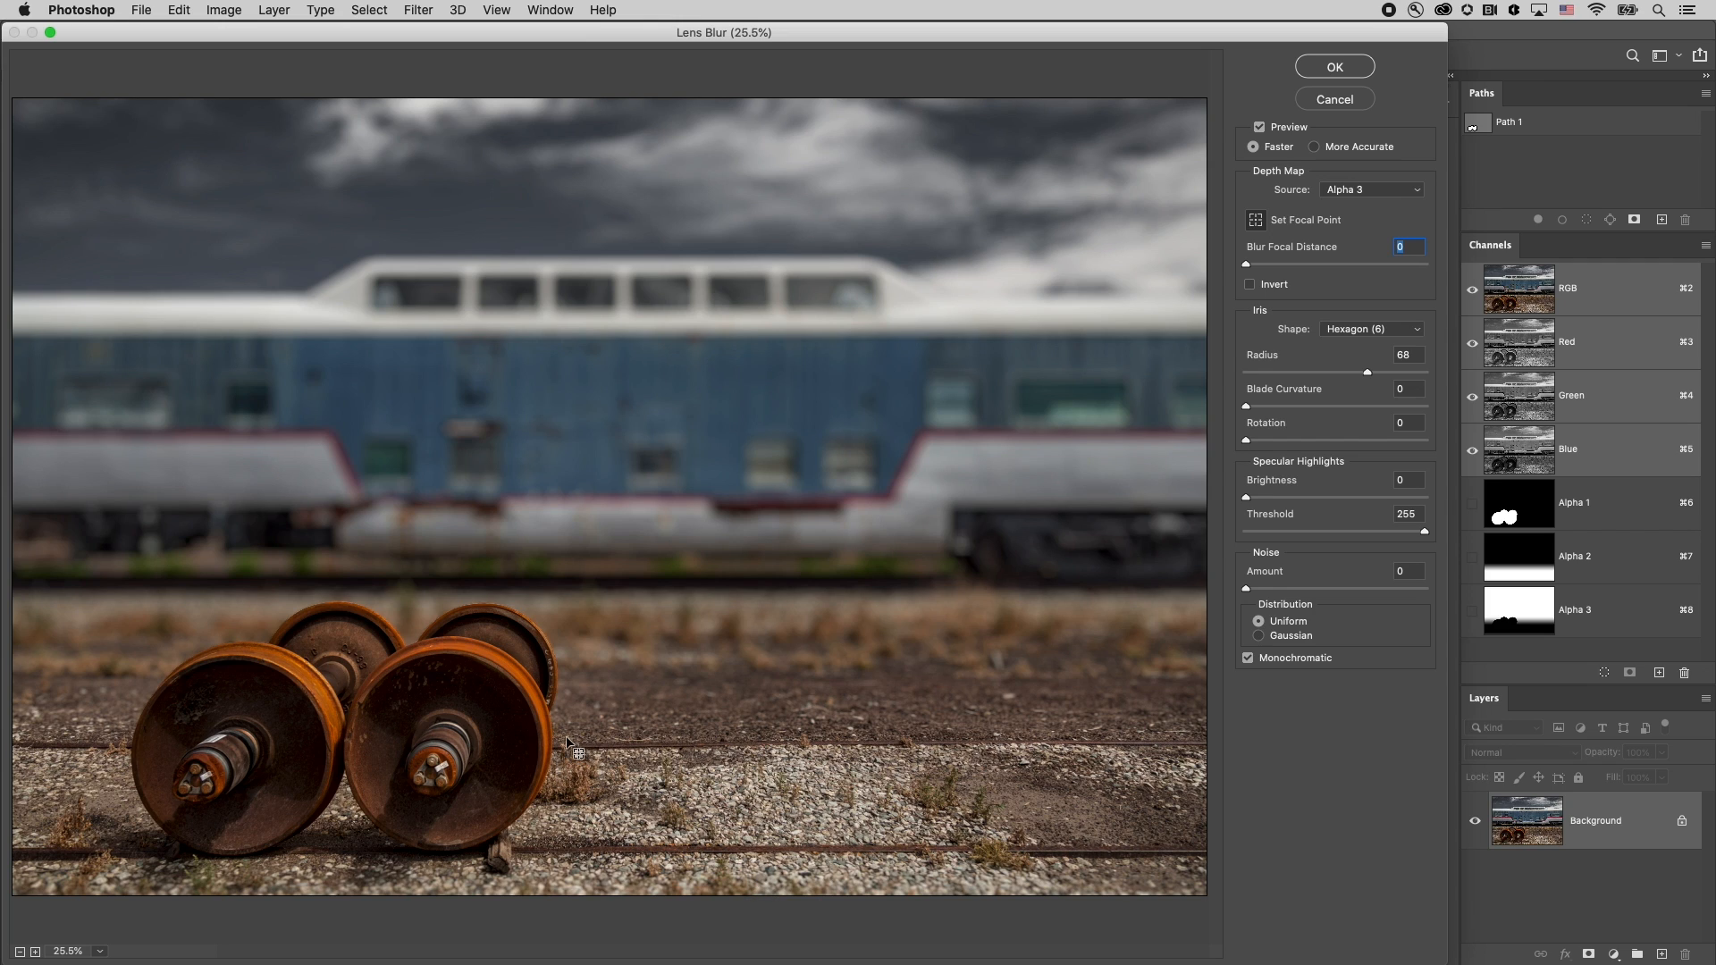
{"action": "mouse_move", "coordinate": [438, 640]}
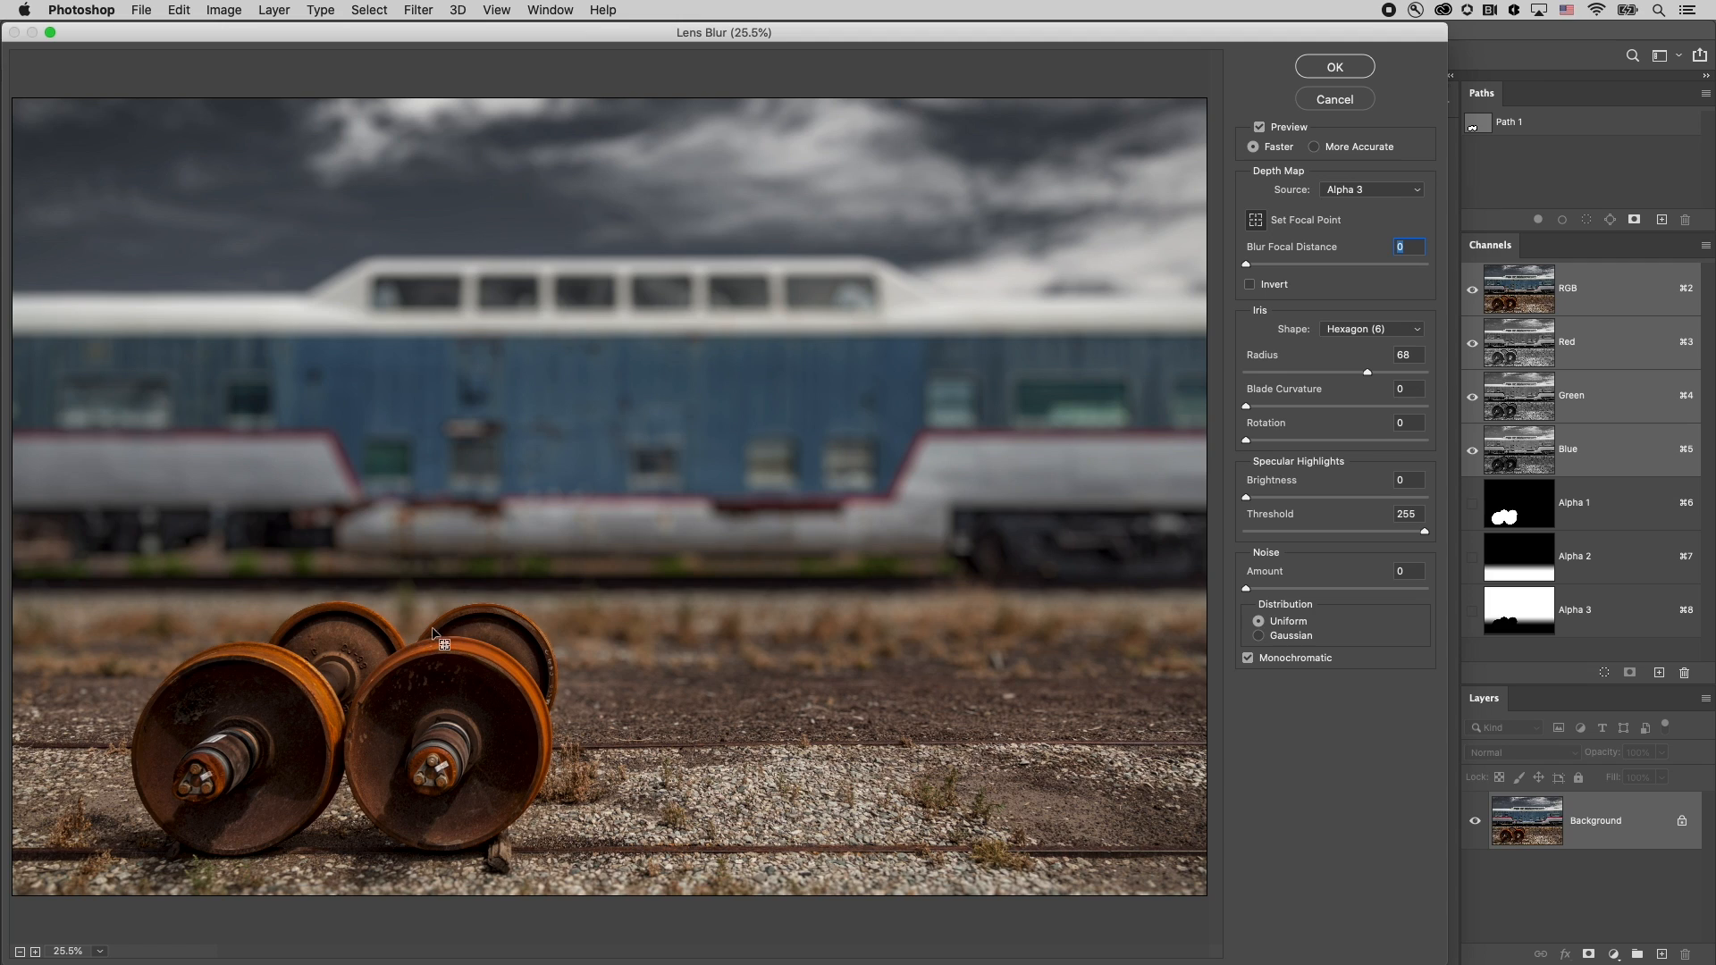
{"action": "mouse_move", "coordinate": [698, 727]}
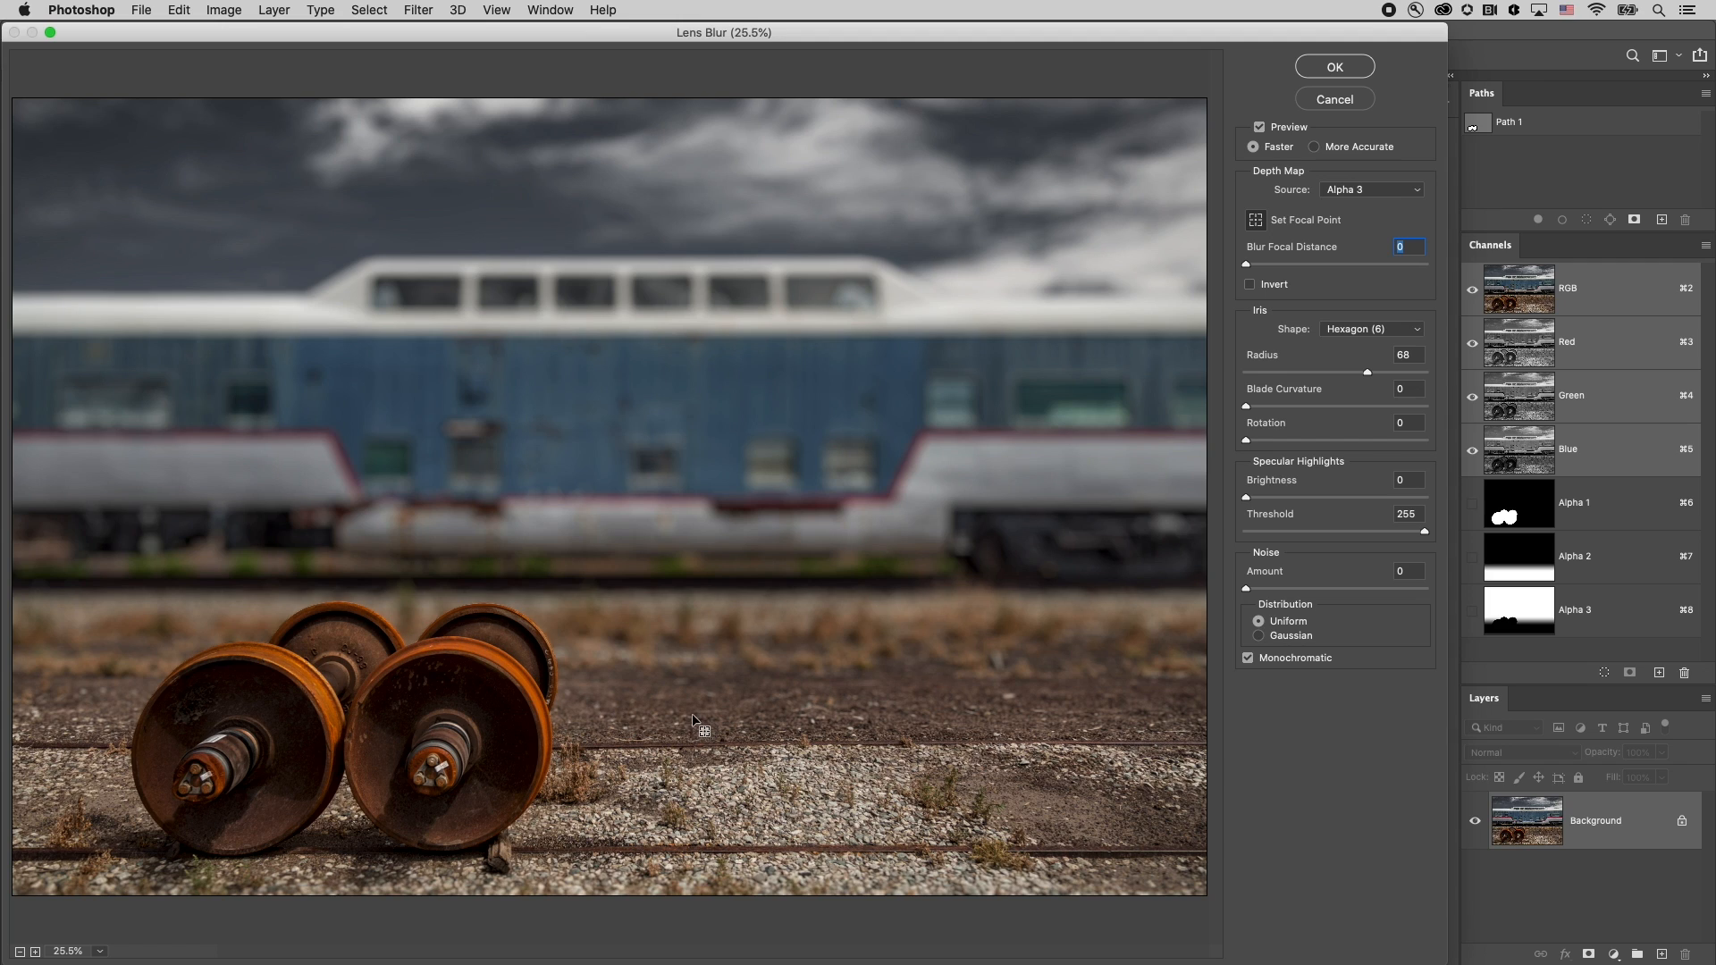
{"action": "mouse_move", "coordinate": [717, 739]}
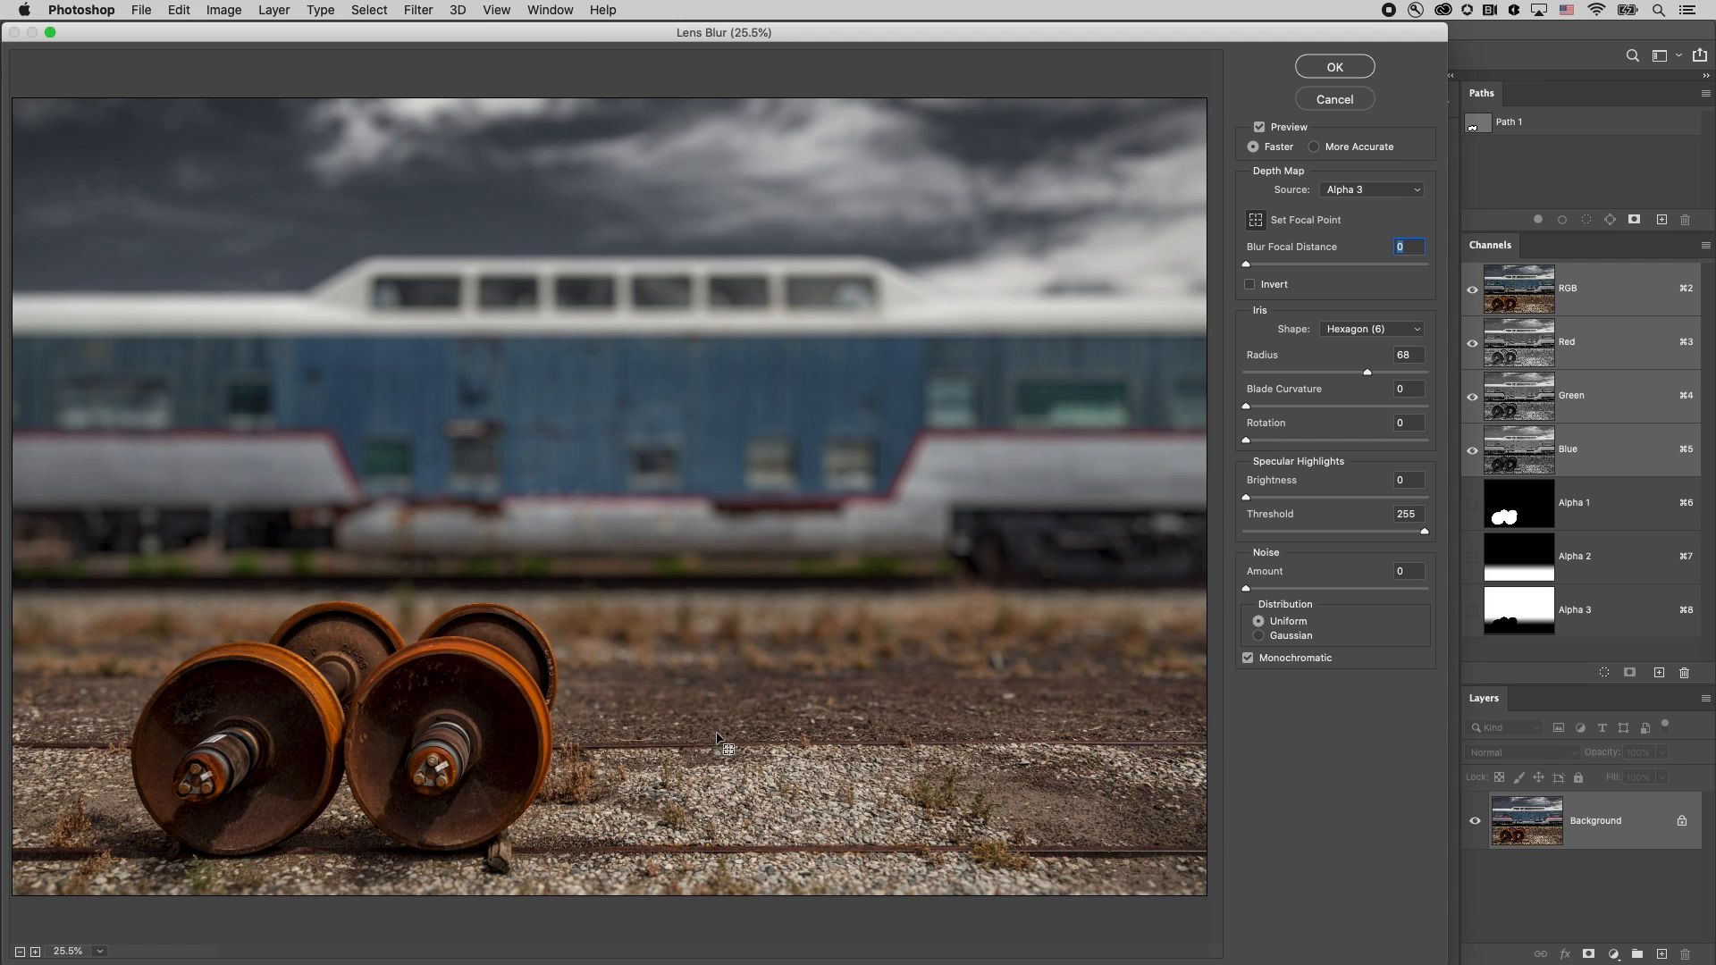
{"action": "mouse_move", "coordinate": [721, 716]}
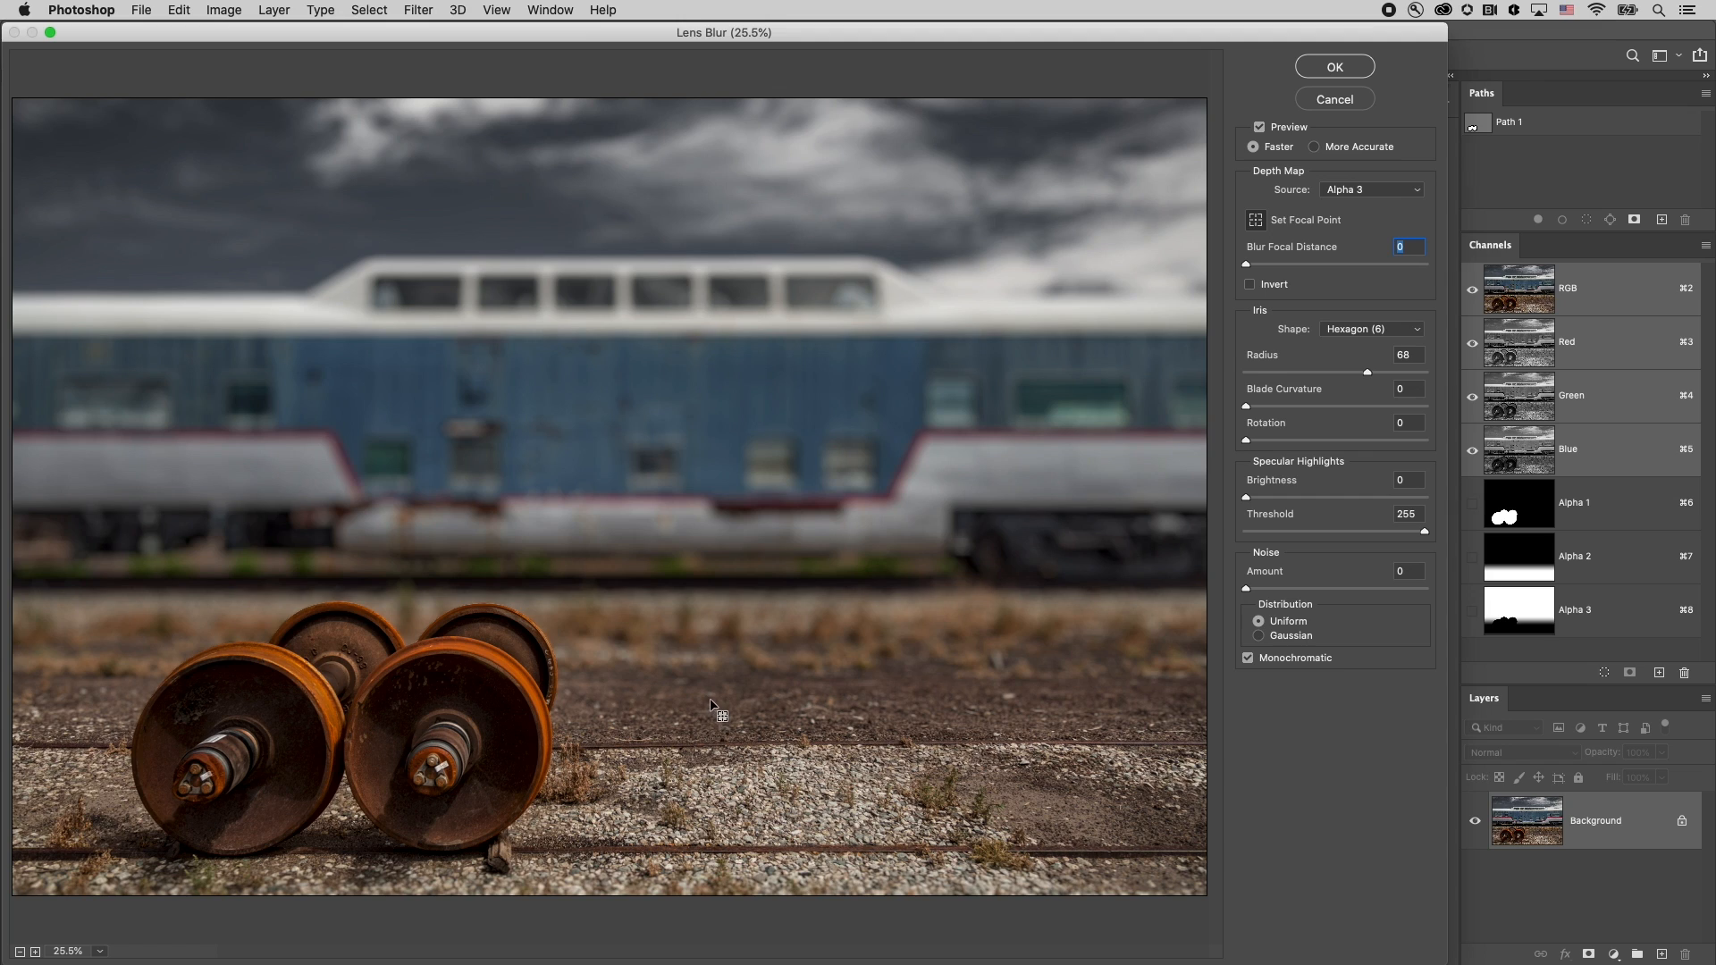
{"action": "mouse_move", "coordinate": [712, 632]}
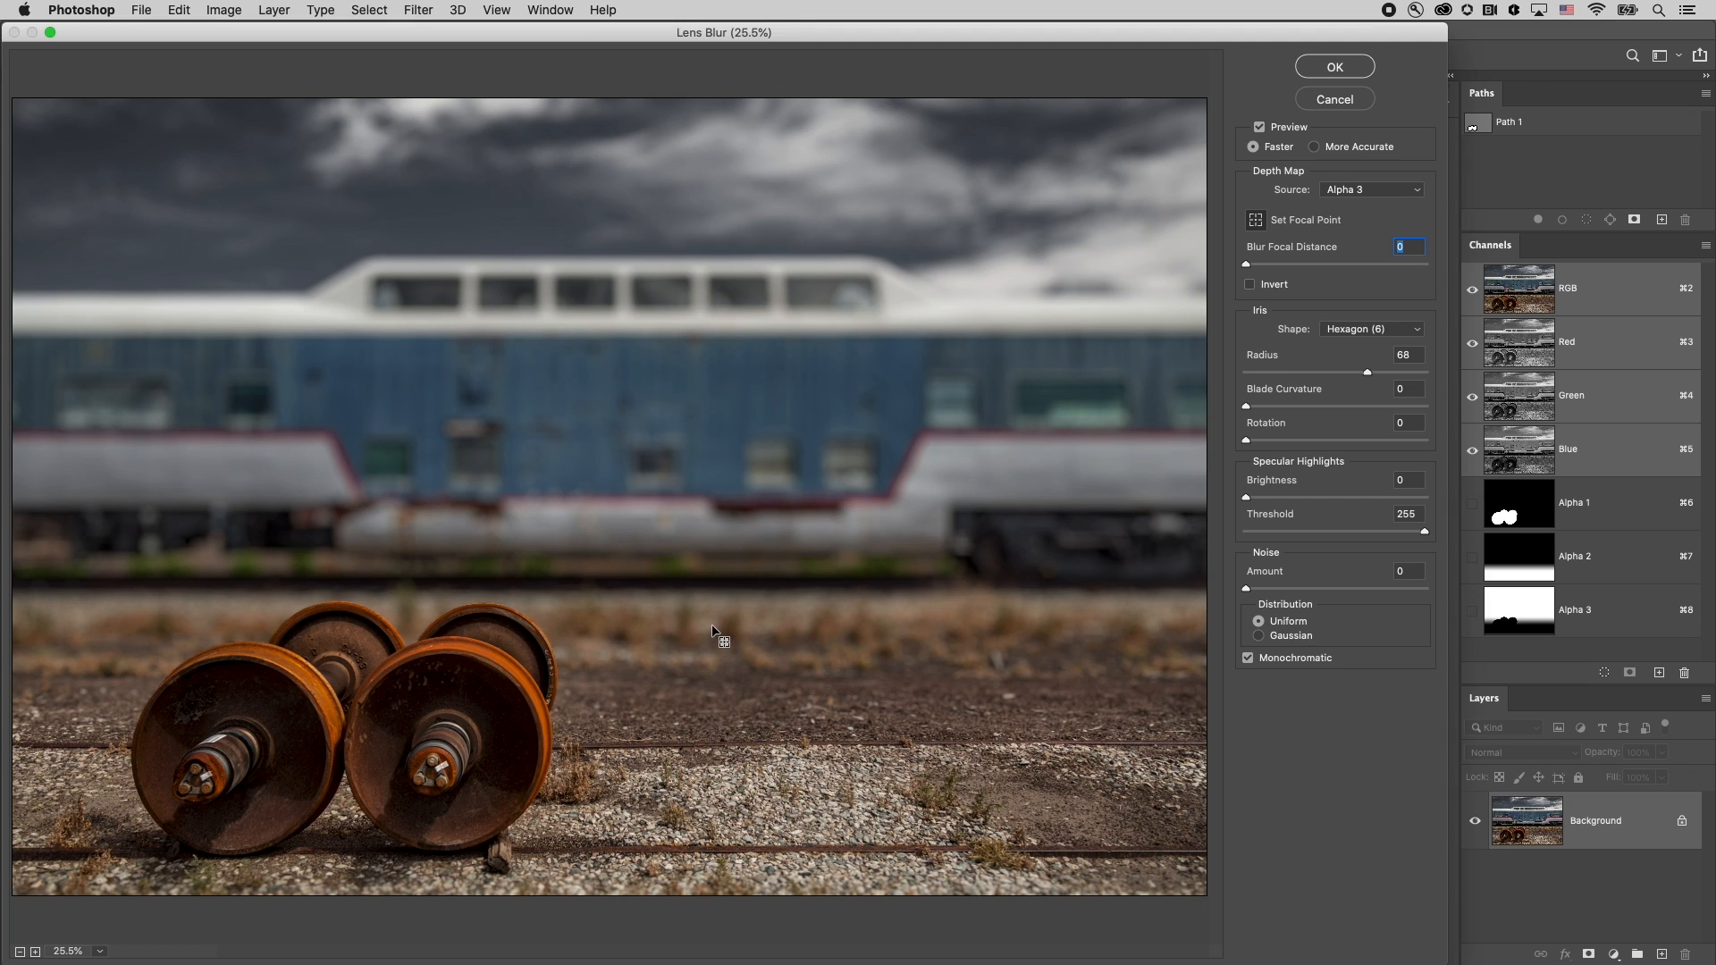
{"action": "mouse_move", "coordinate": [717, 591]}
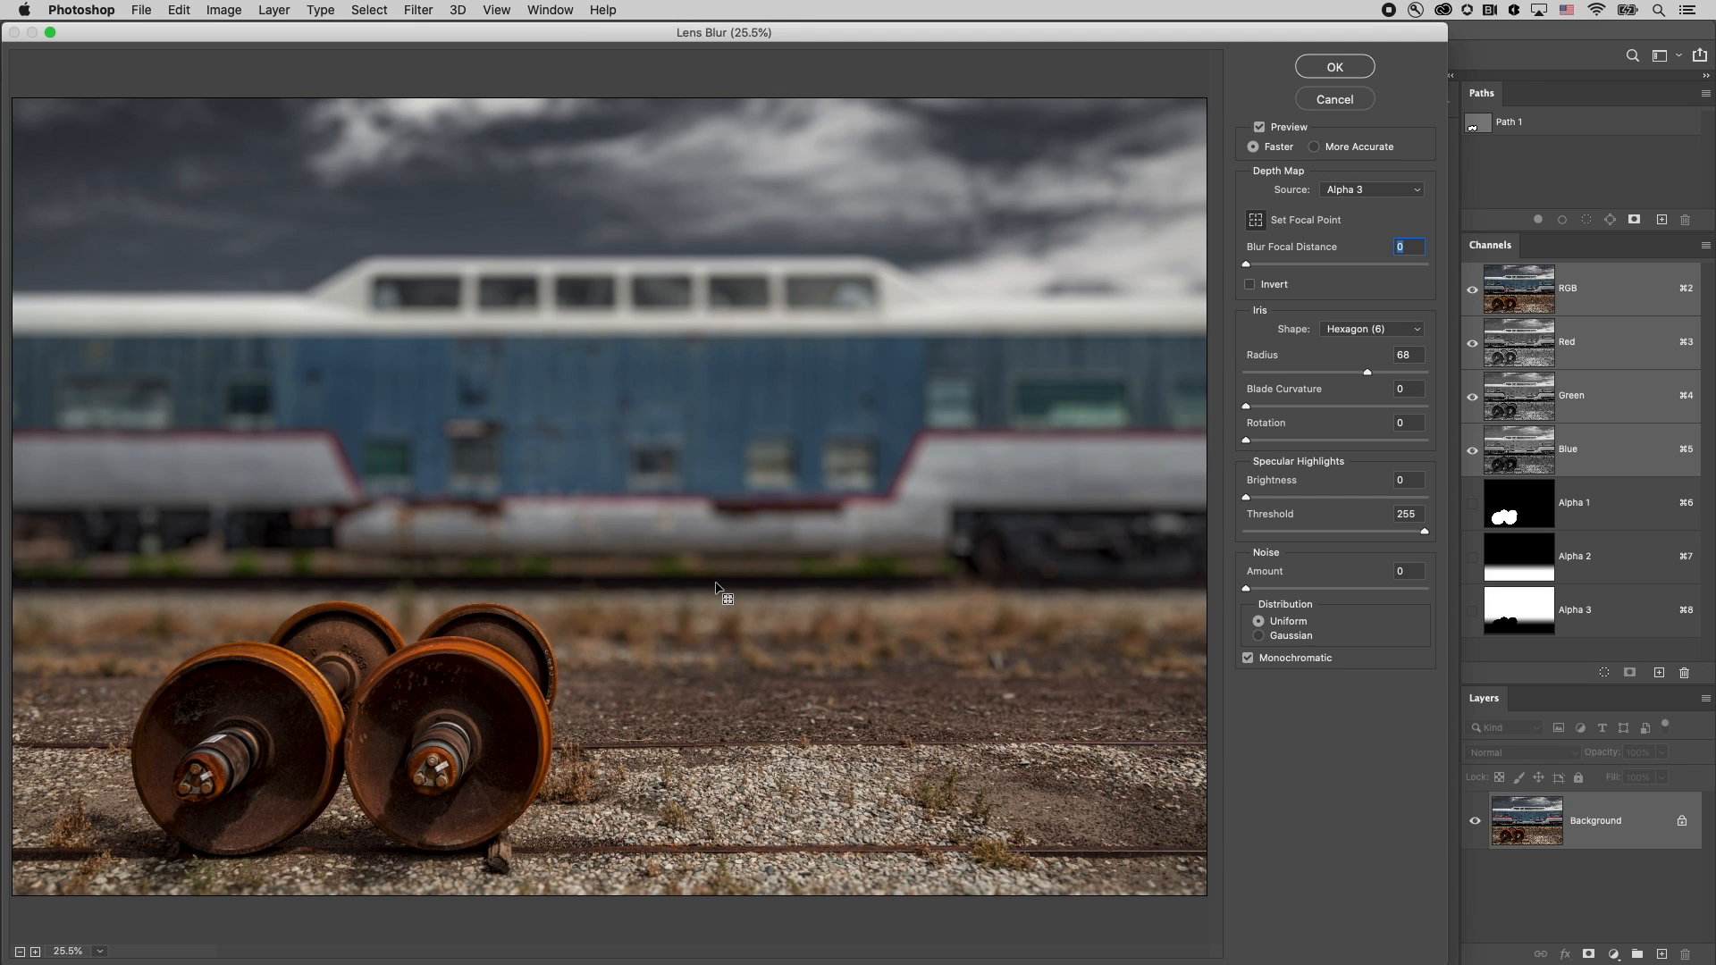
{"action": "mouse_move", "coordinate": [1360, 374]}
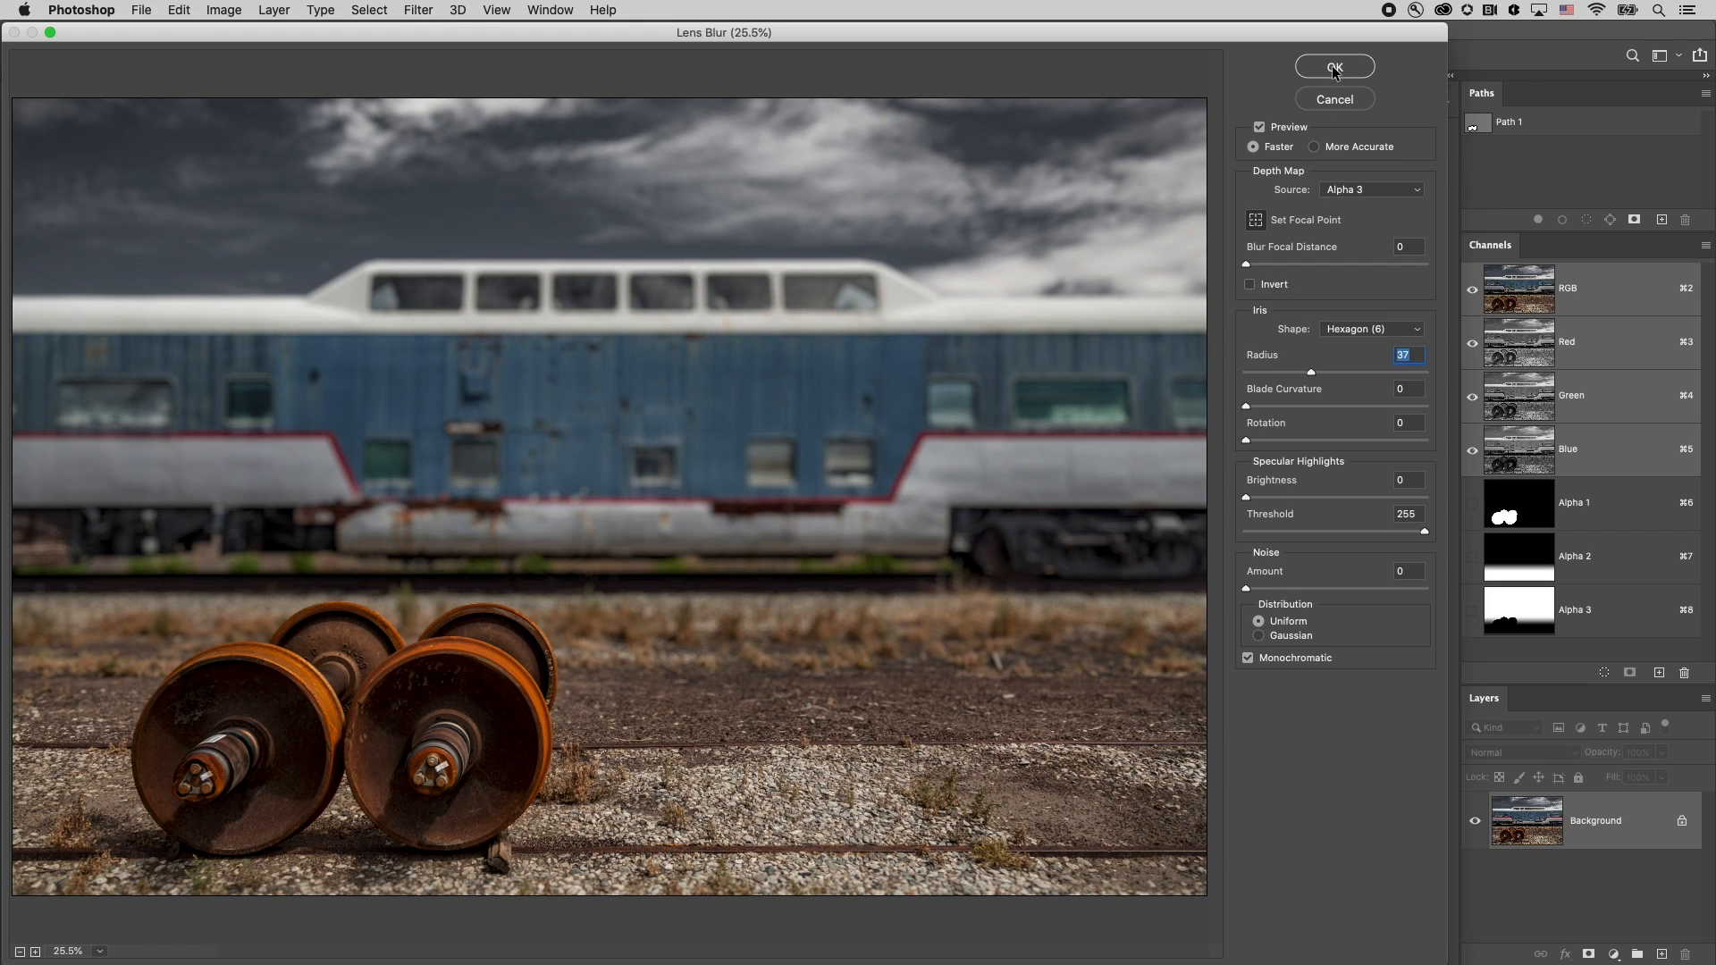
{"action": "left_click", "coordinate": [1332, 67]}
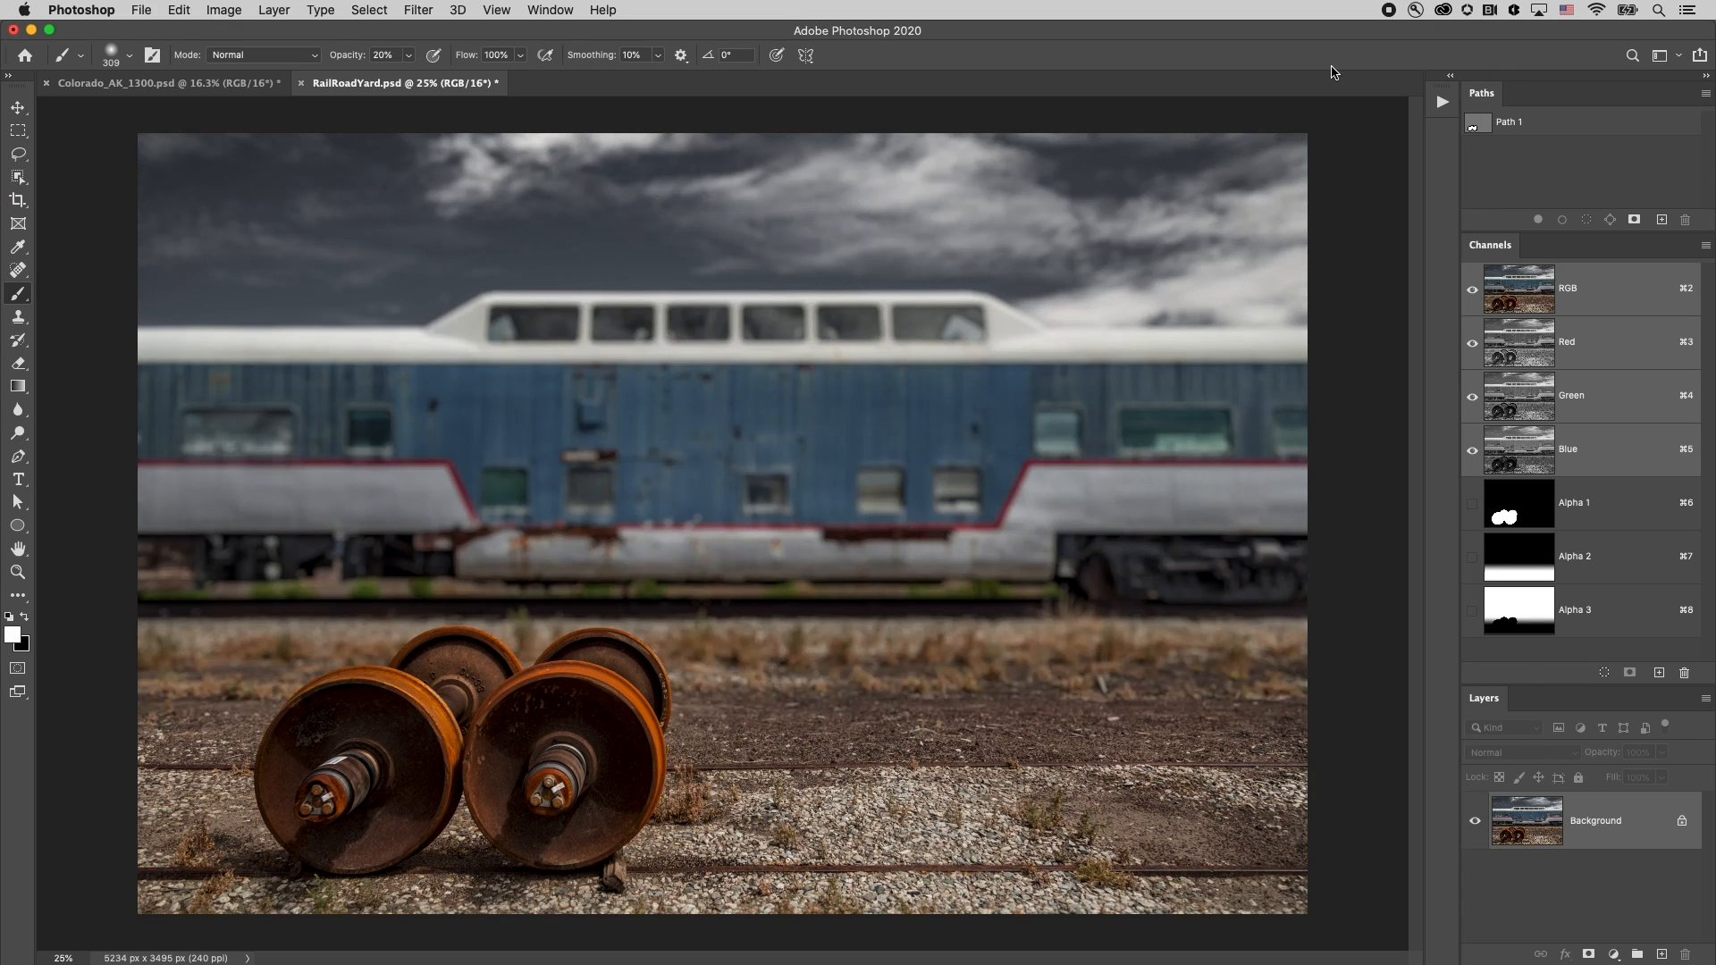